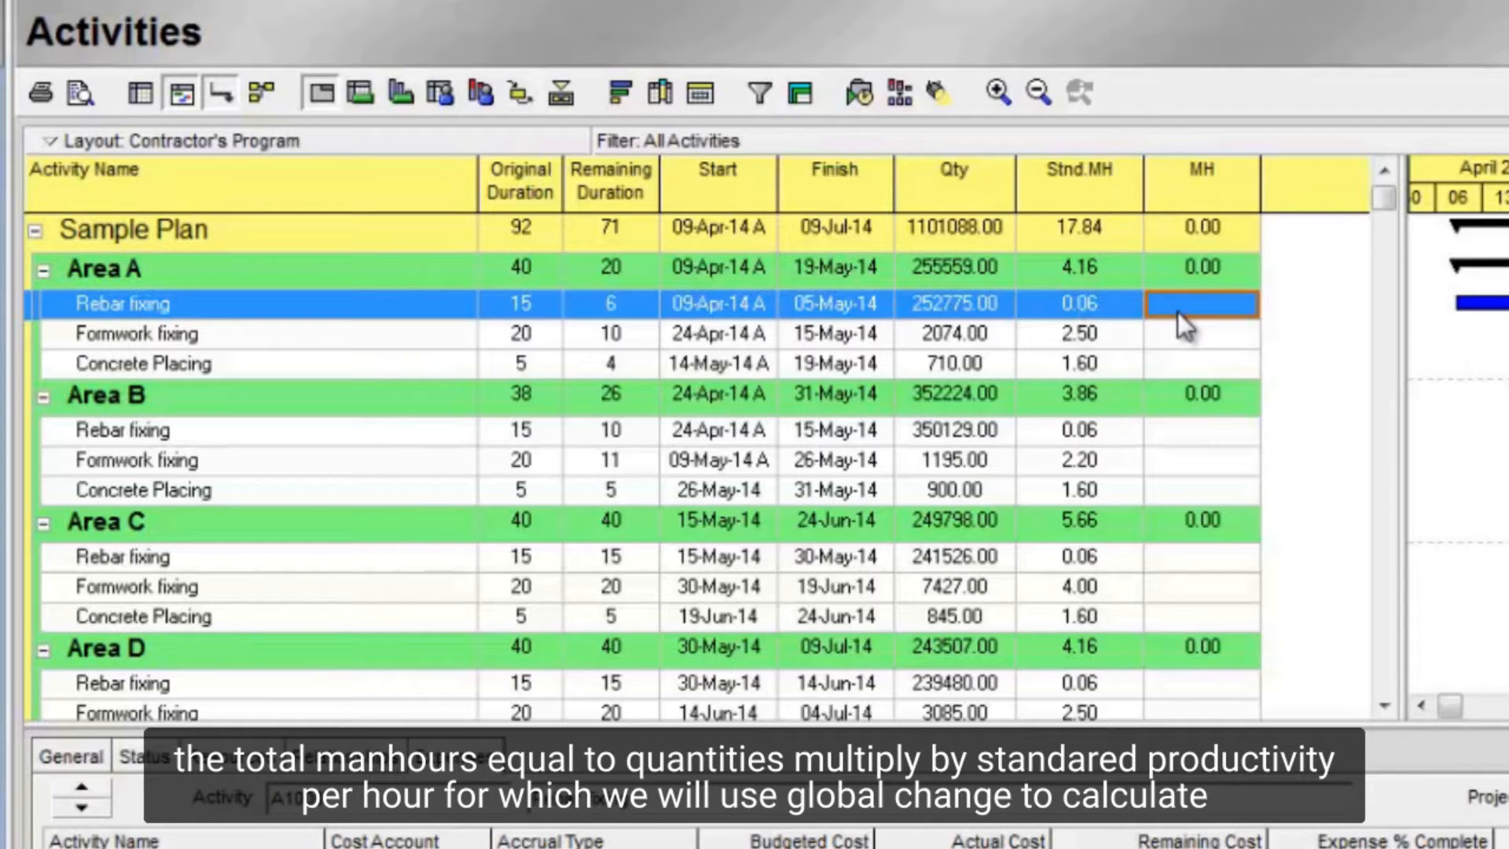
{"action": "mouse_move", "coordinate": [962, 254]}
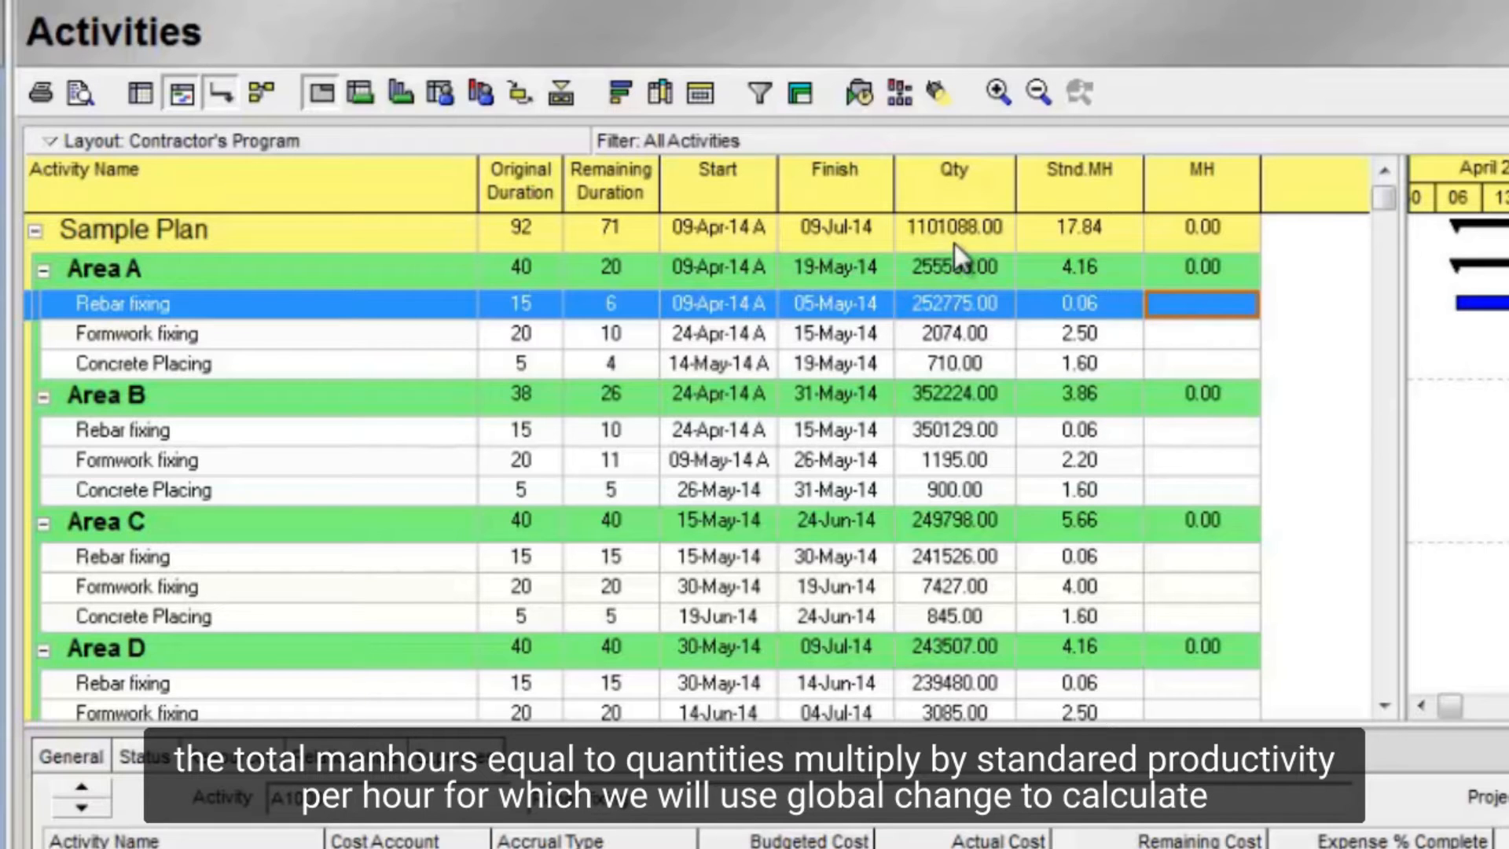
{"action": "mouse_move", "coordinate": [1154, 539]}
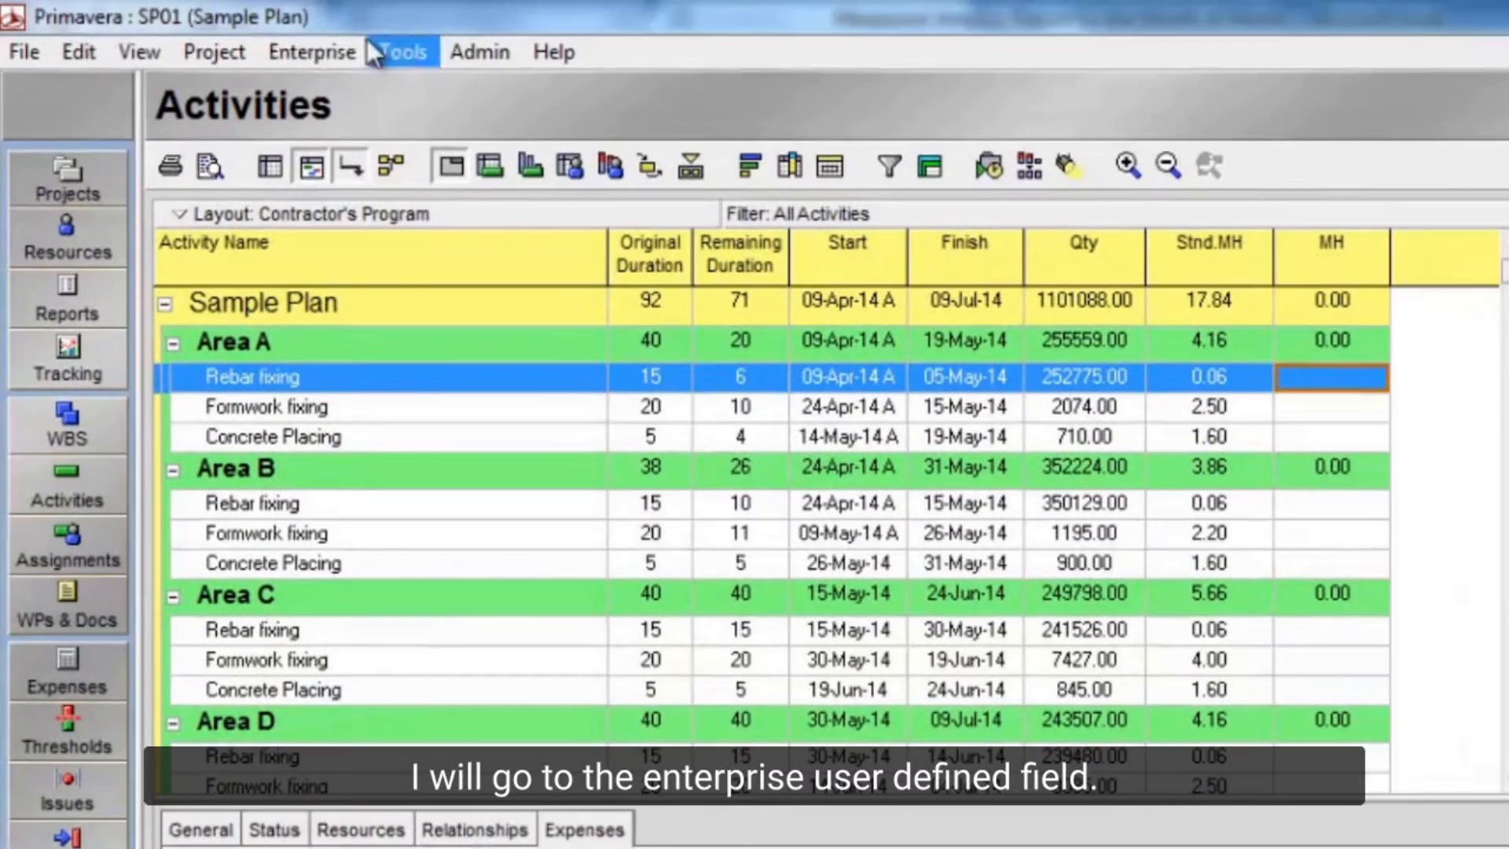
Step: Add a Text-type activity user defined field titled UOM
{"action": "left_click", "coordinate": [311, 52]}
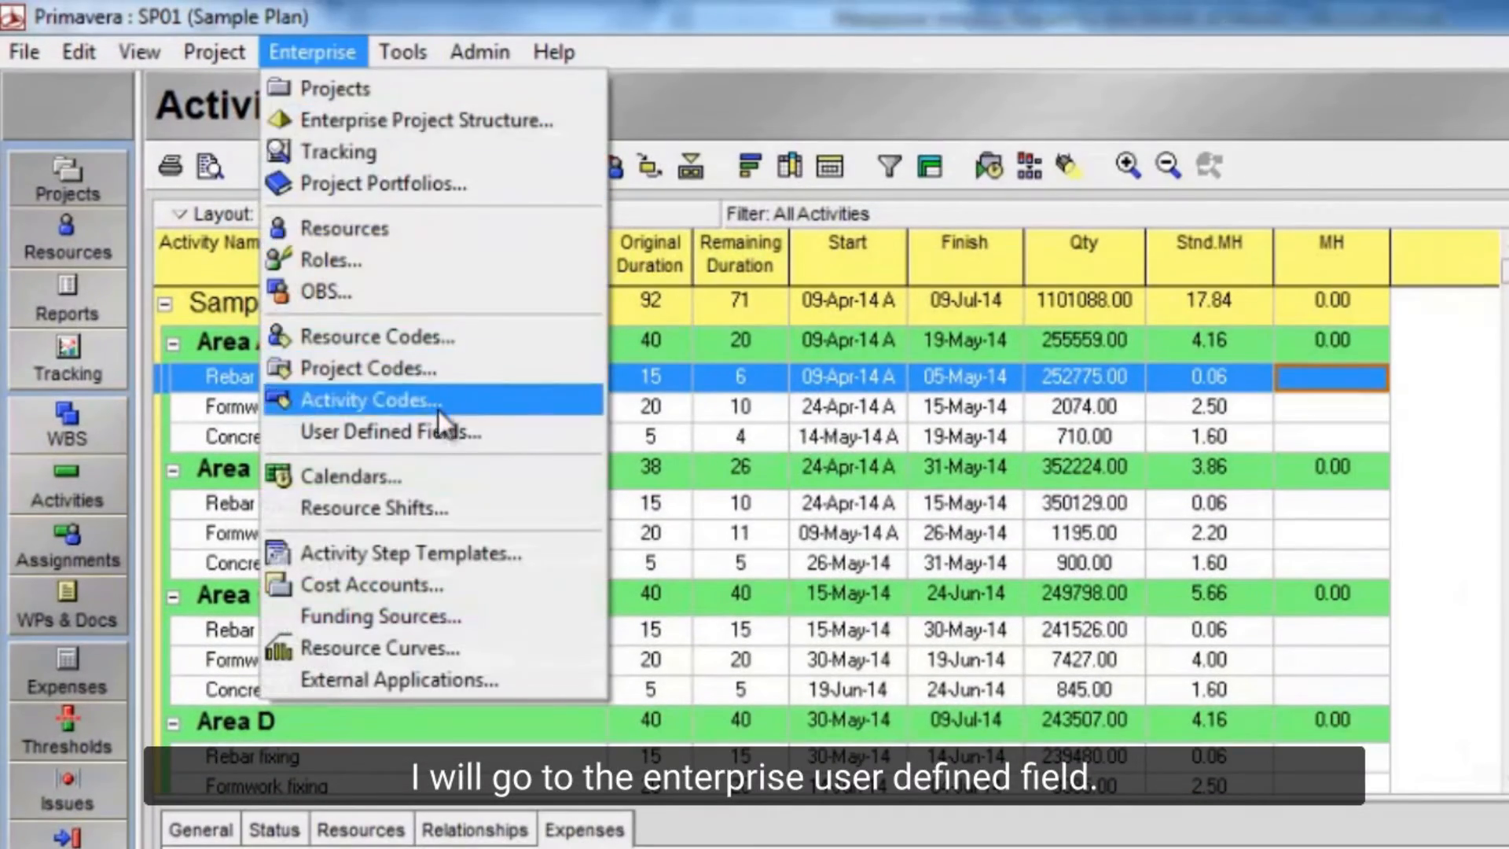
{"action": "left_click", "coordinate": [388, 431]}
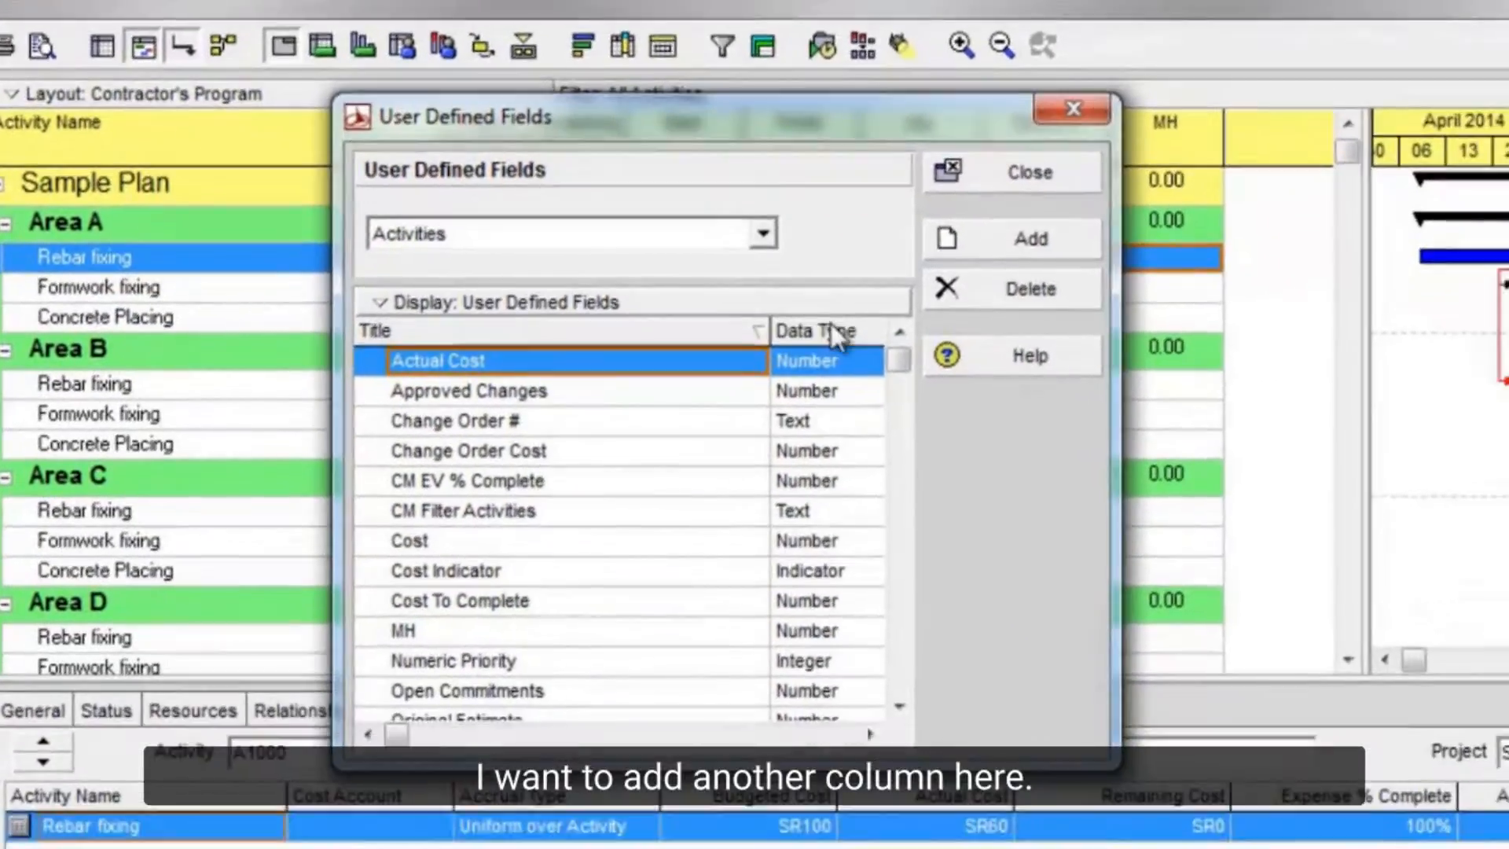
{"action": "left_click", "coordinate": [1029, 239]}
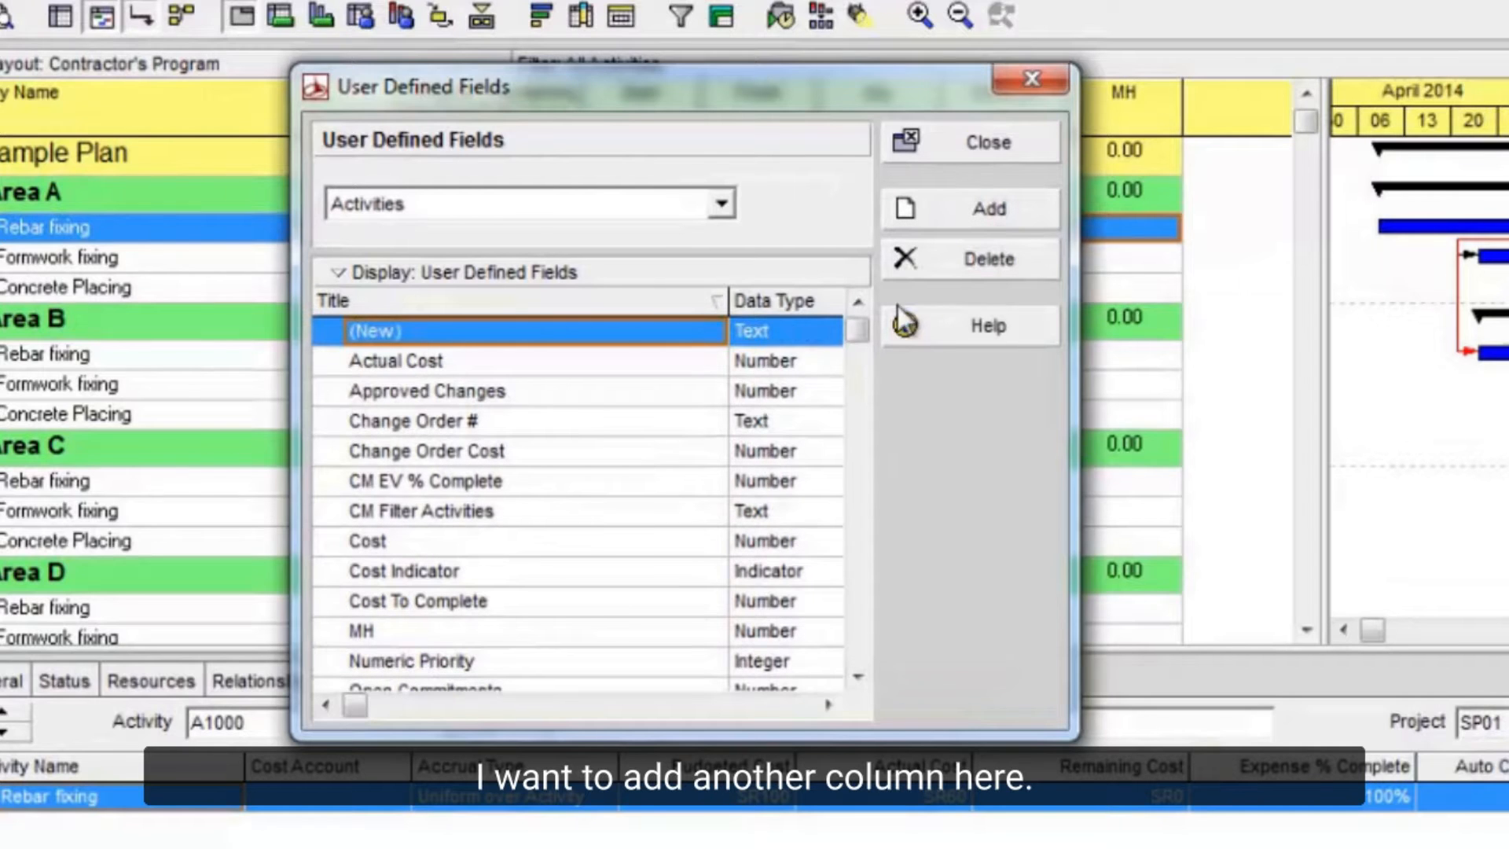
{"action": "left_click", "coordinate": [824, 334]}
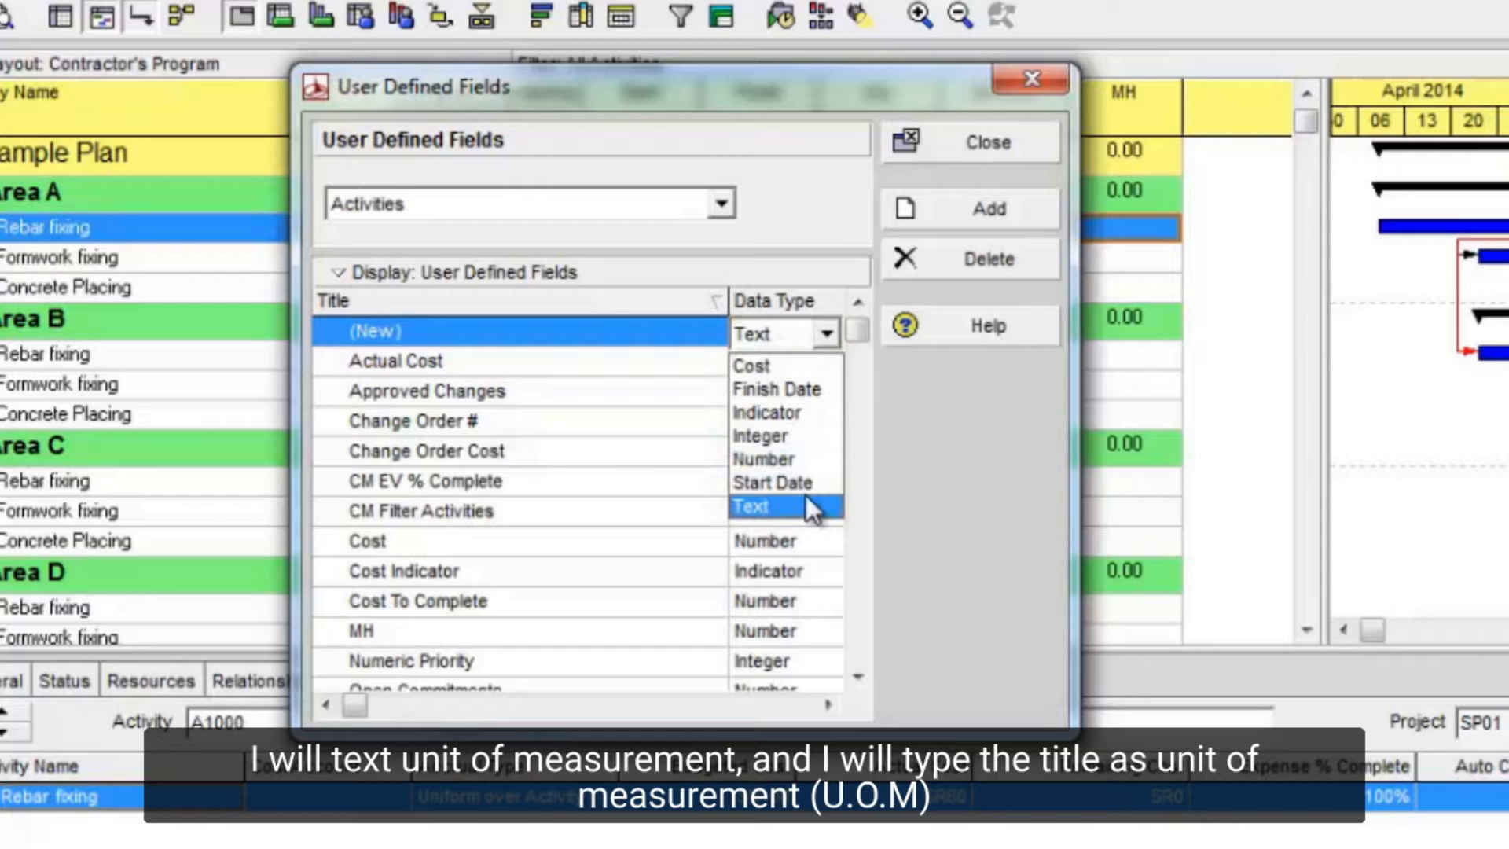
{"action": "left_click", "coordinate": [751, 507]}
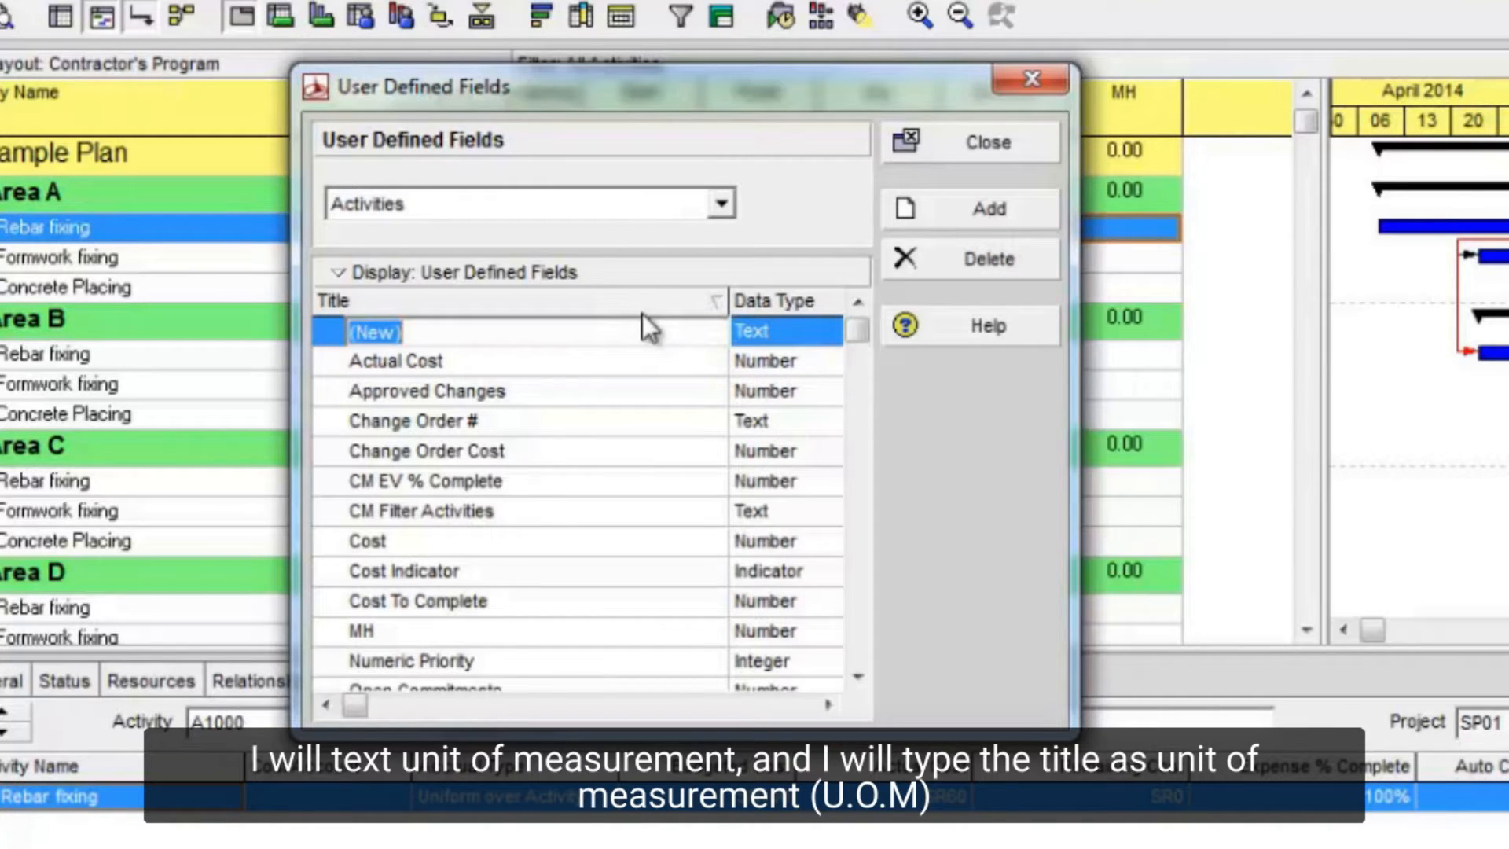
{"action": "type", "text": "UOM"}
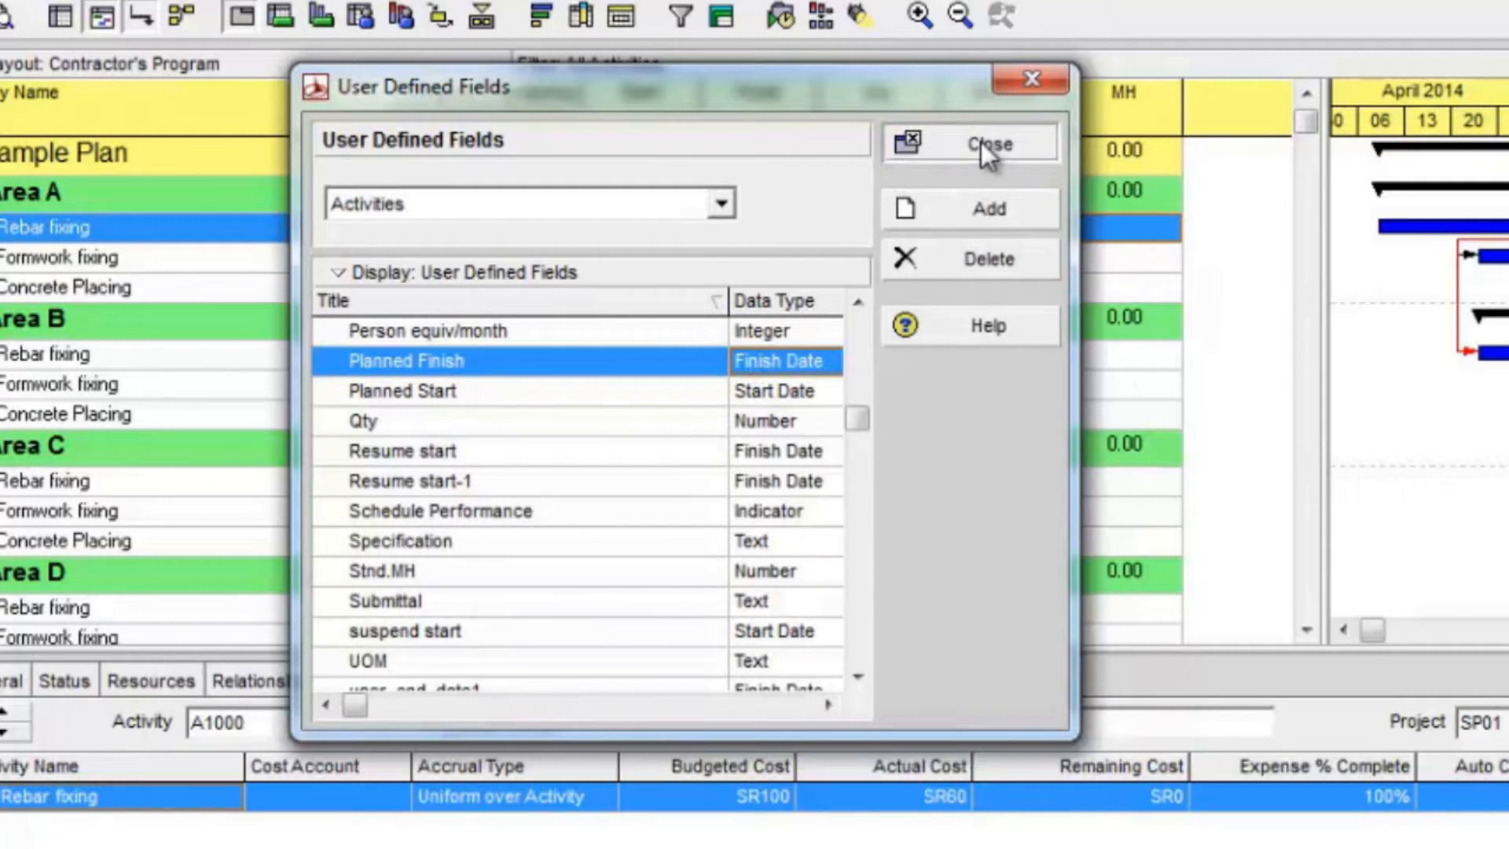
{"action": "left_click", "coordinate": [986, 143]}
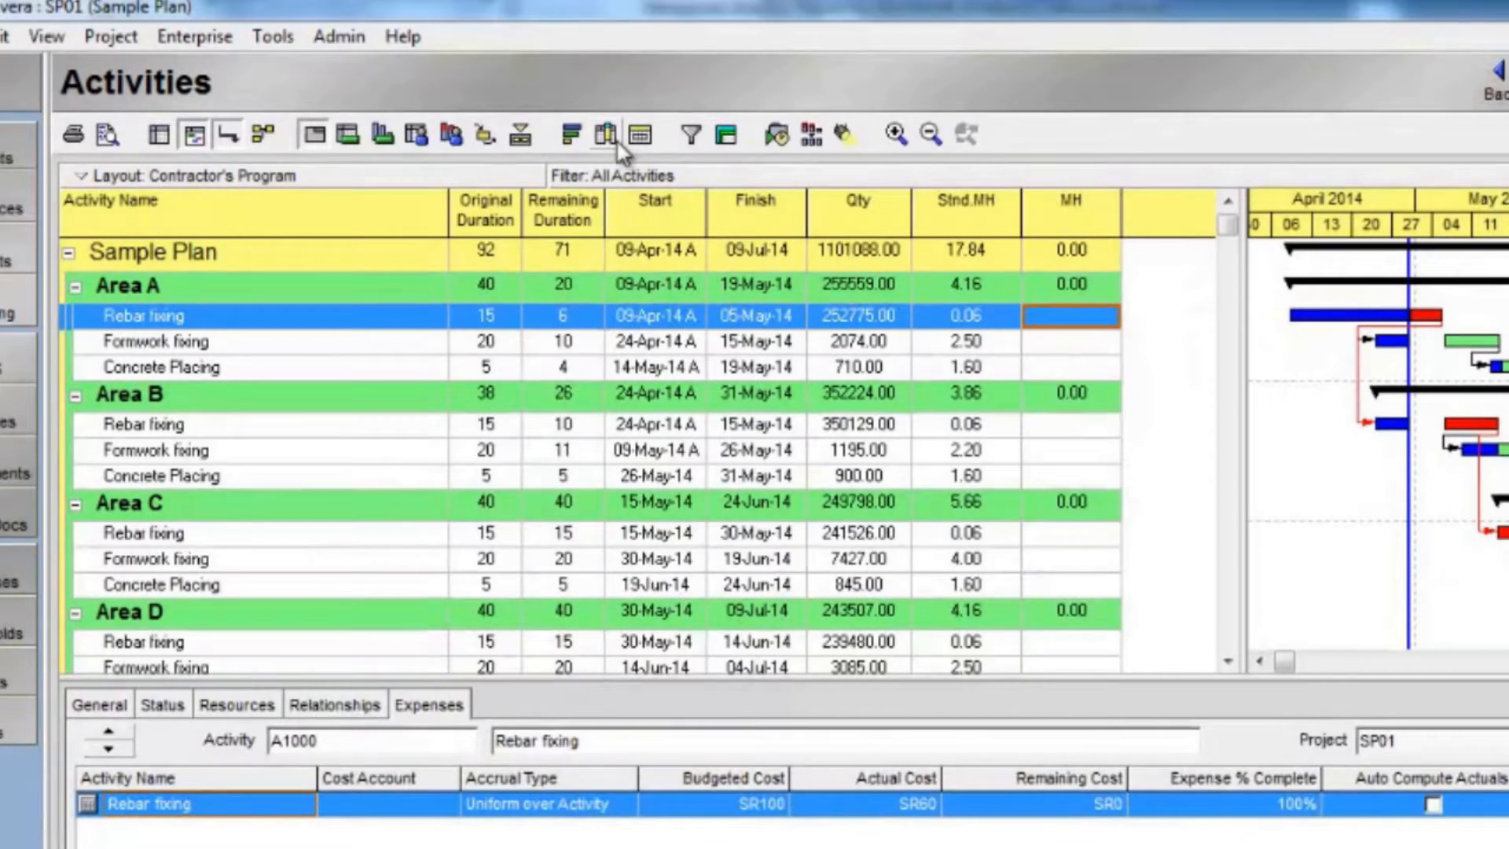
Step: Add the UOM column to the activity table, placed after Finish
{"action": "left_click", "coordinate": [606, 134]}
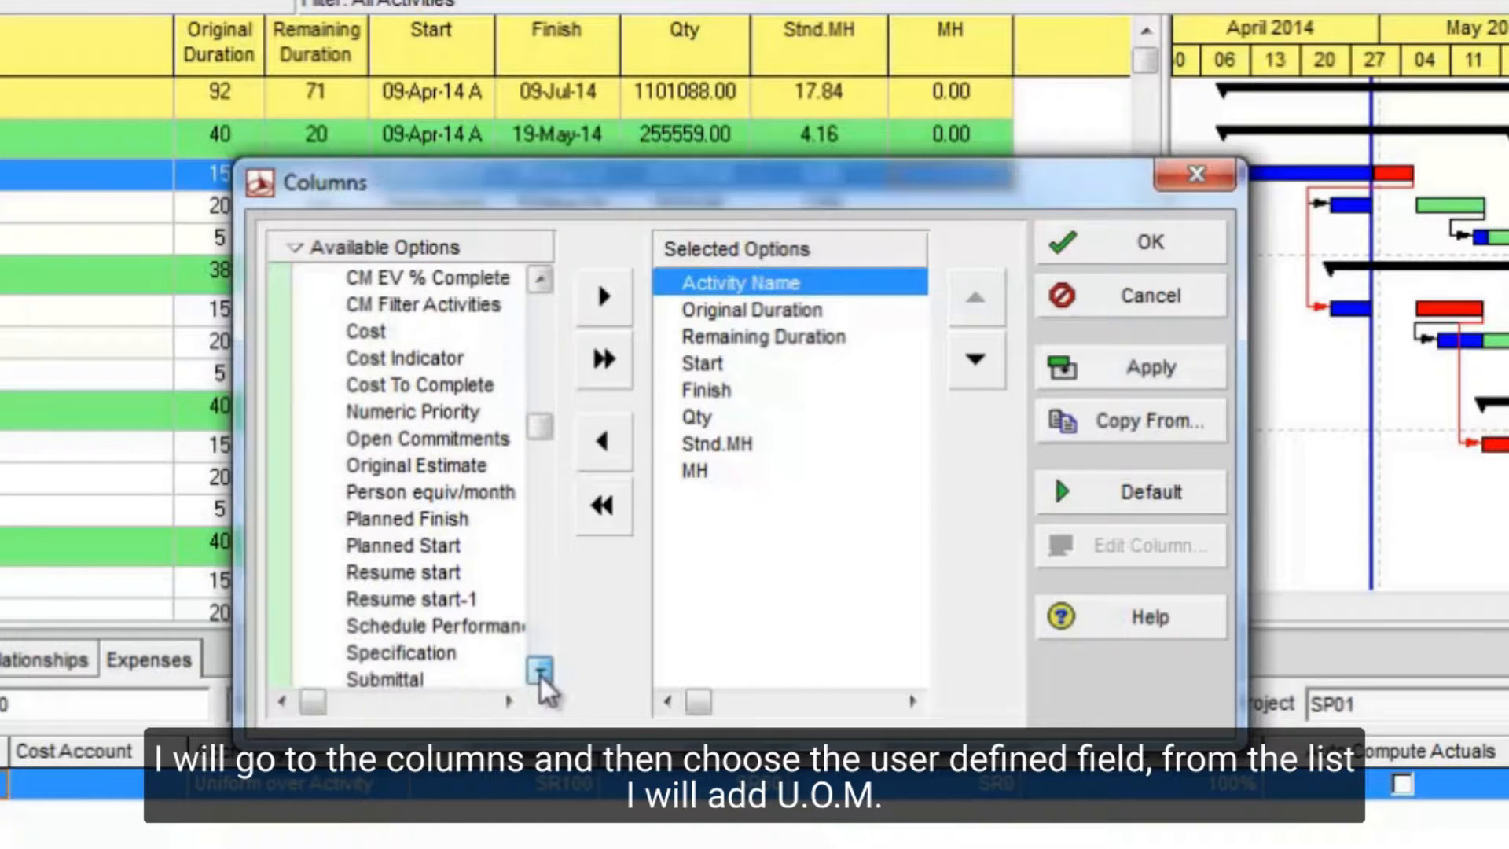
{"action": "left_click", "coordinate": [538, 668]}
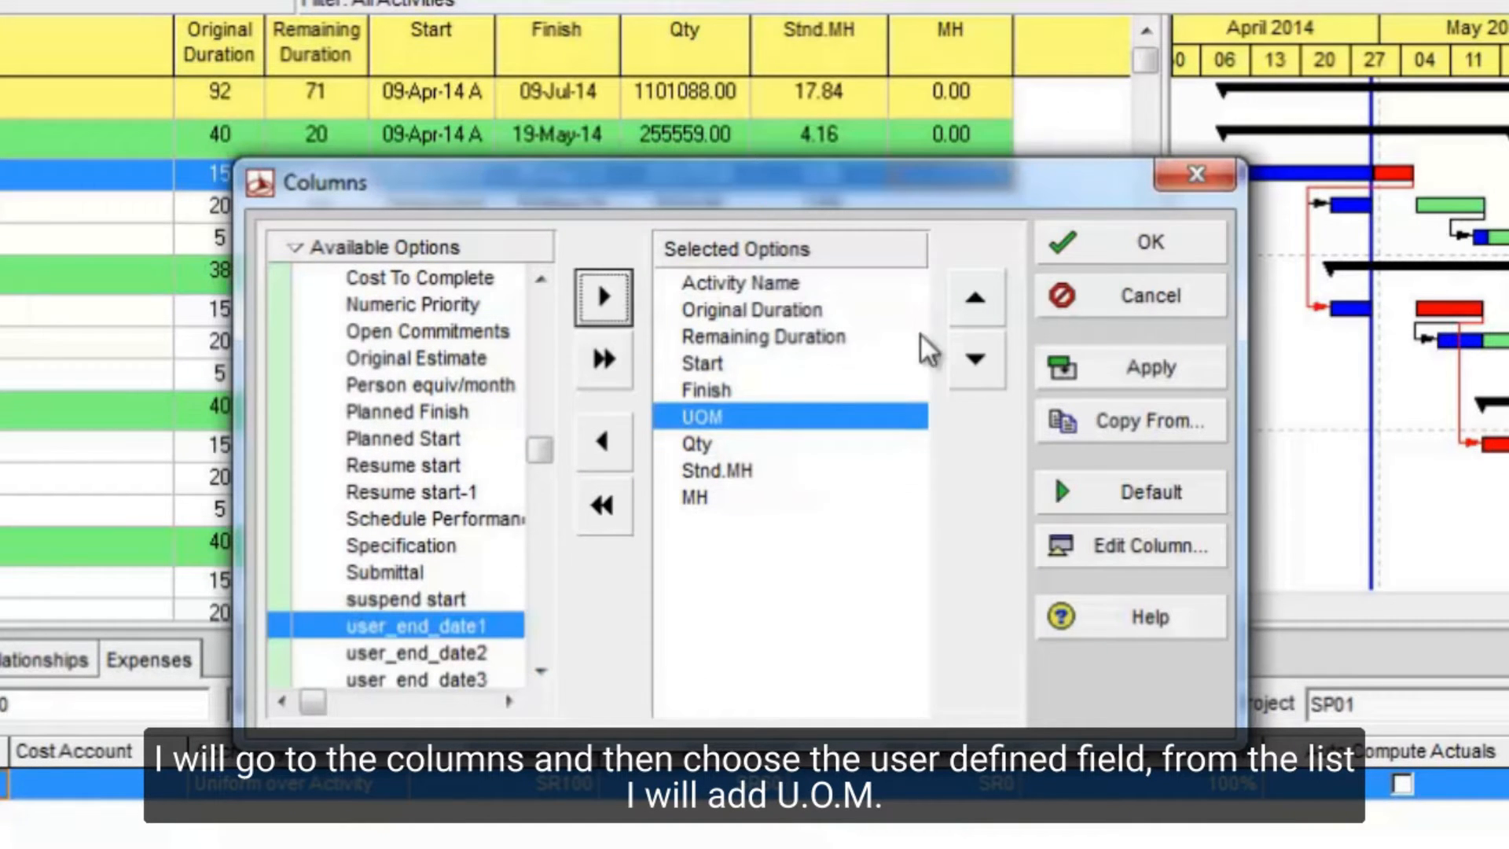
{"action": "left_click", "coordinate": [1148, 241]}
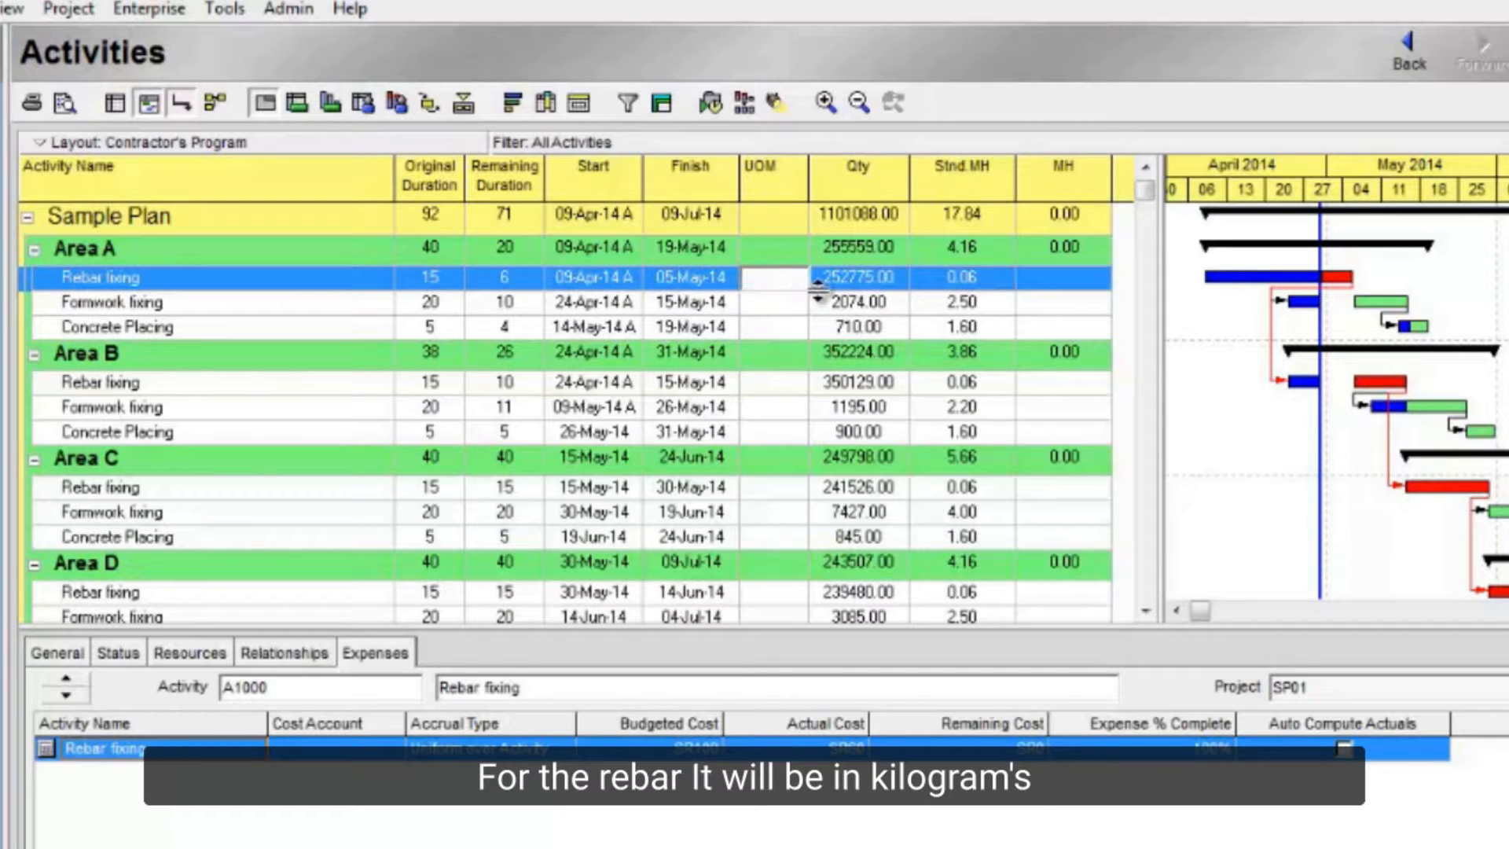
Step: Enter Kg, Sqm and Cu.m as UOM for Area A's rebar, formwork and concrete activities
{"action": "type", "text": "KG"}
{"action": "left_click", "coordinate": [774, 302]}
{"action": "type", "text": "S"}
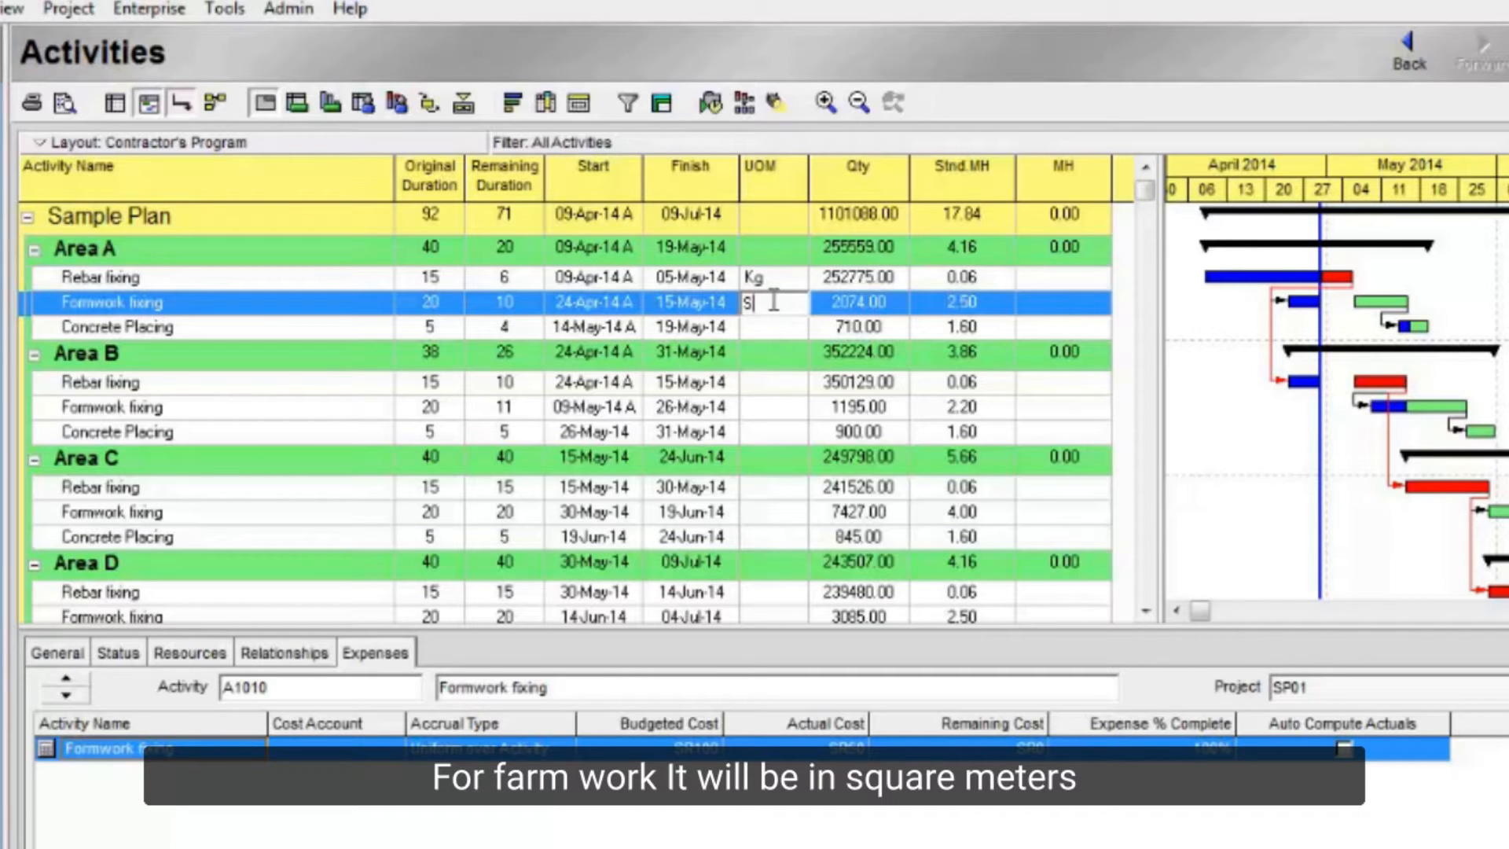
{"action": "type", "text": "qm"}
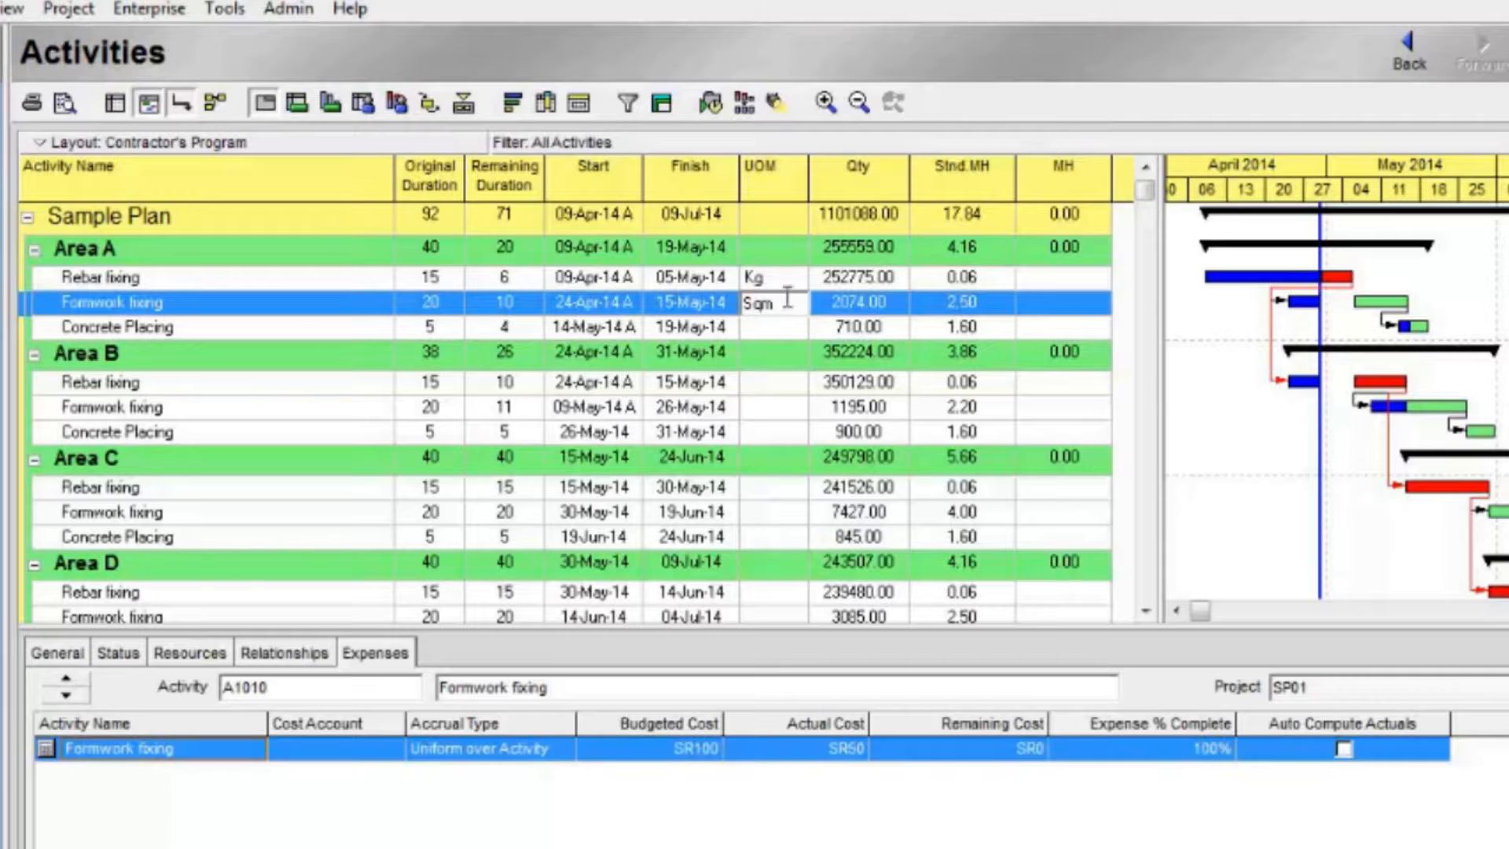
{"action": "left_click", "coordinate": [770, 326]}
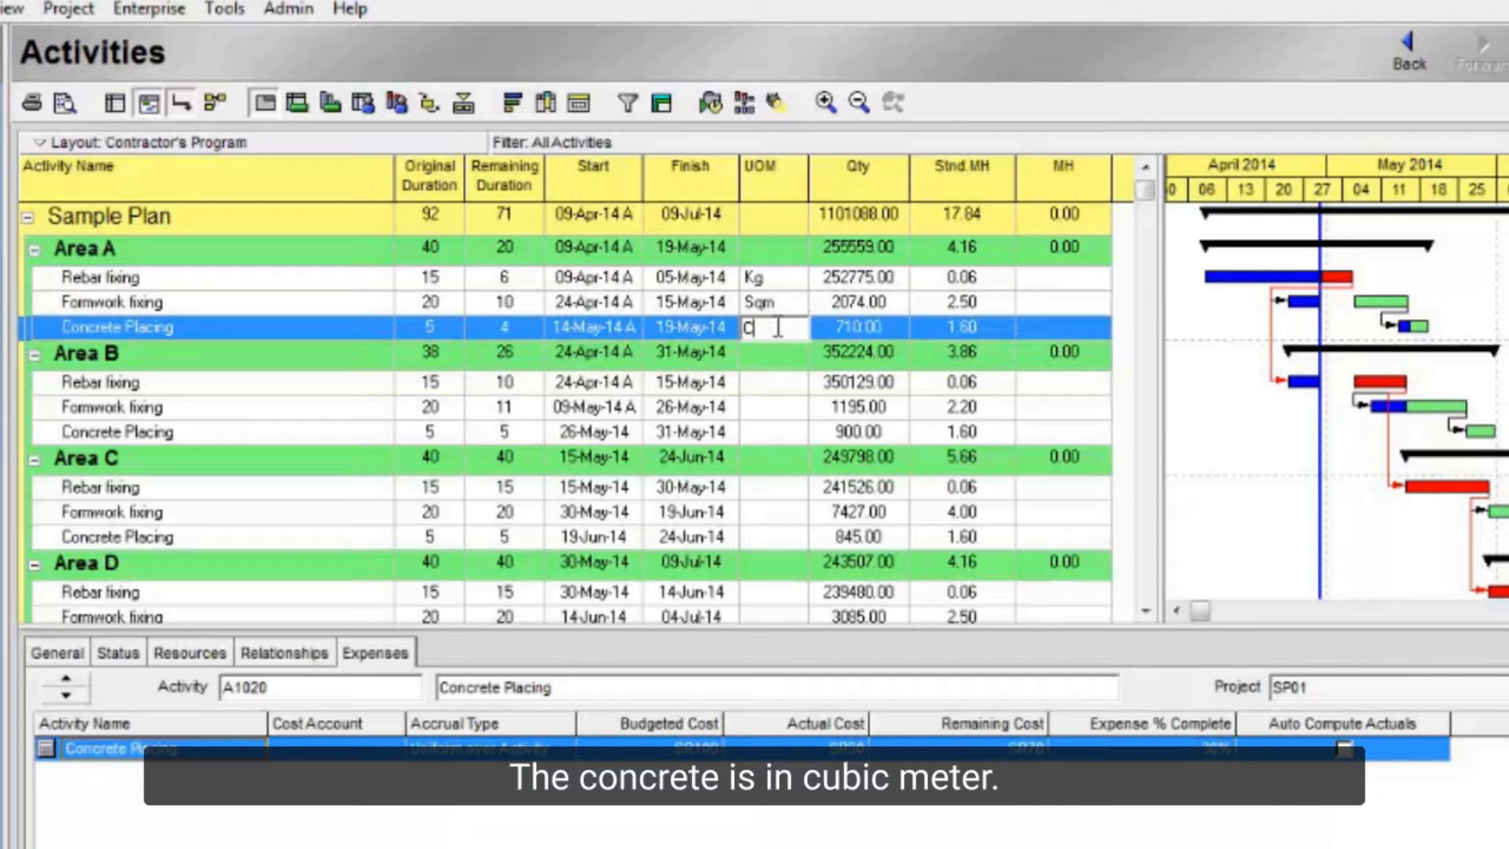
{"action": "type", "text": "u.m"}
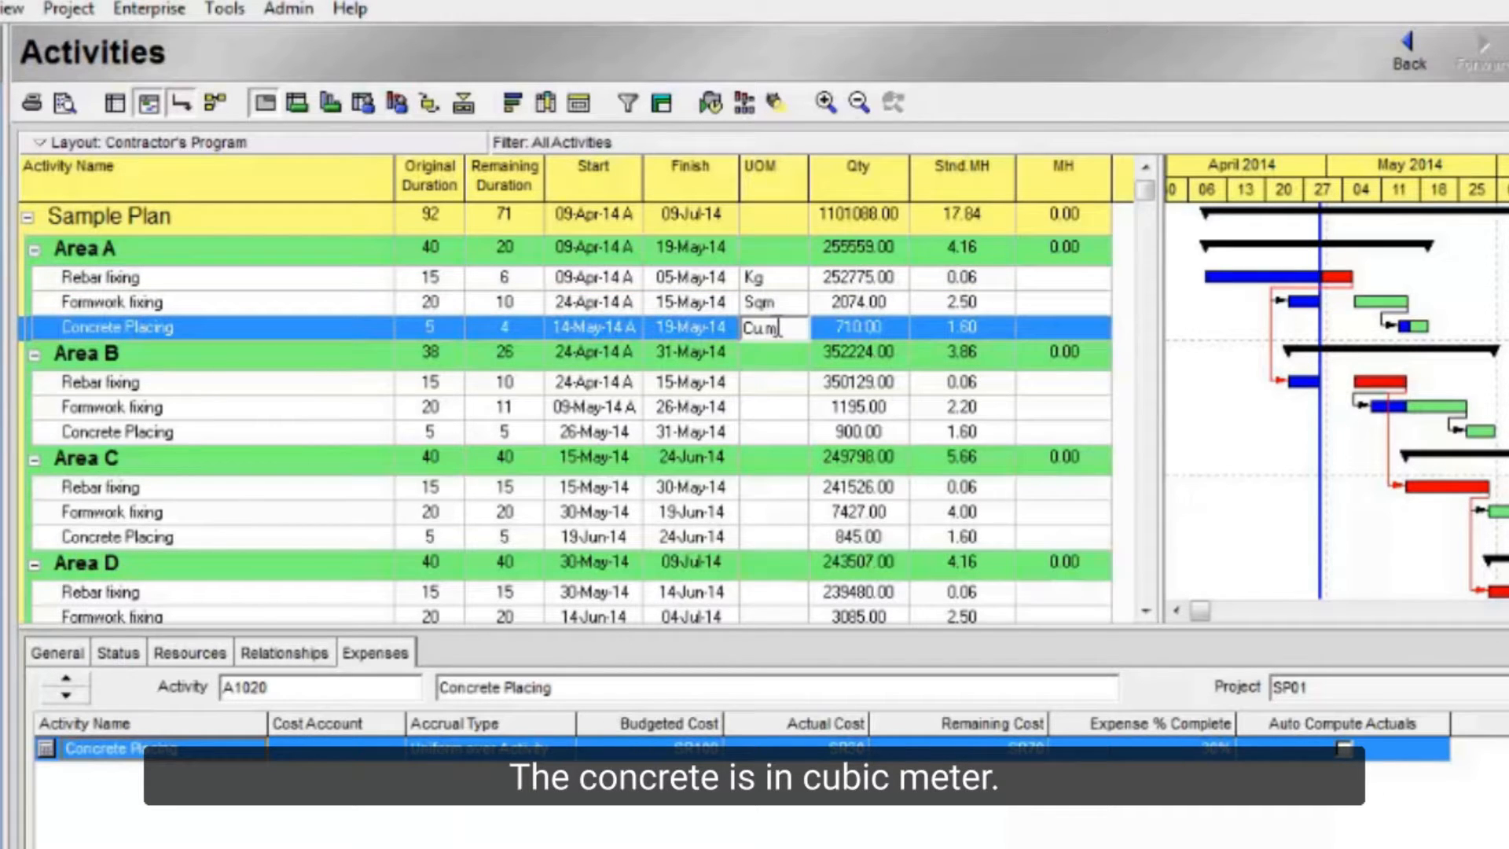
{"action": "left_click", "coordinate": [770, 381]}
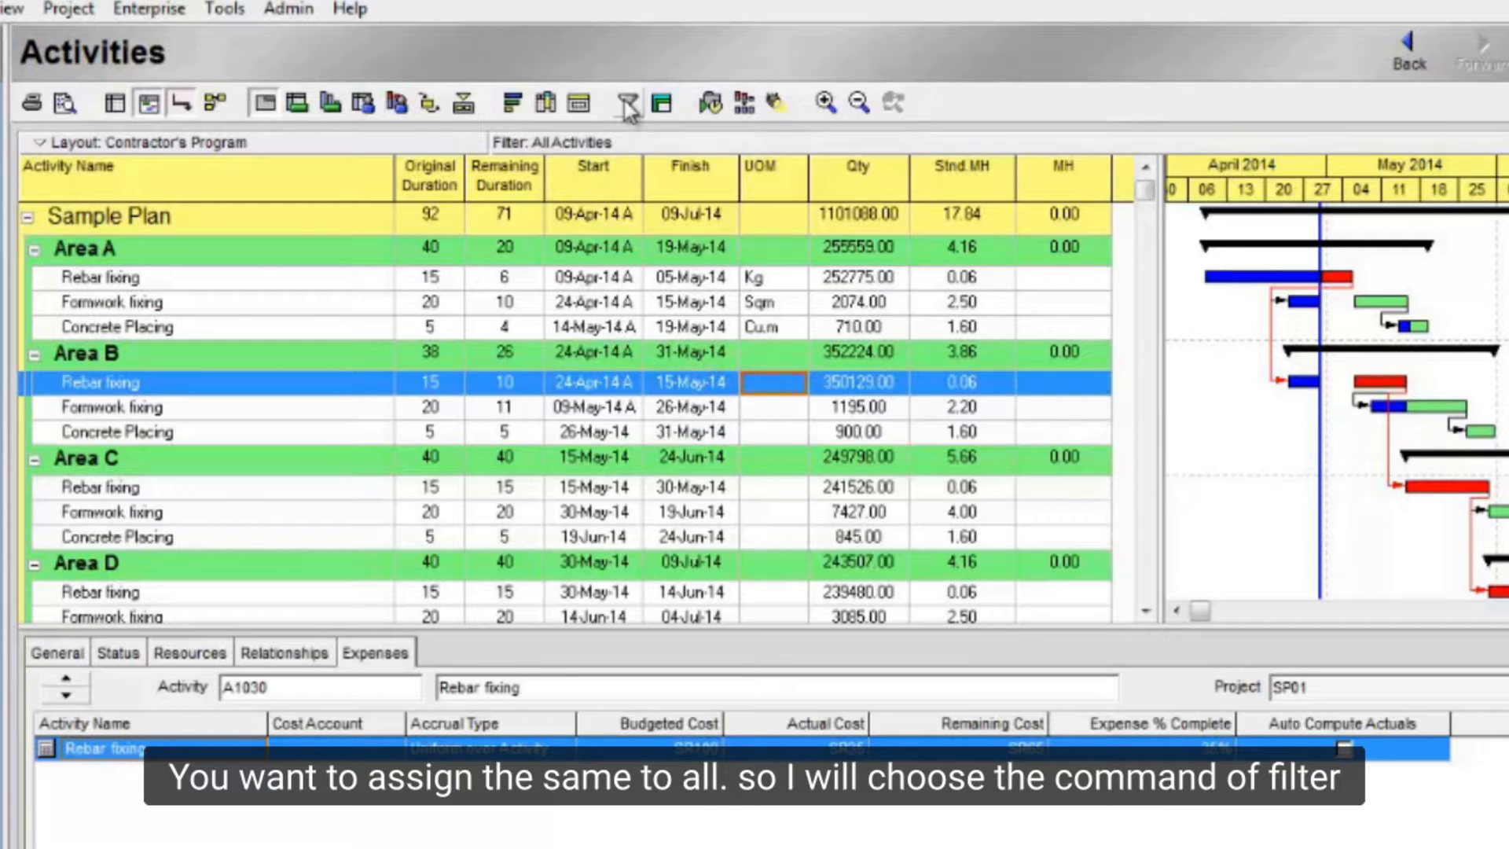
Step: Filter activities to names containing Rebar and select the rebar rows
{"action": "left_click", "coordinate": [625, 103]}
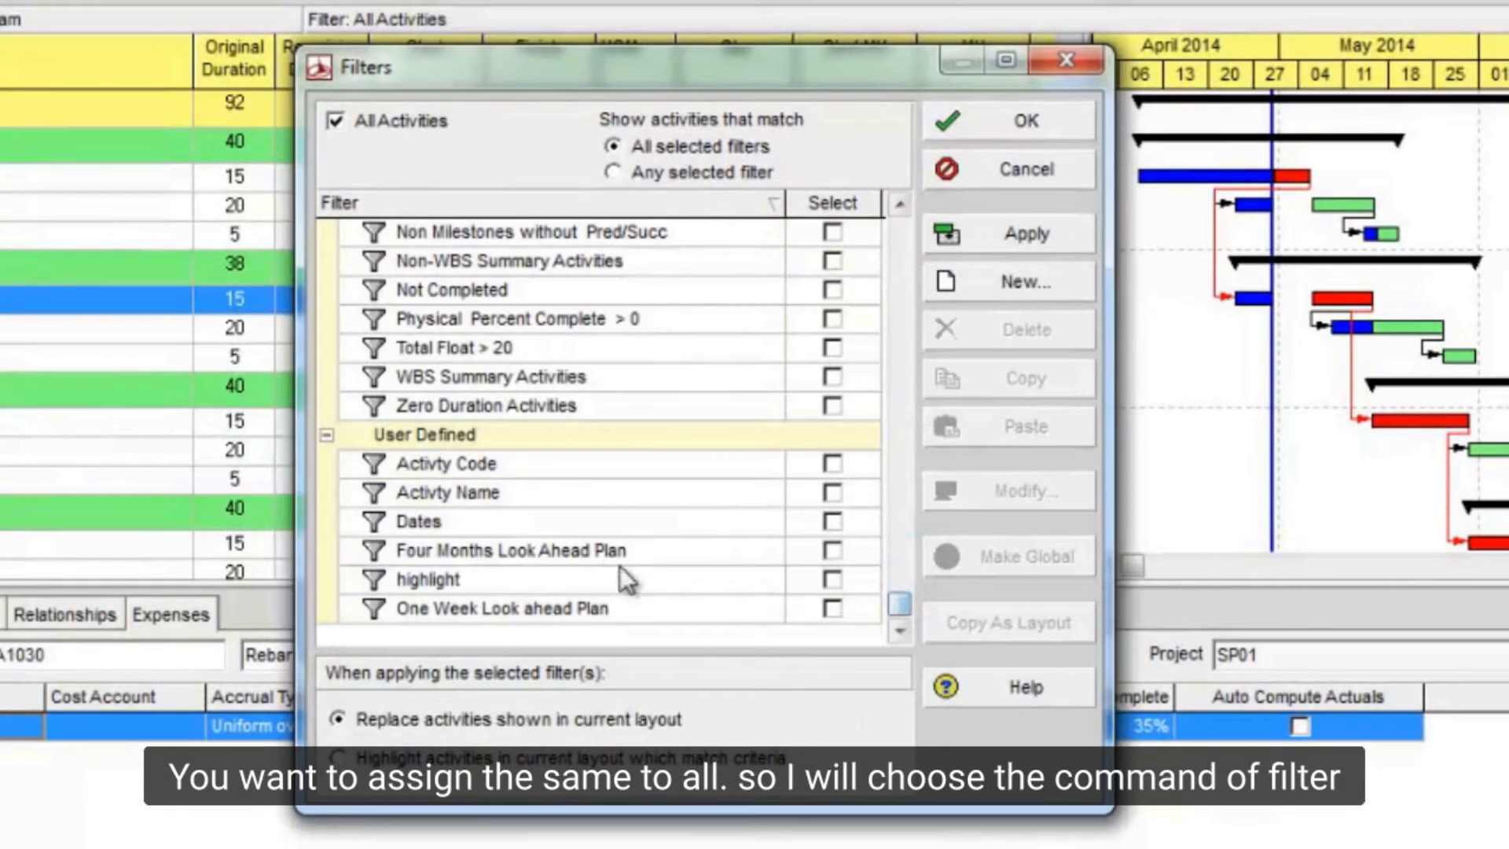
{"action": "left_click", "coordinate": [830, 493]}
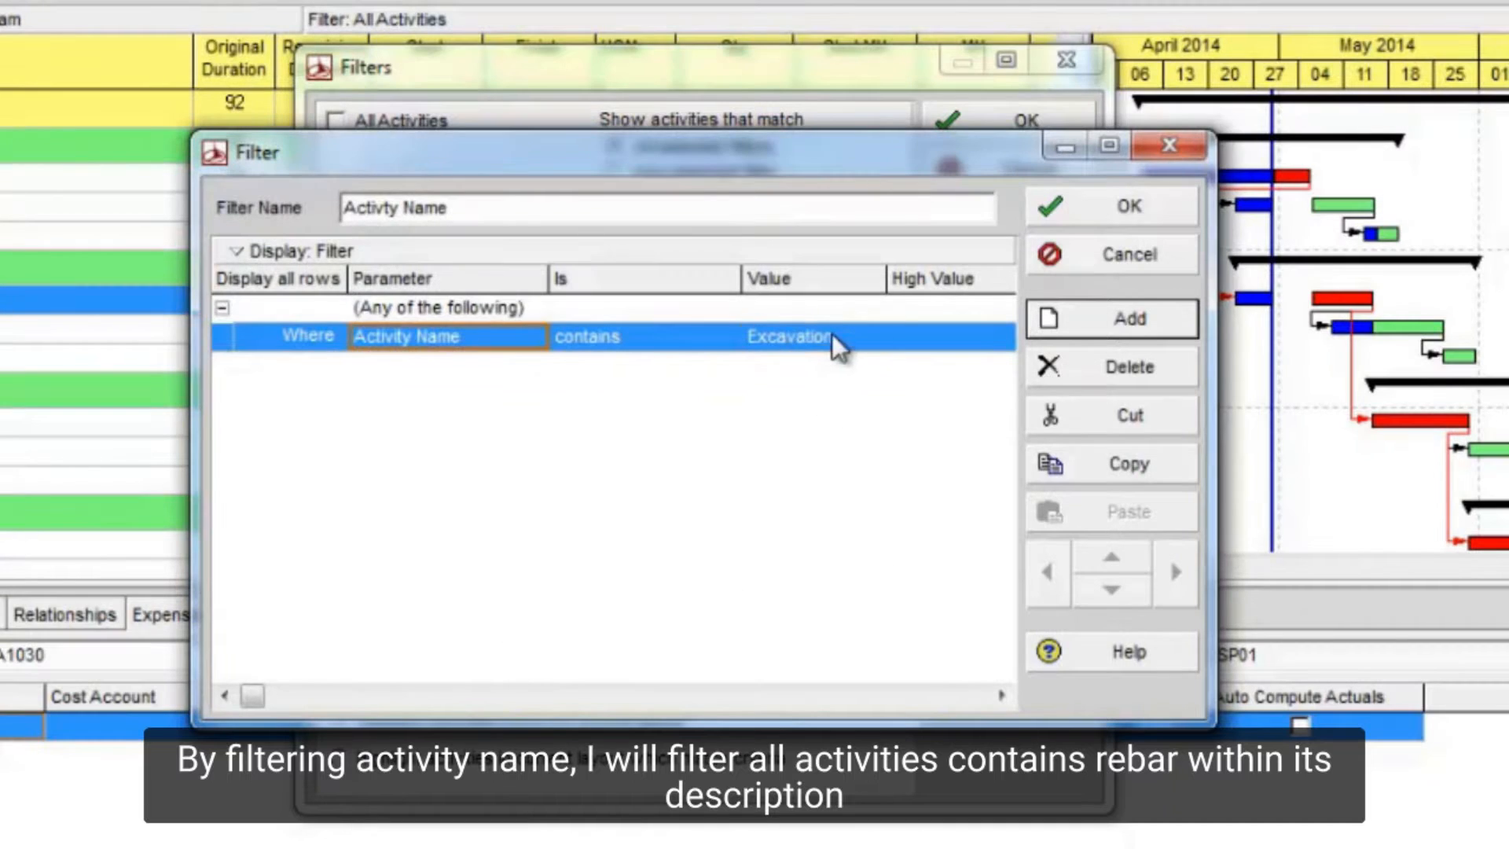
{"action": "type", "text": "Rebar"}
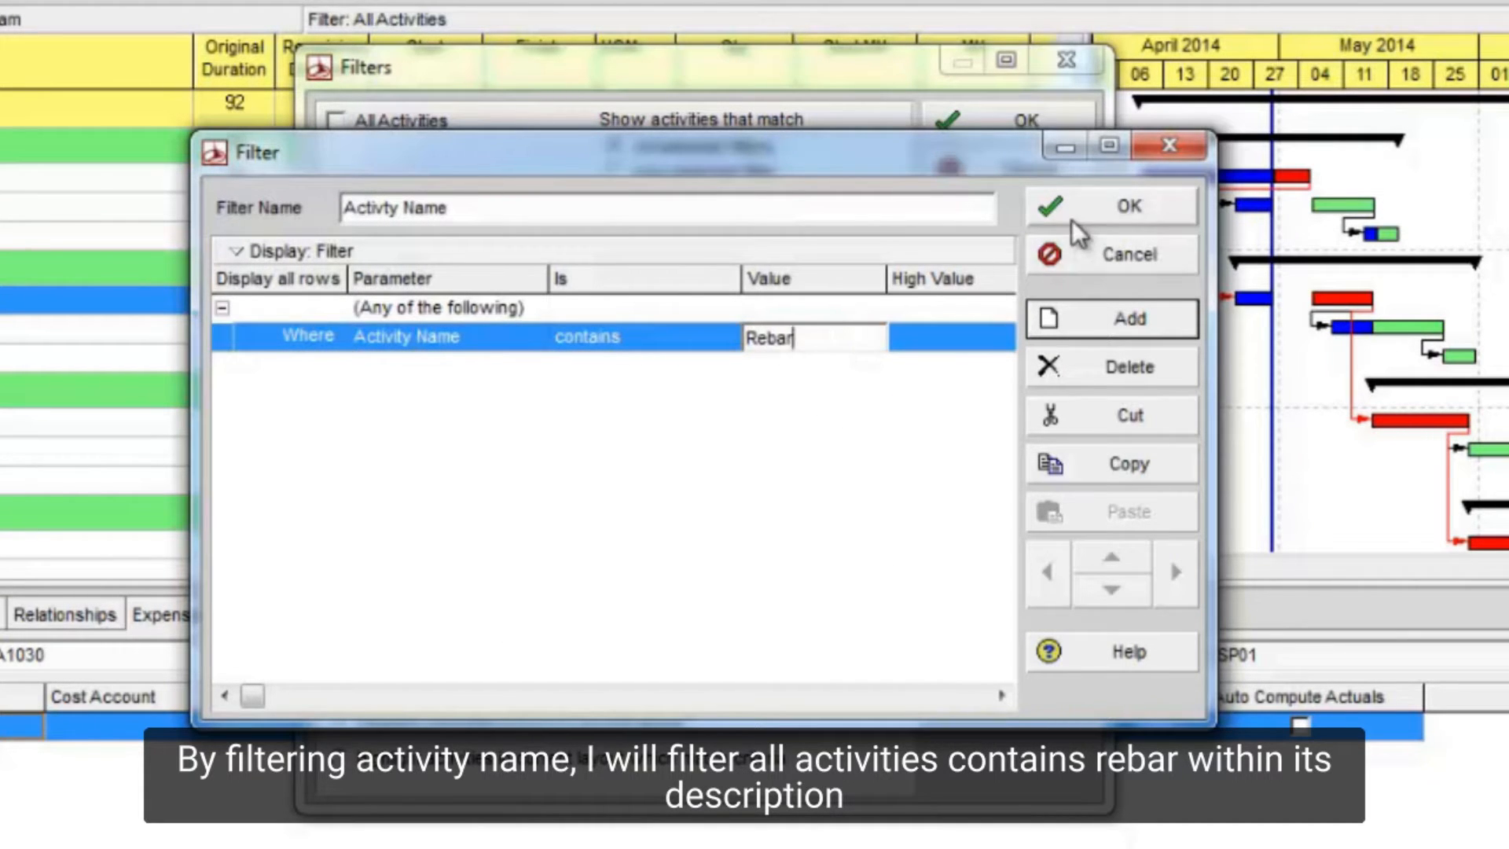
{"action": "left_click", "coordinate": [1111, 206]}
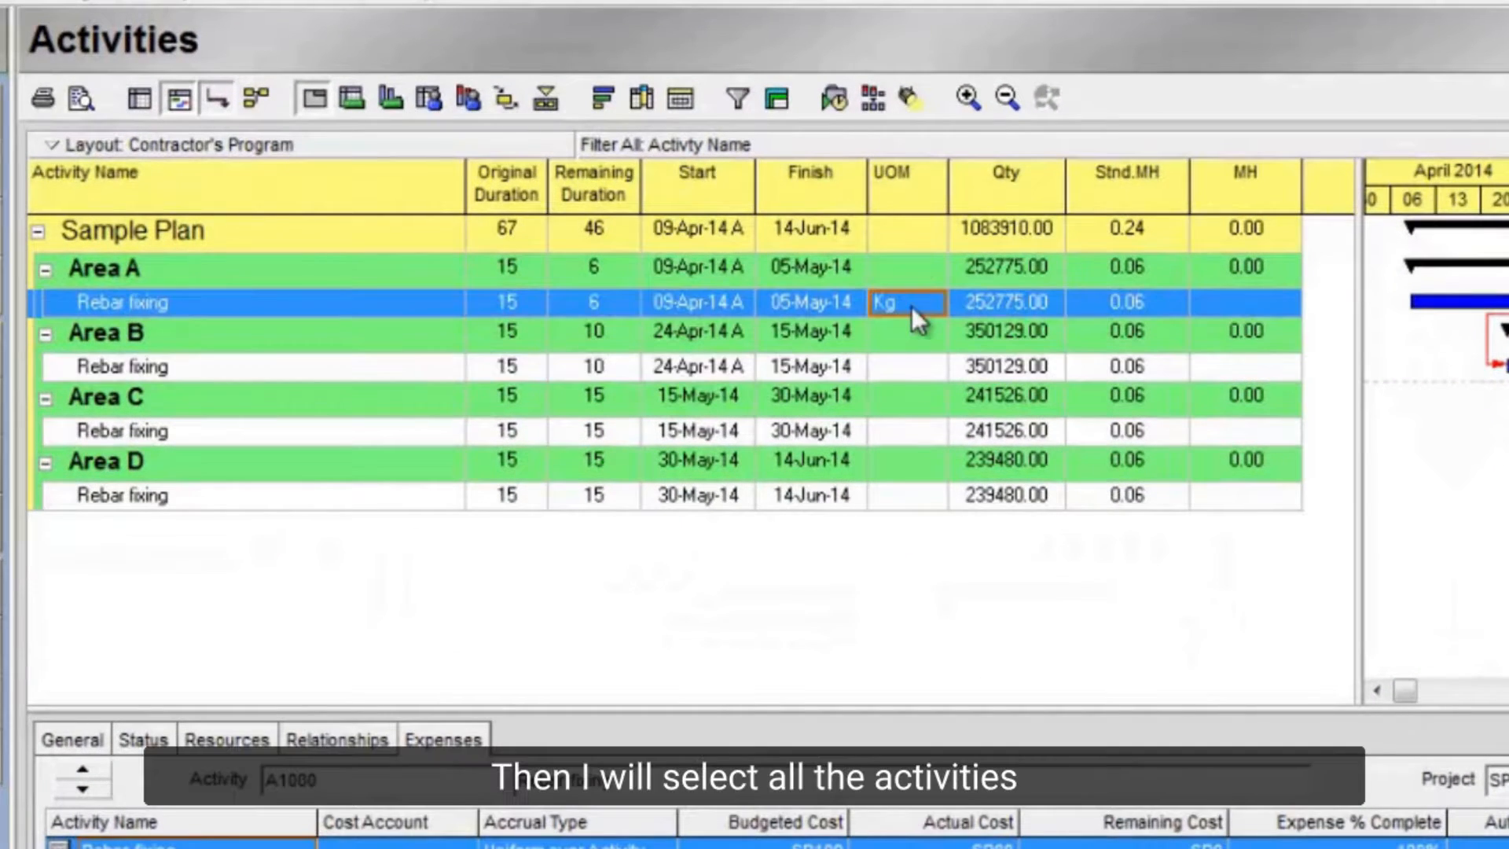
{"action": "left_click", "coordinate": [905, 494]}
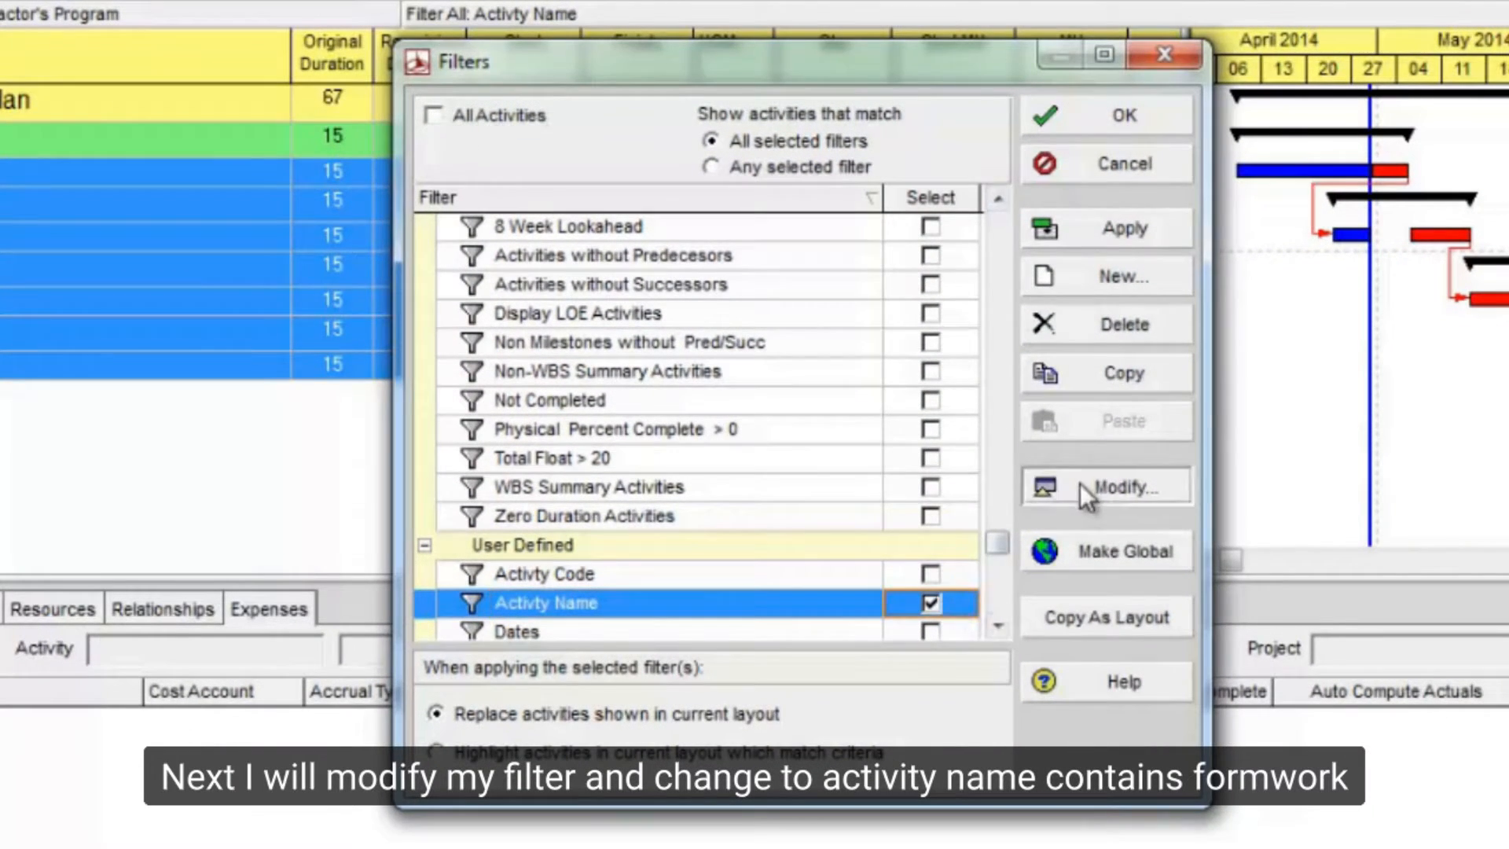
Step: Filter to Formwork fixing activities and fill the Sqm unit down to all of them
{"action": "left_click", "coordinate": [1124, 488]}
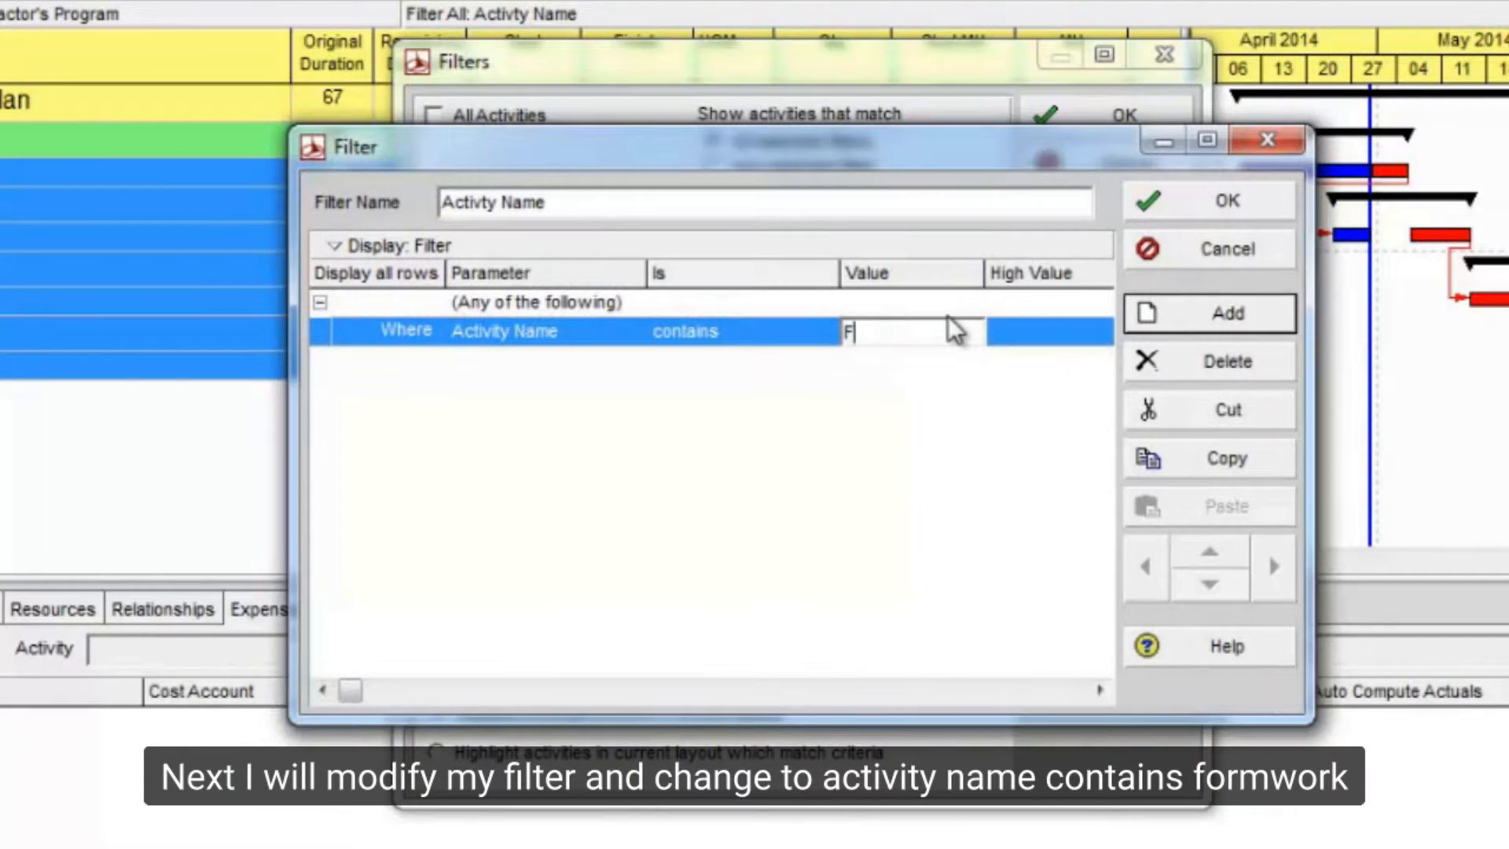
{"action": "type", "text": "ormwork"}
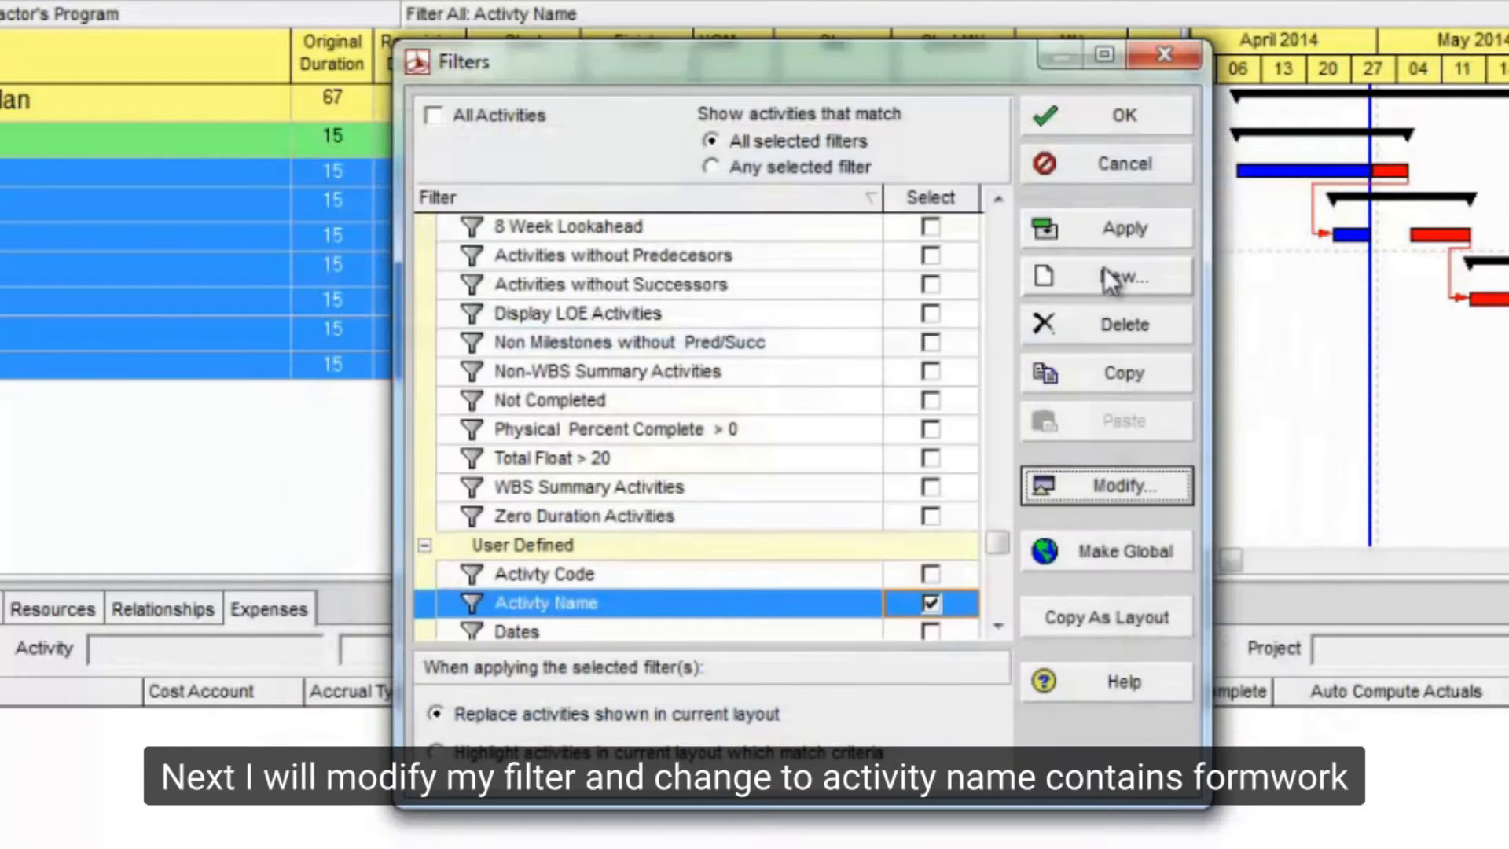
{"action": "scroll", "scroll_direction": "down", "scroll_amount": 3}
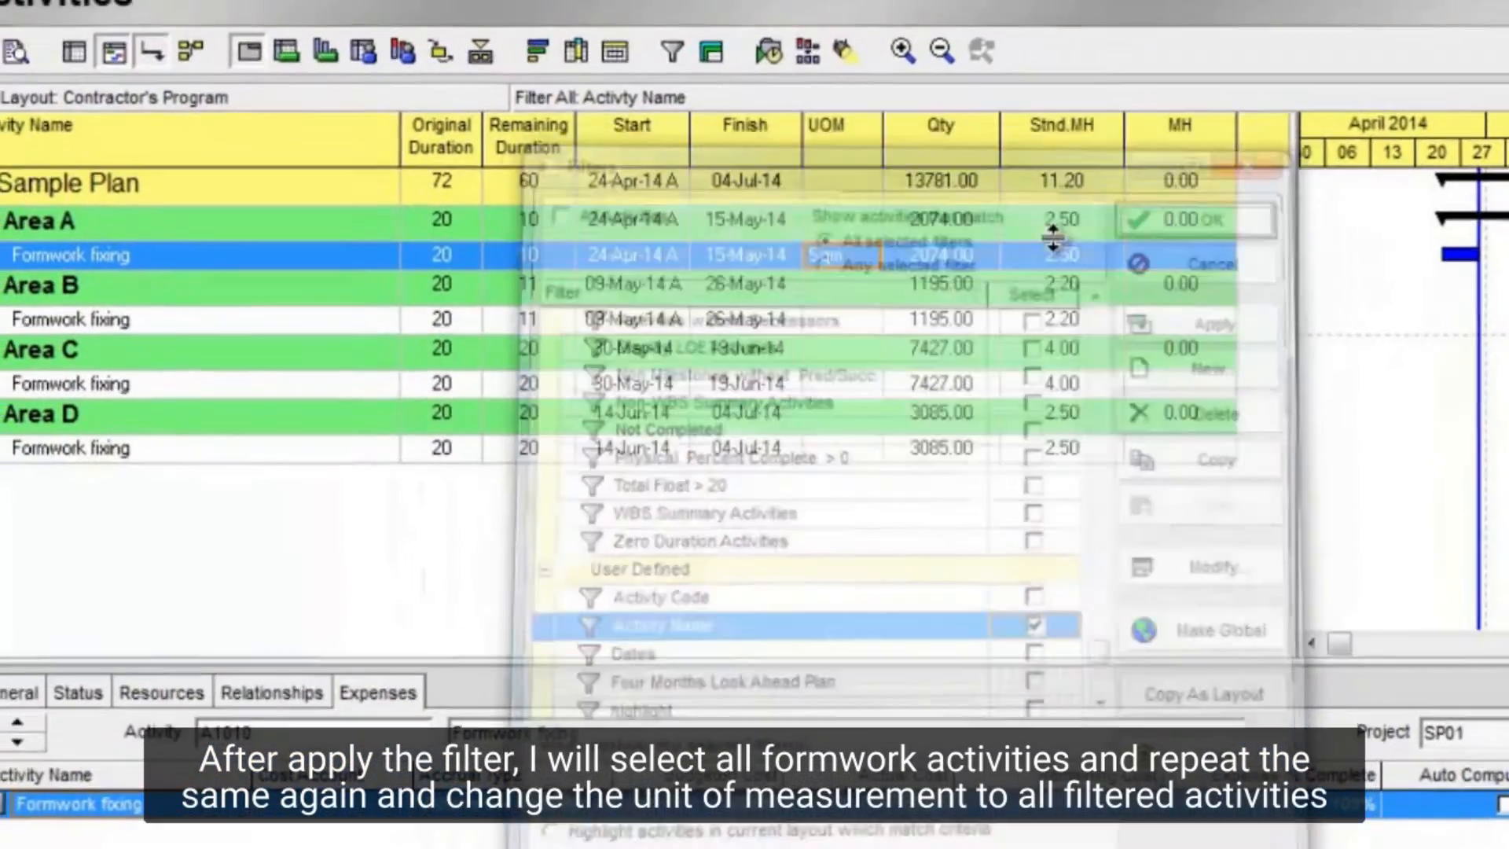
{"action": "left_click", "coordinate": [1193, 220]}
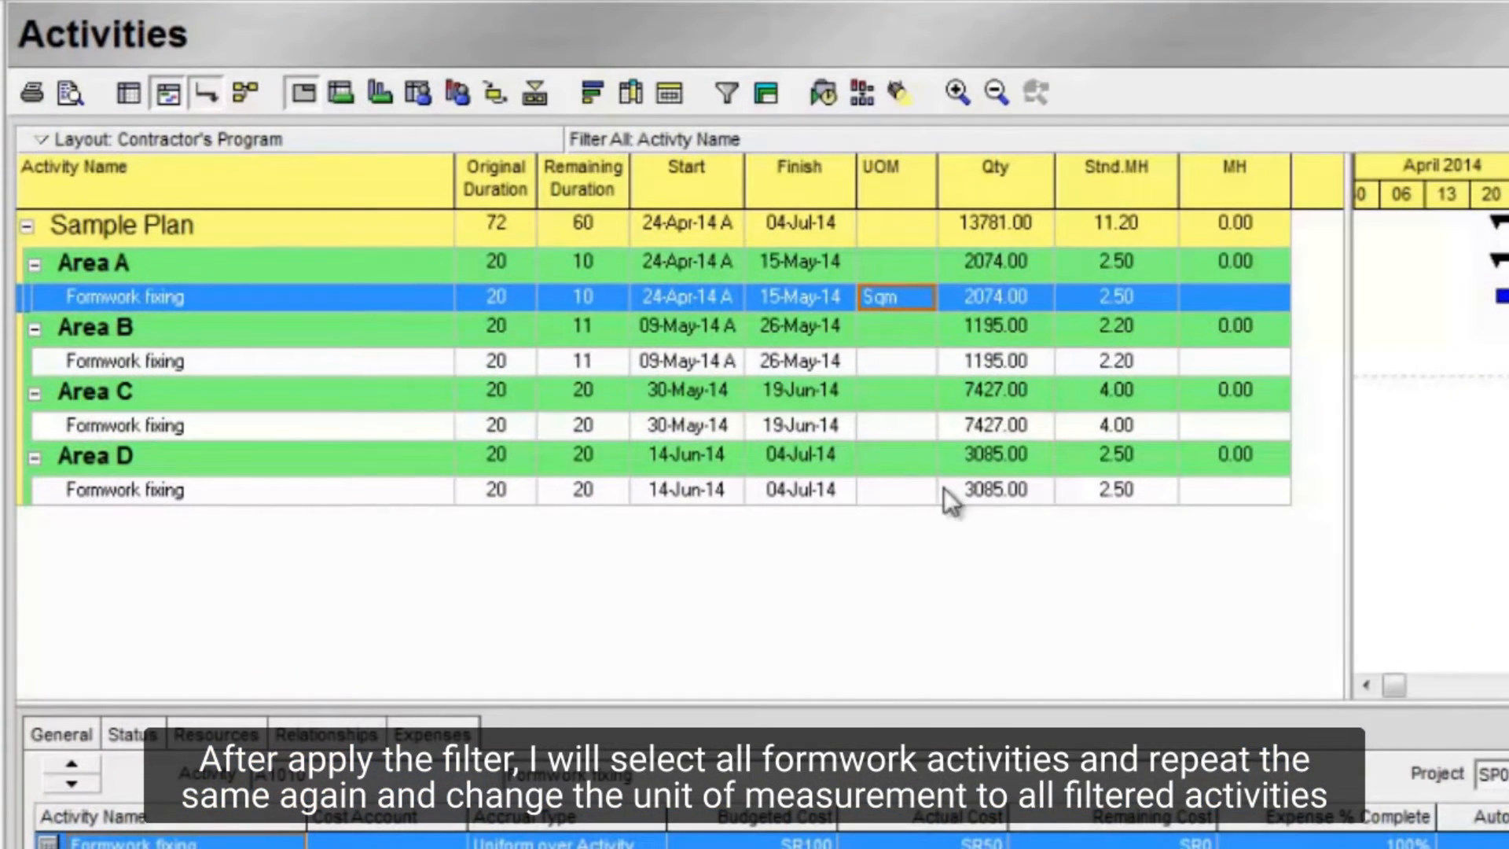
{"action": "mouse_move", "coordinate": [900, 472]}
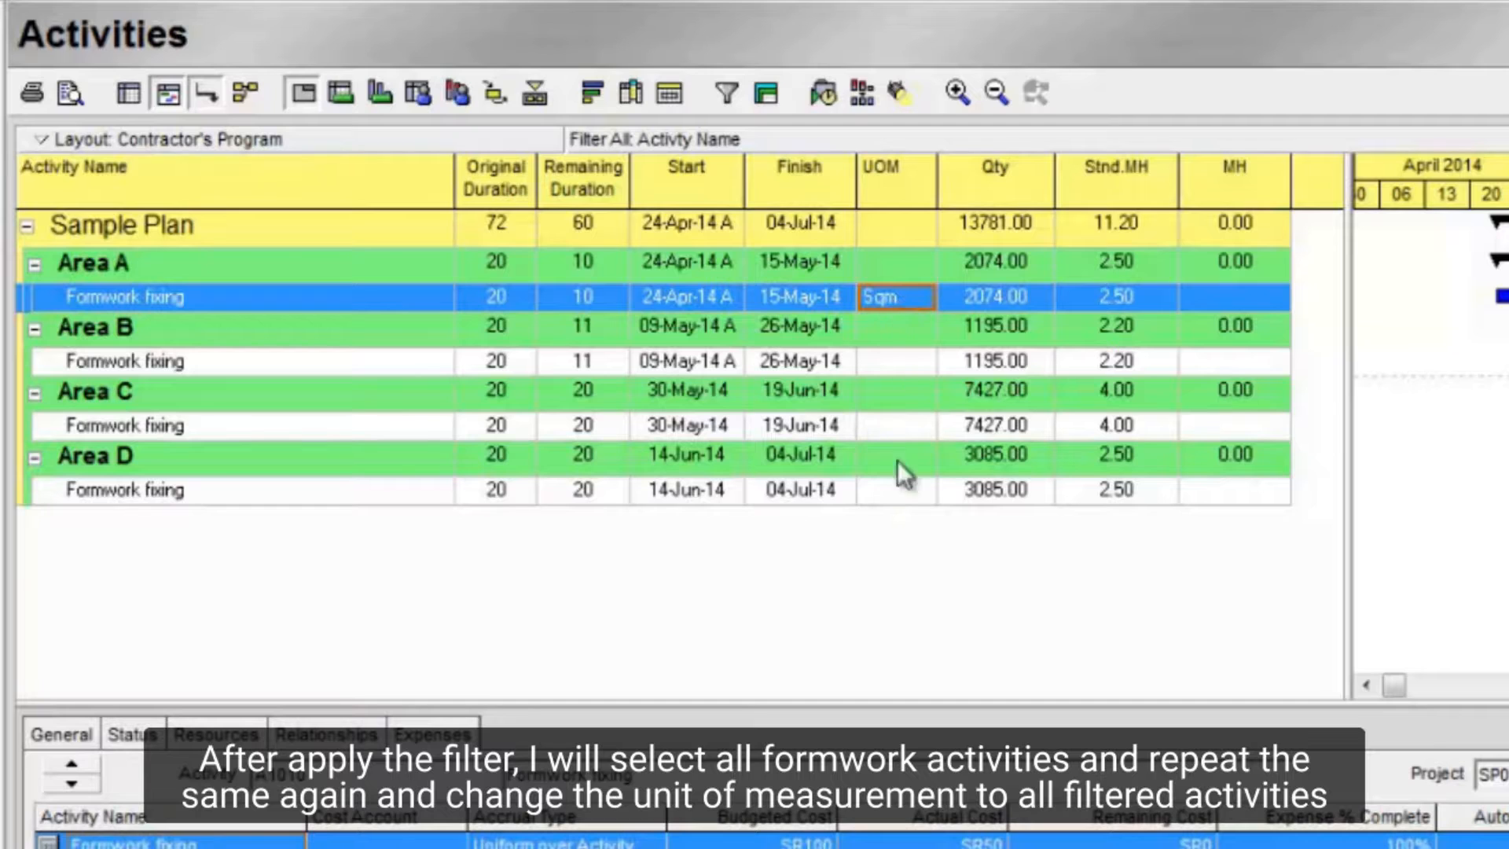
{"action": "right_click", "coordinate": [895, 490]}
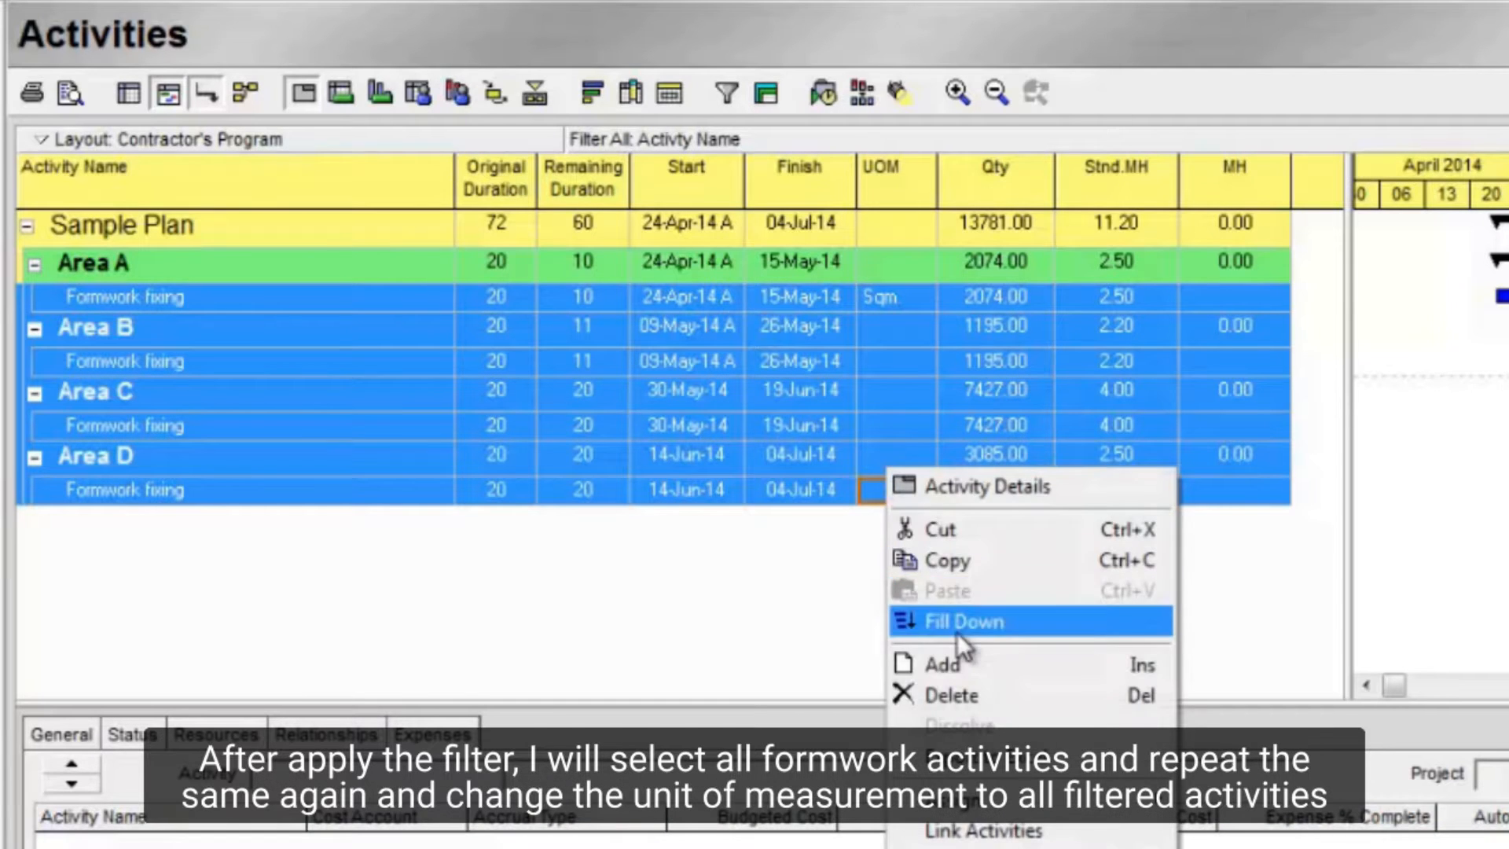
{"action": "left_click", "coordinate": [963, 621]}
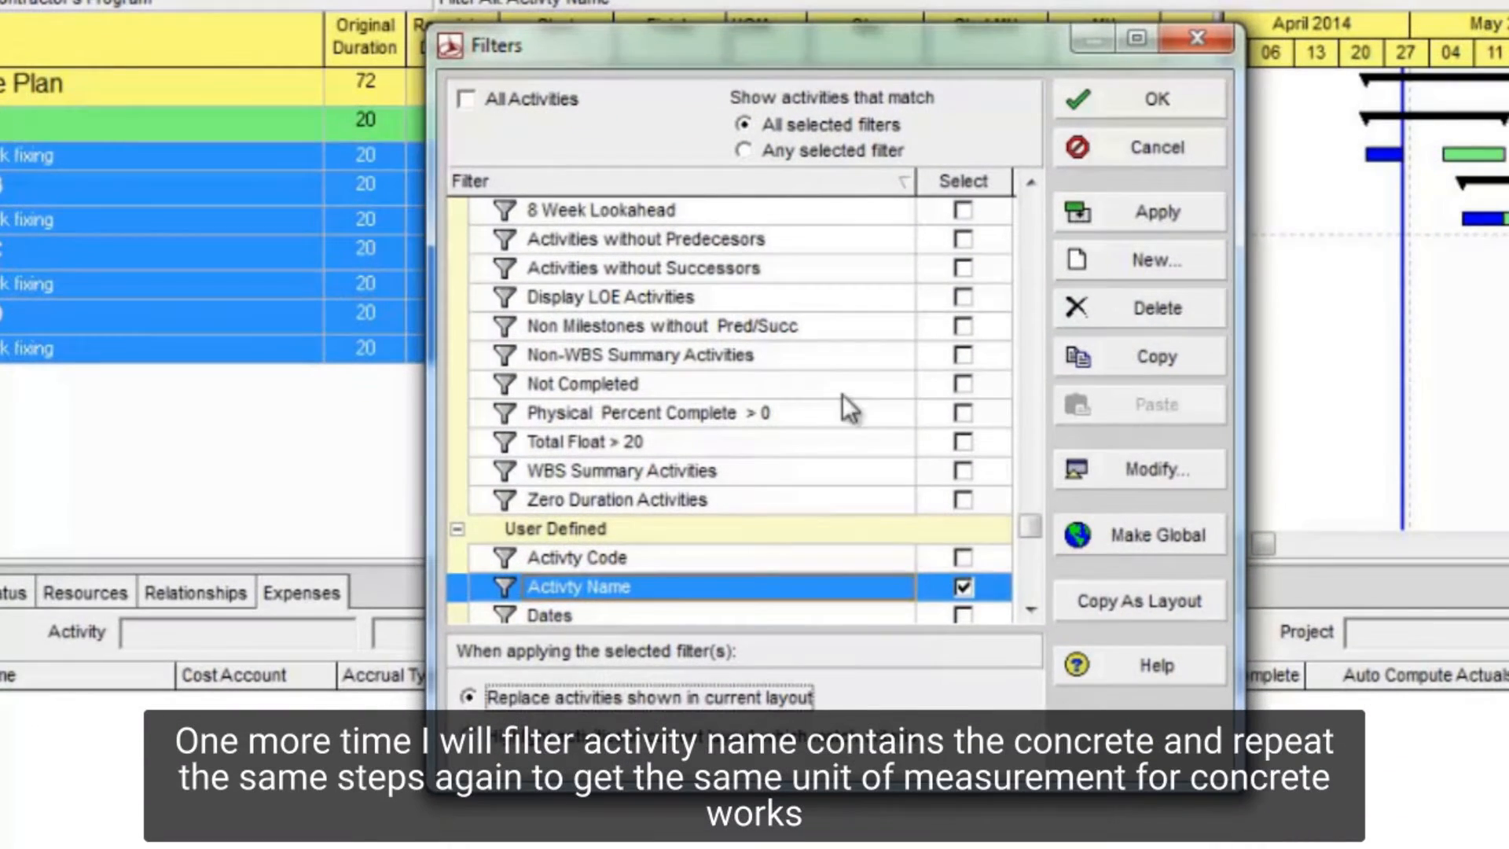
Step: Change the Activity Name filter to list activities containing Concrete
{"action": "left_click", "coordinate": [468, 99]}
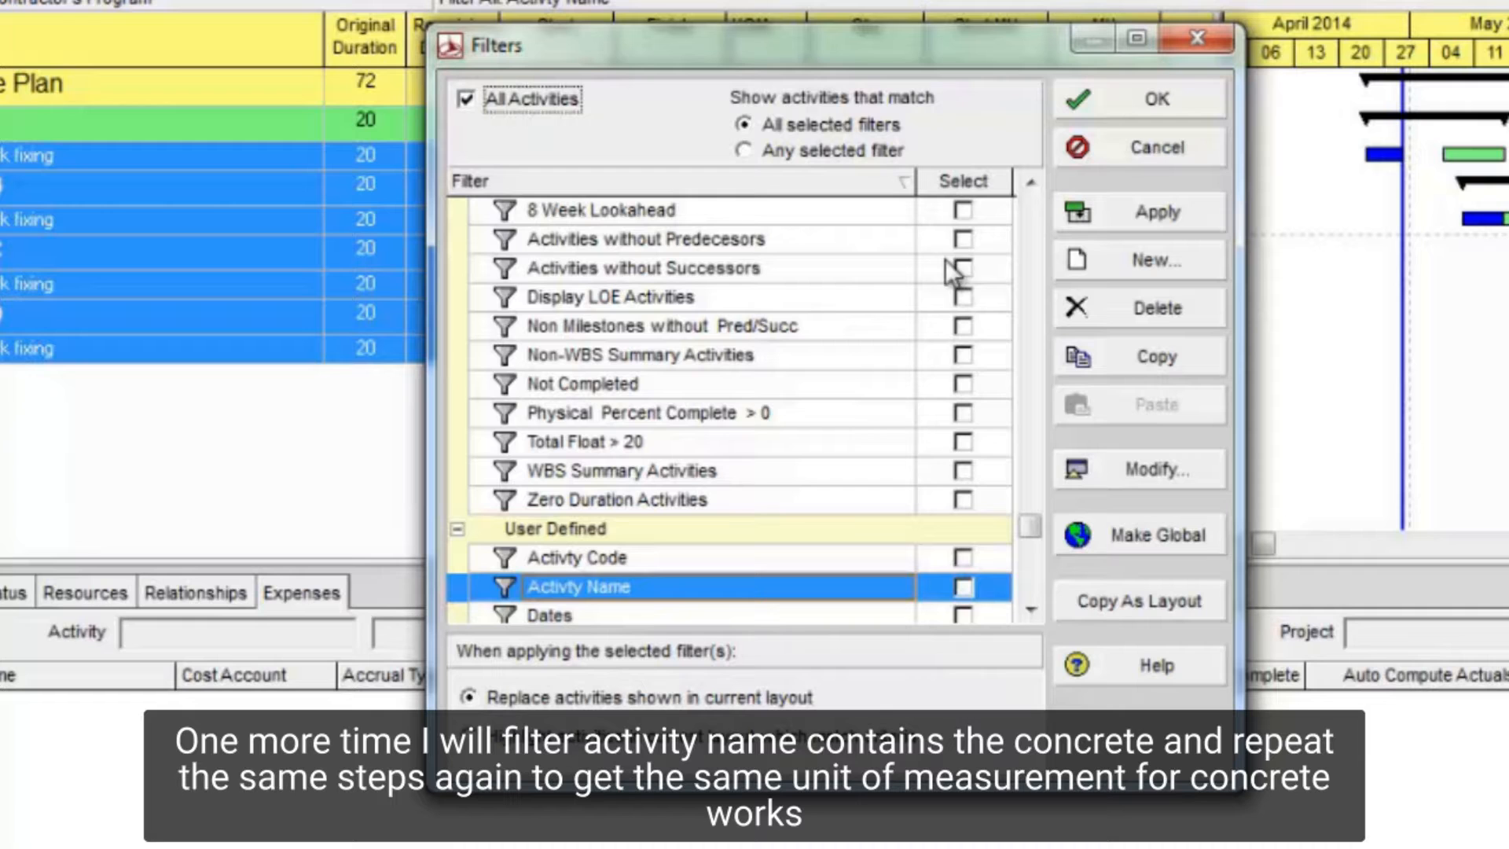
{"action": "left_click", "coordinate": [962, 587]}
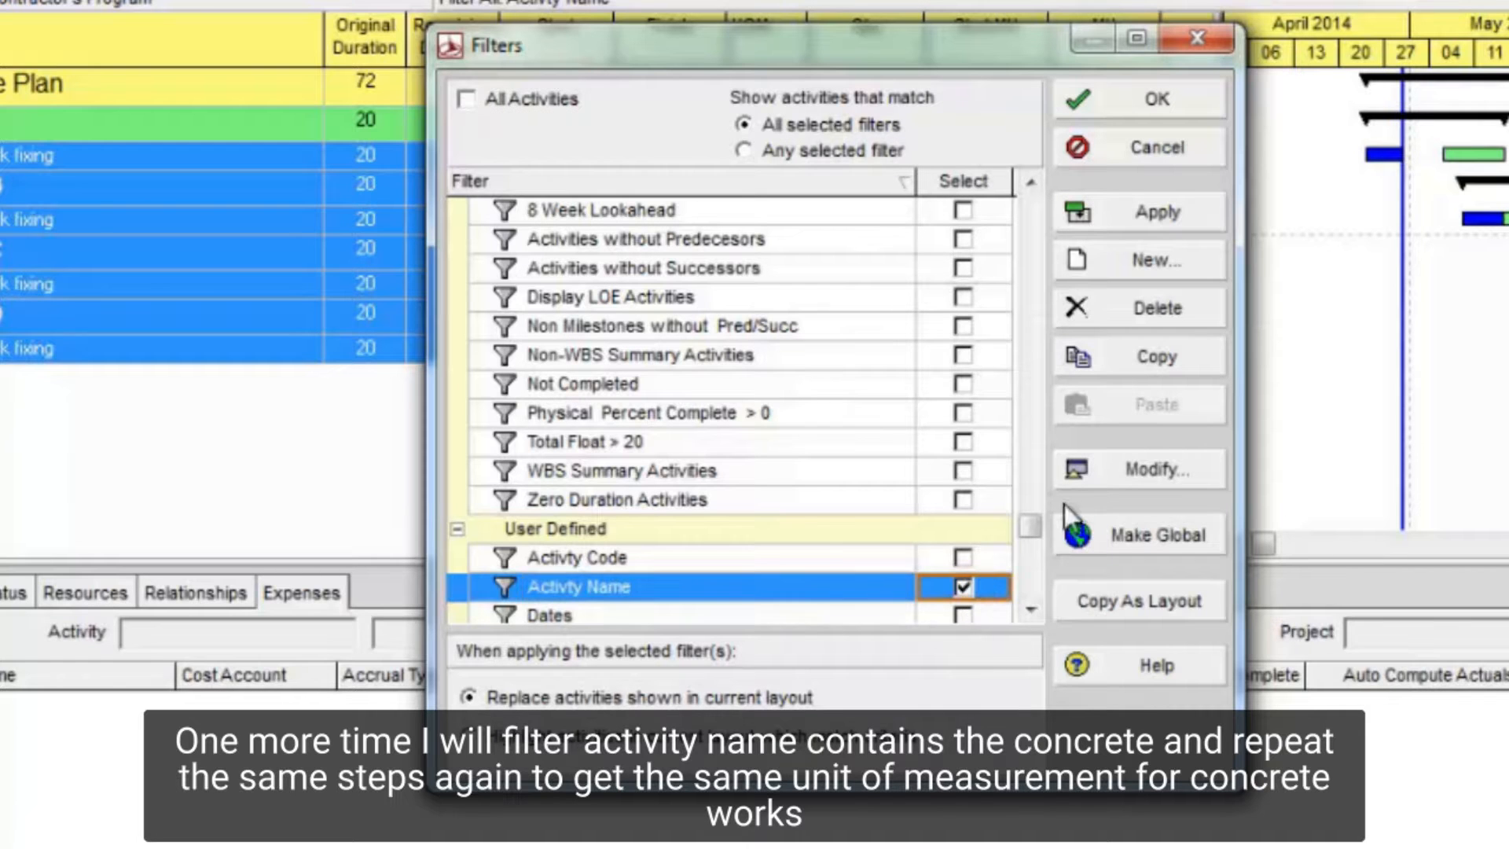
{"action": "left_click", "coordinate": [1156, 469]}
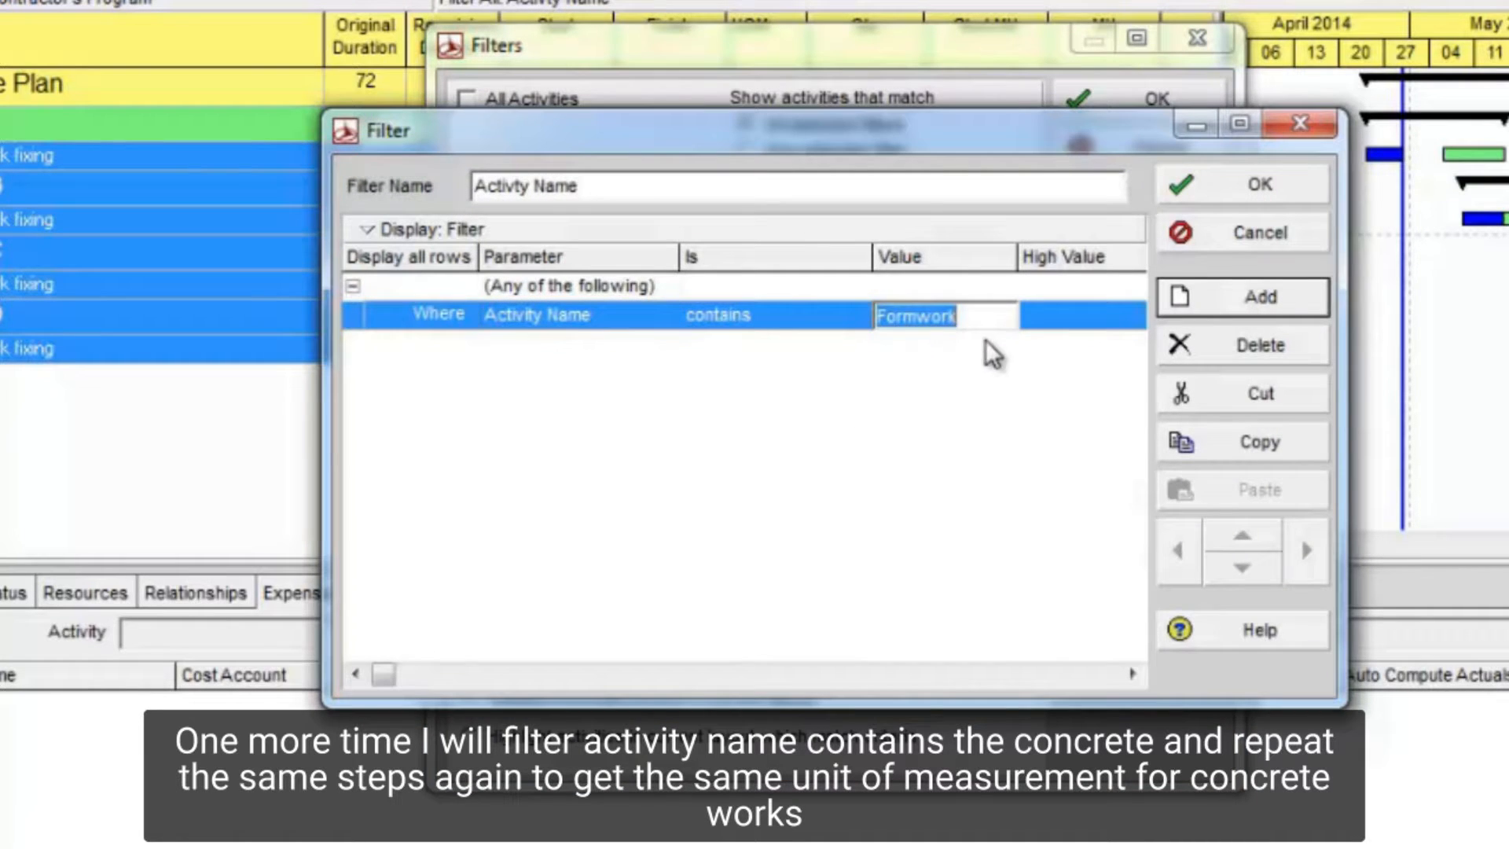
{"action": "type", "text": "Concre"}
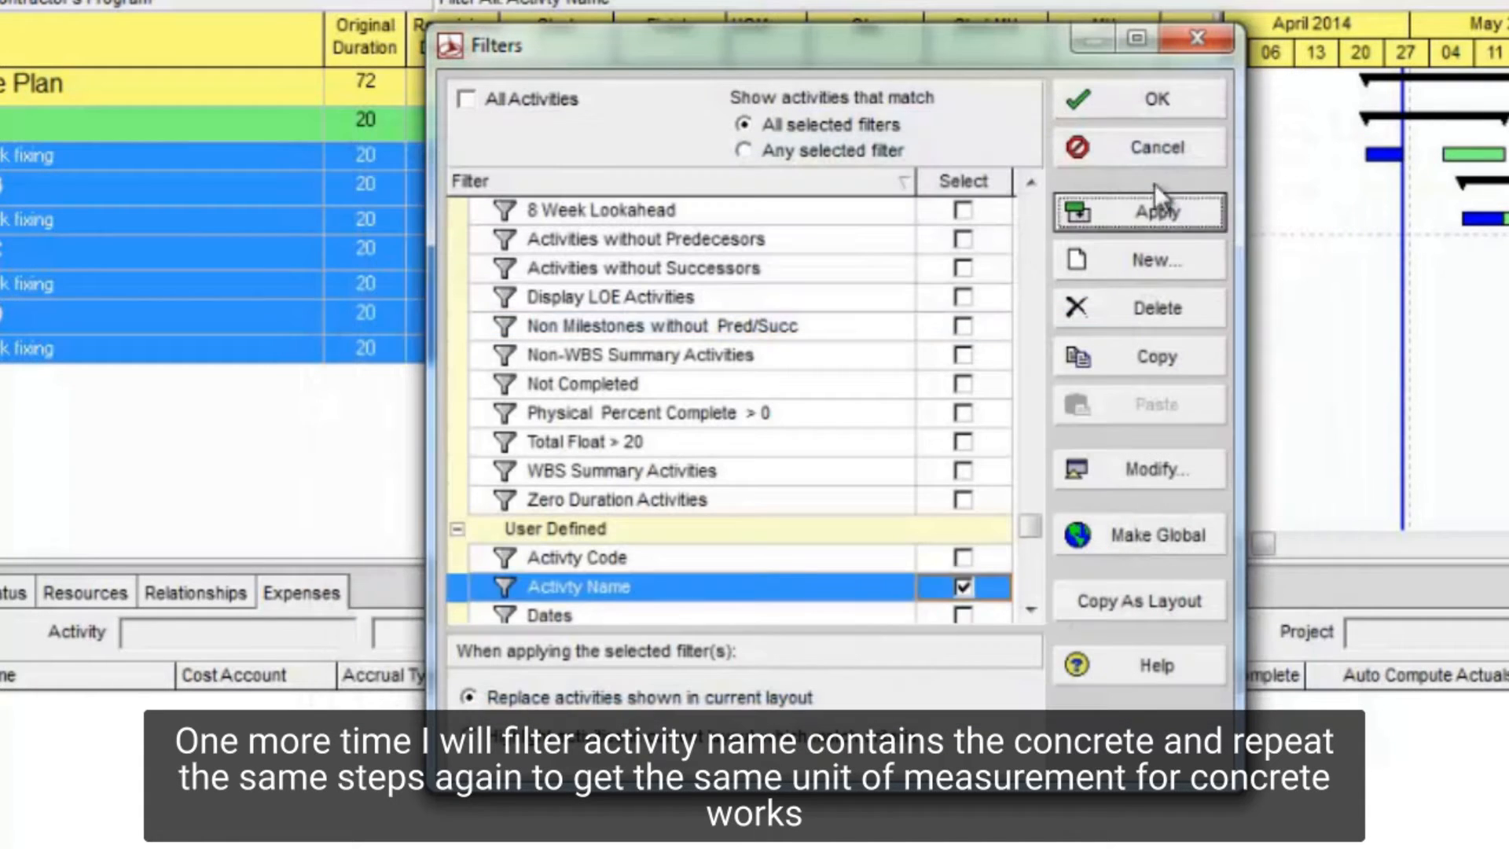
{"action": "left_click", "coordinate": [1155, 99]}
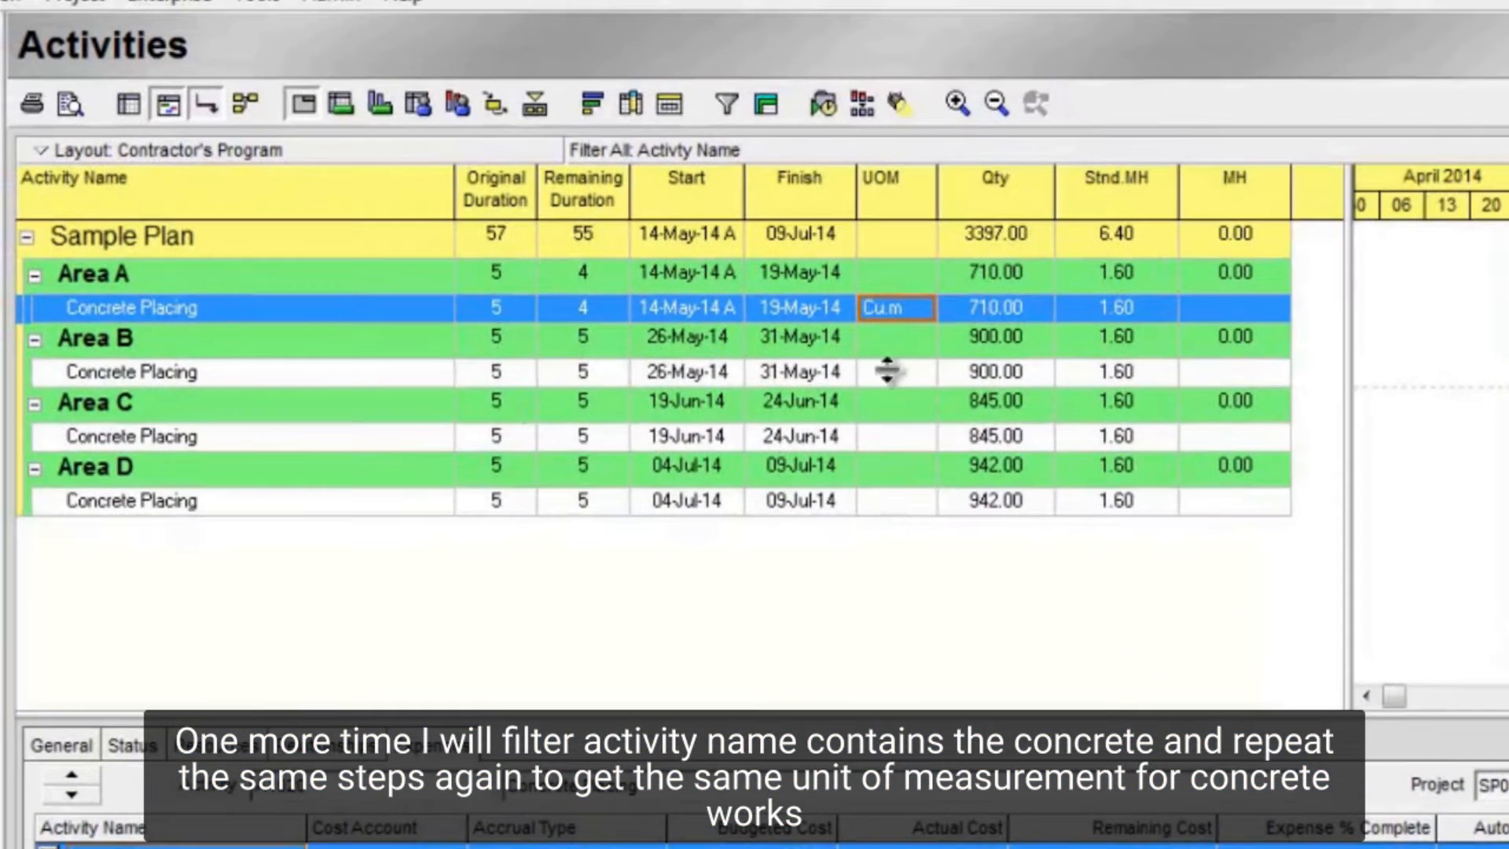
Step: Enter Cu.m for all Concrete Placing activities and create a new global change
{"action": "left_click", "coordinate": [894, 337]}
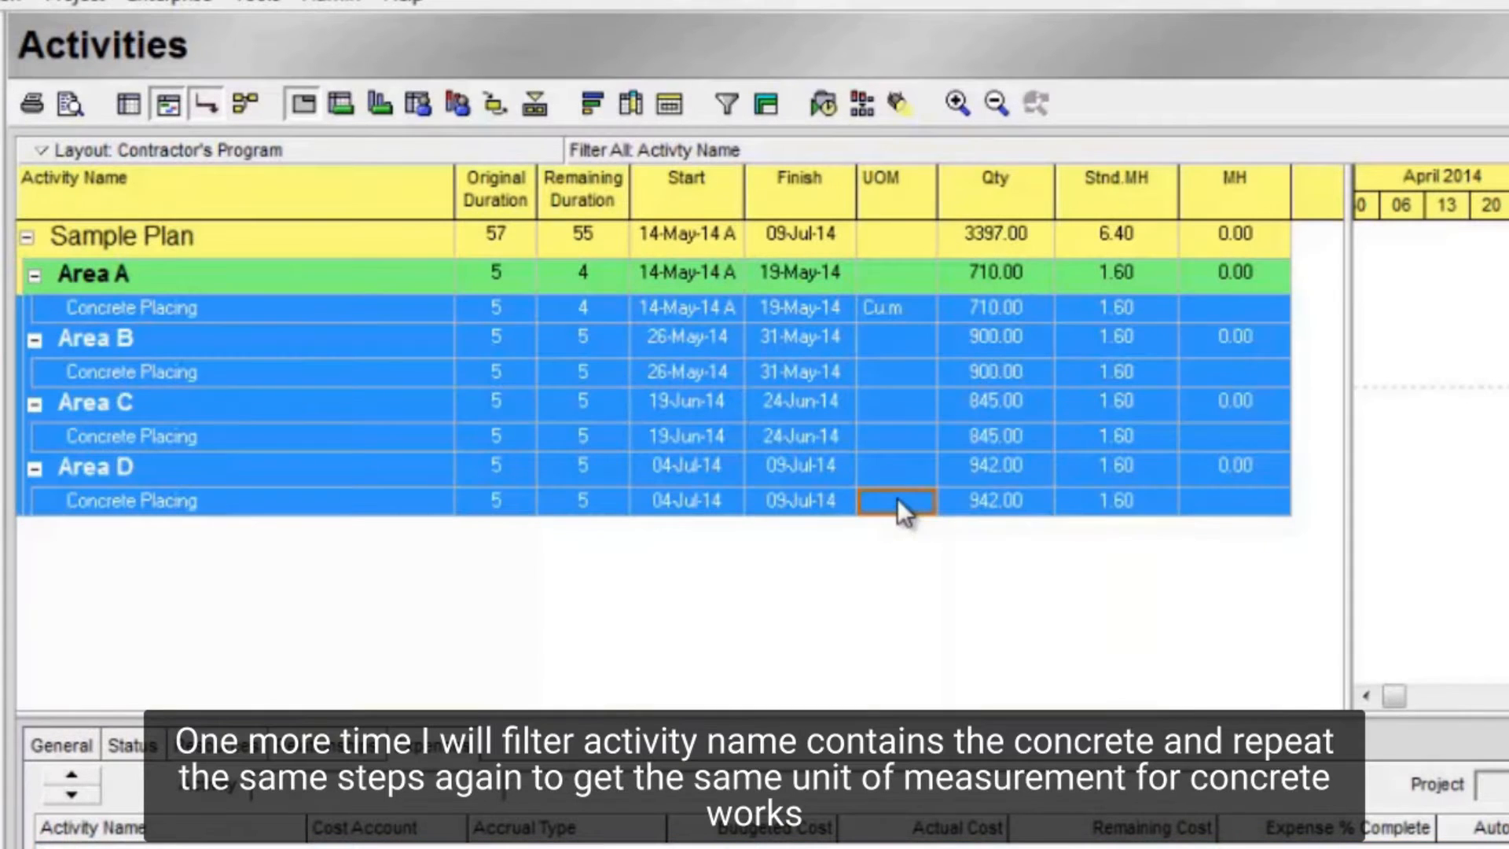
{"action": "type", "text": "Cu.m"}
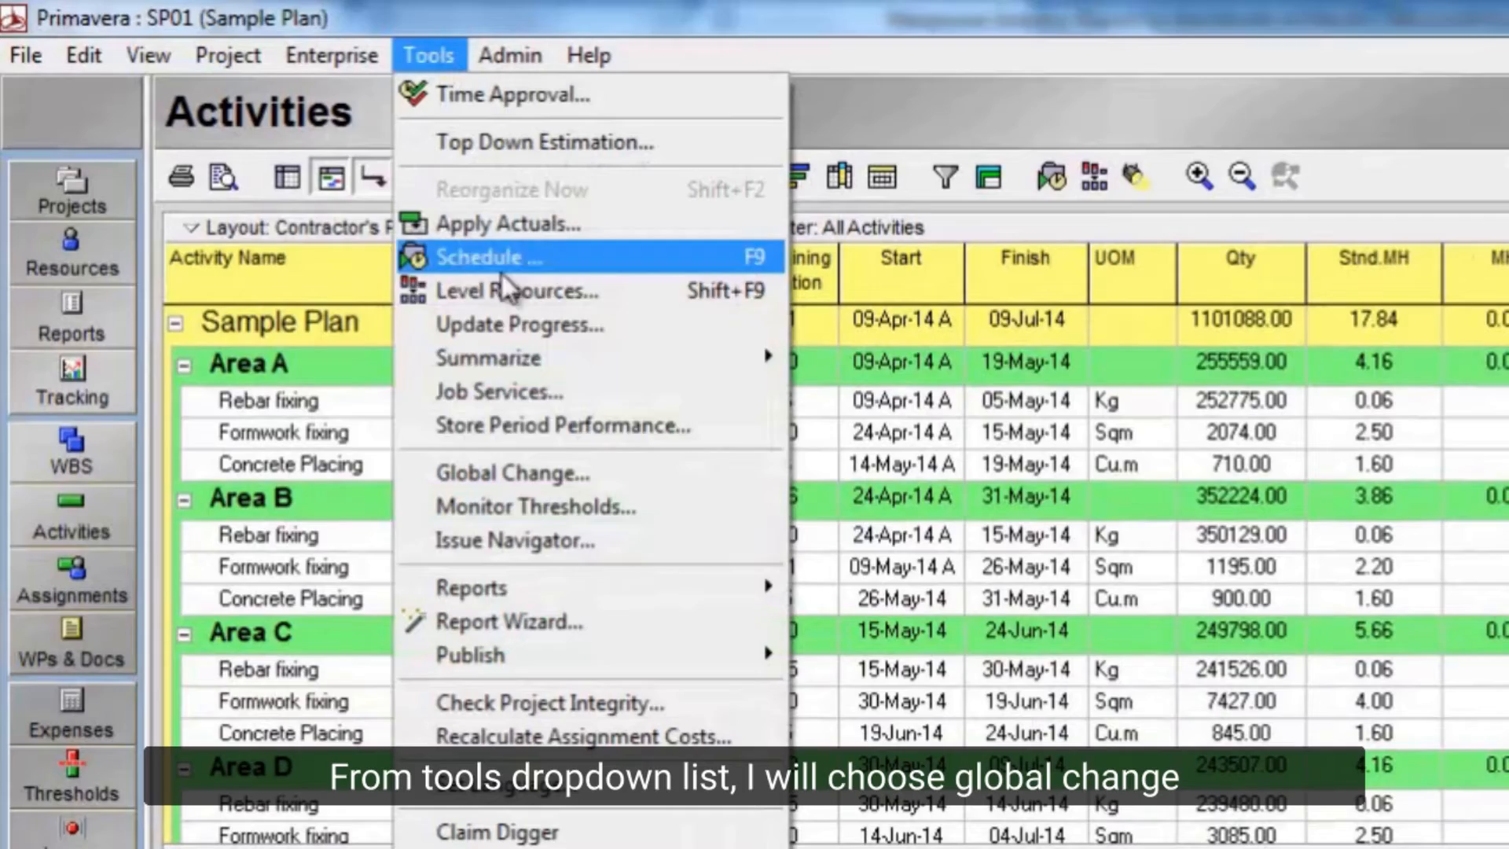
{"action": "left_click", "coordinate": [511, 472]}
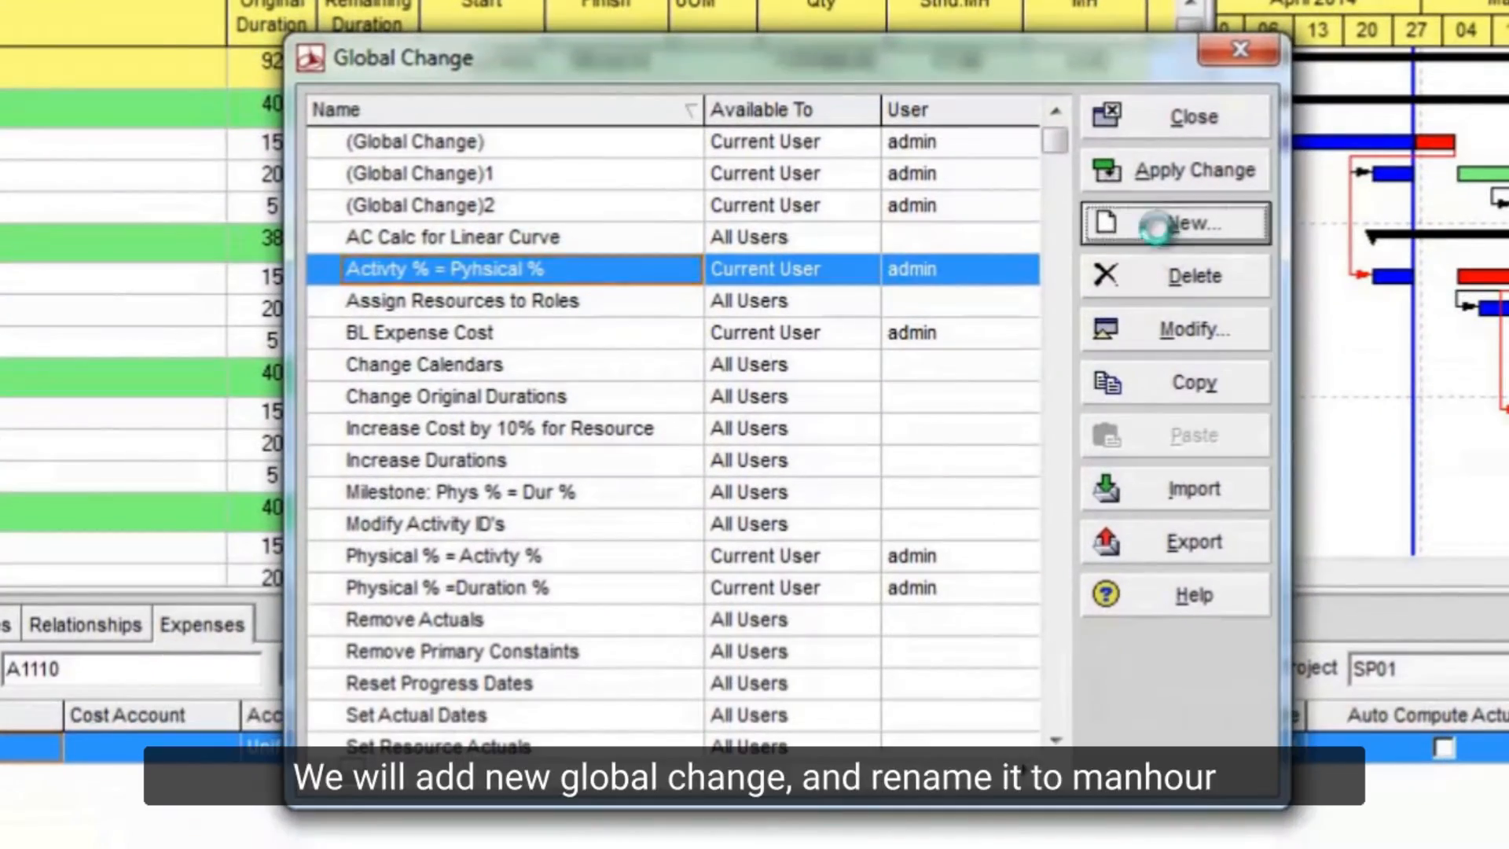
{"action": "left_click", "coordinate": [1191, 224]}
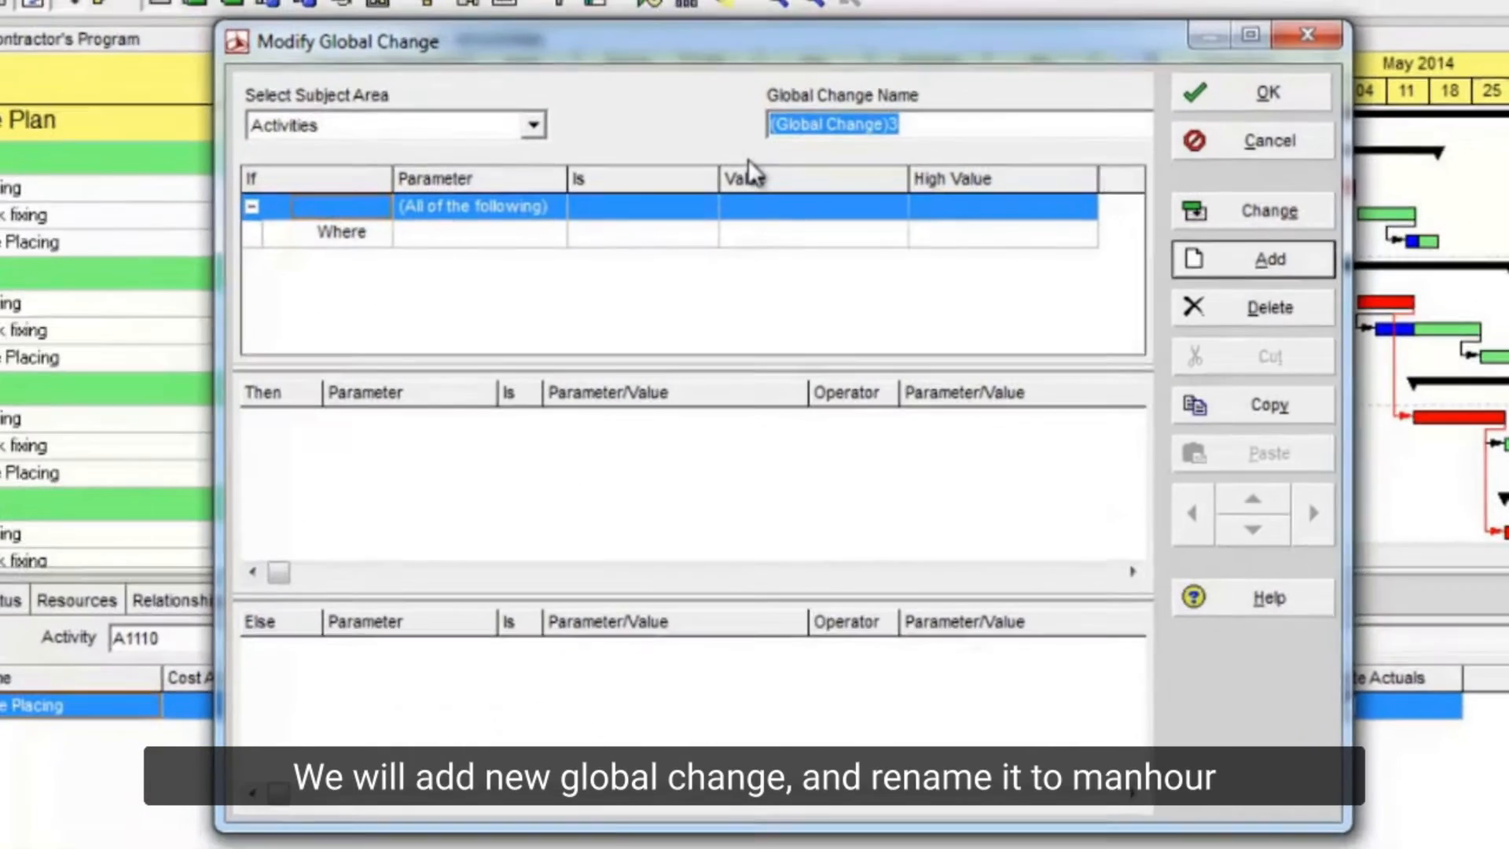
Step: Name the global change MH and add the rule MH = Qty × Stnd.MH
{"action": "type", "text": "MH"}
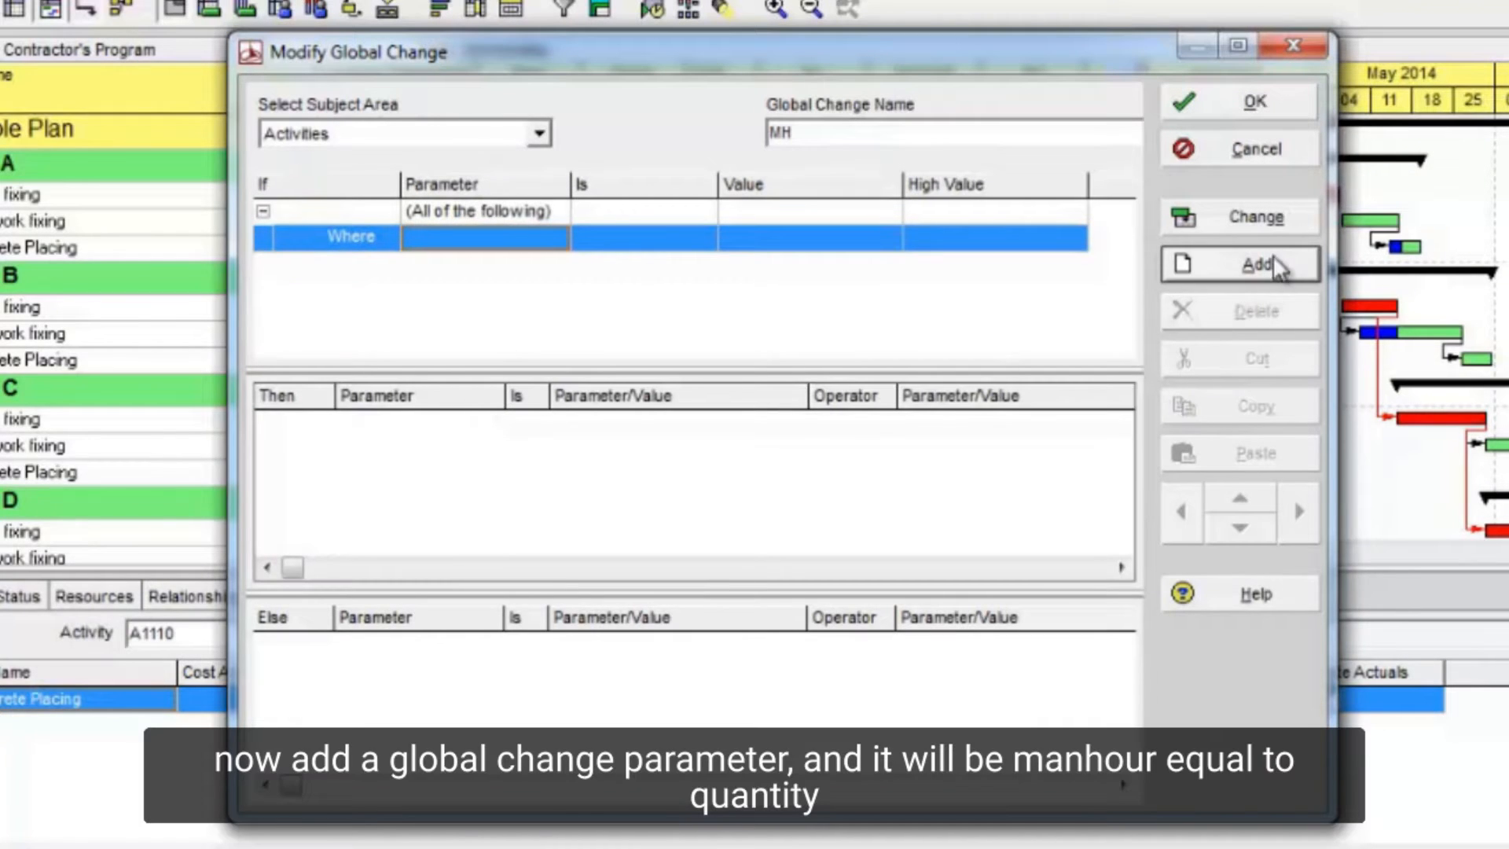
{"action": "left_click", "coordinate": [1256, 265]}
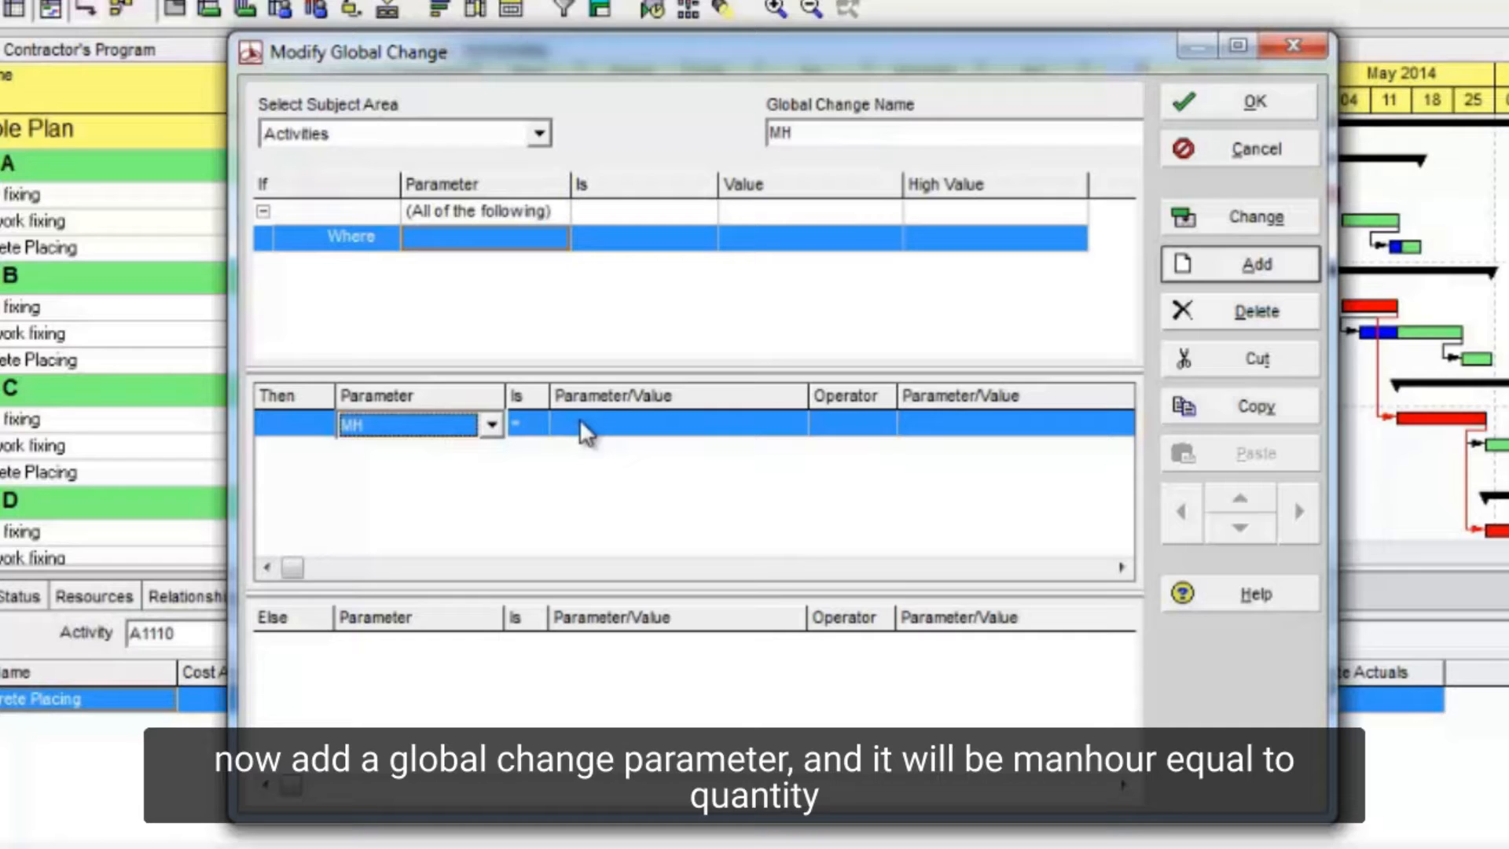
{"action": "left_click", "coordinate": [793, 424]}
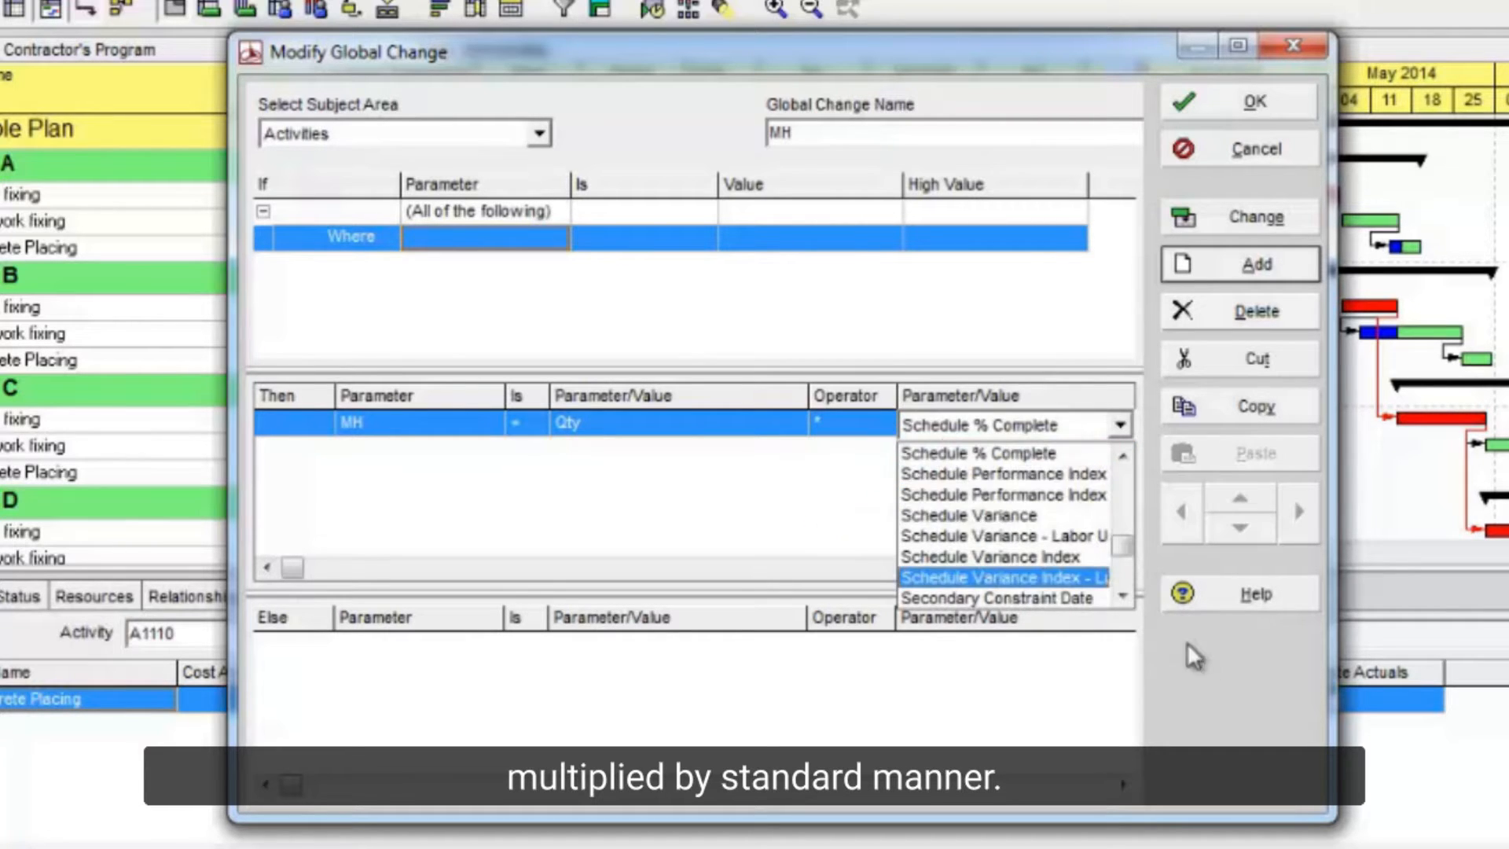
{"action": "left_click", "coordinate": [1119, 587]}
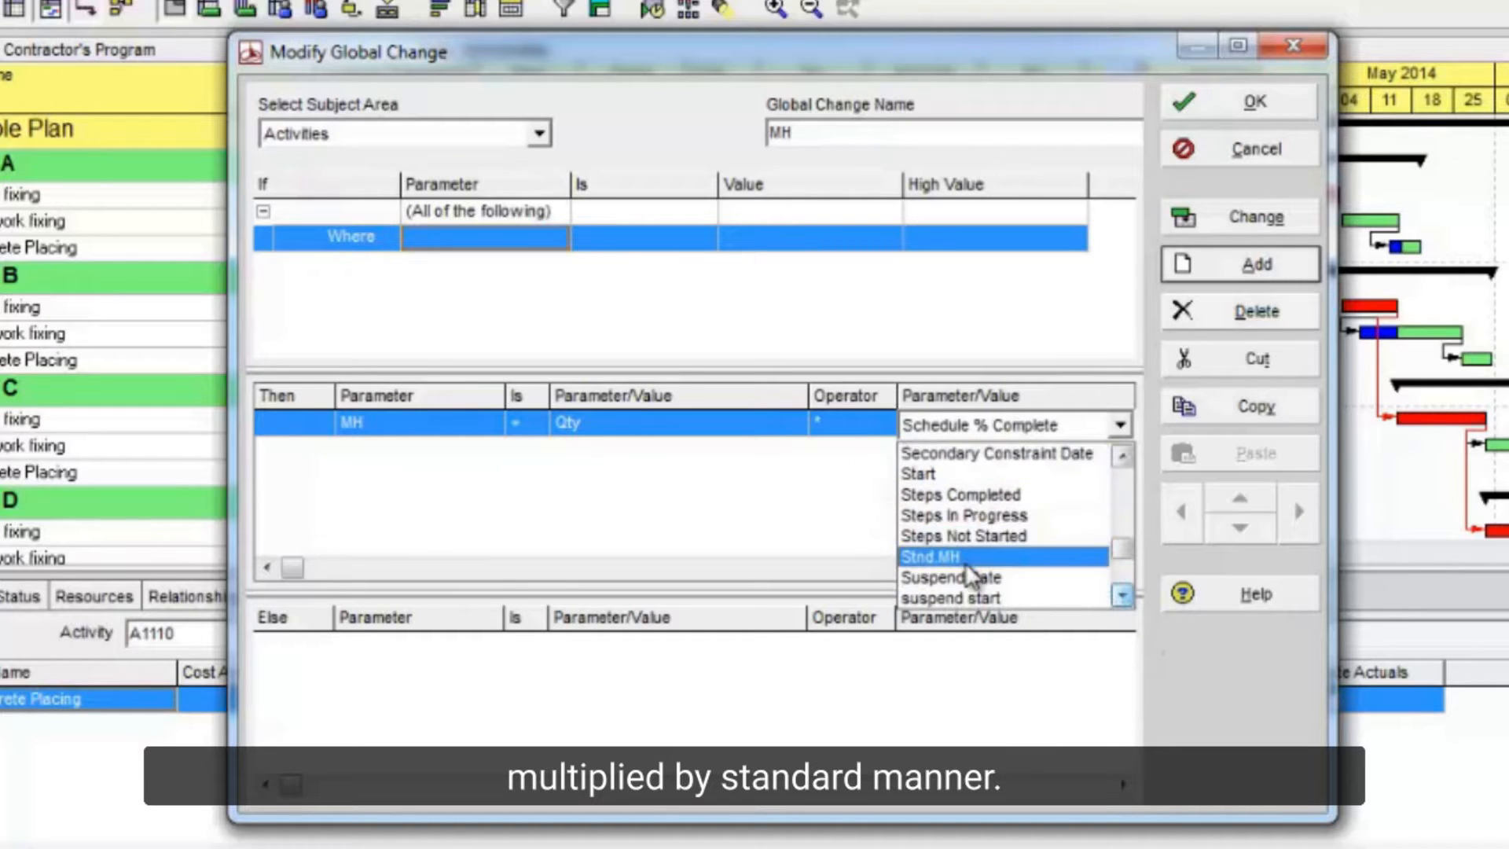
{"action": "left_click", "coordinate": [930, 556]}
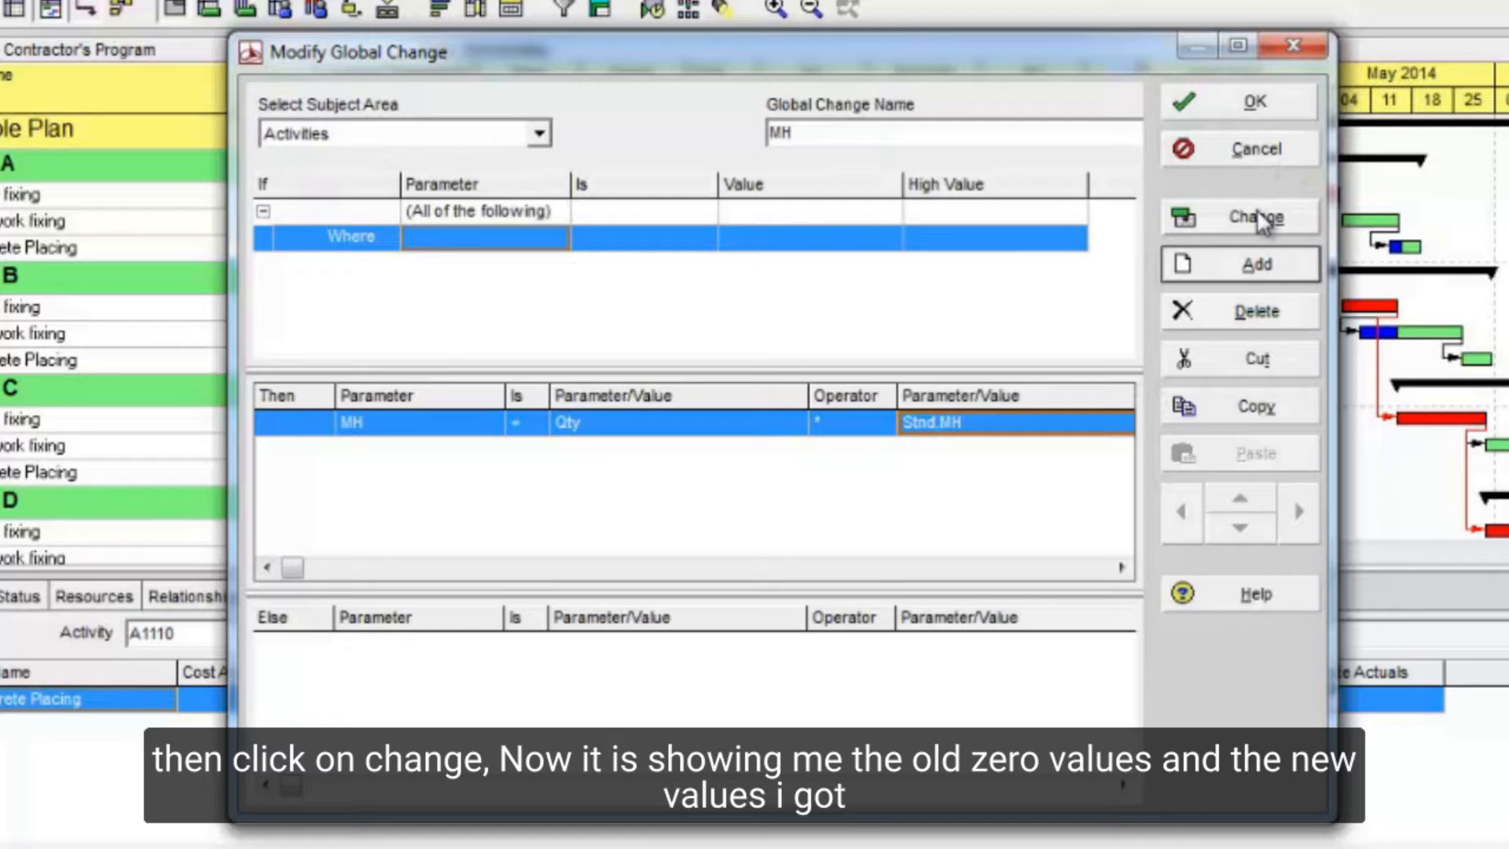
Step: Run and commit the MH global change without saving the log files
{"action": "left_click", "coordinate": [1256, 217]}
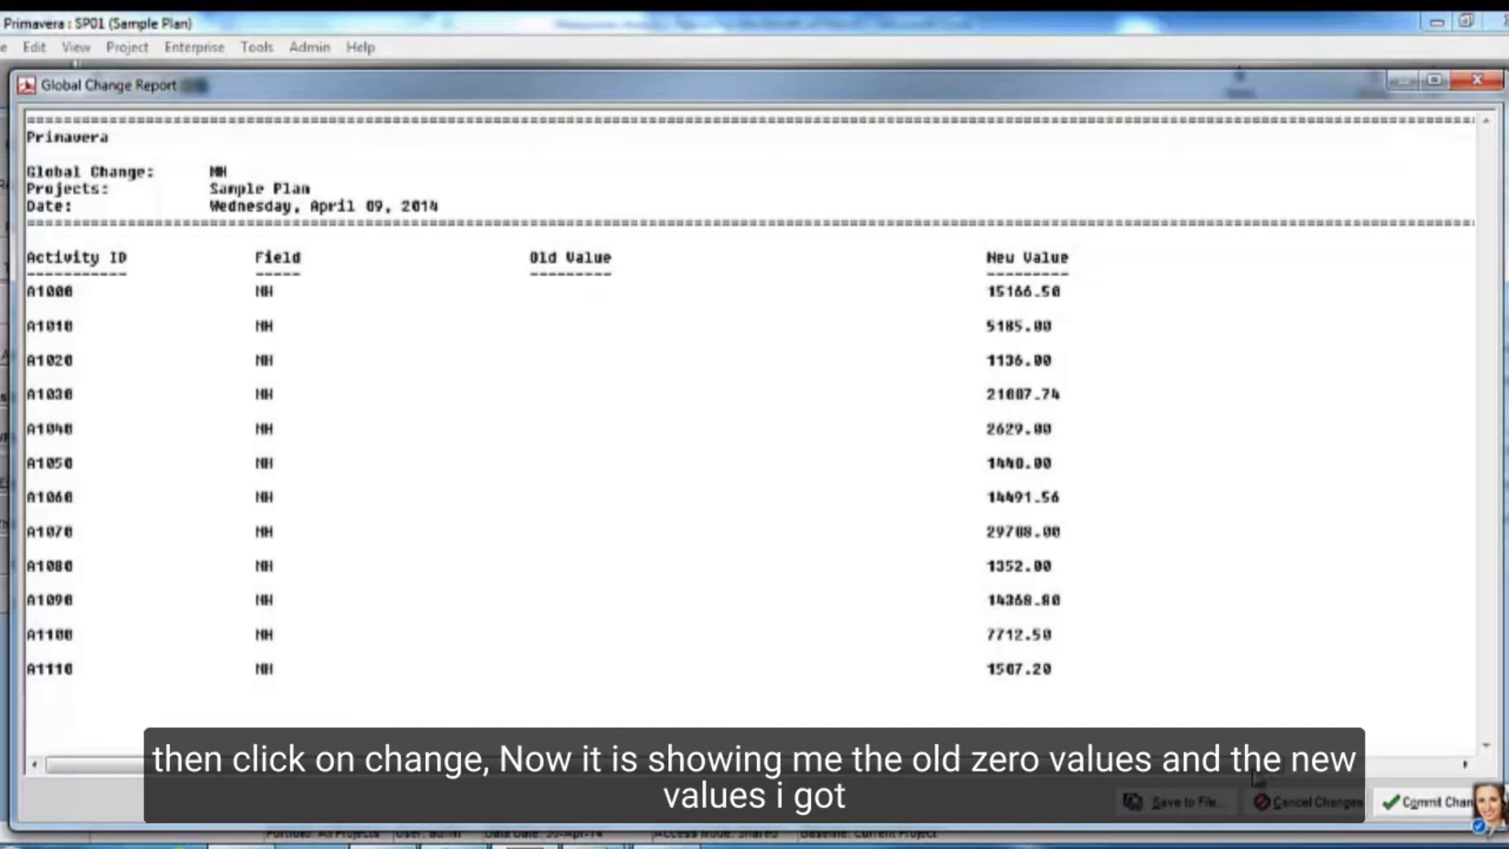
{"action": "left_click", "coordinate": [1449, 793]}
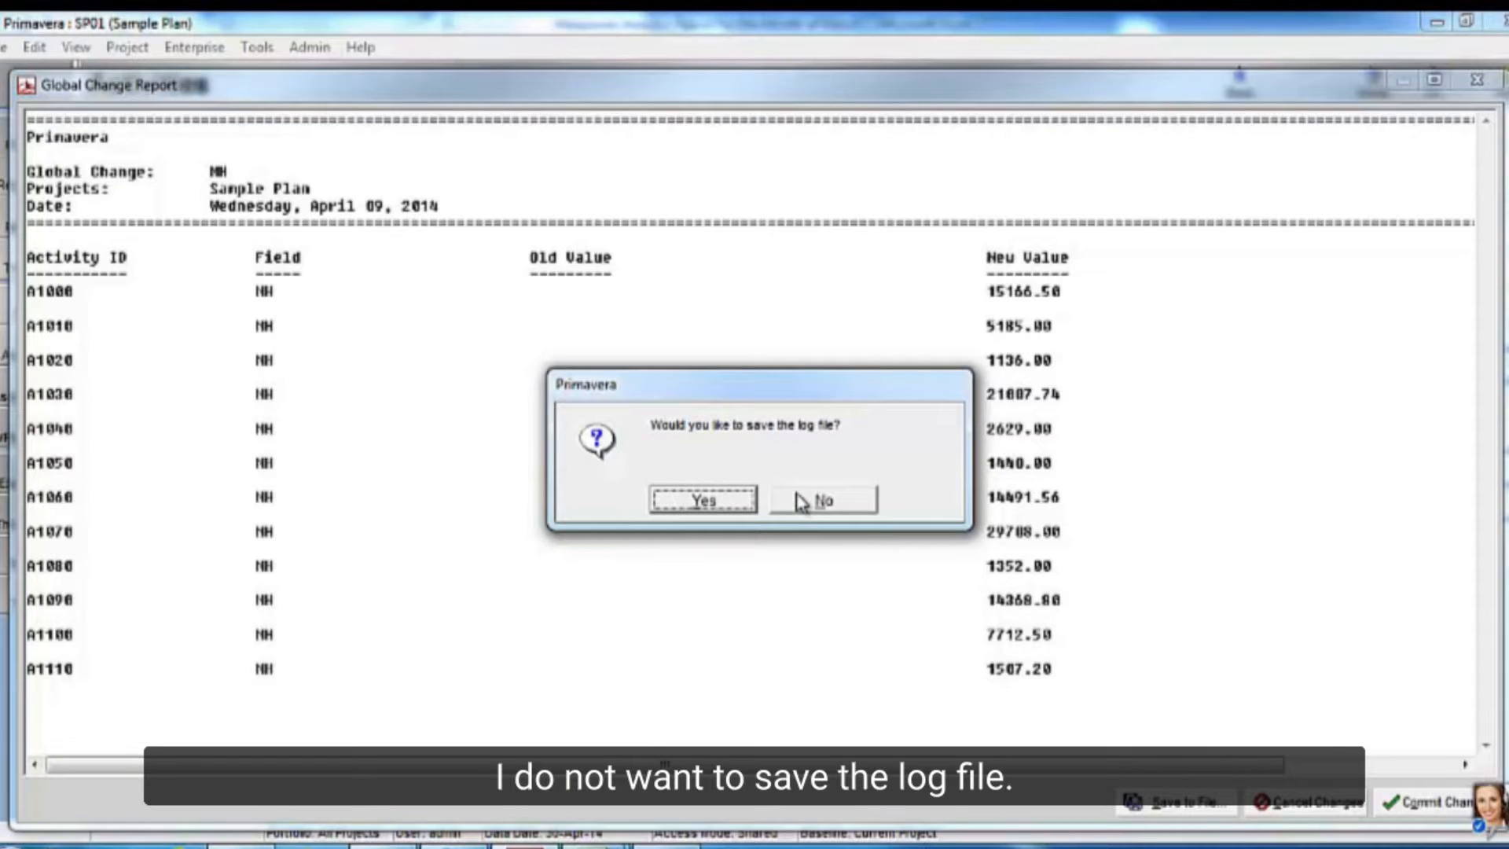
{"action": "left_click", "coordinate": [820, 500]}
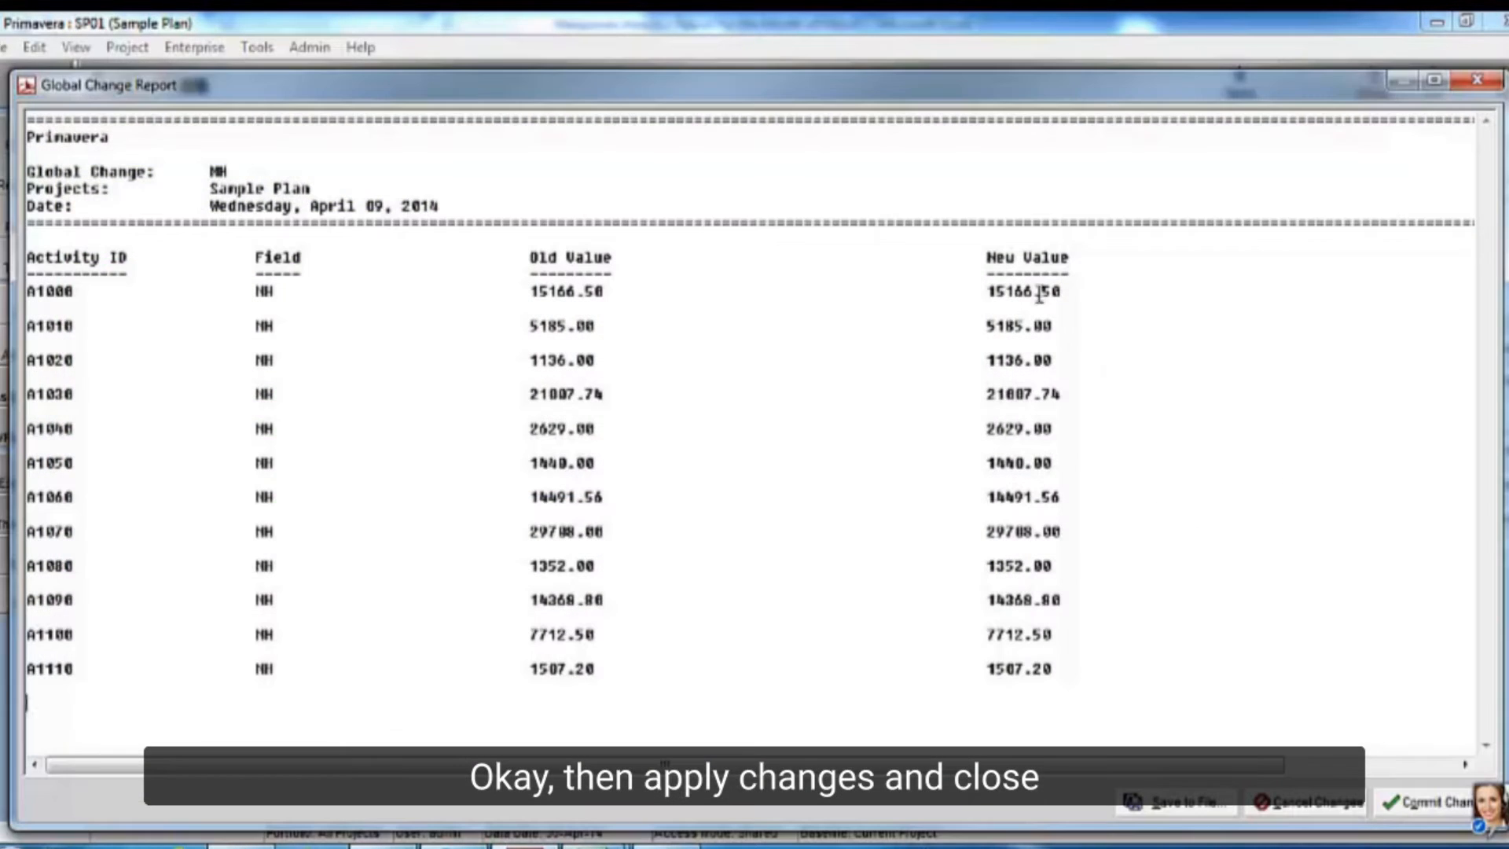
{"action": "left_click", "coordinate": [1462, 802]}
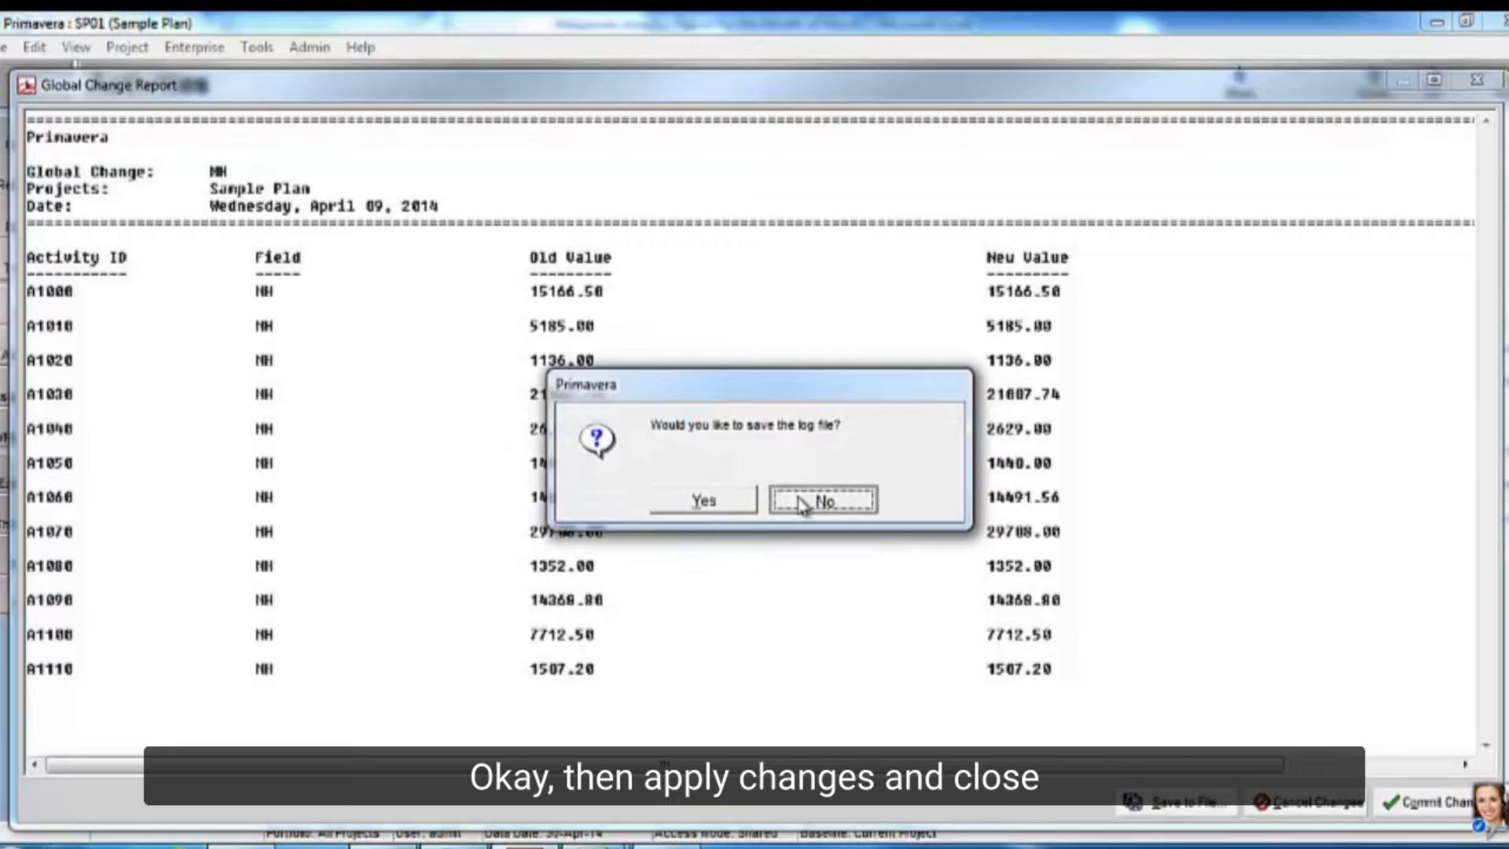
{"action": "left_click", "coordinate": [823, 500]}
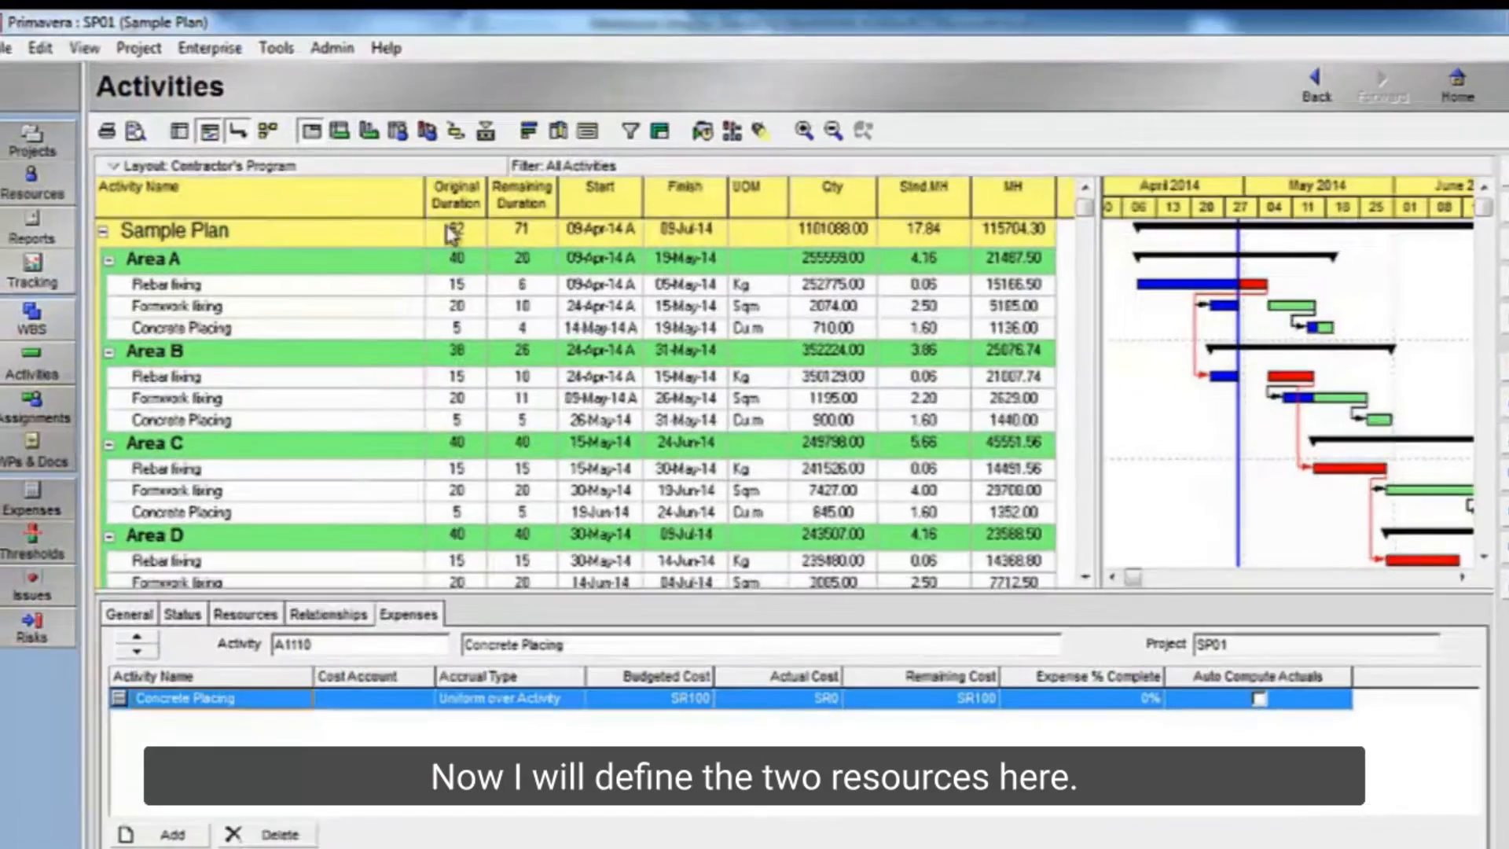
Step: Start a new resource with ID Qty named Quantity
{"action": "left_click", "coordinate": [311, 51]}
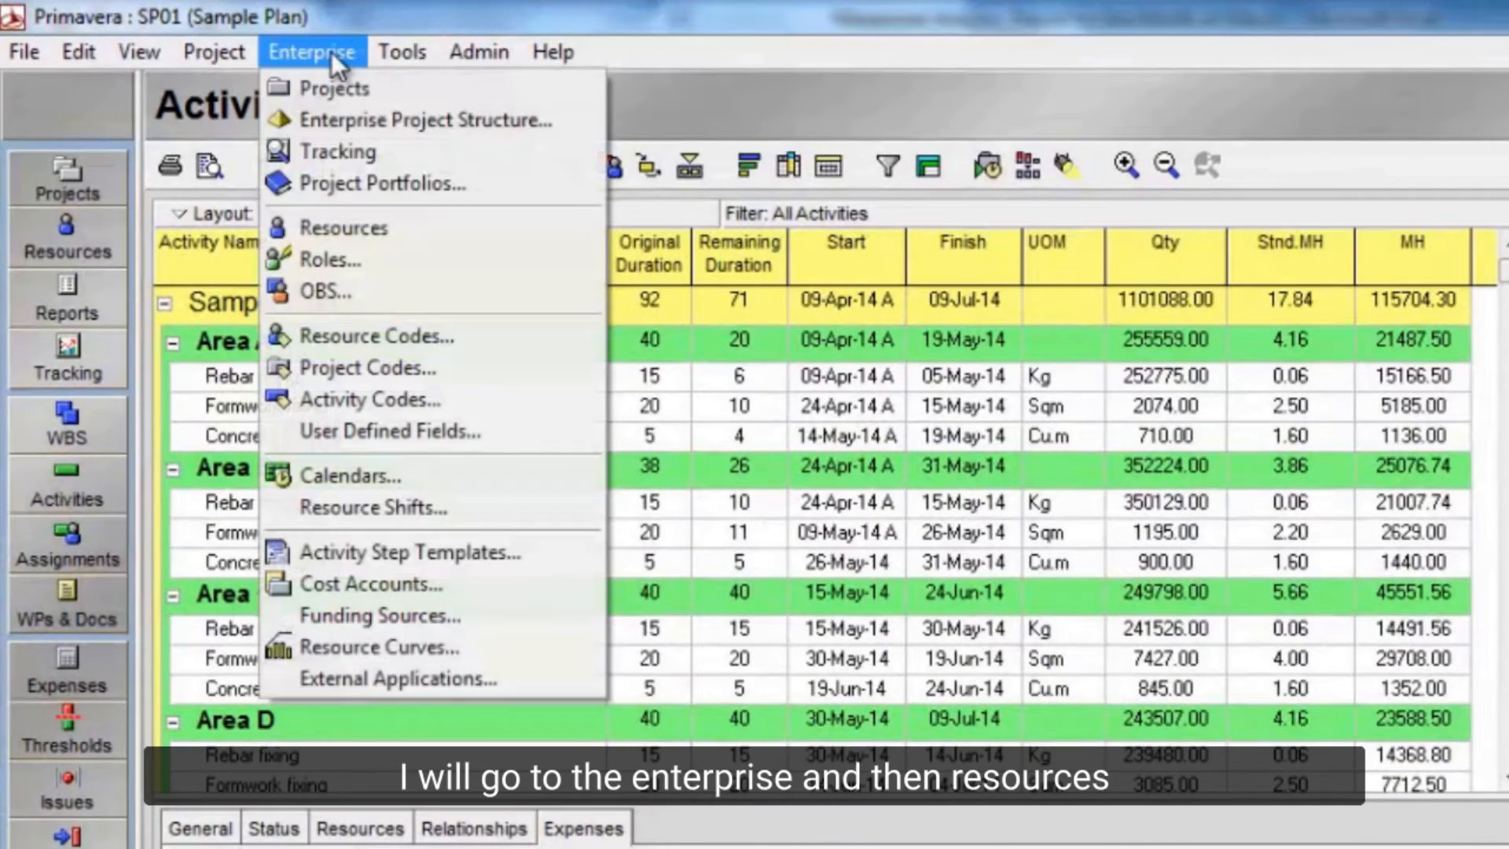
{"action": "left_click", "coordinate": [344, 228]}
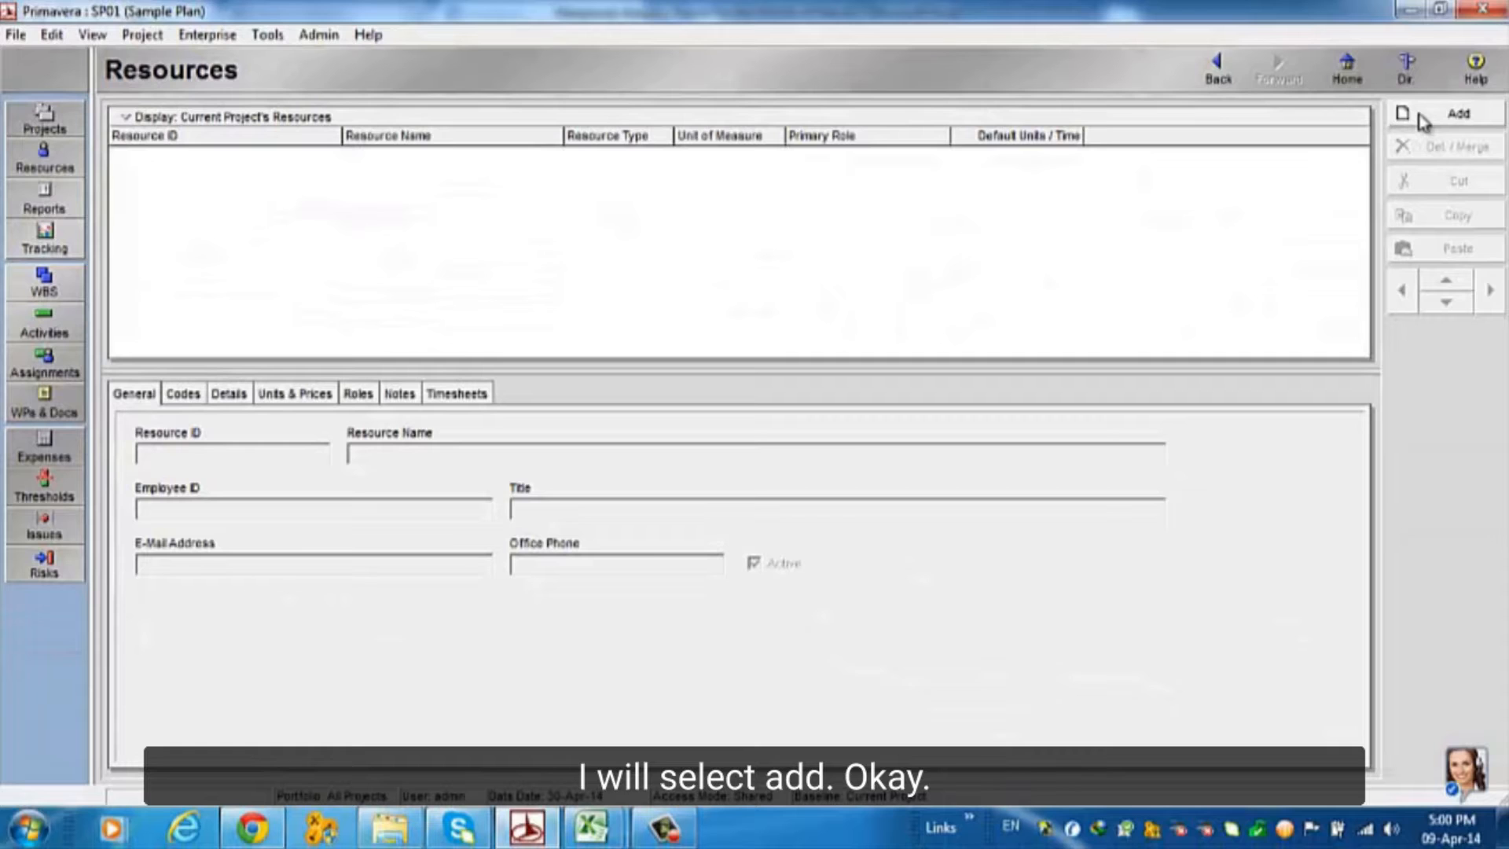
{"action": "left_click", "coordinate": [1457, 113]}
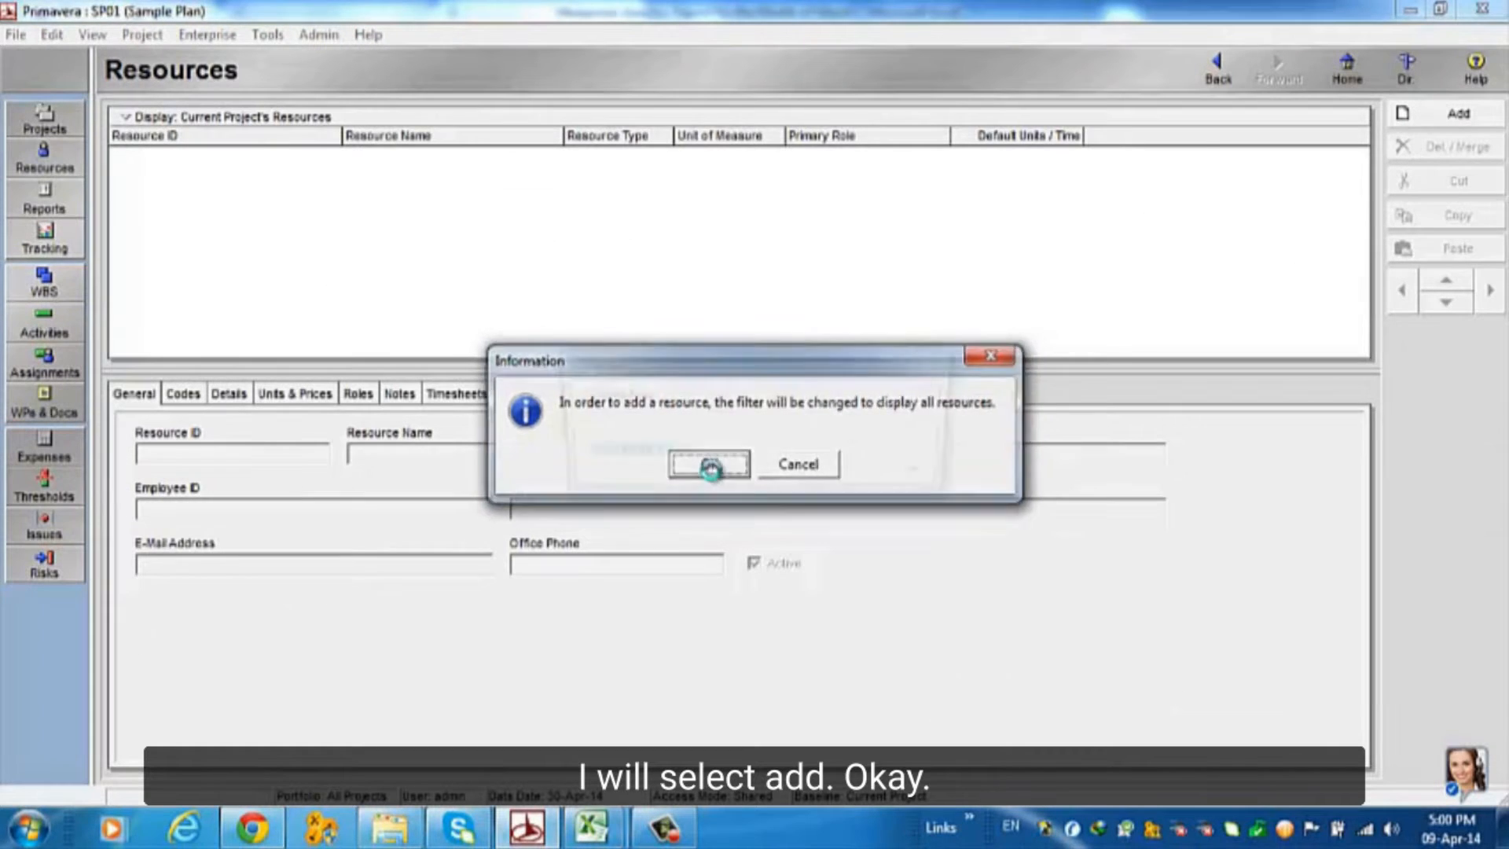
{"action": "left_click", "coordinate": [708, 463]}
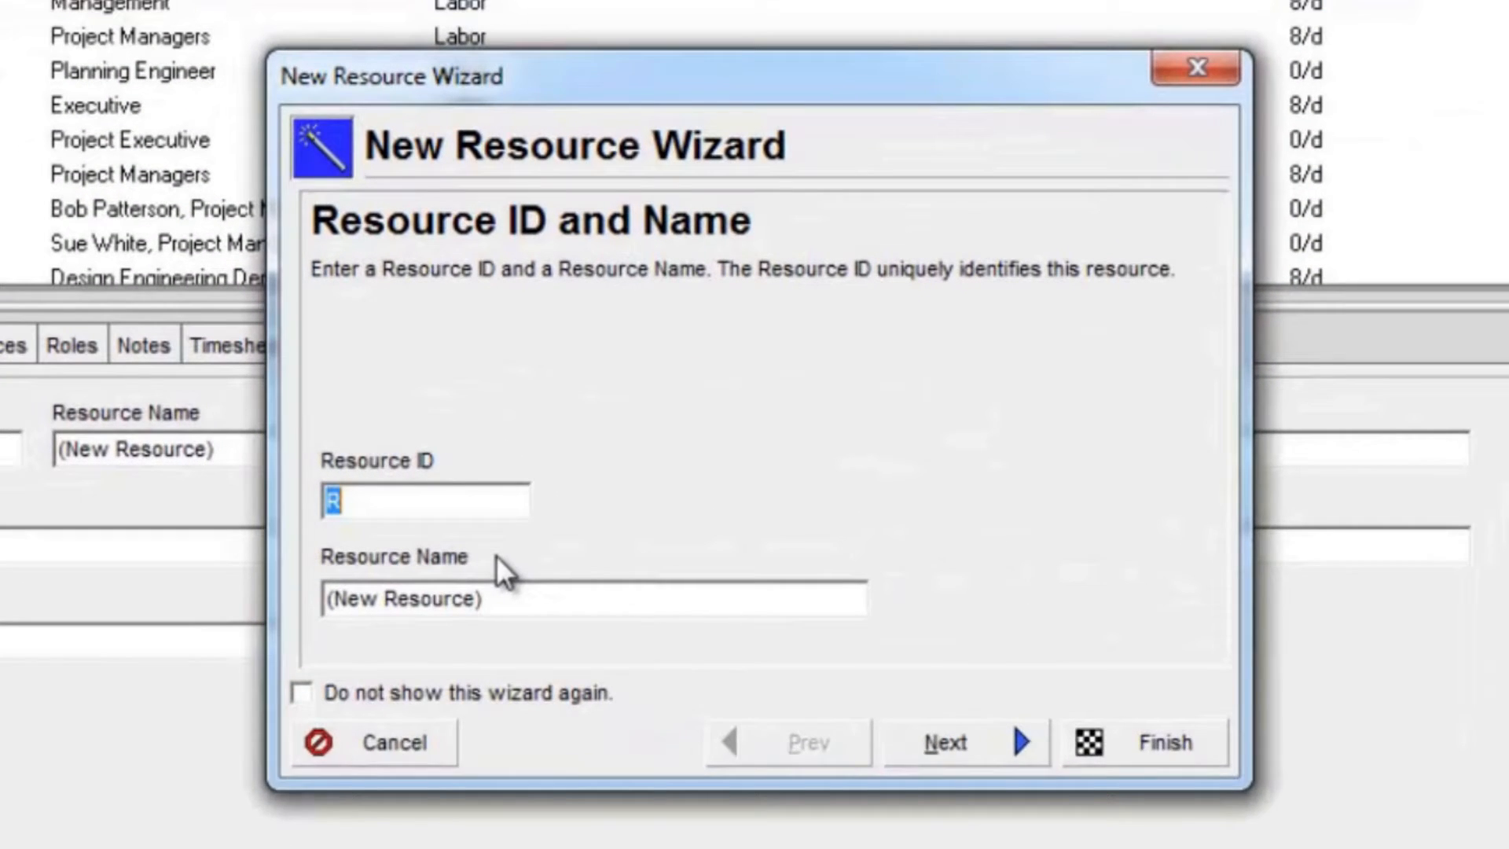
{"action": "type", "text": "Qty"}
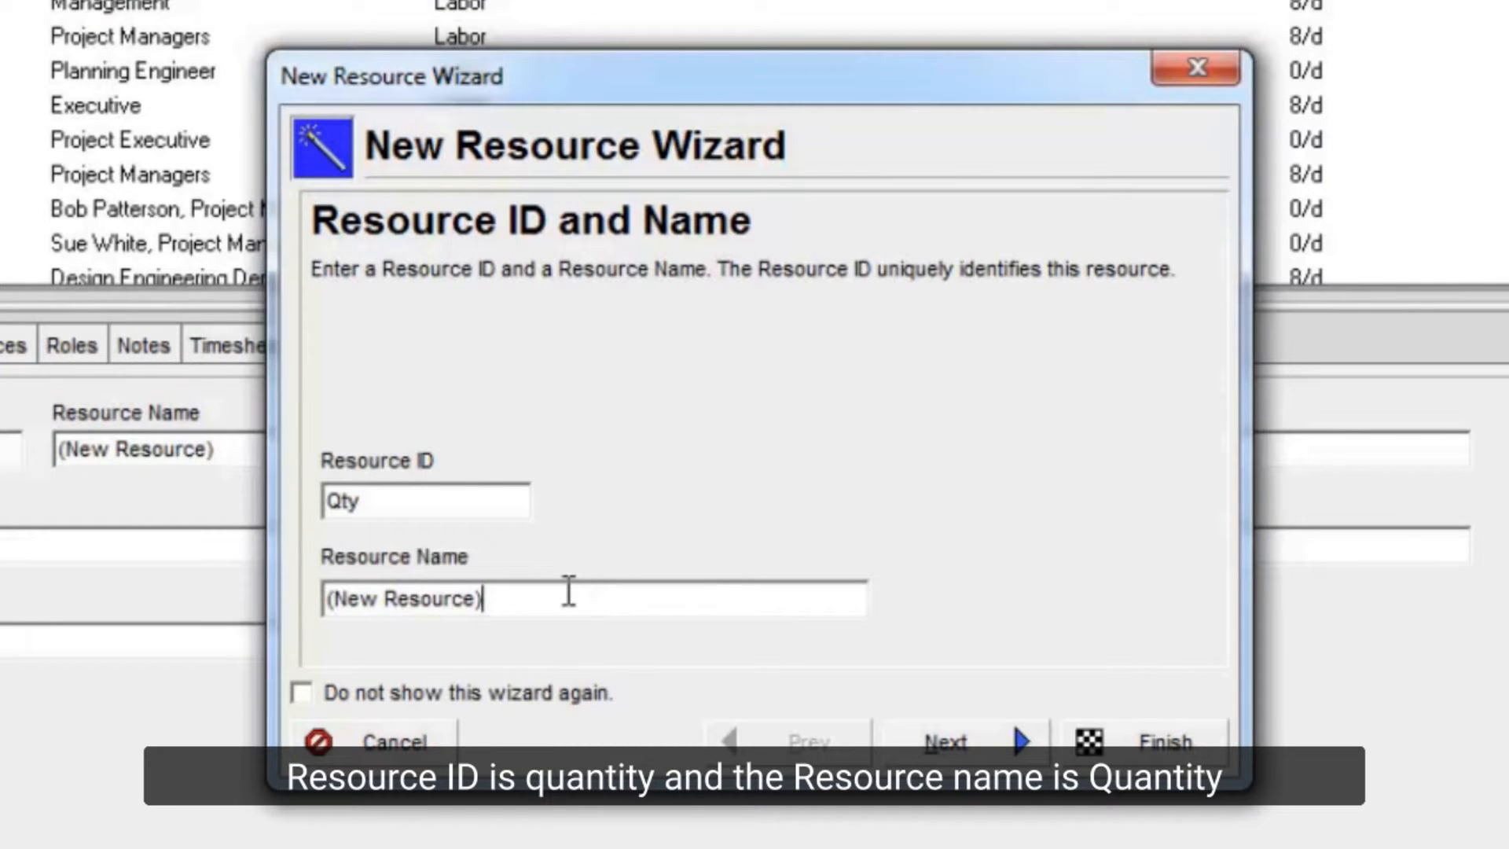
{"action": "type", "text": "Q"}
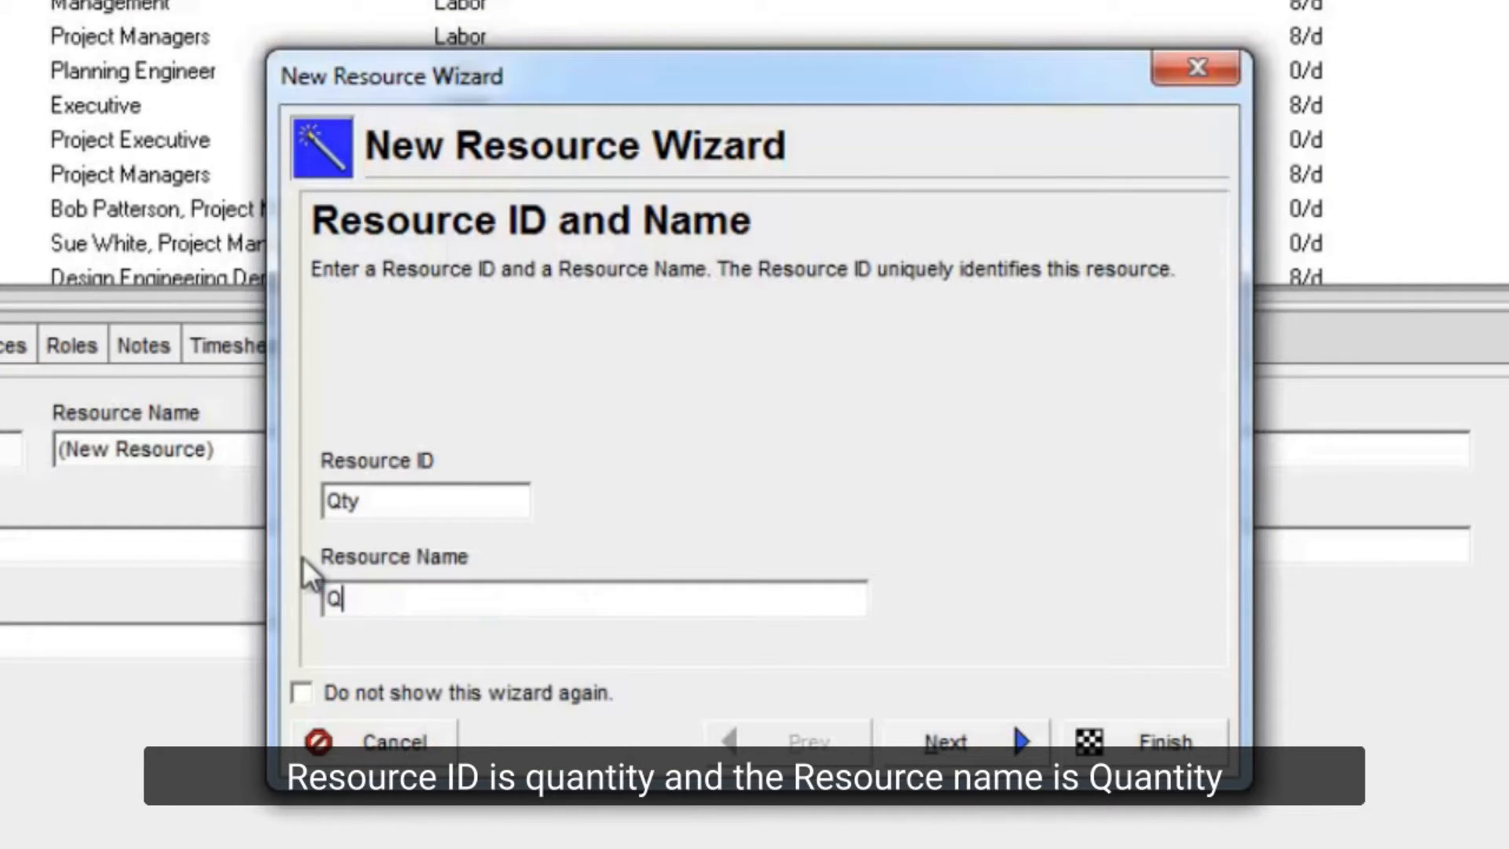
{"action": "type", "text": "uantity"}
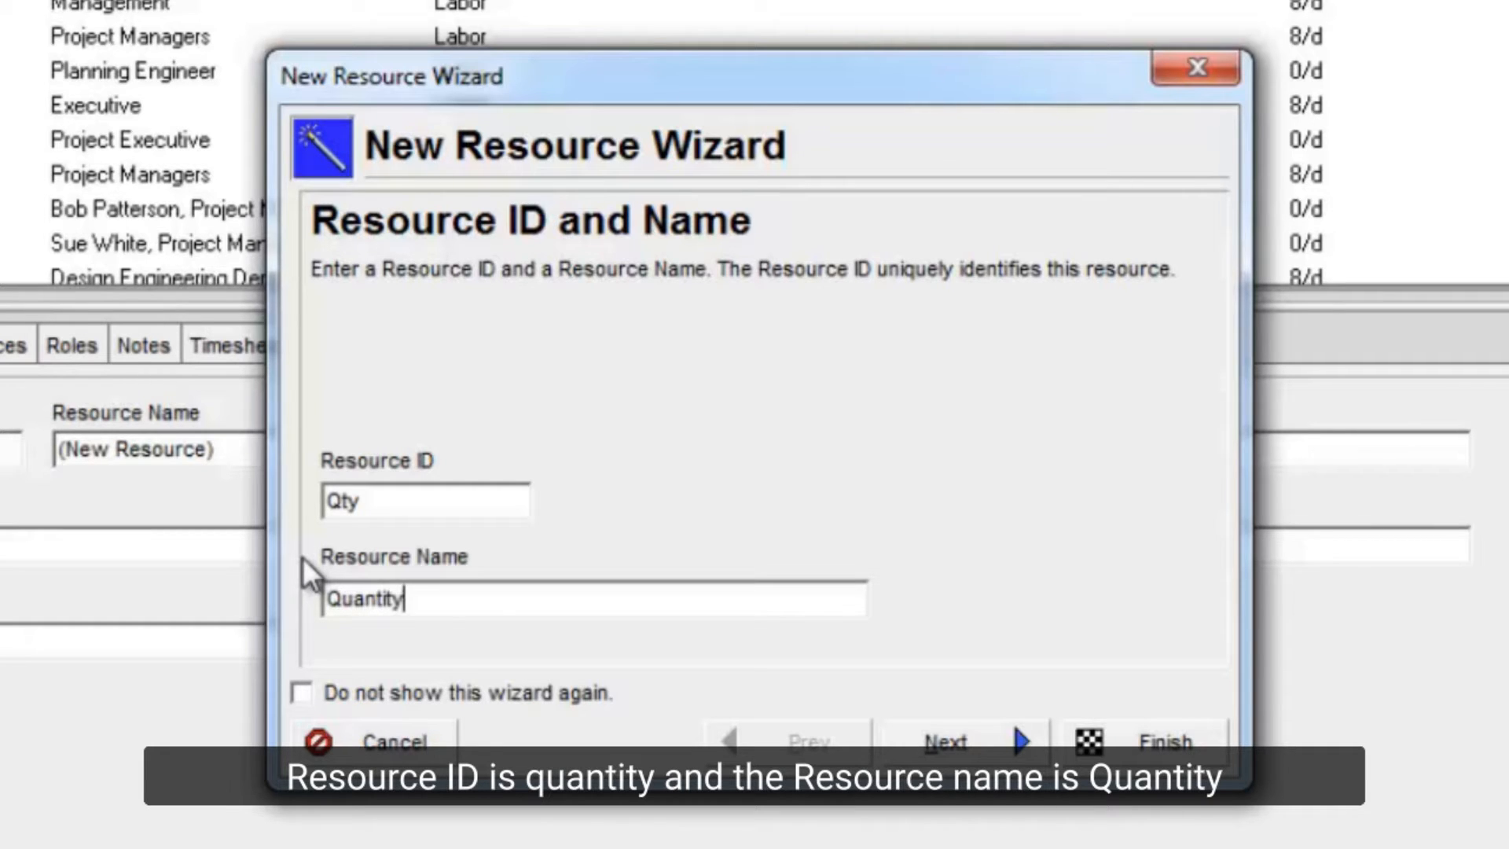
Step: Make Quantity a nonlabor resource and finish the wizard with default settings
{"action": "left_click", "coordinate": [944, 742]}
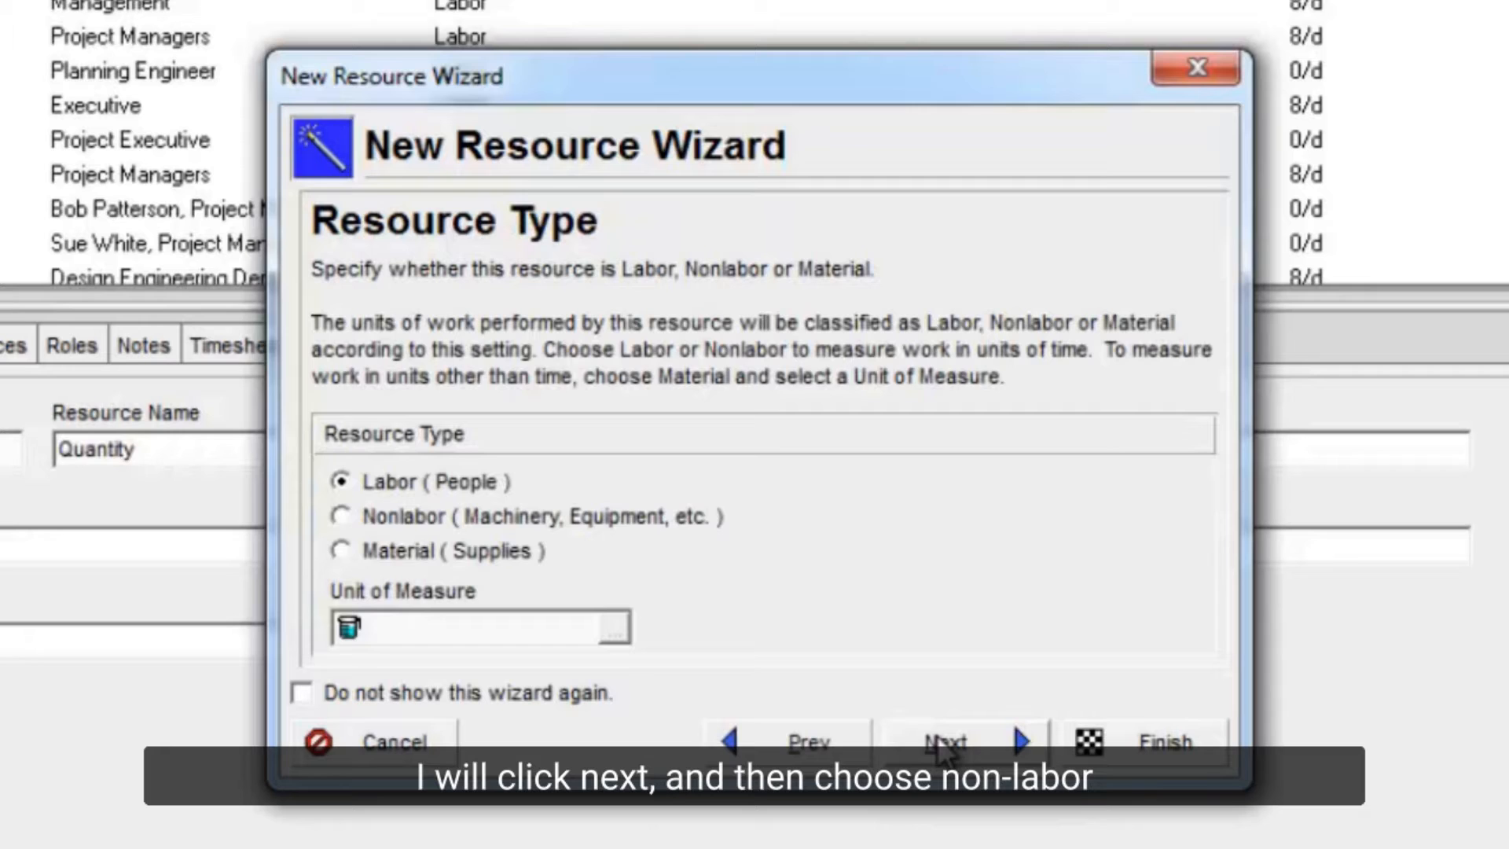
{"action": "left_click", "coordinate": [341, 518]}
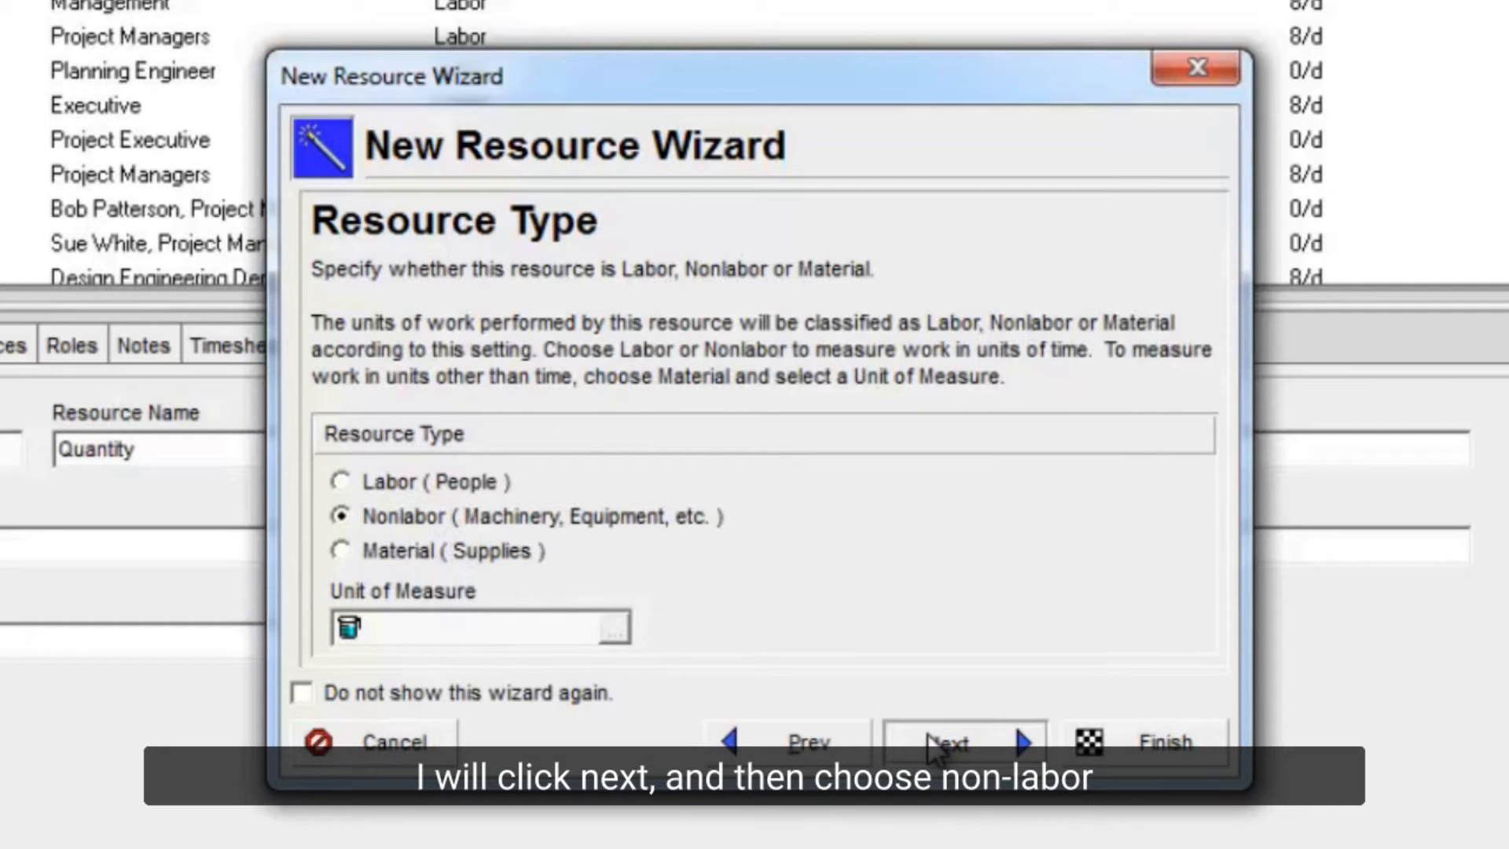
{"action": "left_click", "coordinate": [946, 742]}
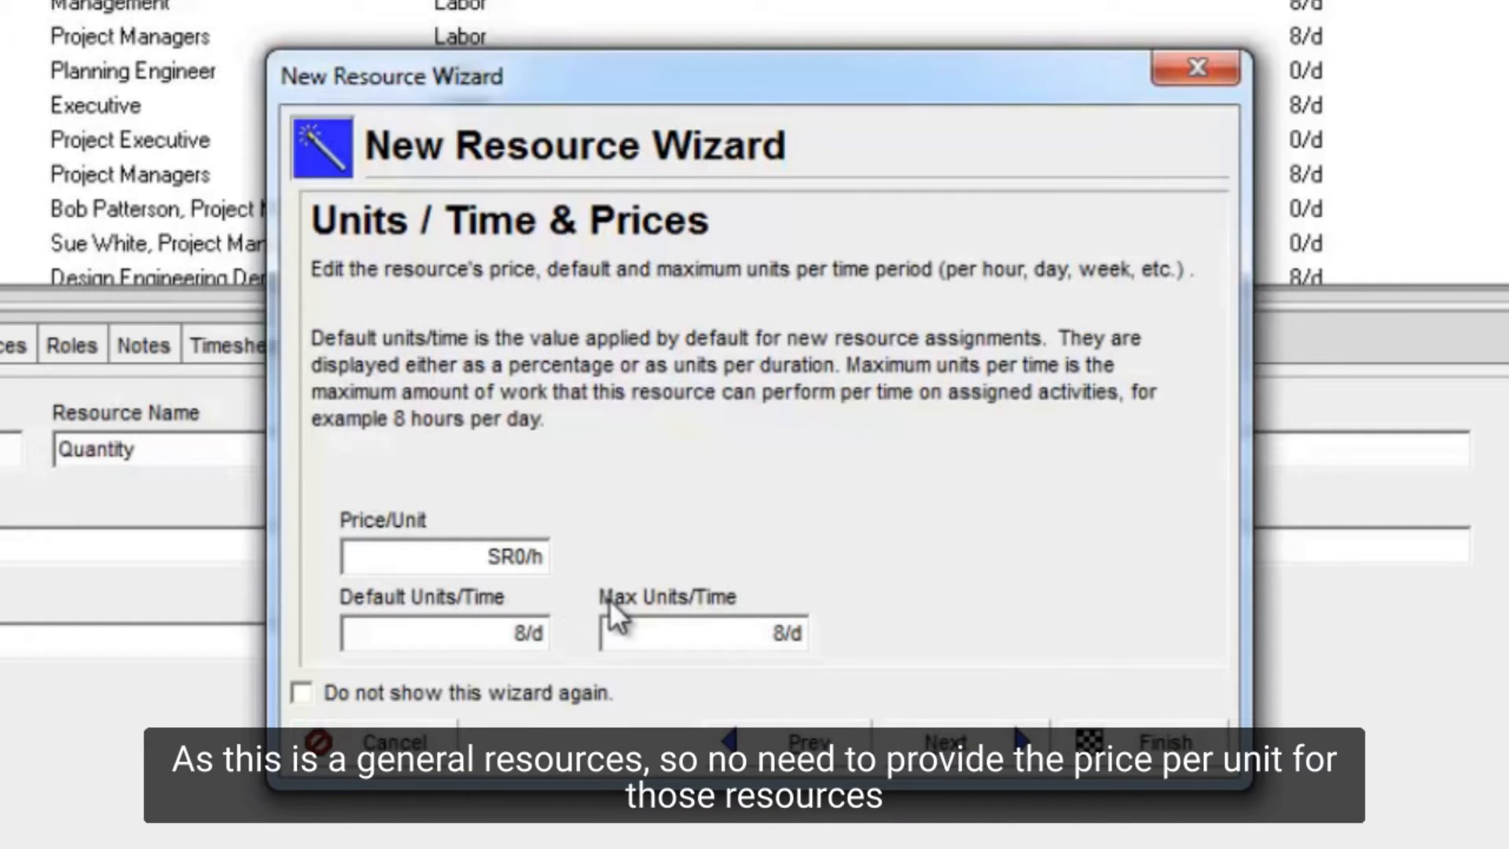
{"action": "mouse_move", "coordinate": [490, 621]}
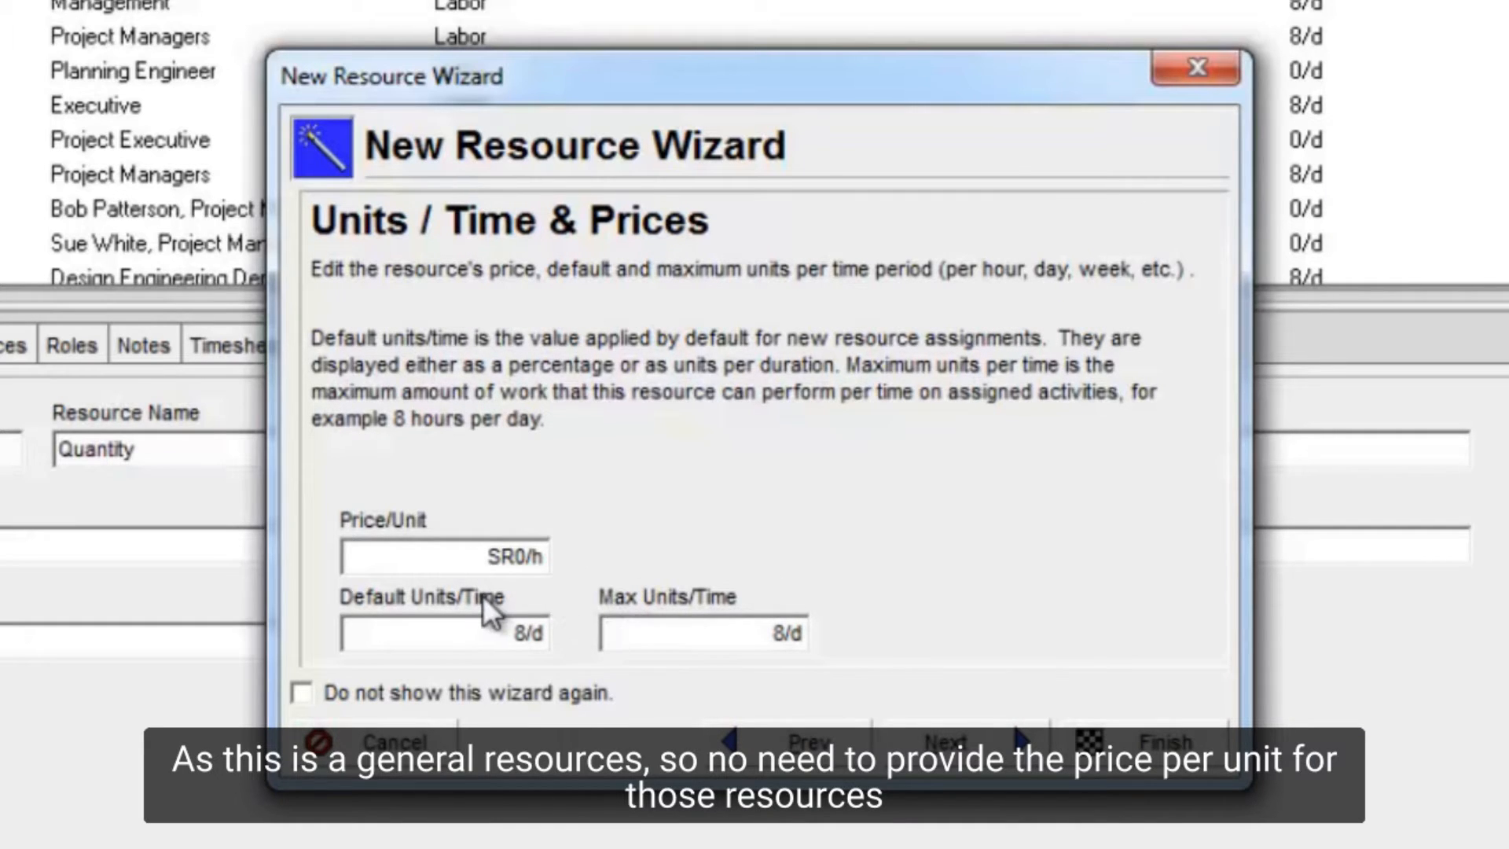
{"action": "mouse_move", "coordinate": [996, 741]}
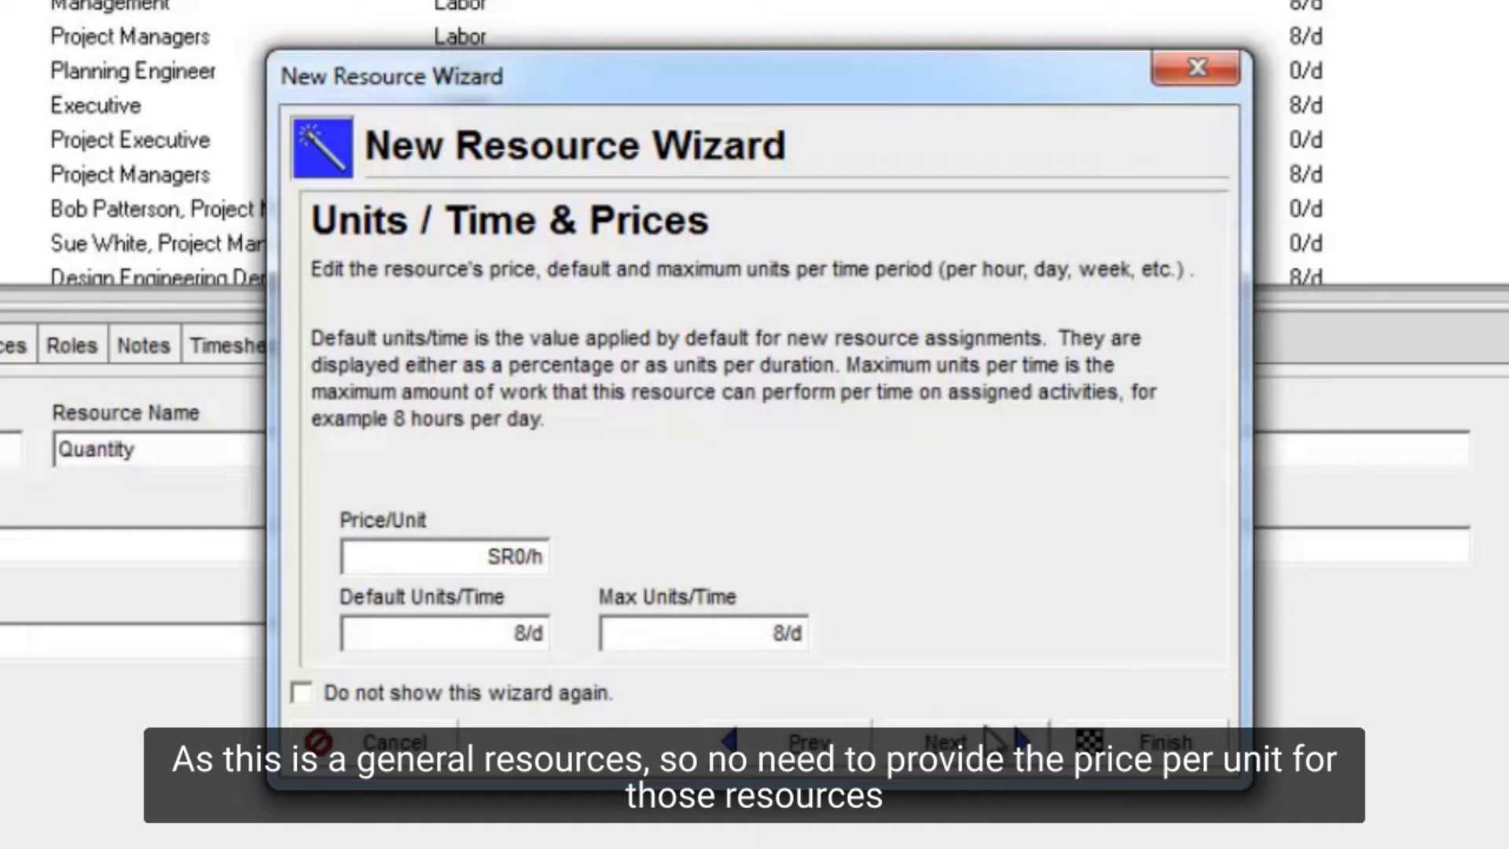
{"action": "left_click", "coordinate": [947, 742]}
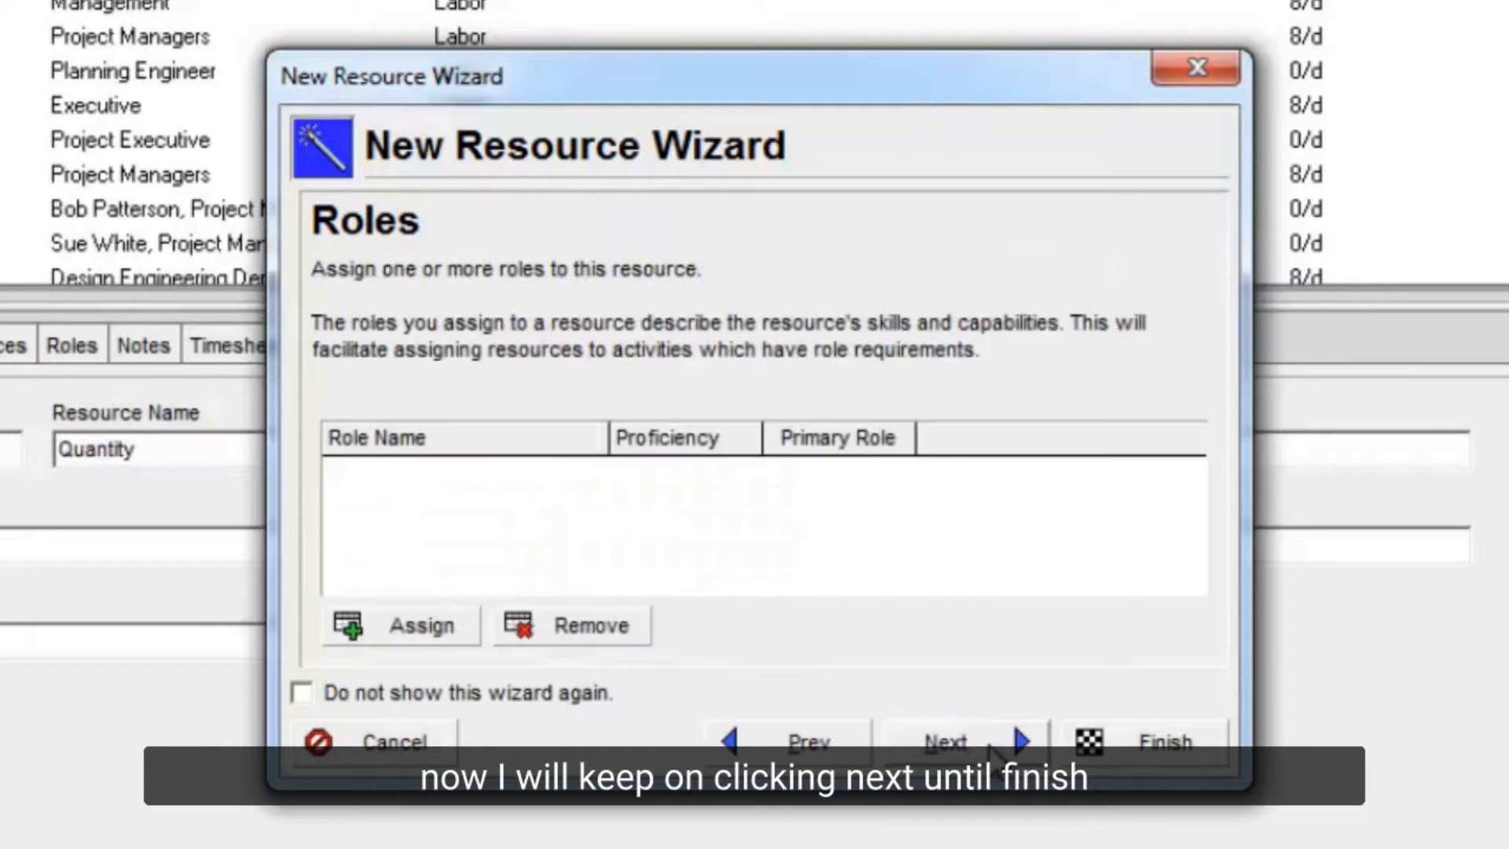
{"action": "left_click", "coordinate": [947, 742]}
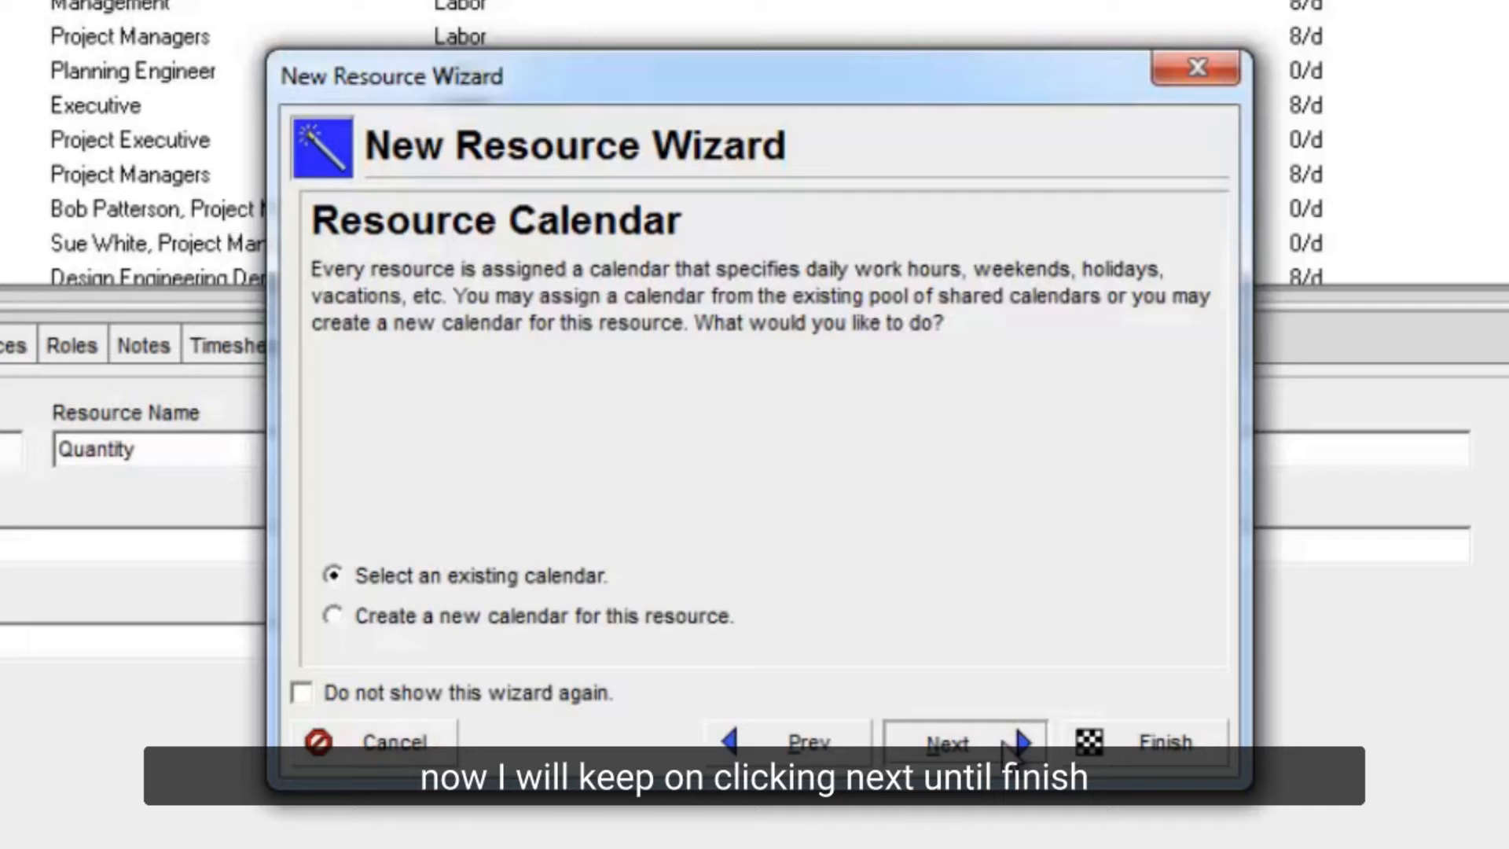
{"action": "left_click", "coordinate": [945, 742]}
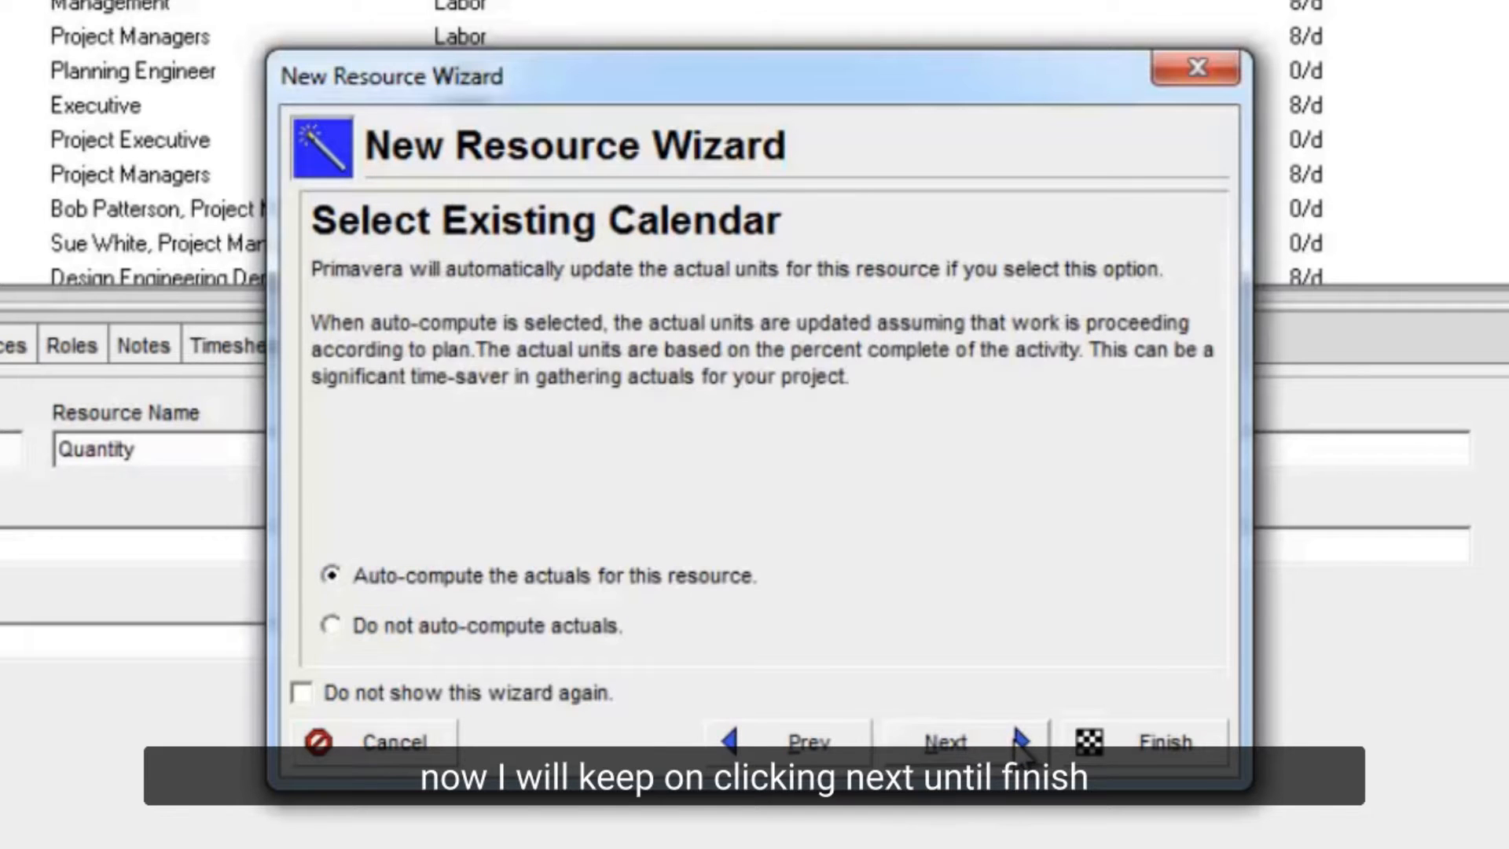
{"action": "left_click", "coordinate": [945, 742]}
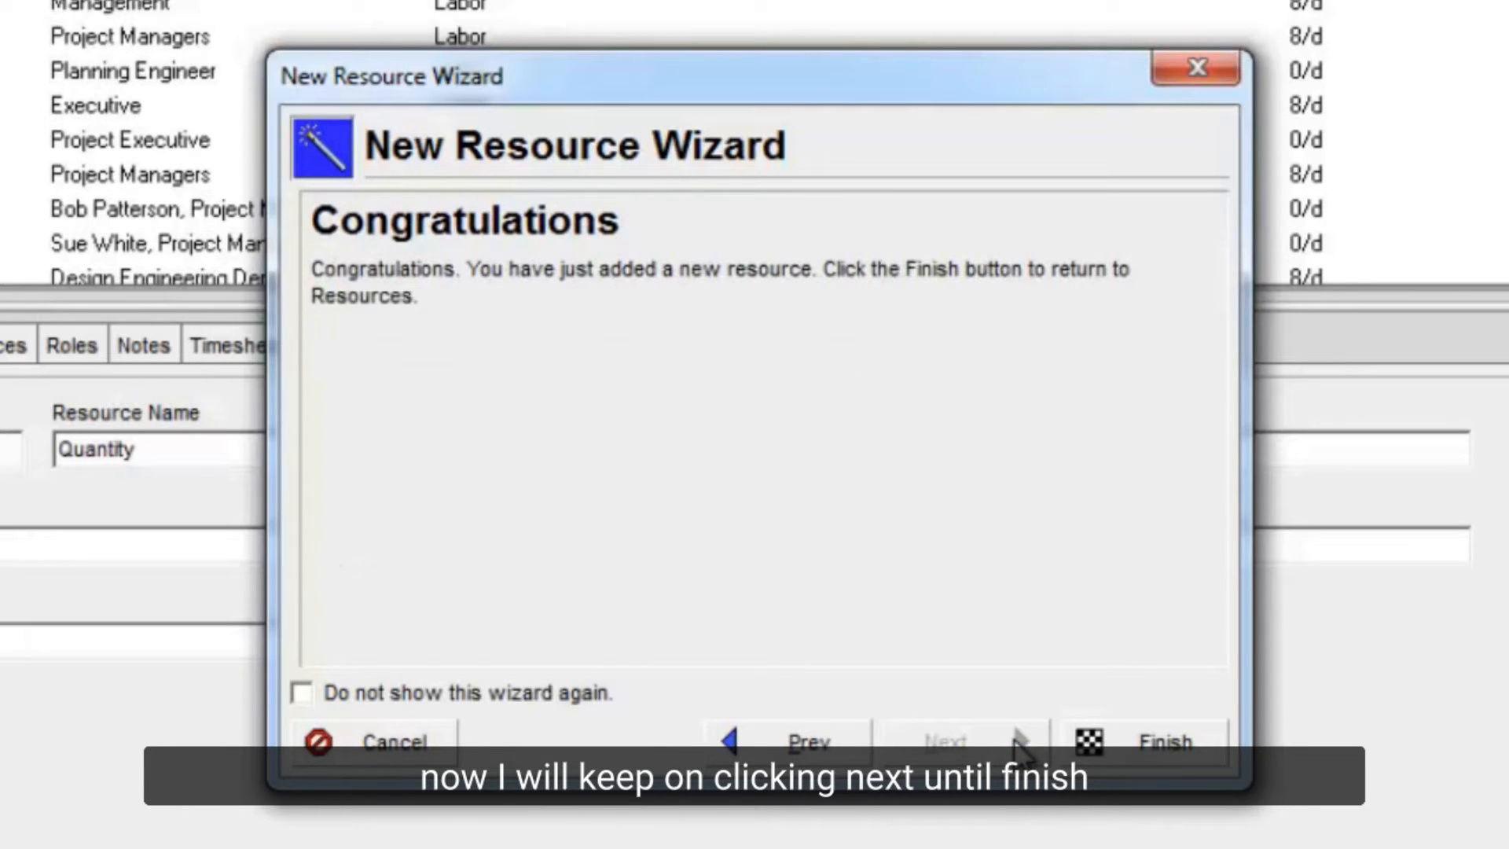
{"action": "left_click", "coordinate": [1160, 742]}
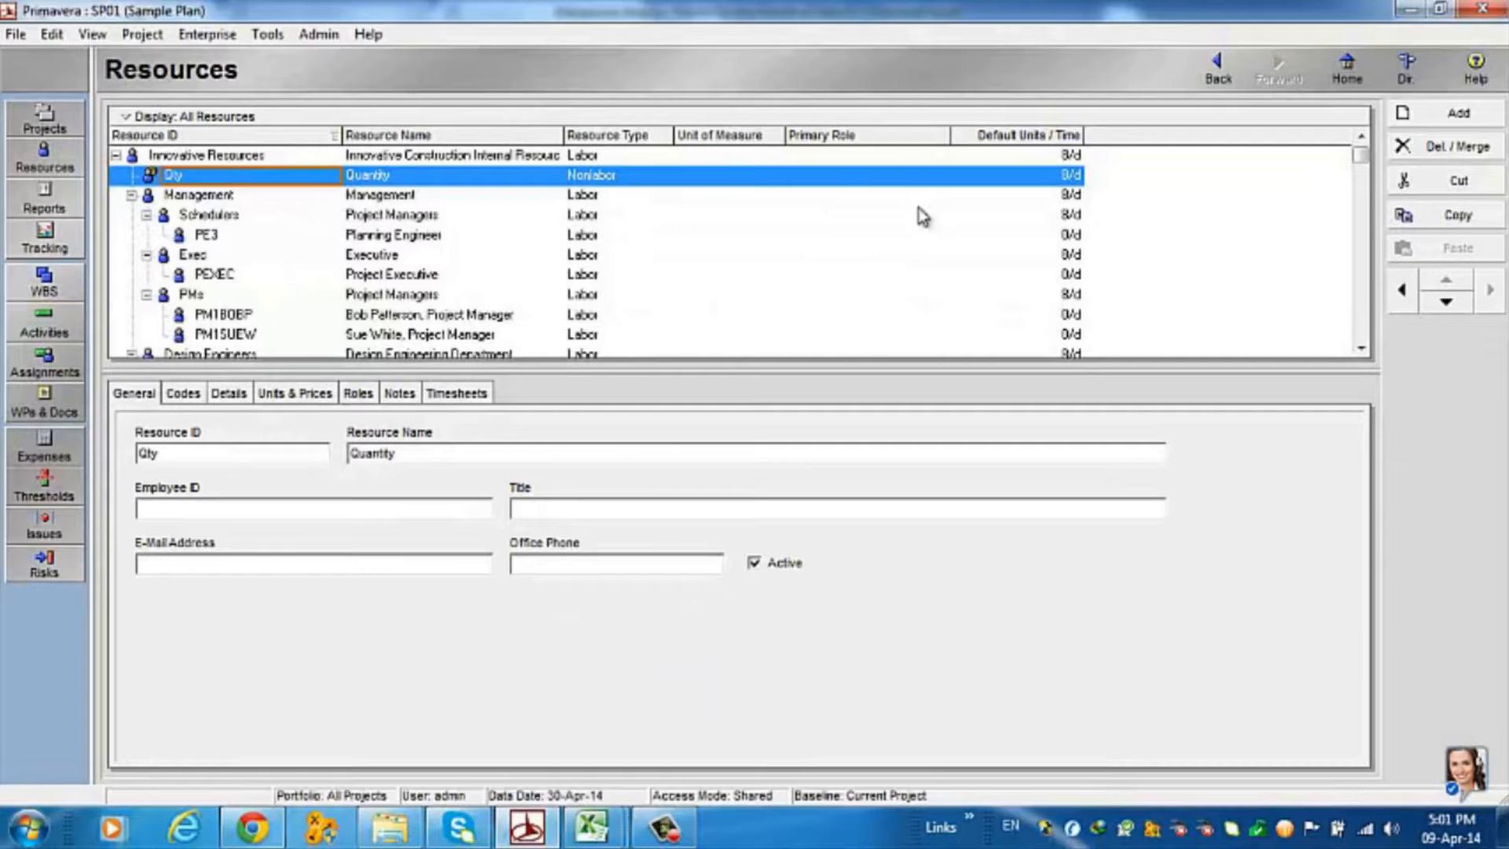
{"action": "left_click", "coordinate": [1458, 113]}
{"action": "type", "text": "M"}
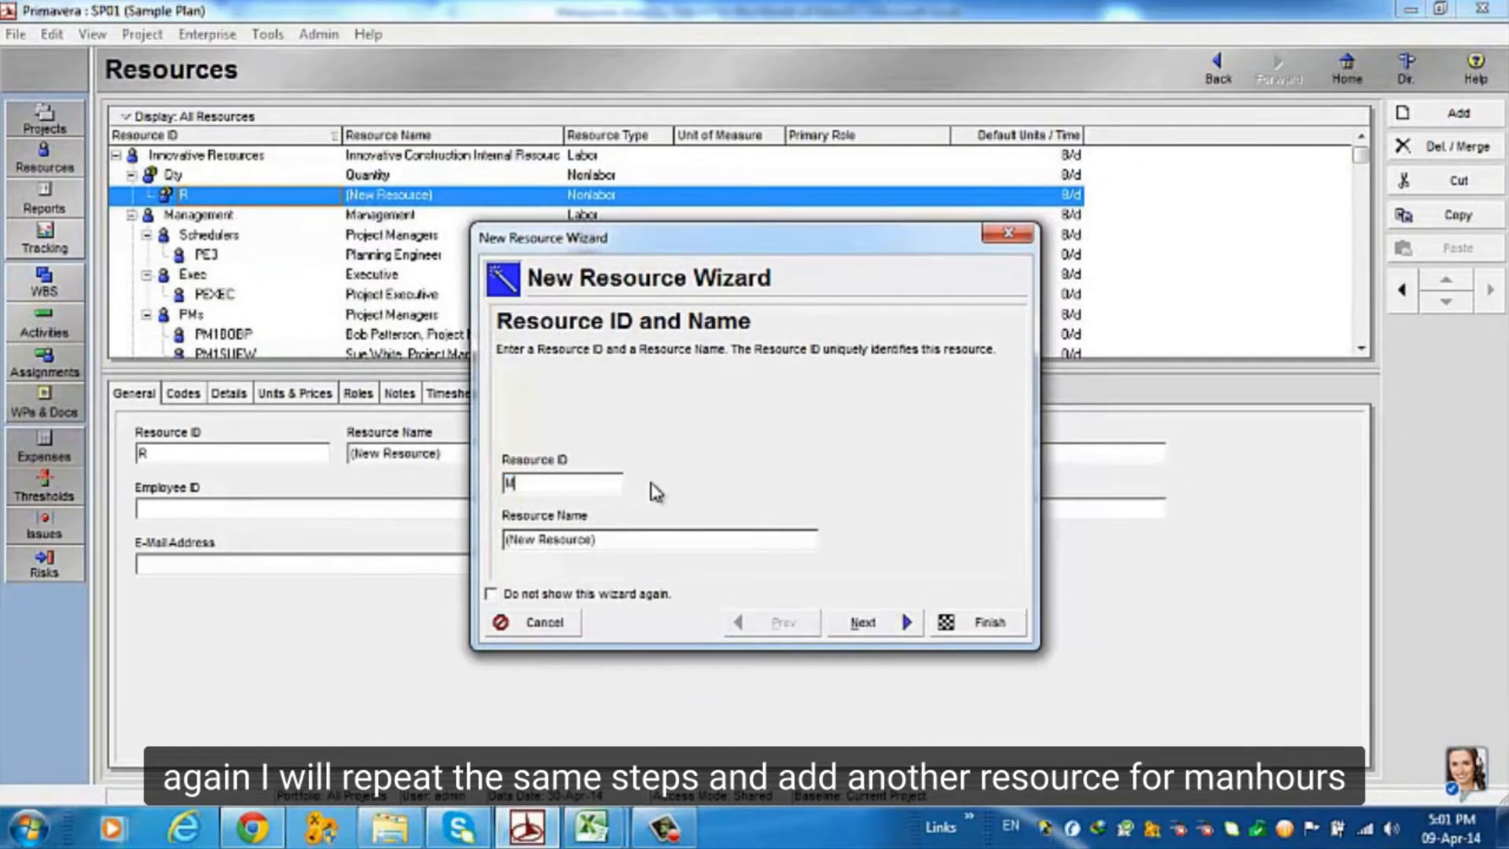
Step: Create resource MH named Manhours on the Standard 5 Day Workweek calendar
{"action": "type", "text": "H"}
{"action": "left_click", "coordinate": [659, 539]}
{"action": "type", "text": "M"}
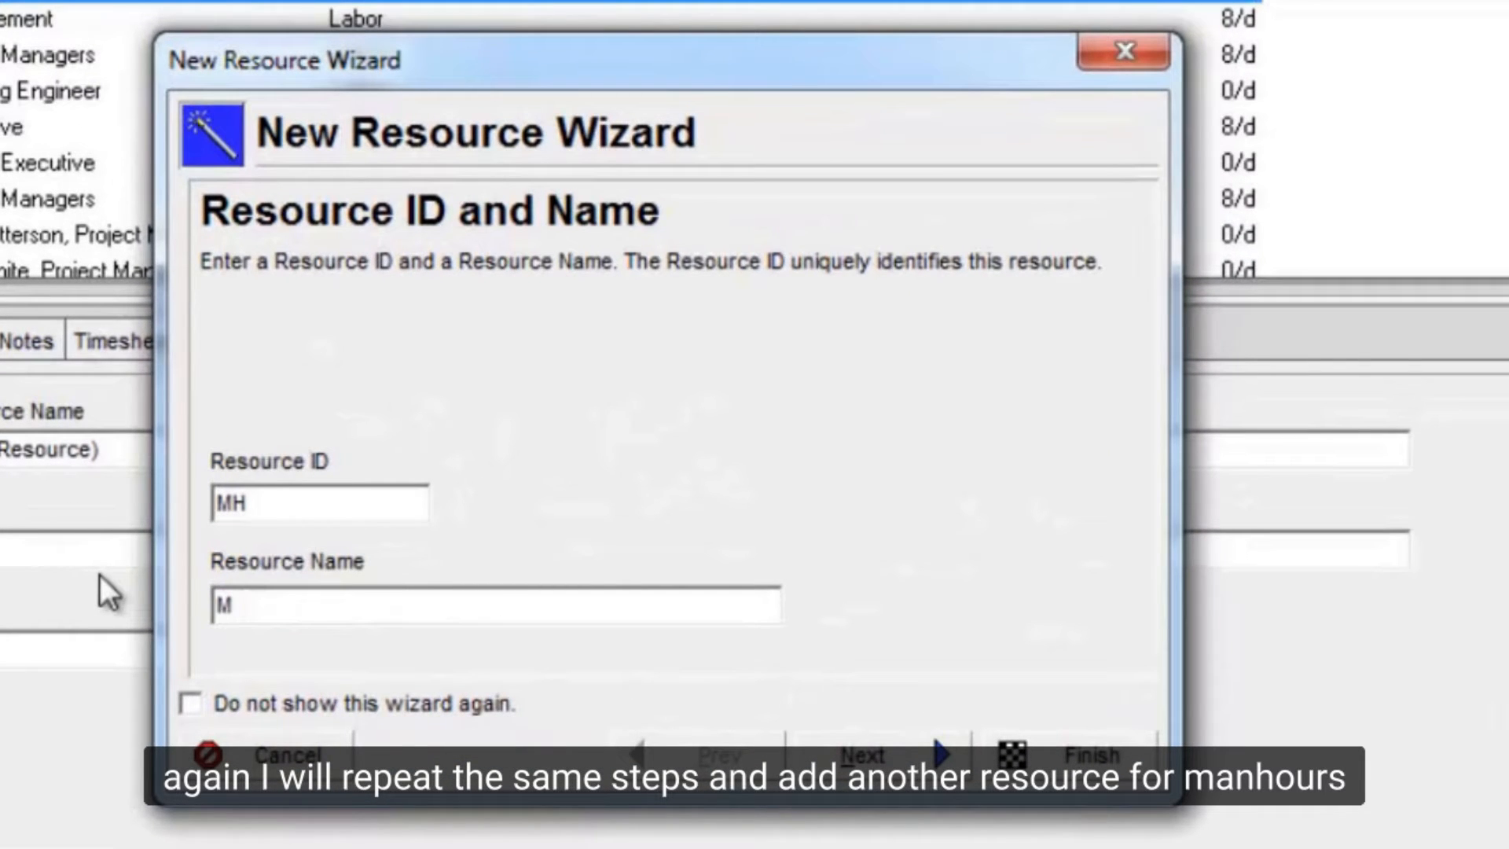
{"action": "type", "text": "anho"}
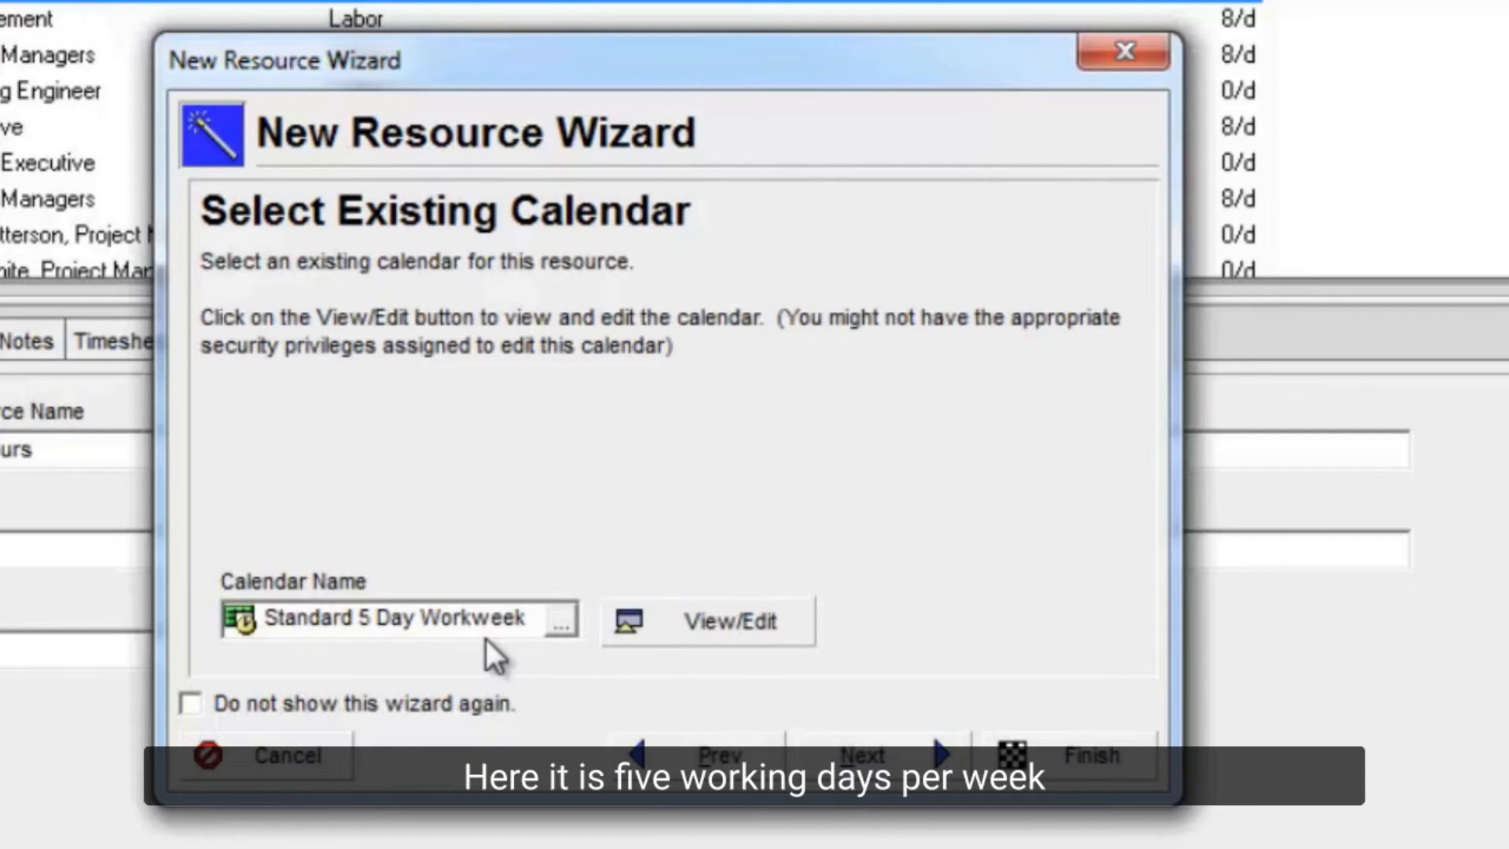
{"action": "mouse_move", "coordinate": [707, 736]}
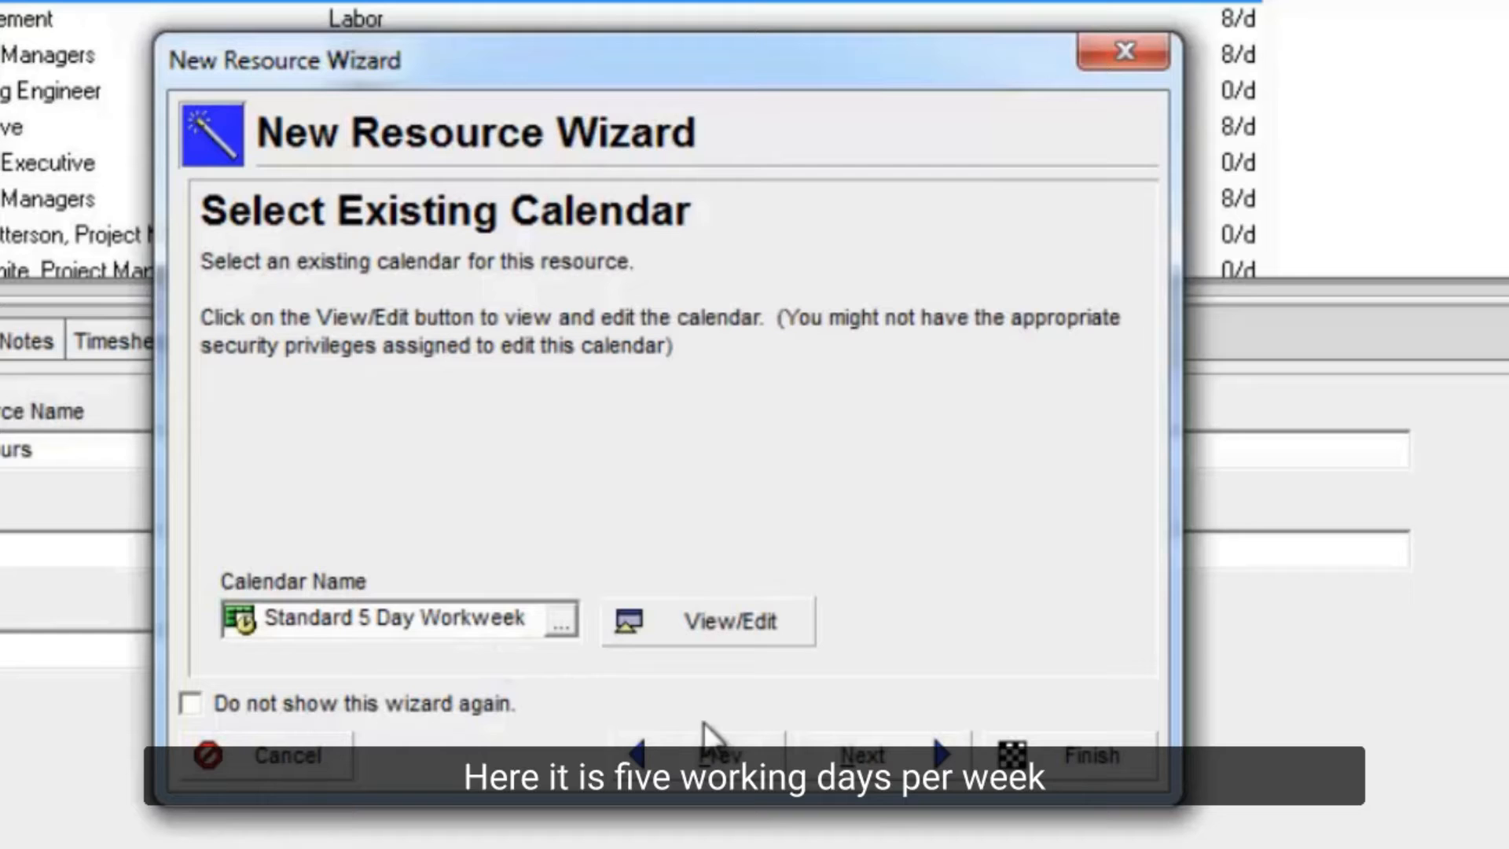
{"action": "left_click", "coordinate": [858, 755]}
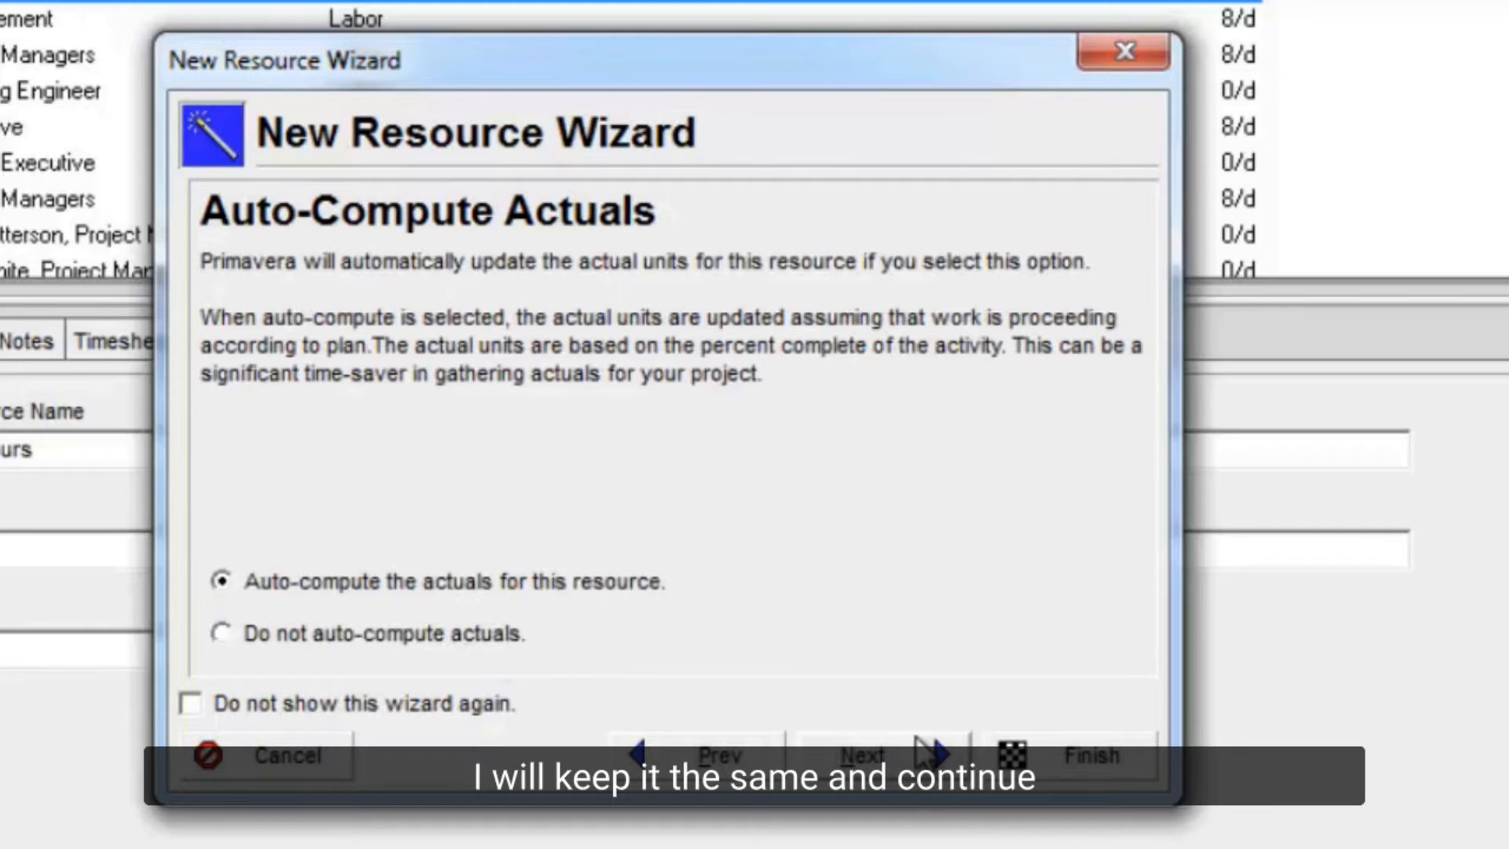
{"action": "left_click", "coordinate": [1089, 755]}
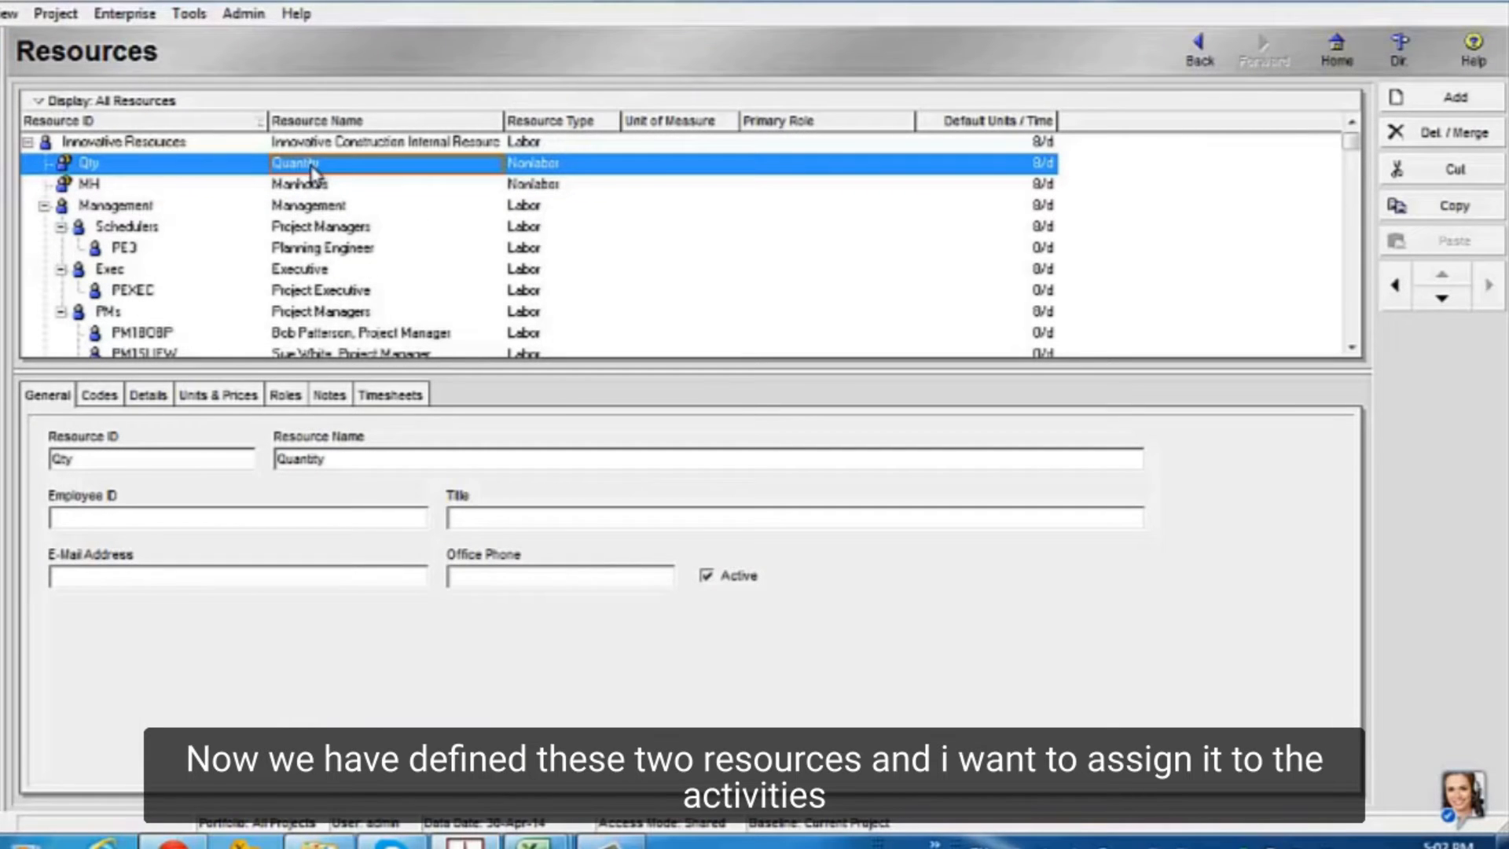
{"action": "mouse_move", "coordinate": [318, 188]}
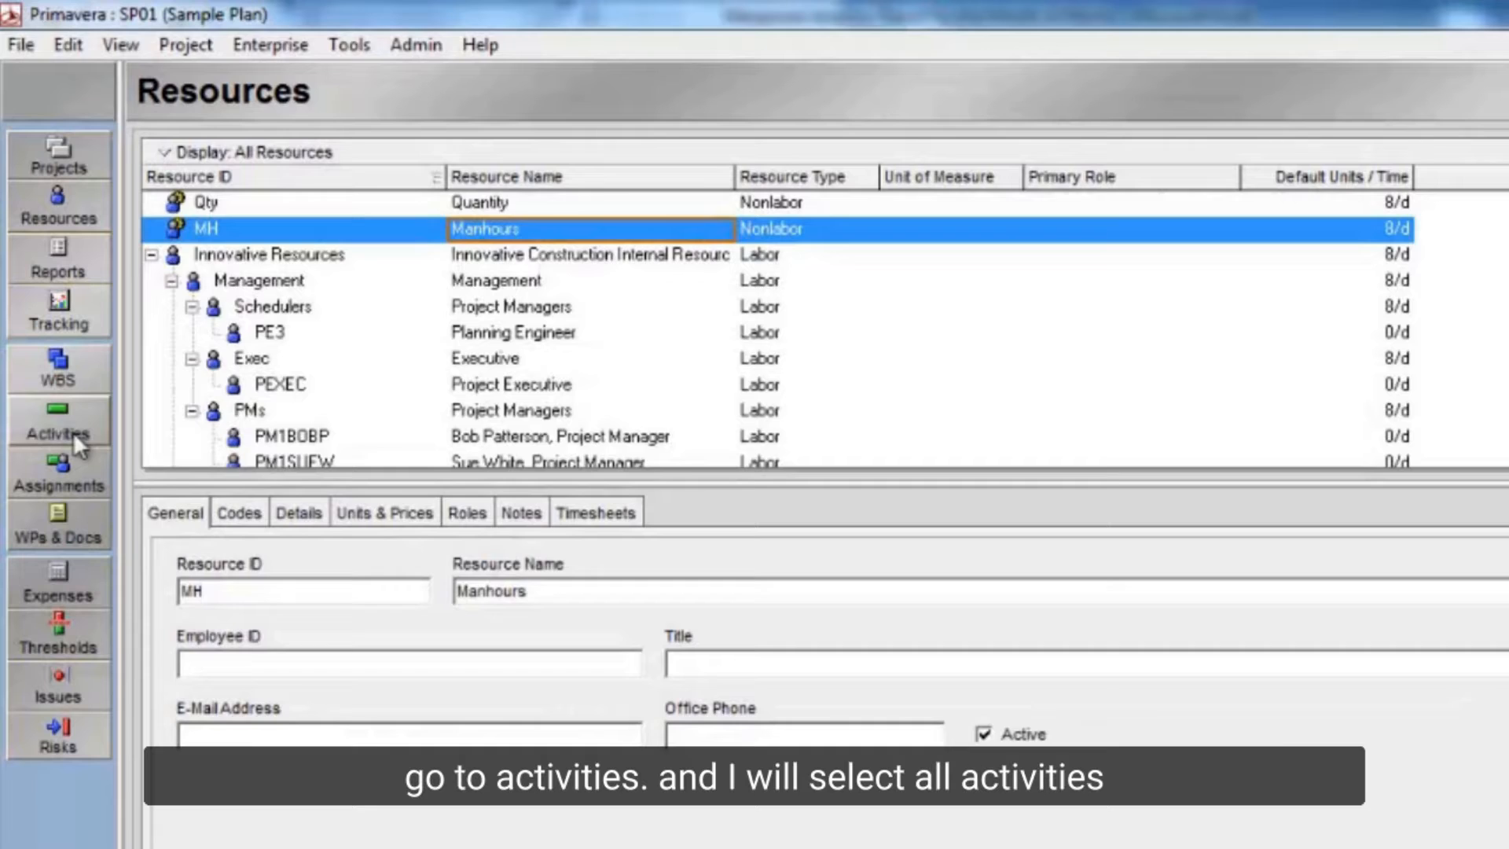
Step: Assign the Manhours (MH) resource to every selected activity alongside Quantity
{"action": "left_click", "coordinate": [58, 423]}
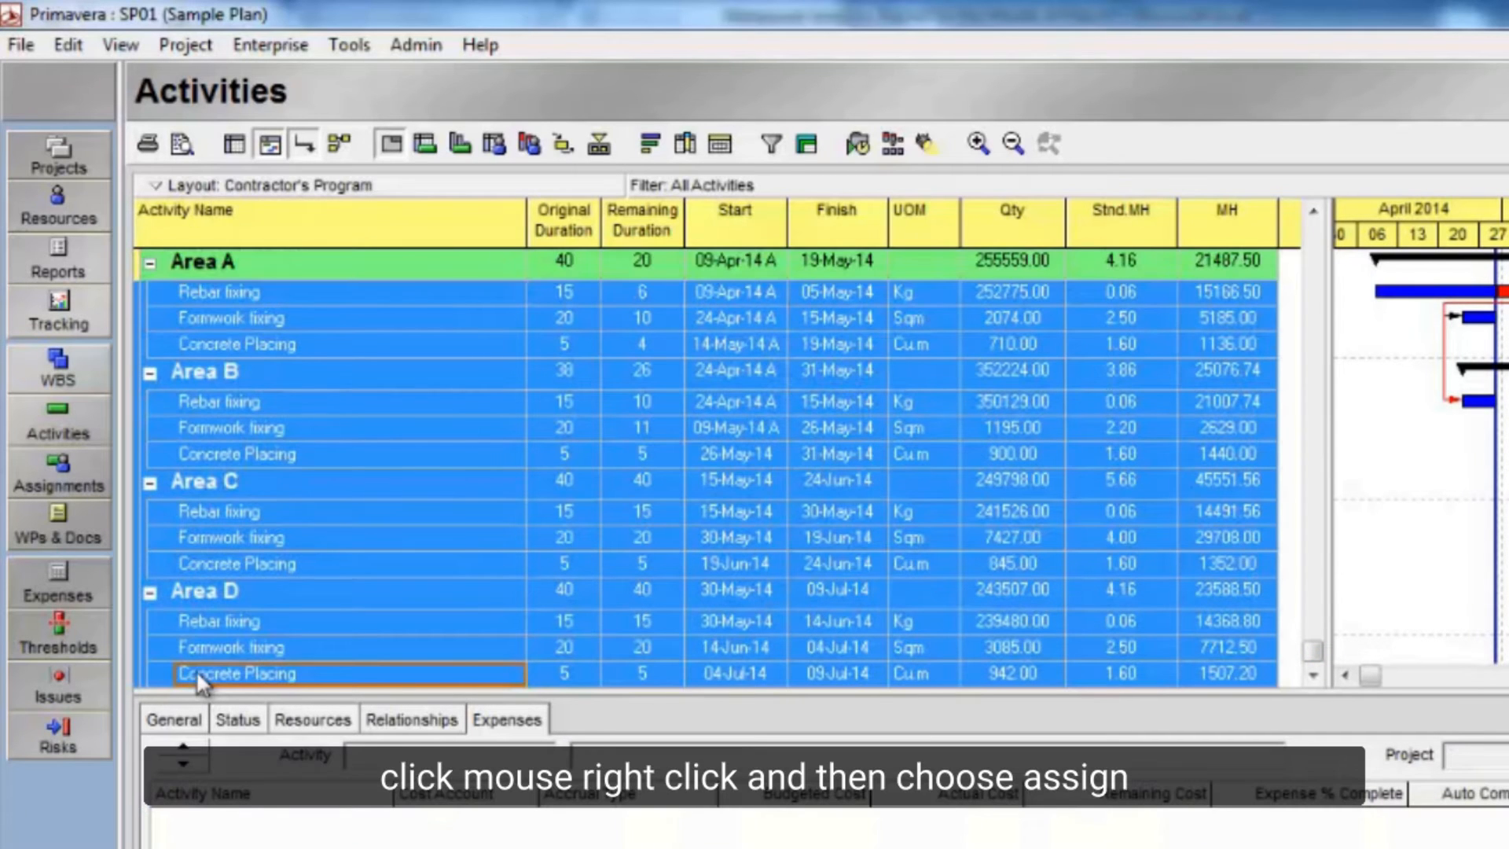
{"action": "right_click", "coordinate": [202, 674]}
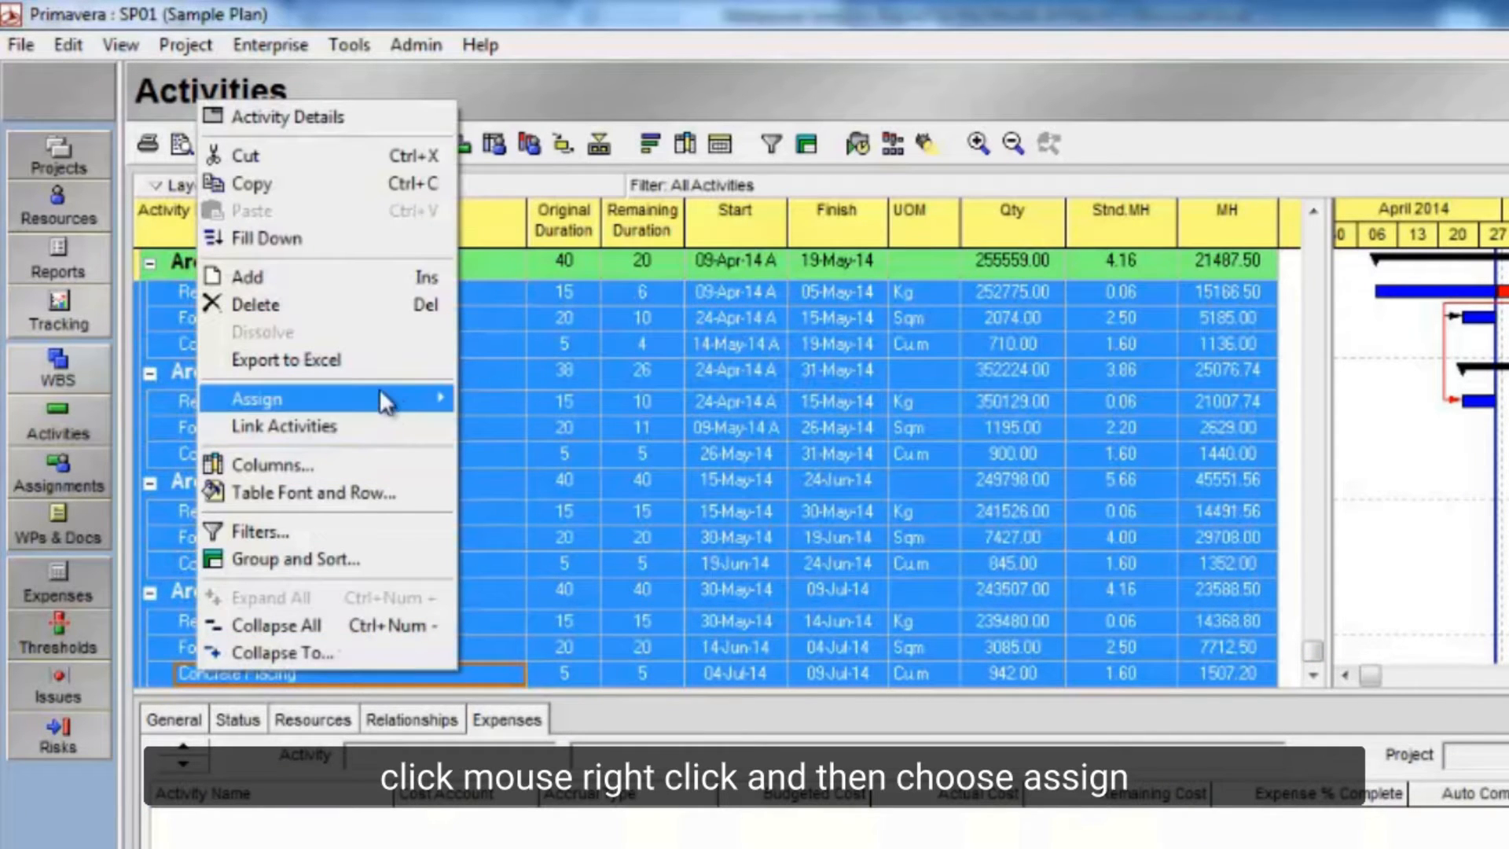
{"action": "mouse_move", "coordinate": [256, 398]}
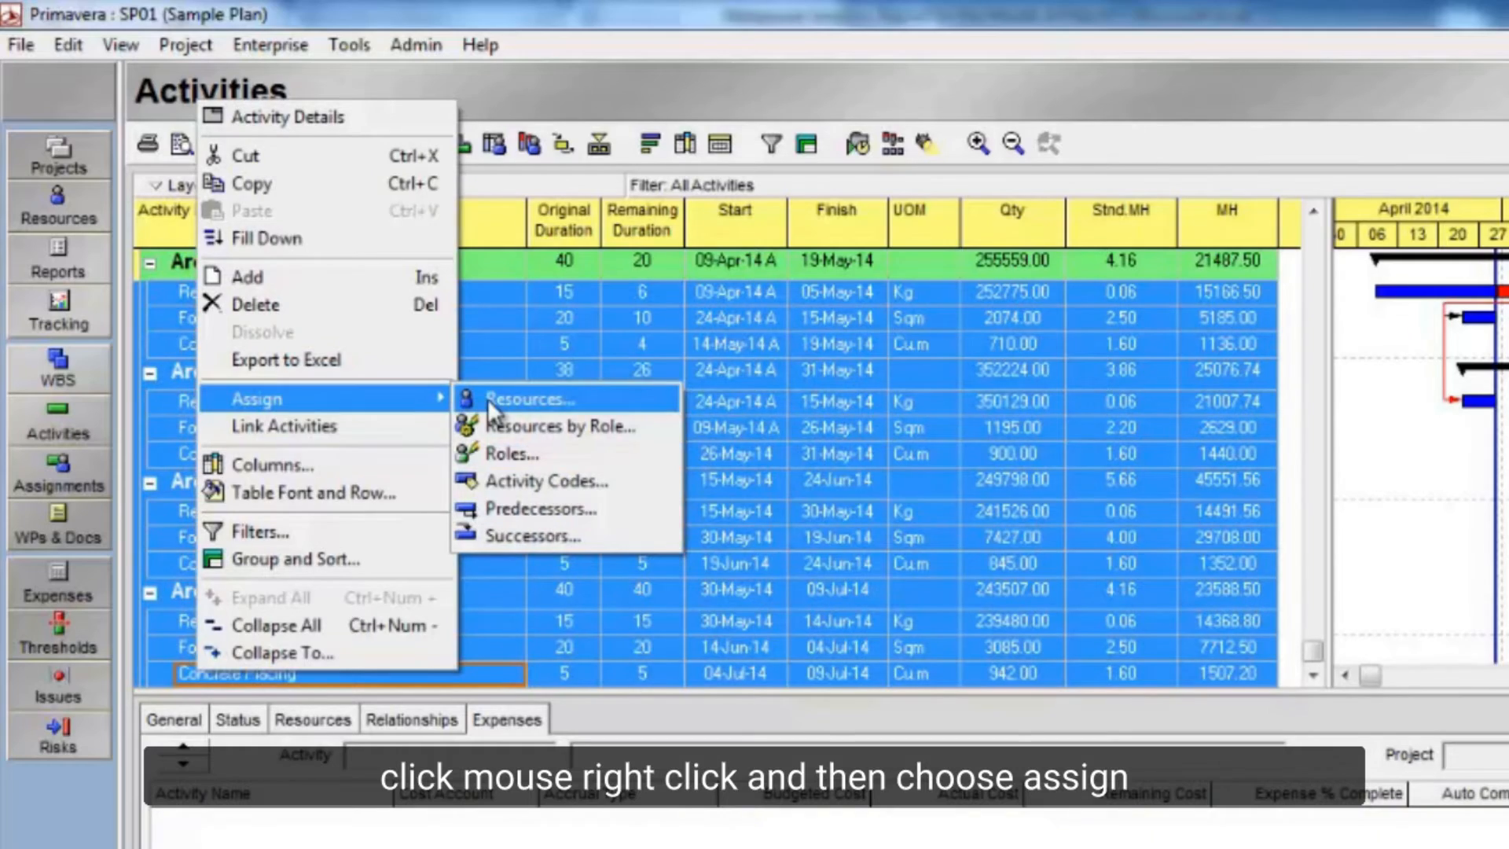
{"action": "left_click", "coordinate": [533, 399]}
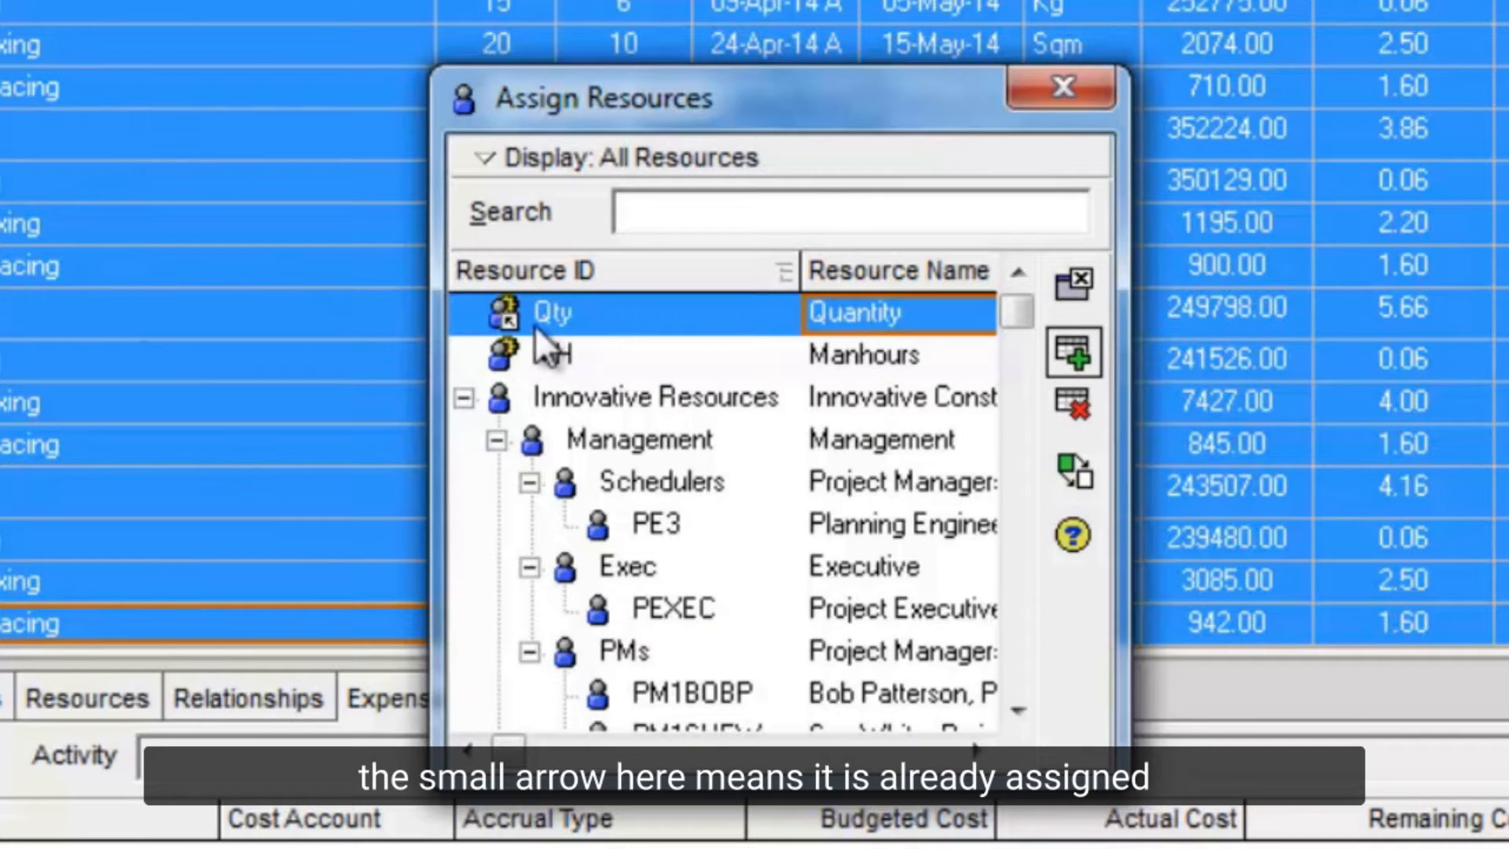
{"action": "mouse_move", "coordinate": [534, 353]}
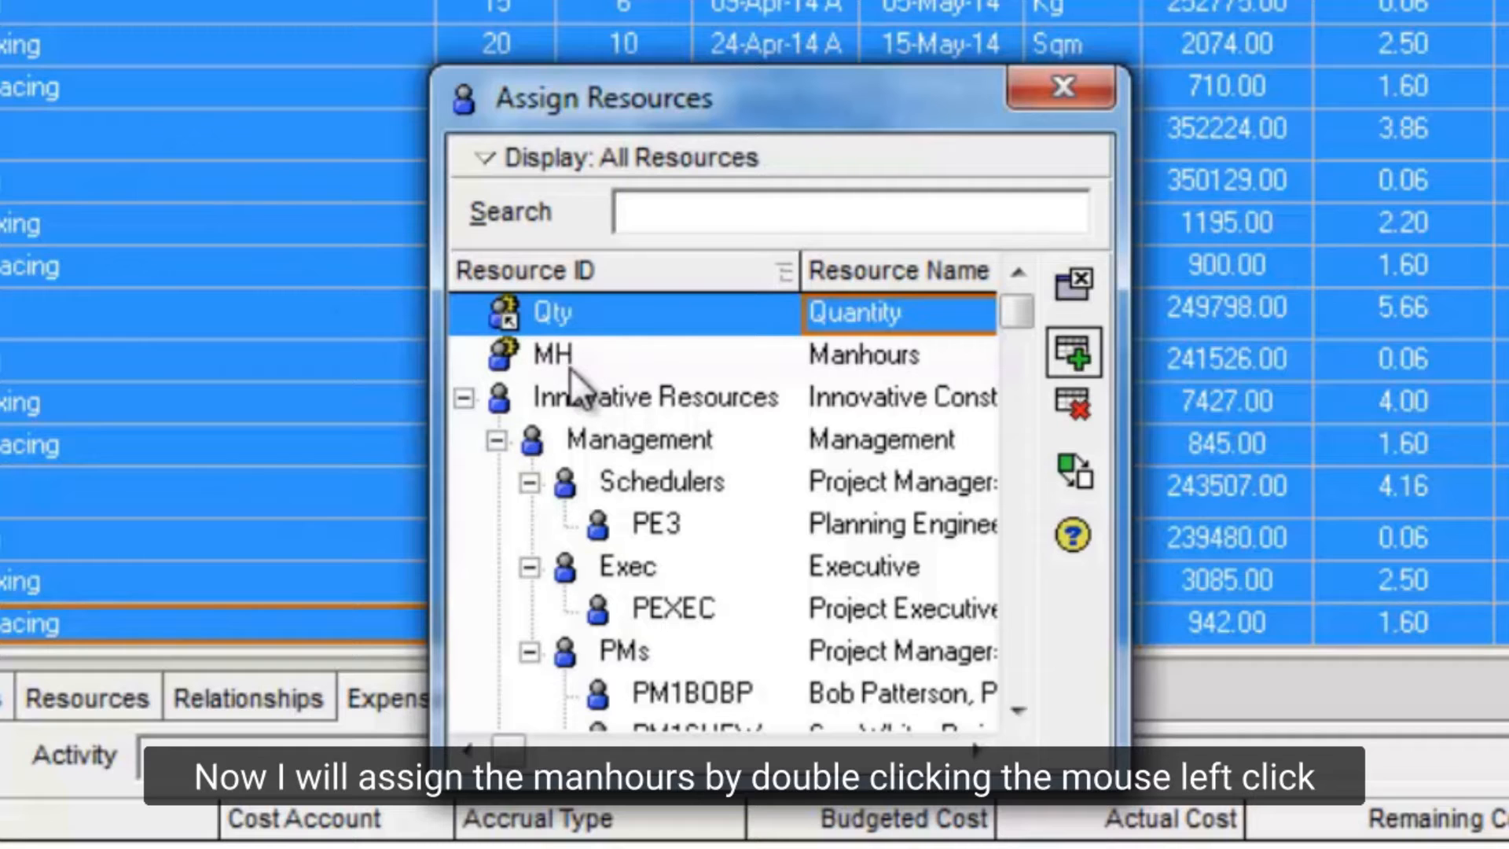
{"action": "double_click", "coordinate": [578, 355]}
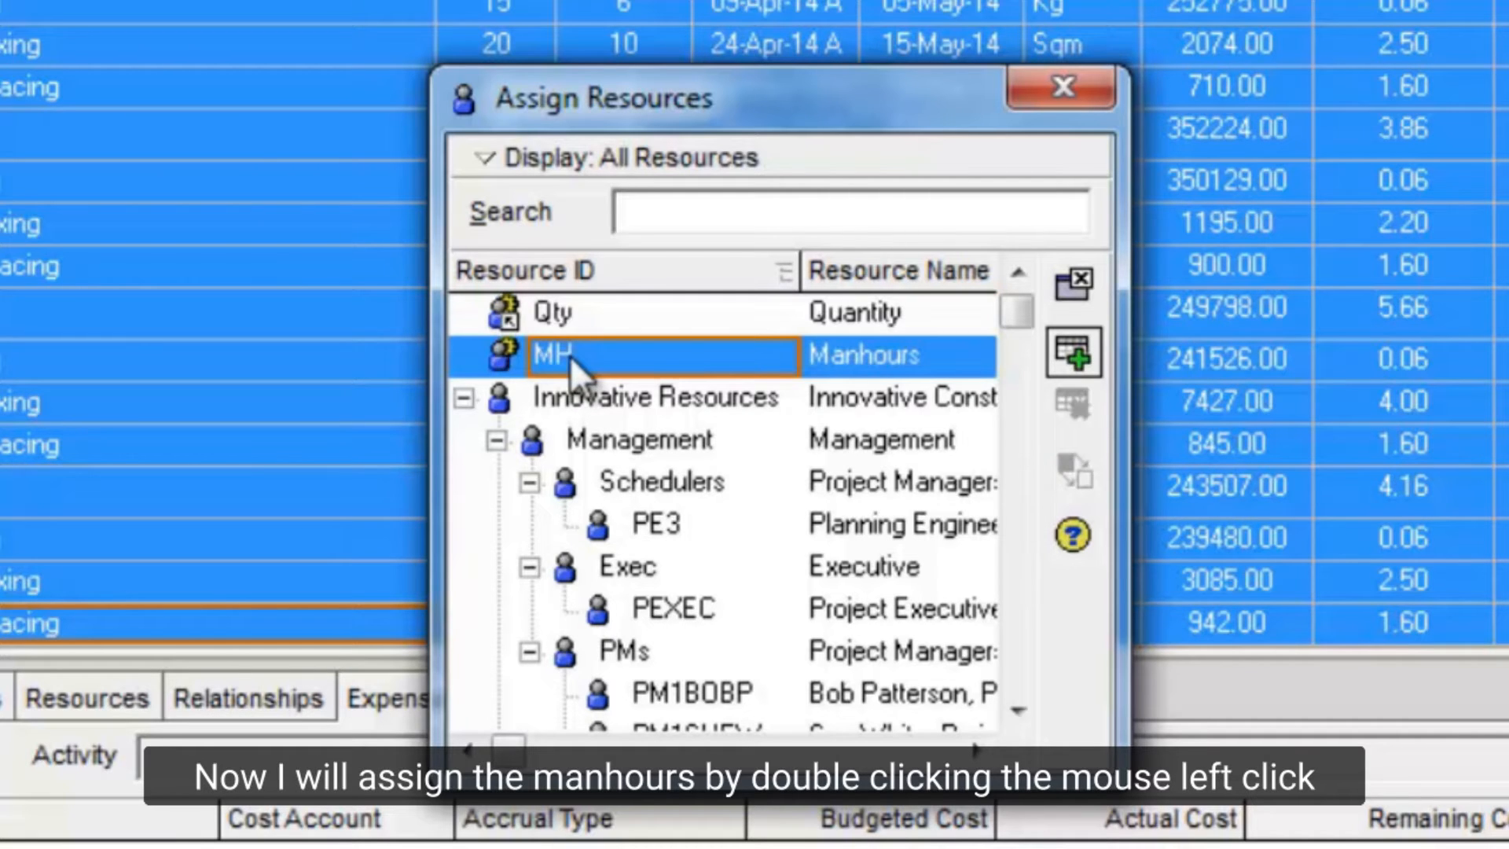
{"action": "double_click", "coordinate": [553, 355]}
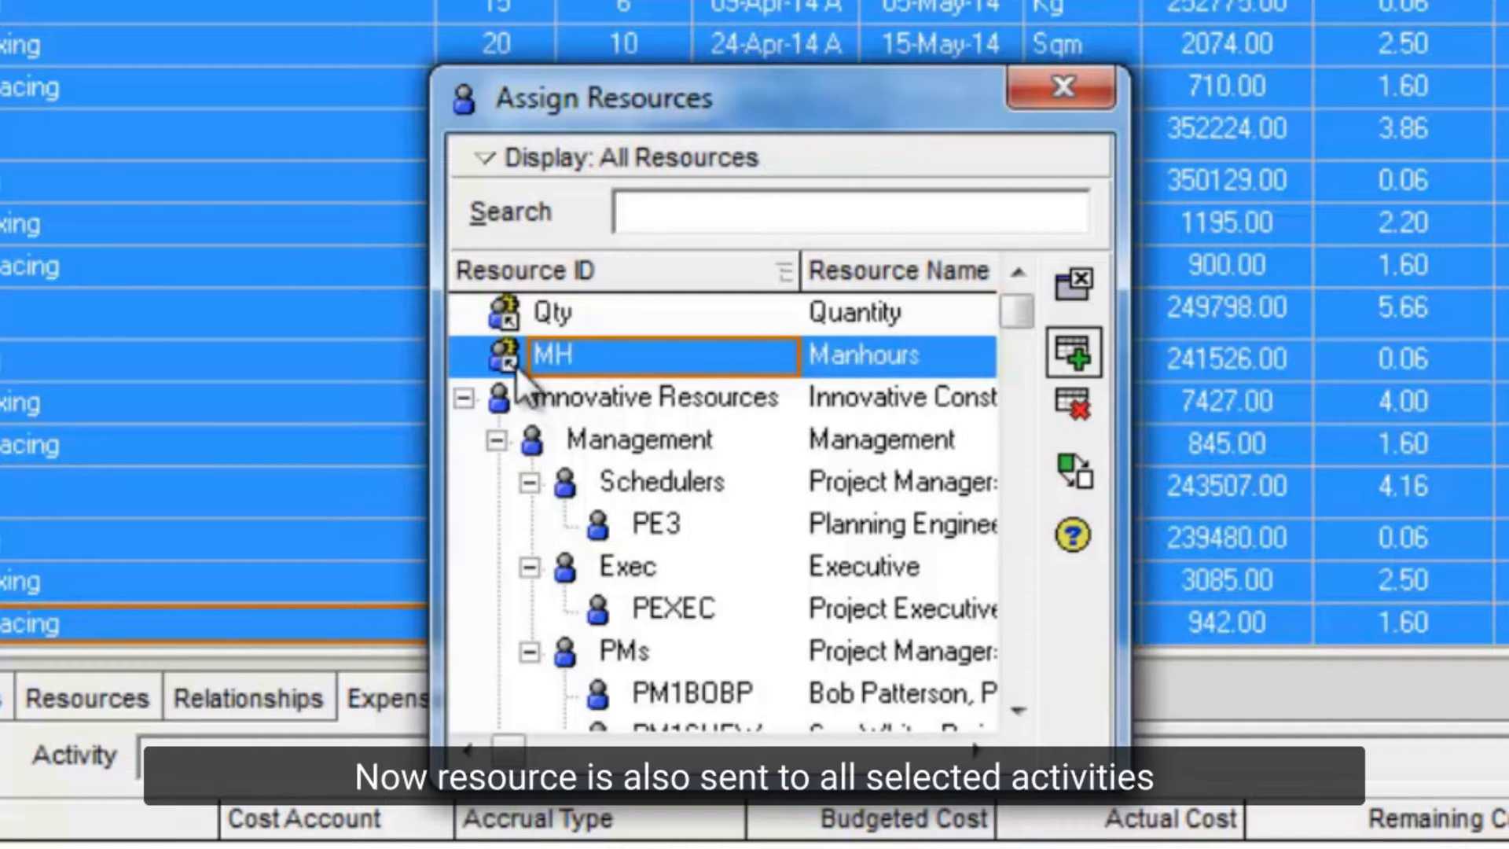
{"action": "left_click", "coordinate": [1059, 87]}
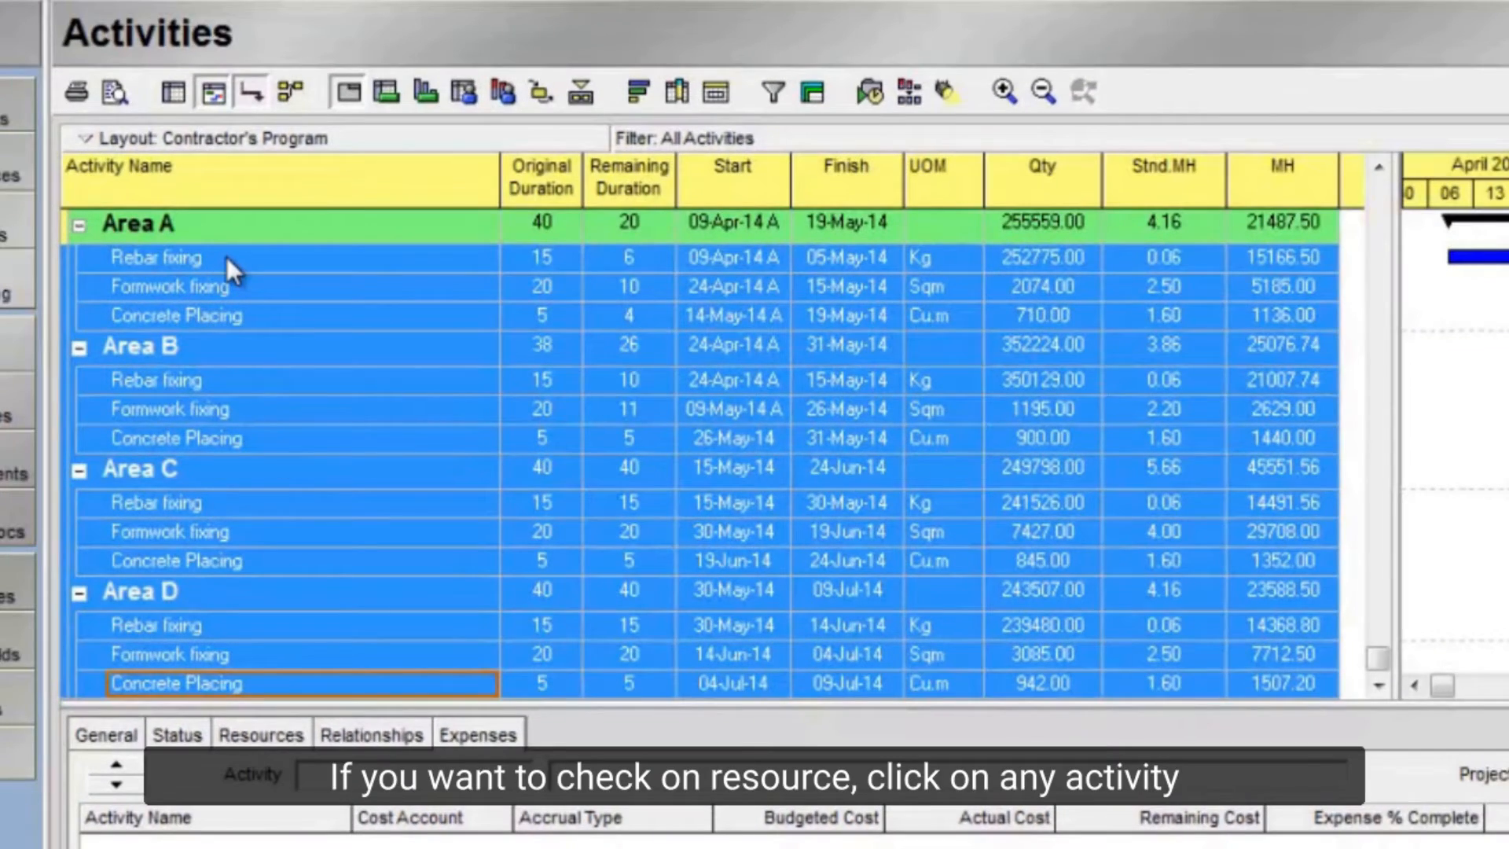
{"action": "left_click", "coordinate": [154, 257]}
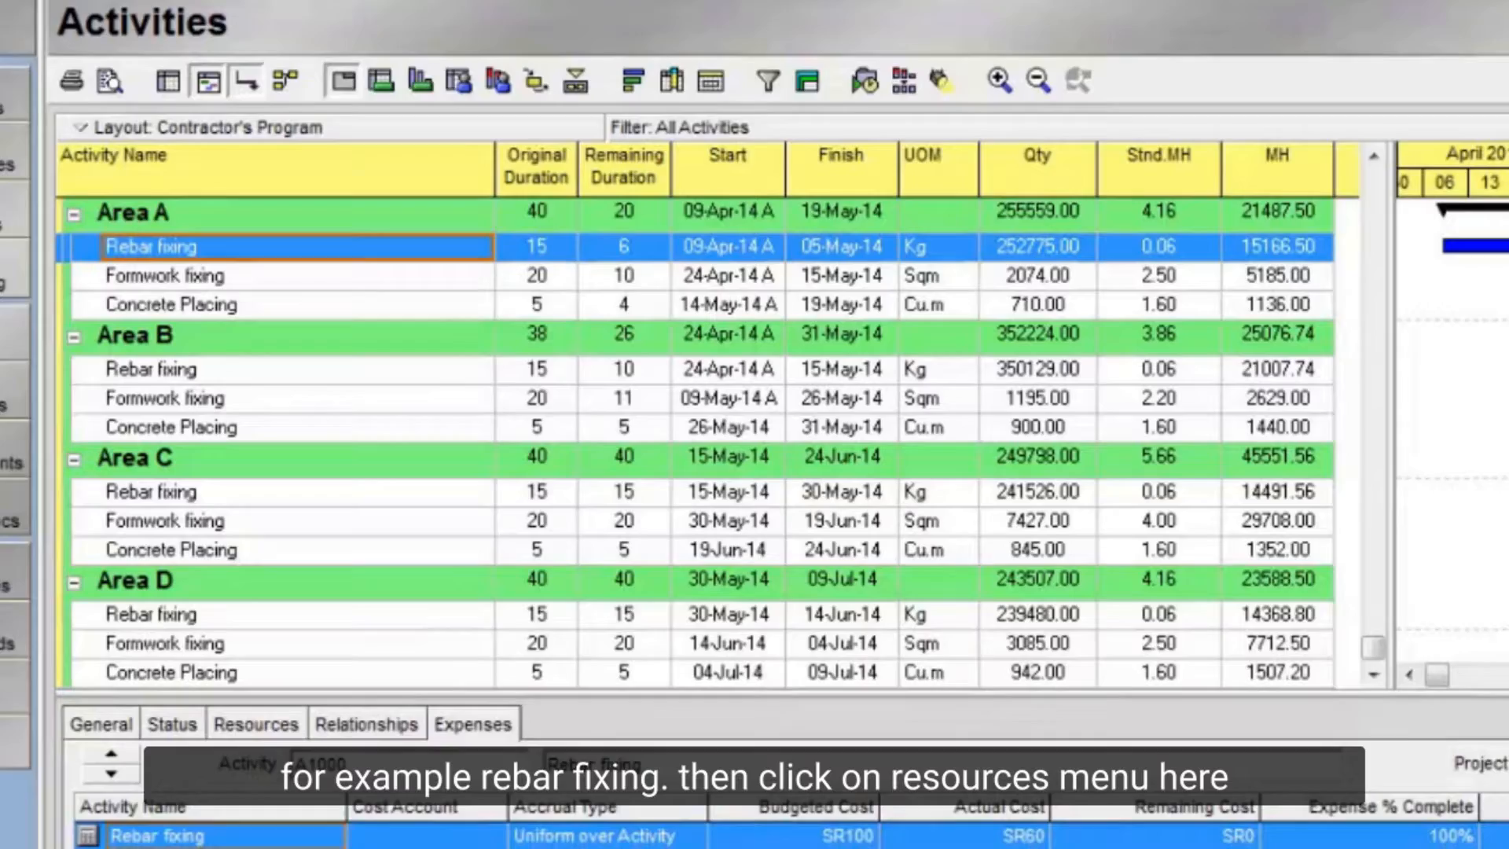
{"action": "left_click", "coordinate": [224, 652]}
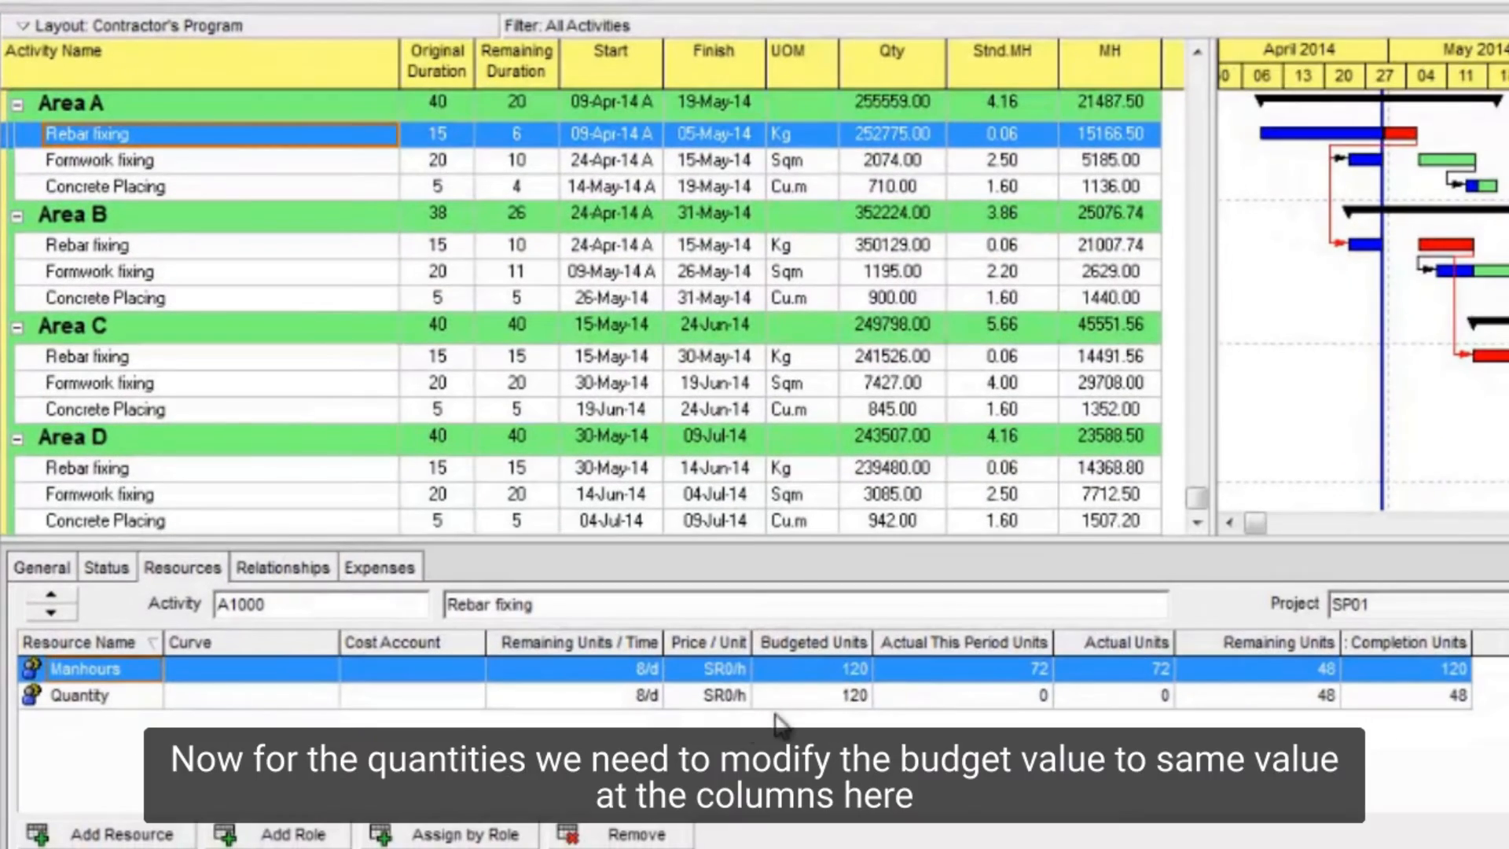
{"action": "left_click", "coordinate": [811, 669]}
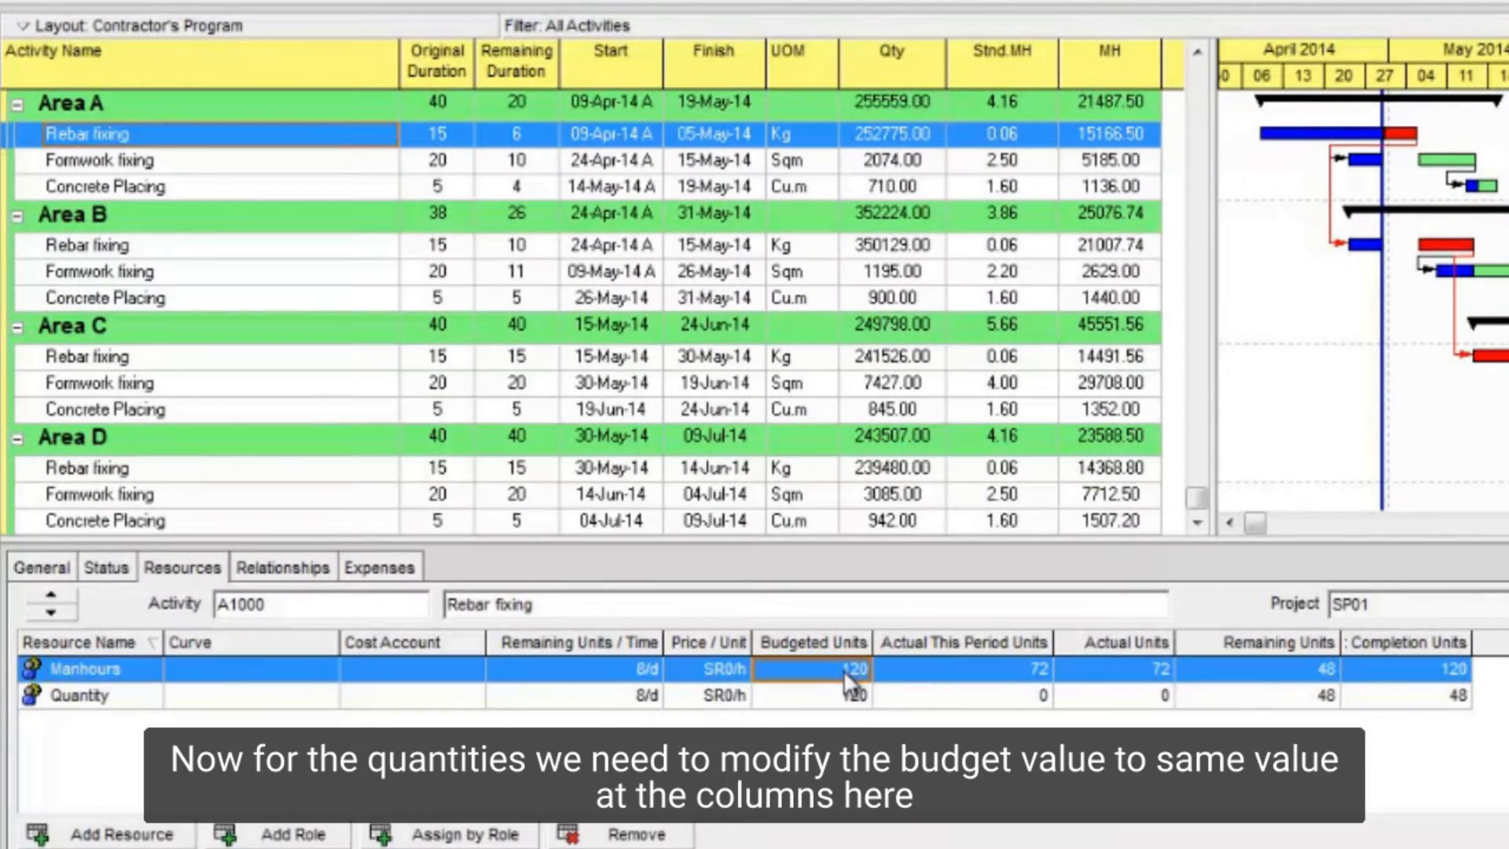
{"action": "left_click", "coordinate": [815, 696]}
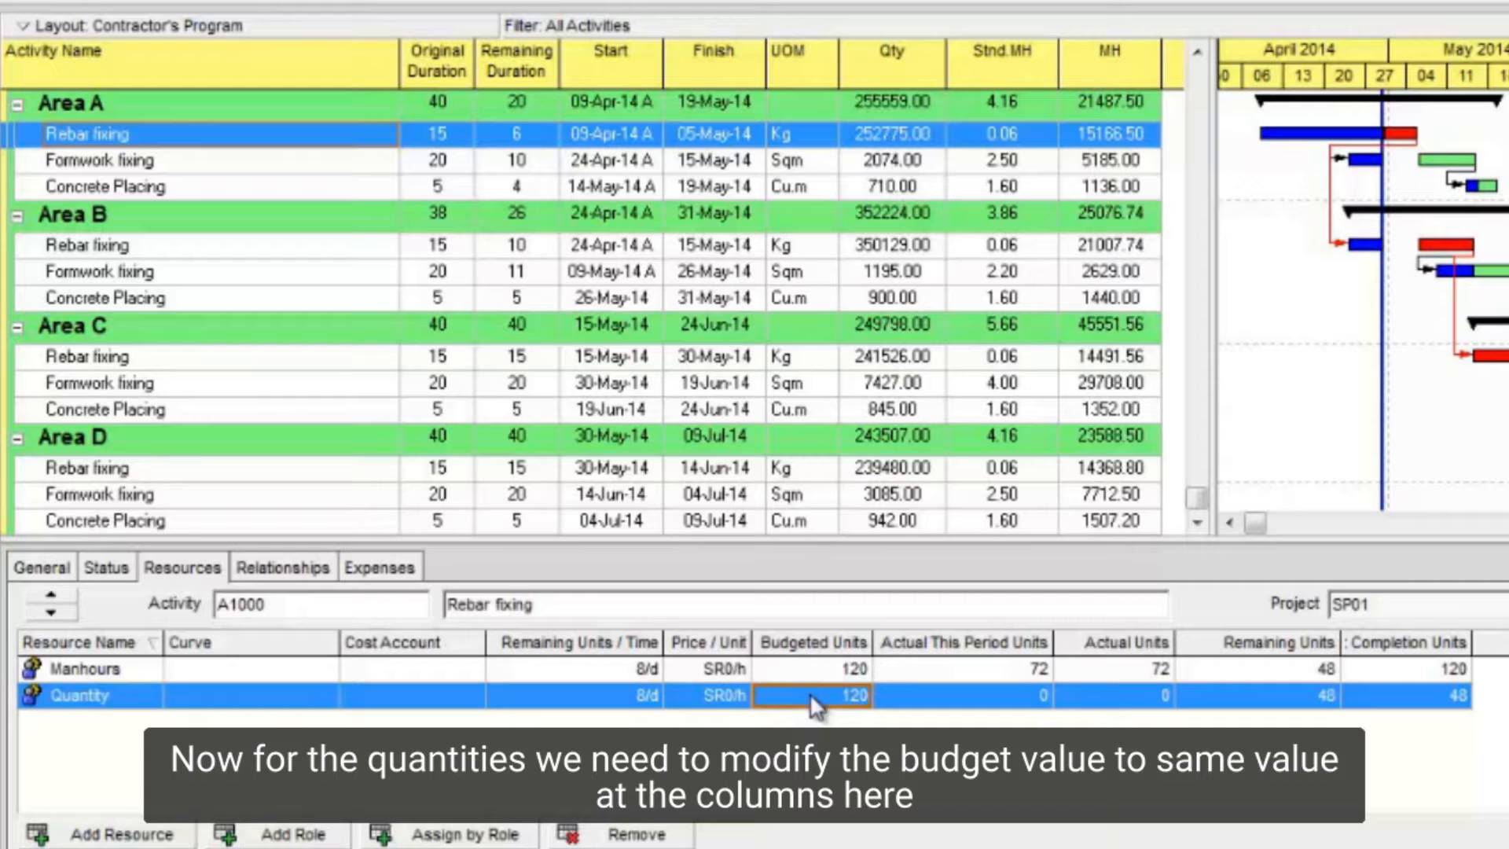
{"action": "mouse_move", "coordinate": [895, 635]}
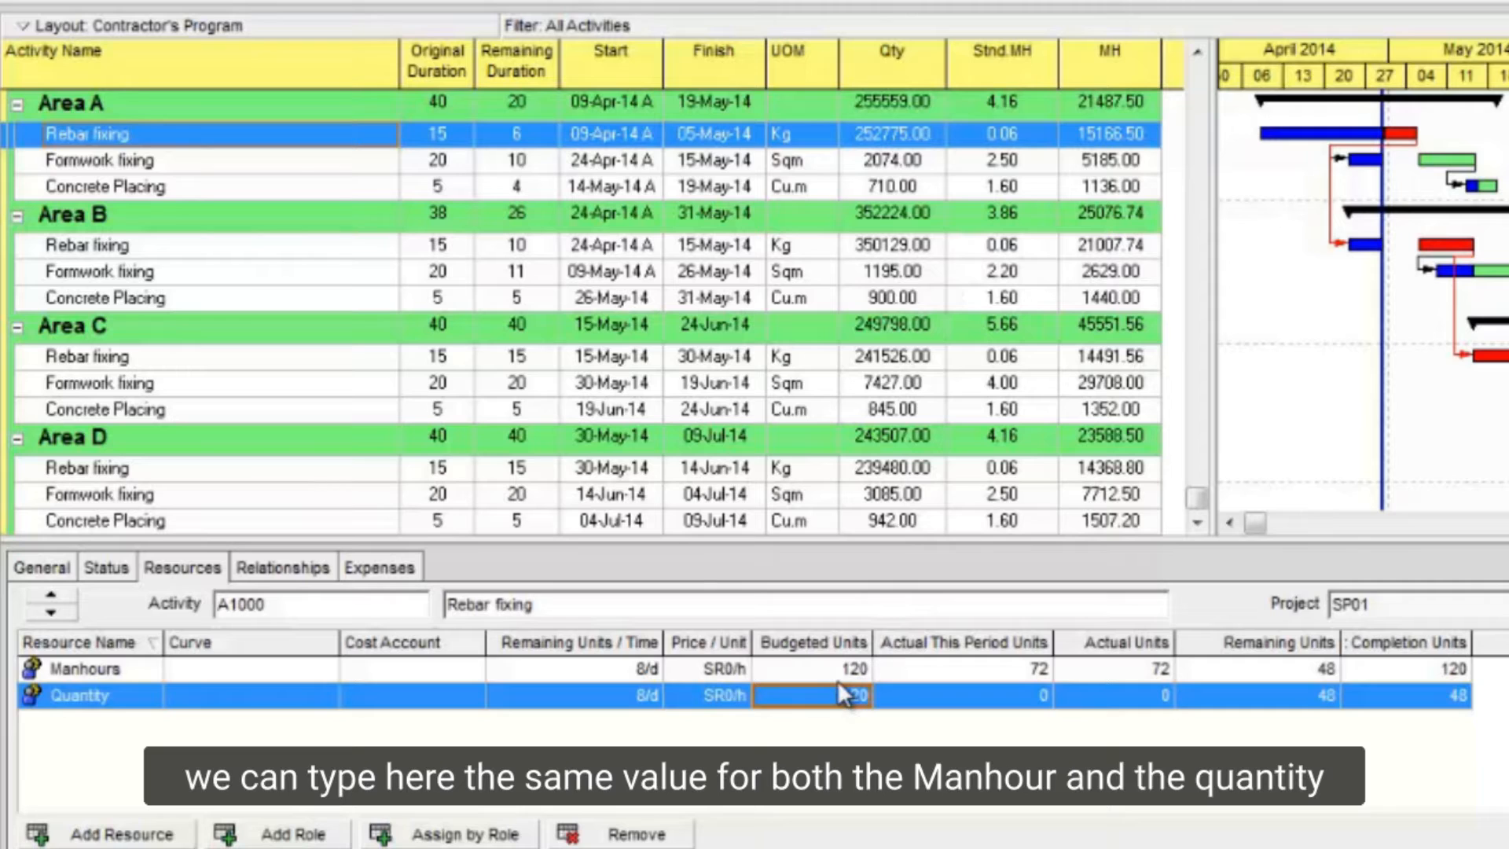
{"action": "type", "text": "120"}
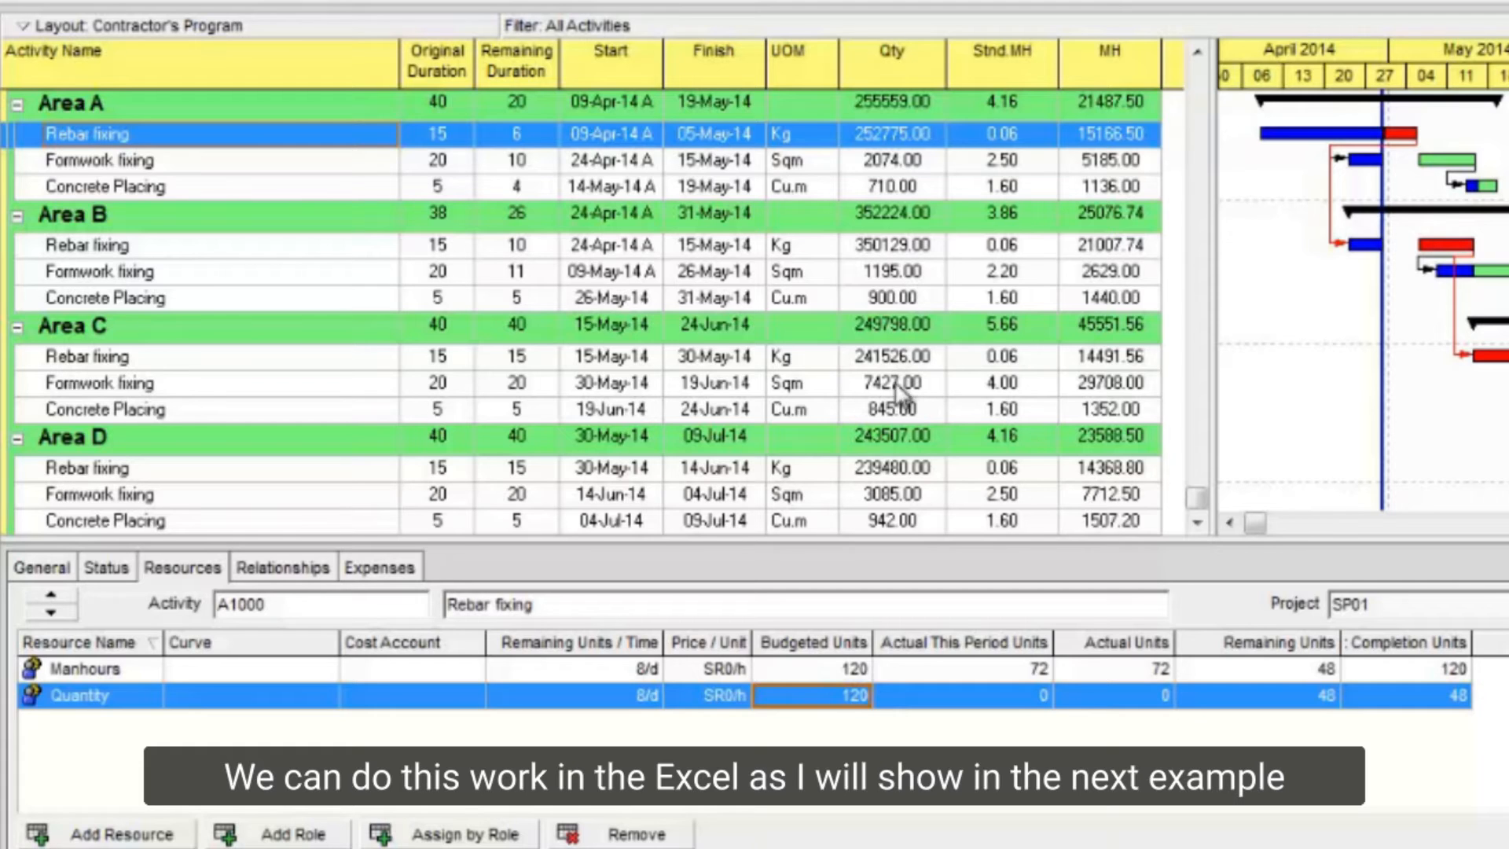
{"action": "mouse_move", "coordinate": [630, 678]}
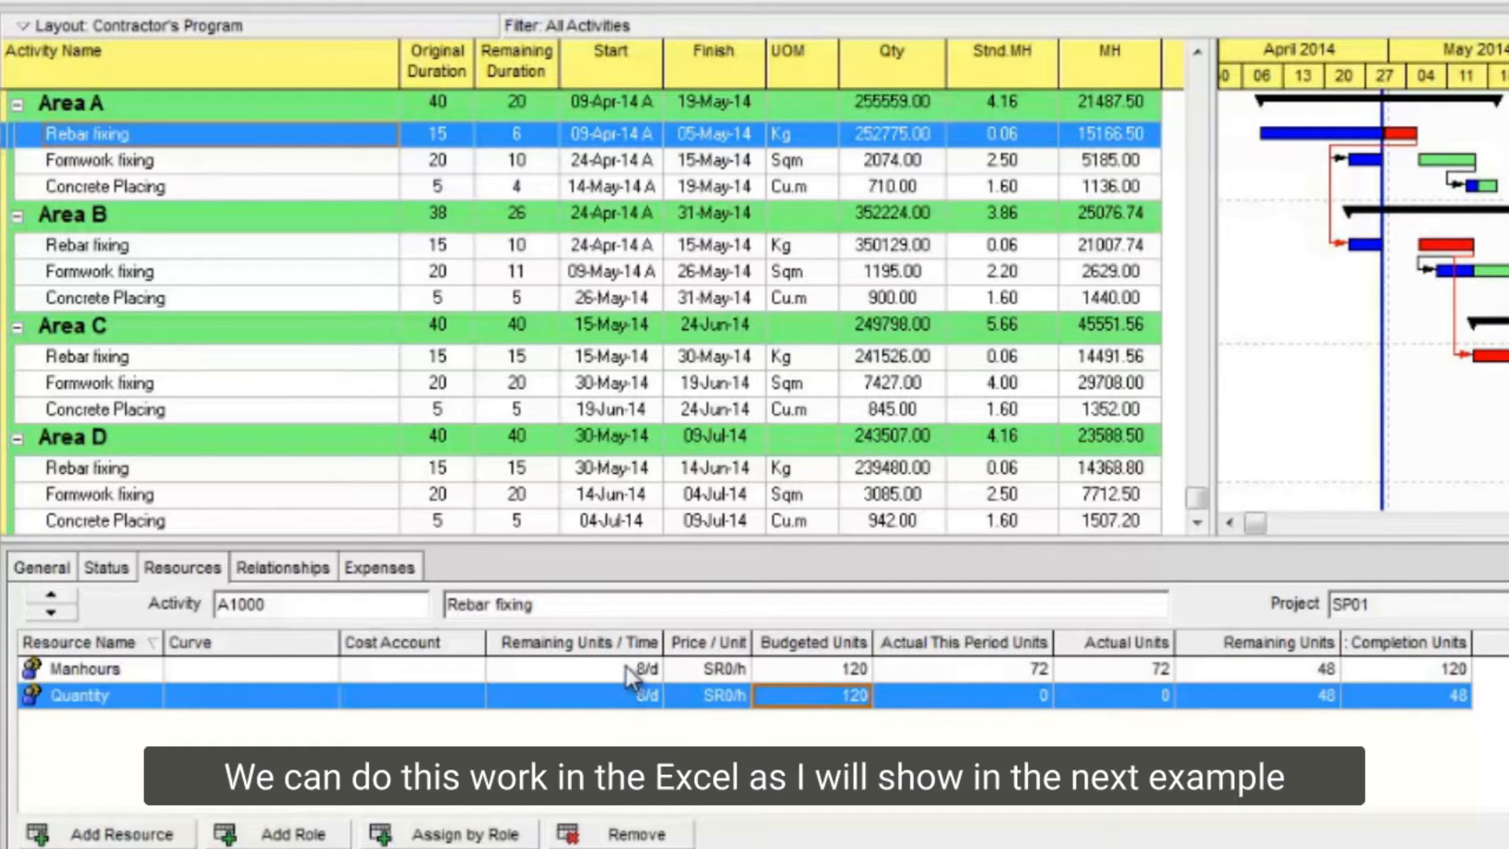
{"action": "mouse_move", "coordinate": [626, 674]}
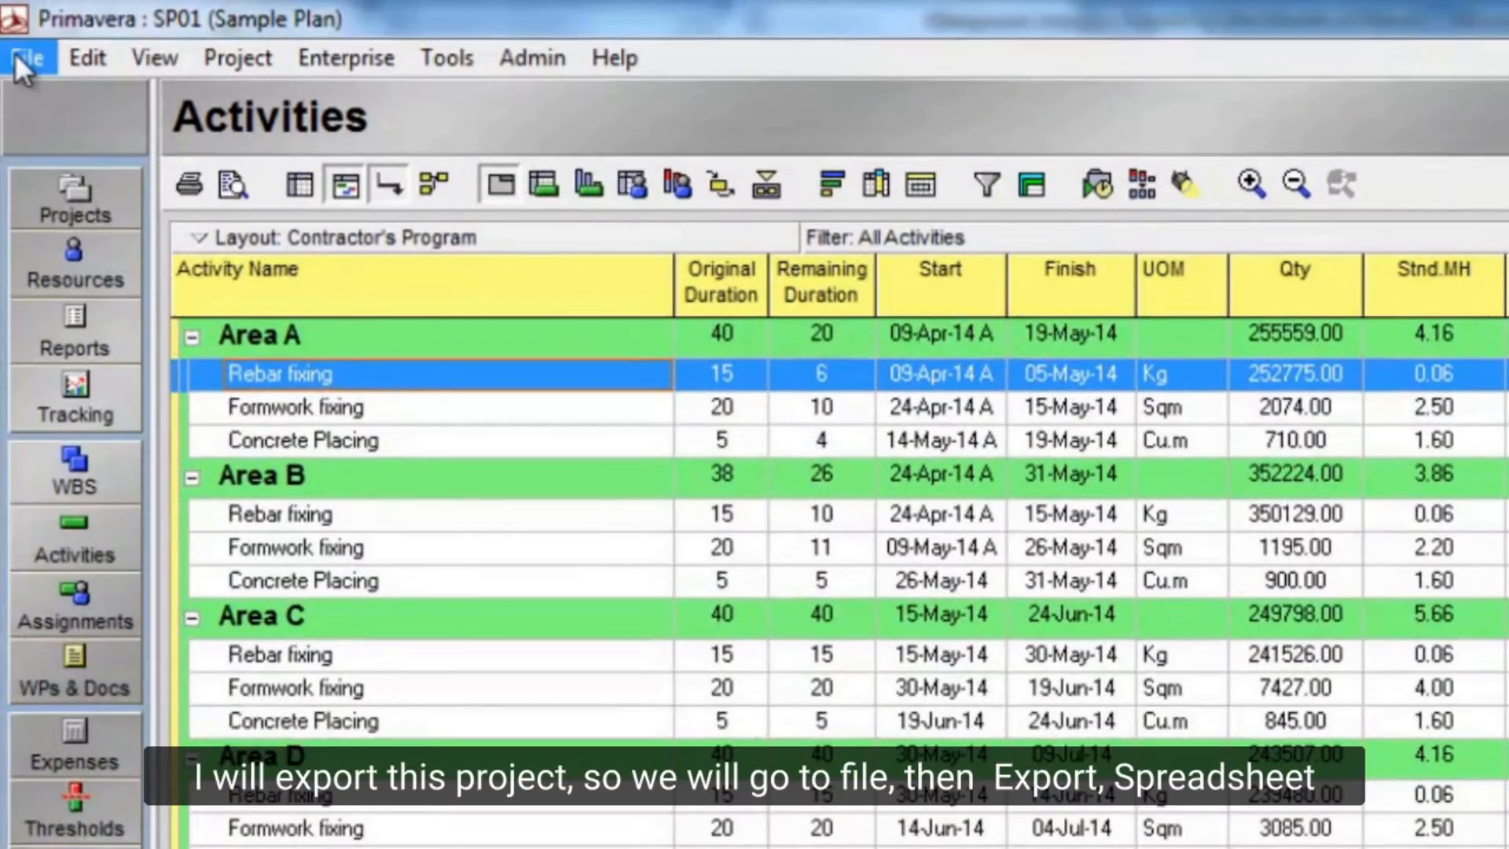
Step: Start a spreadsheet export of activities, relationships, expenses, resources and resource assignments
{"action": "left_click", "coordinate": [27, 57]}
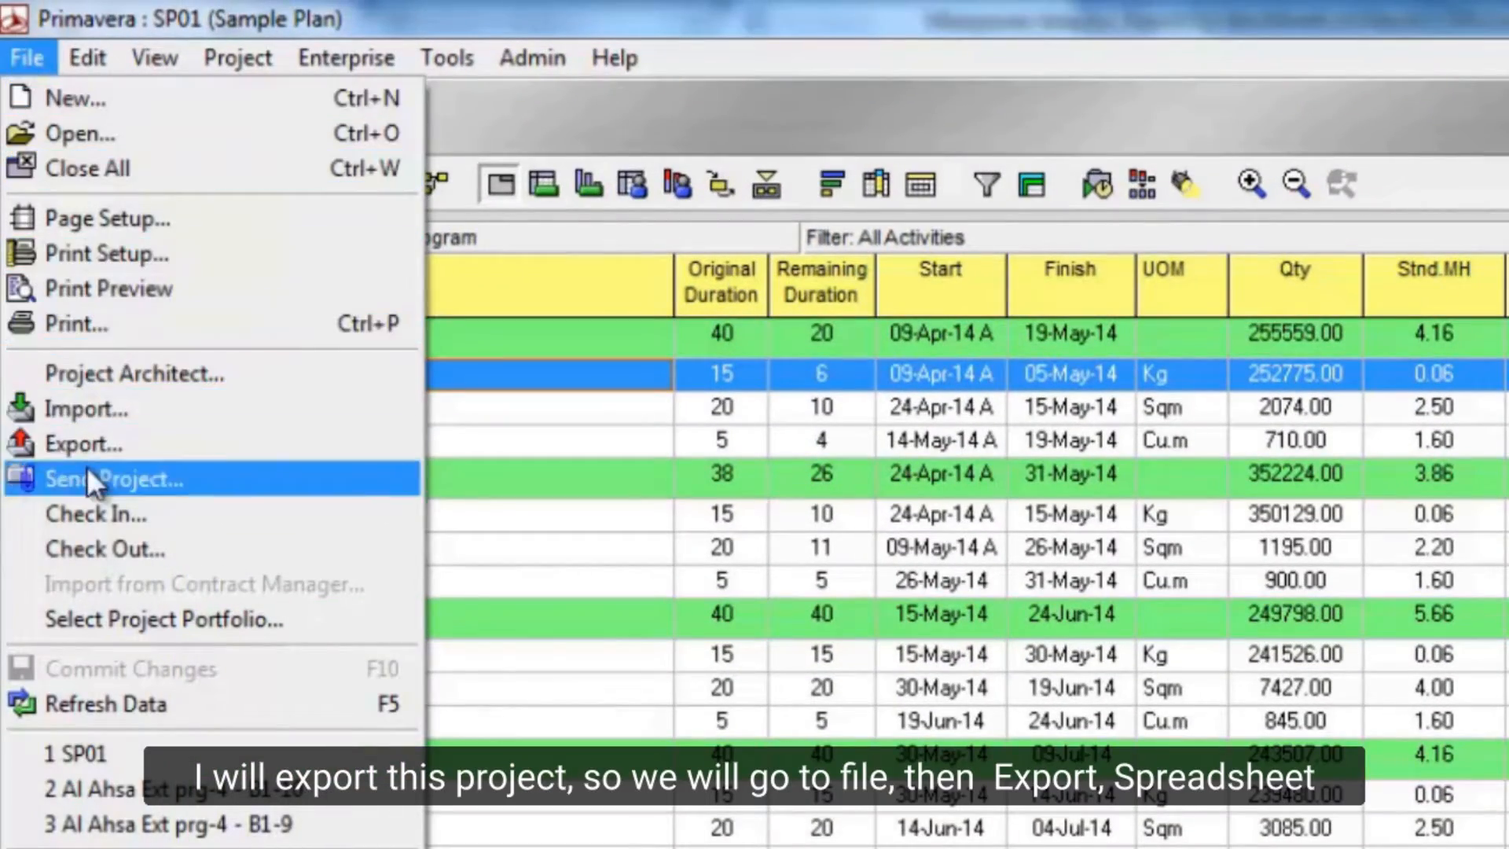
{"action": "left_click", "coordinate": [84, 444]}
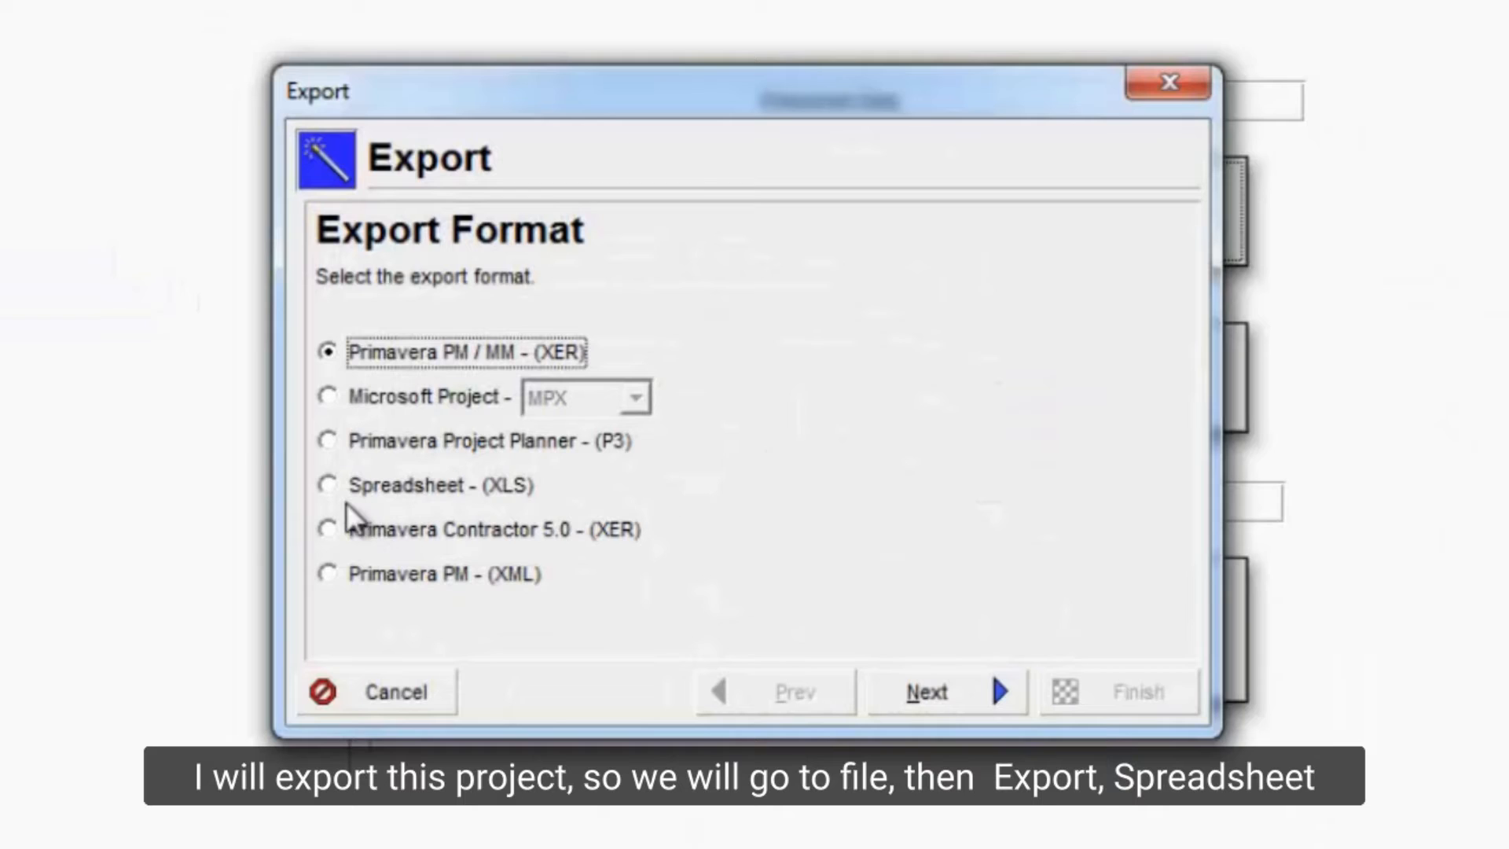
{"action": "left_click", "coordinate": [925, 691]}
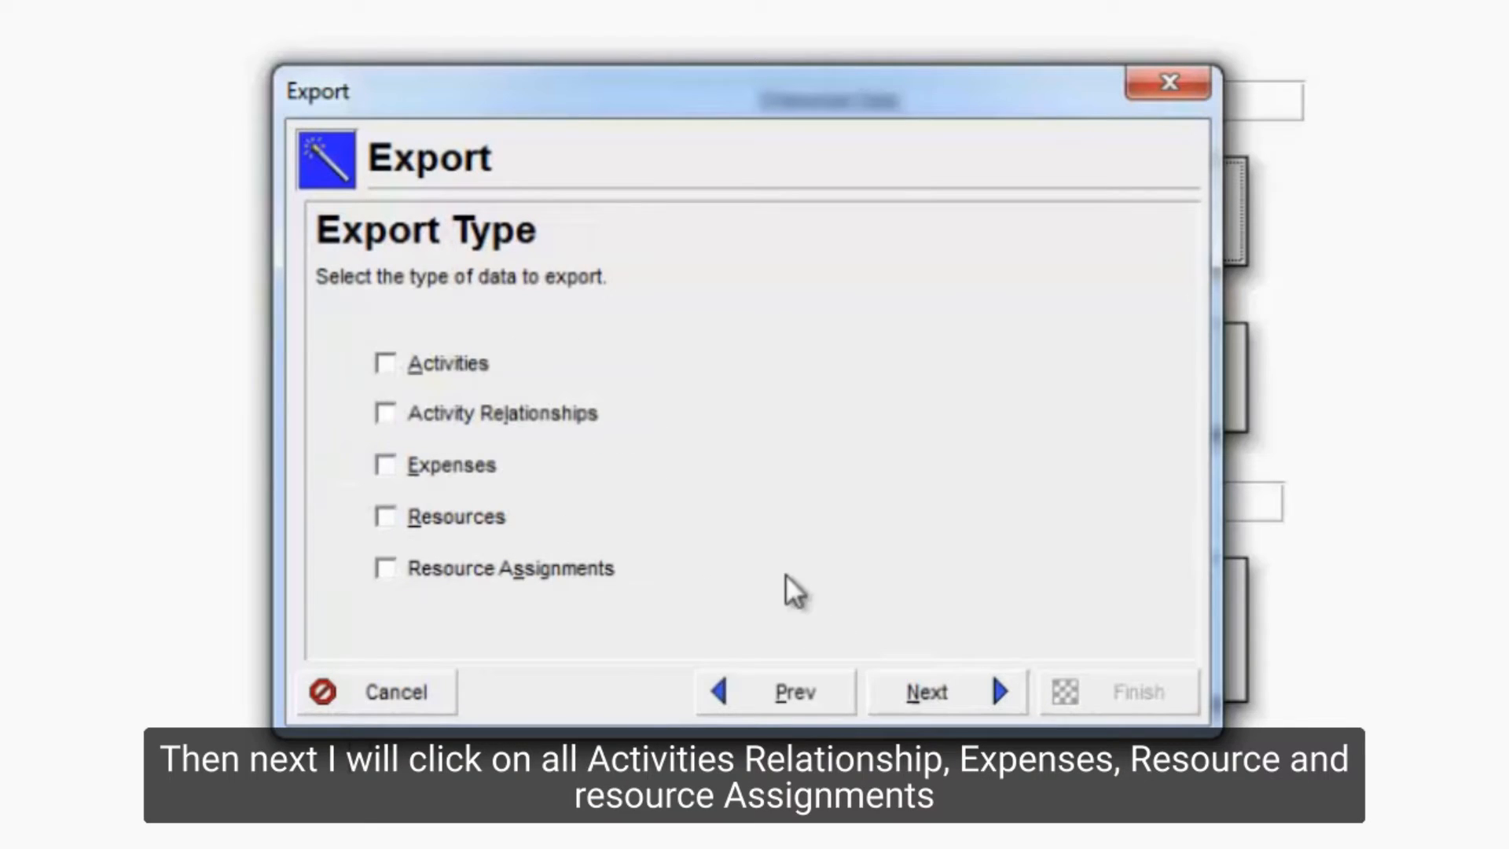
{"action": "left_click", "coordinate": [386, 364]}
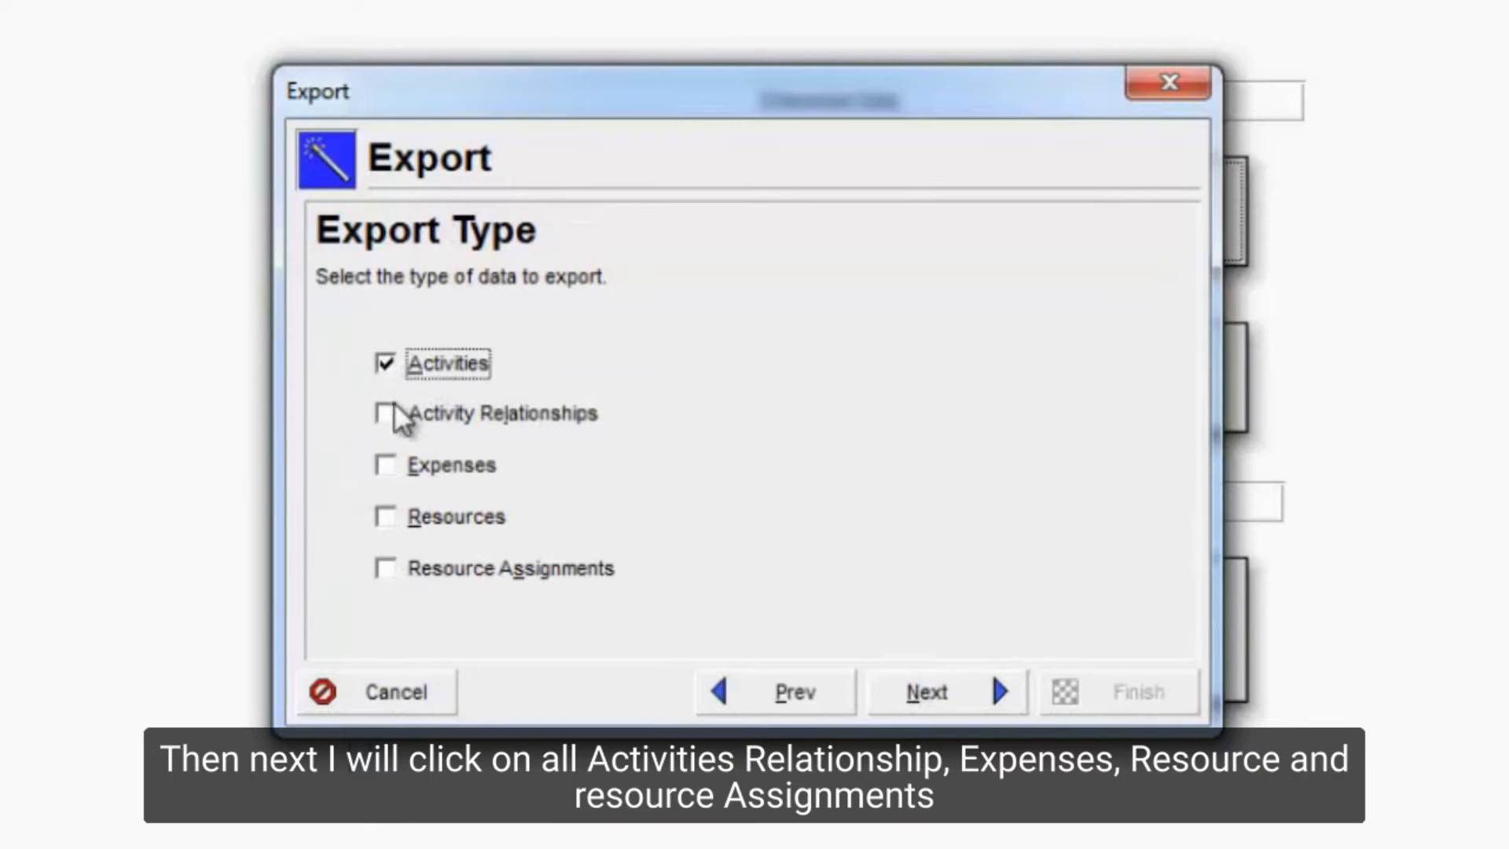
{"action": "left_click", "coordinate": [385, 517]}
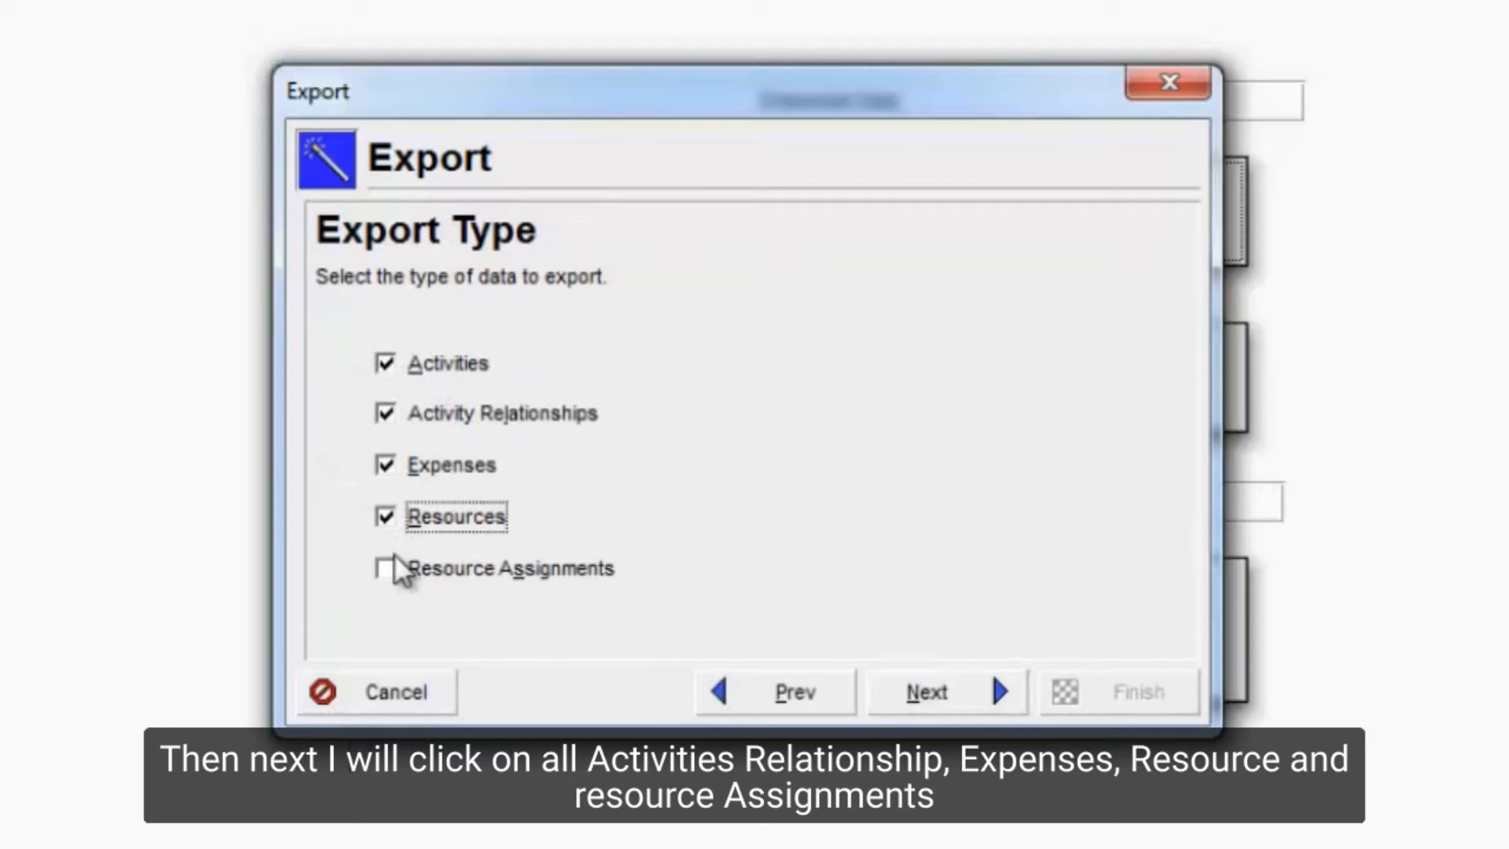
{"action": "left_click", "coordinate": [944, 691]}
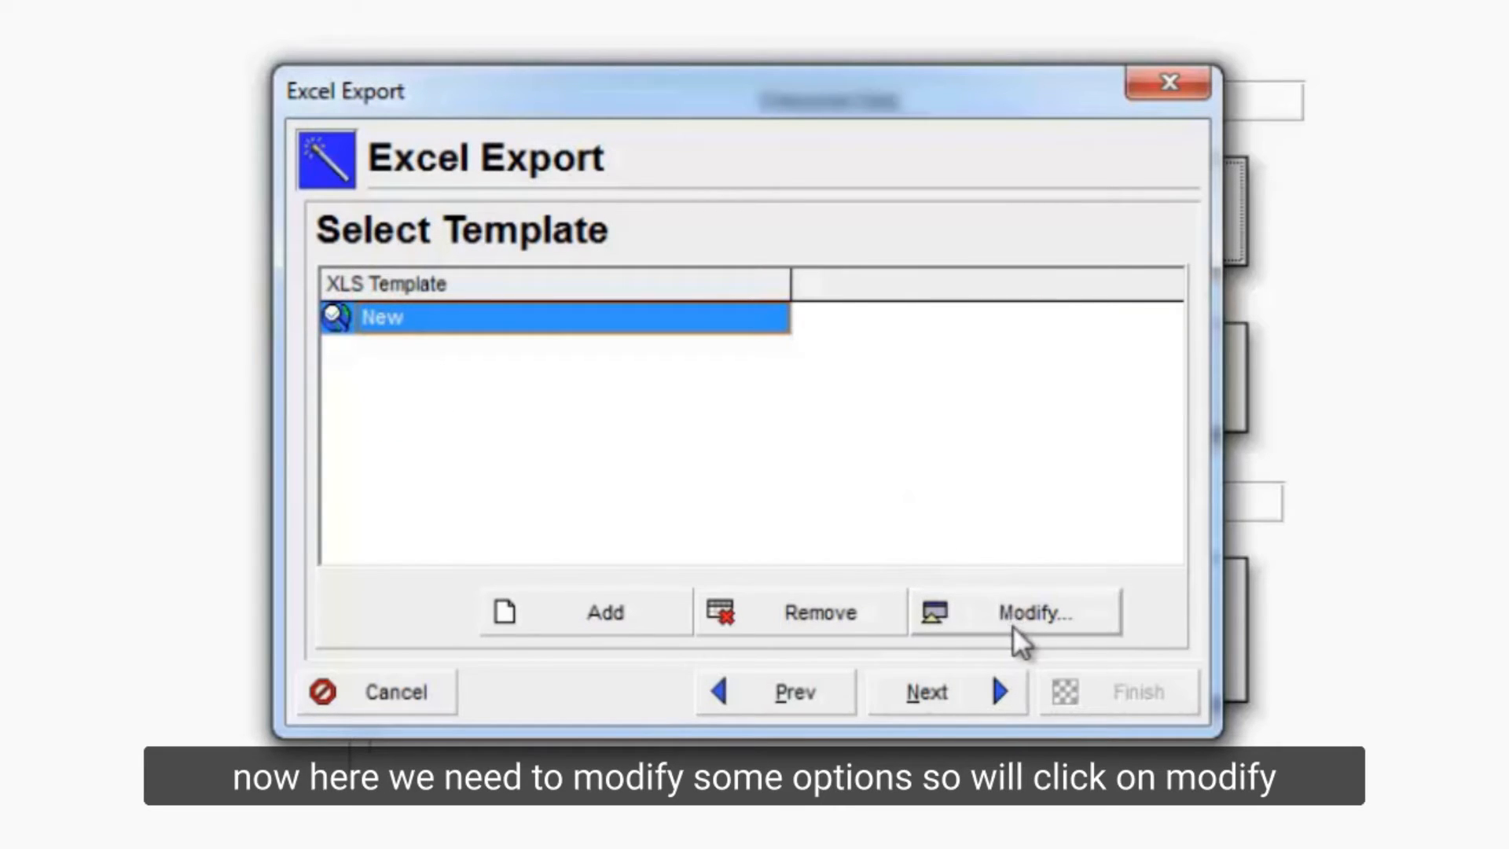
Step: Add the user-defined Qty and MH columns to the template's Activities subject area
{"action": "left_click", "coordinate": [1033, 612]}
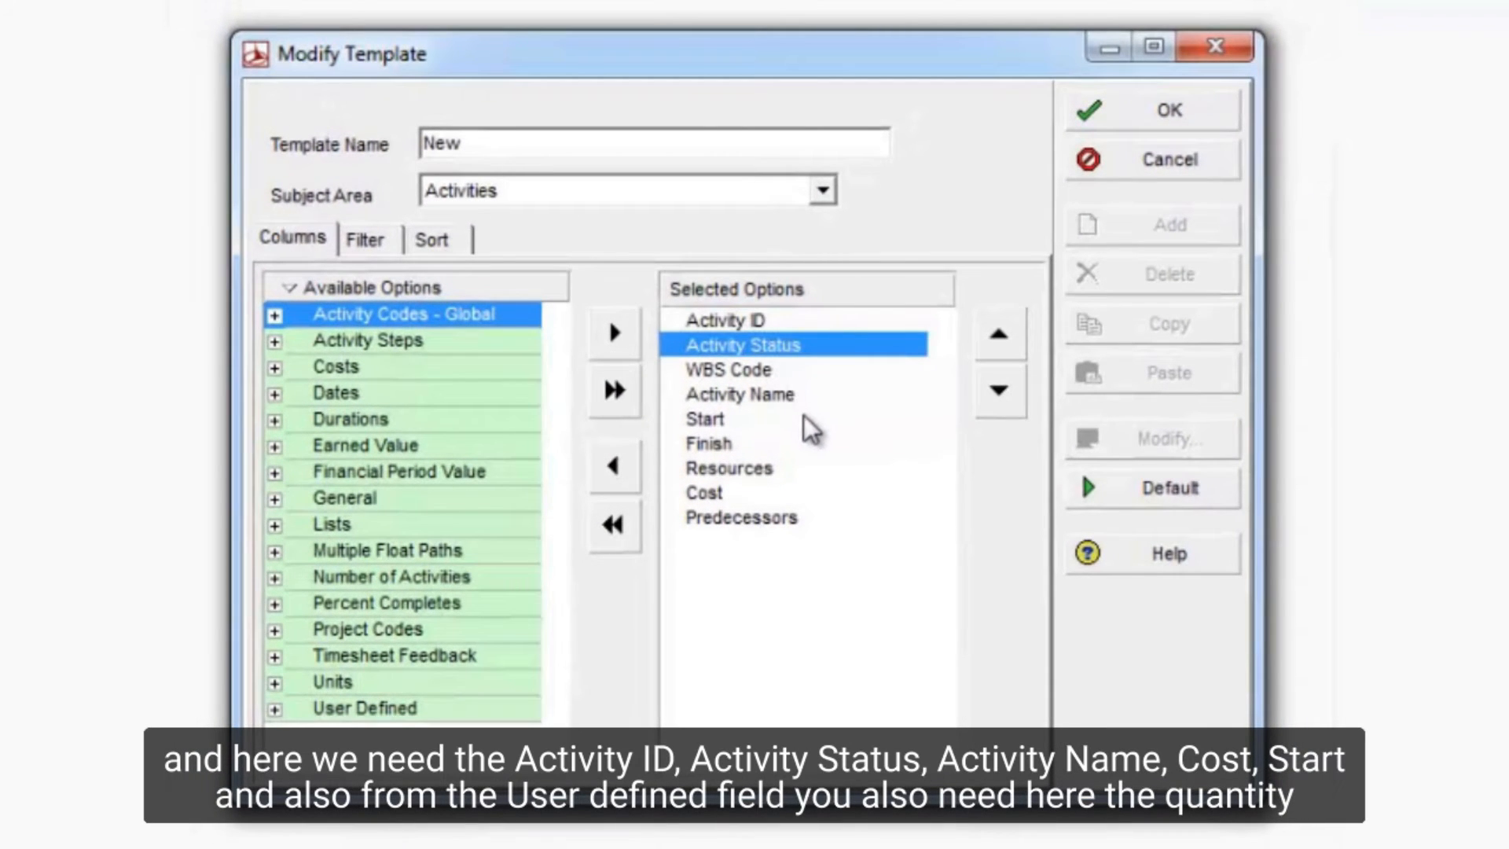
{"action": "mouse_move", "coordinate": [724, 503]}
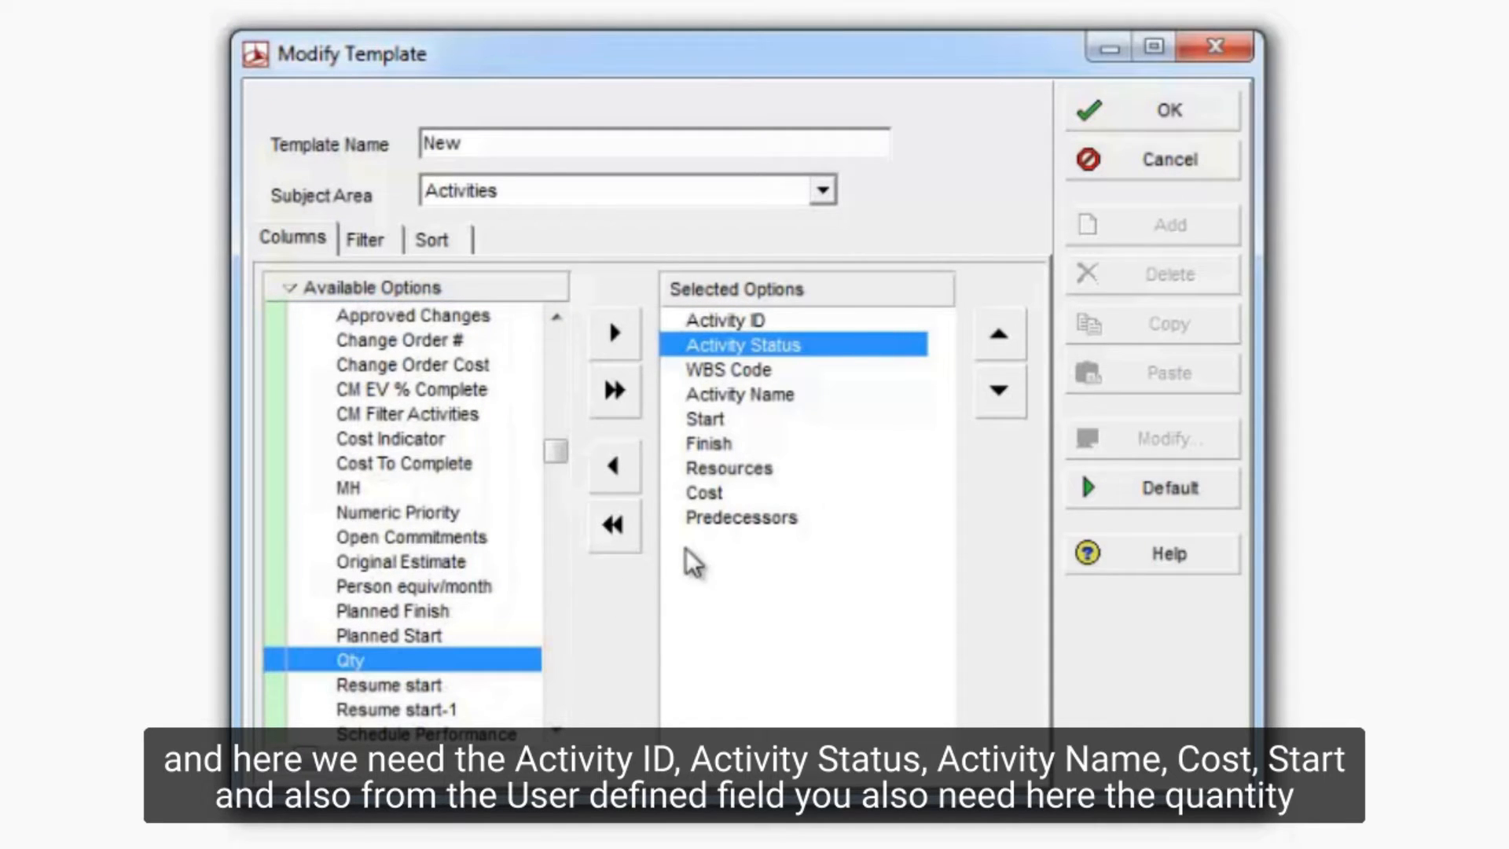
{"action": "left_click", "coordinate": [614, 332]}
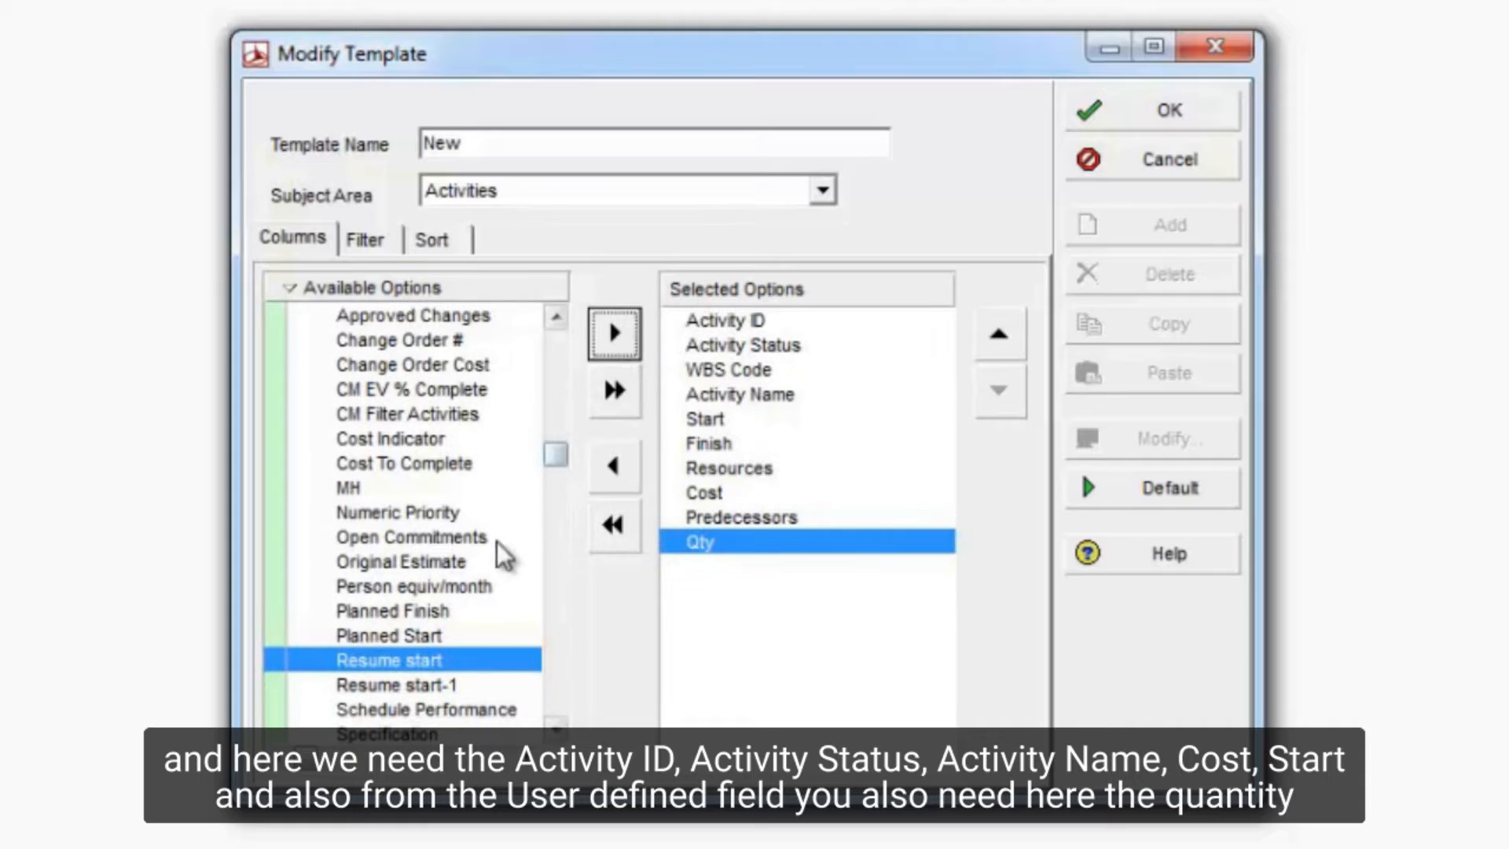
{"action": "left_click", "coordinate": [613, 331]}
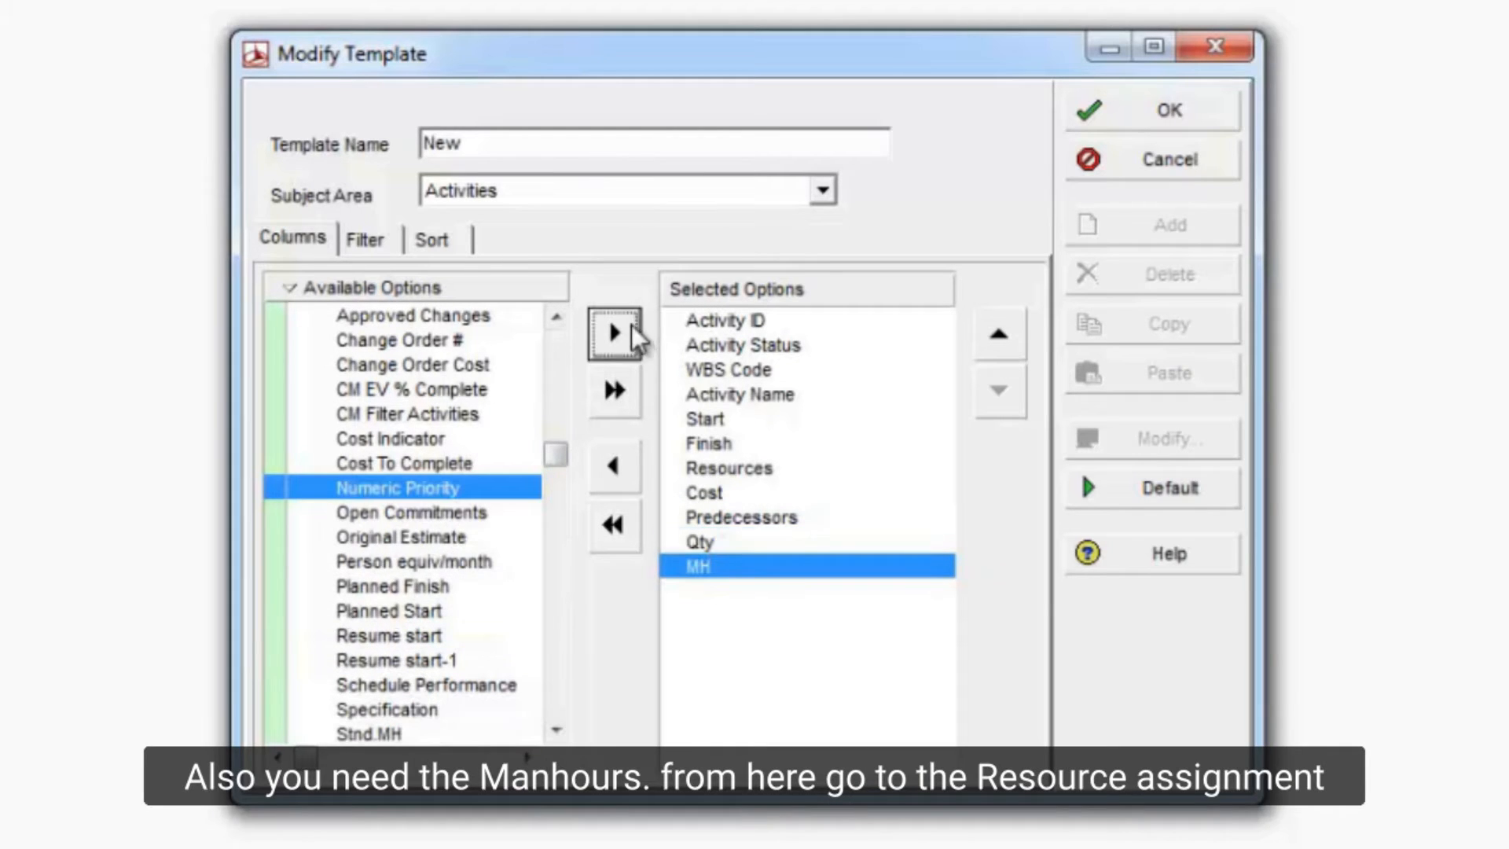
{"action": "left_click", "coordinate": [819, 190]}
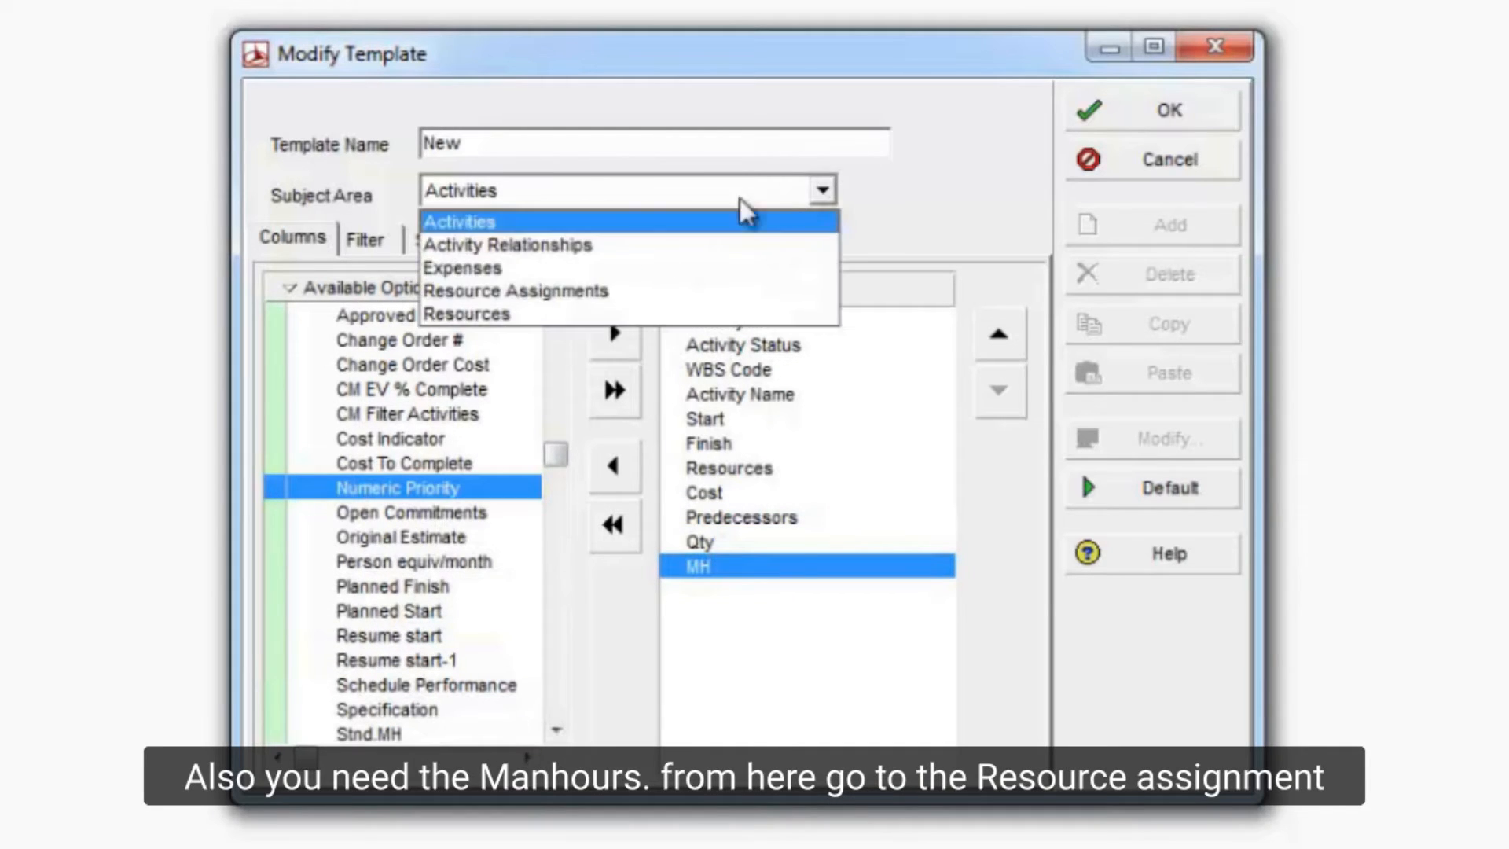
{"action": "mouse_move", "coordinate": [518, 291]}
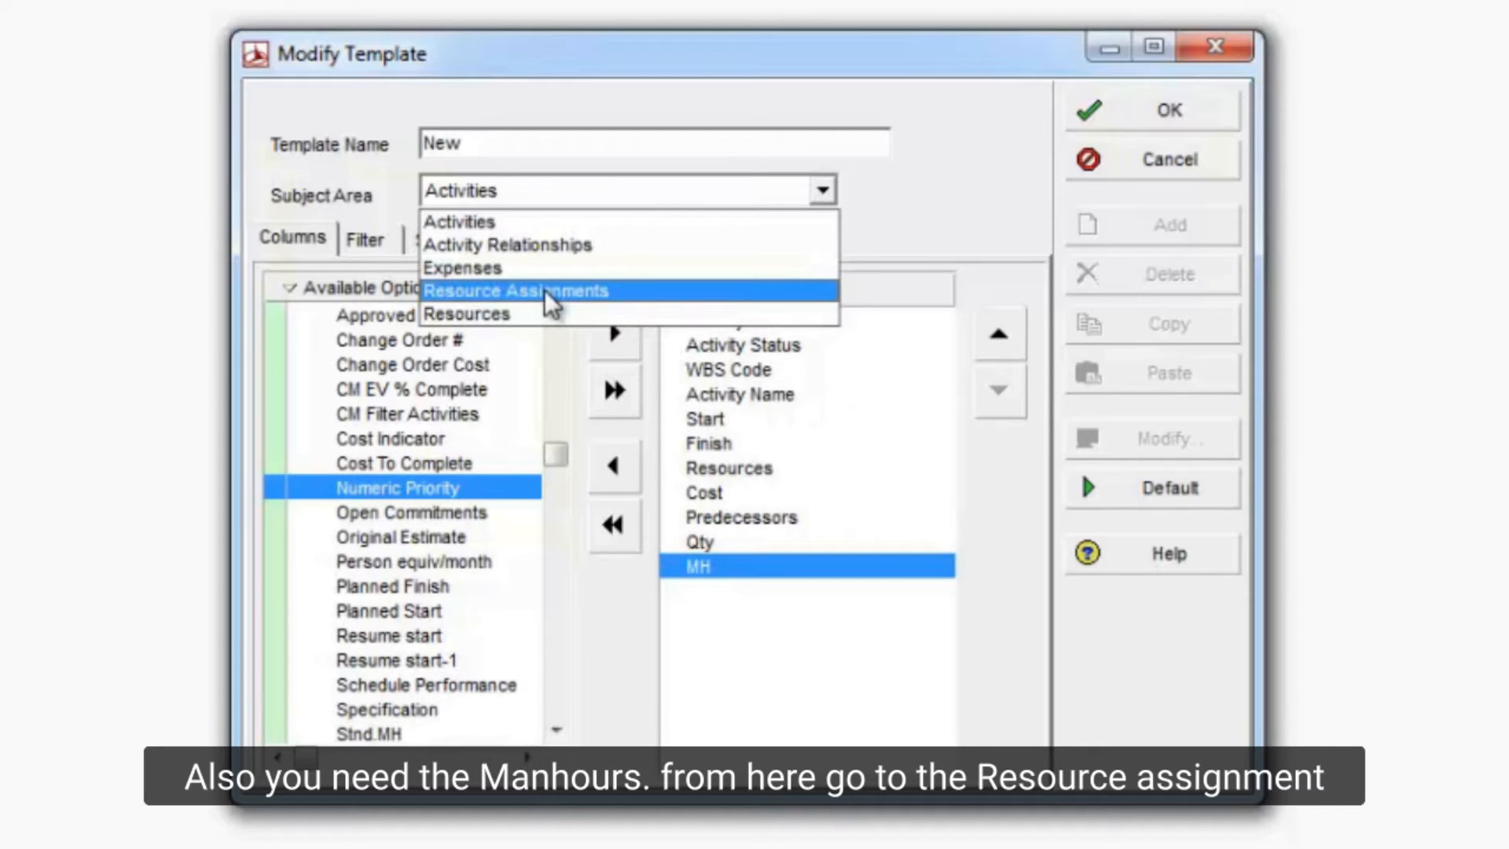
Step: Add Assigned Date and Budgeted Units to Resource Assignments columns and save the template
{"action": "left_click", "coordinate": [516, 291]}
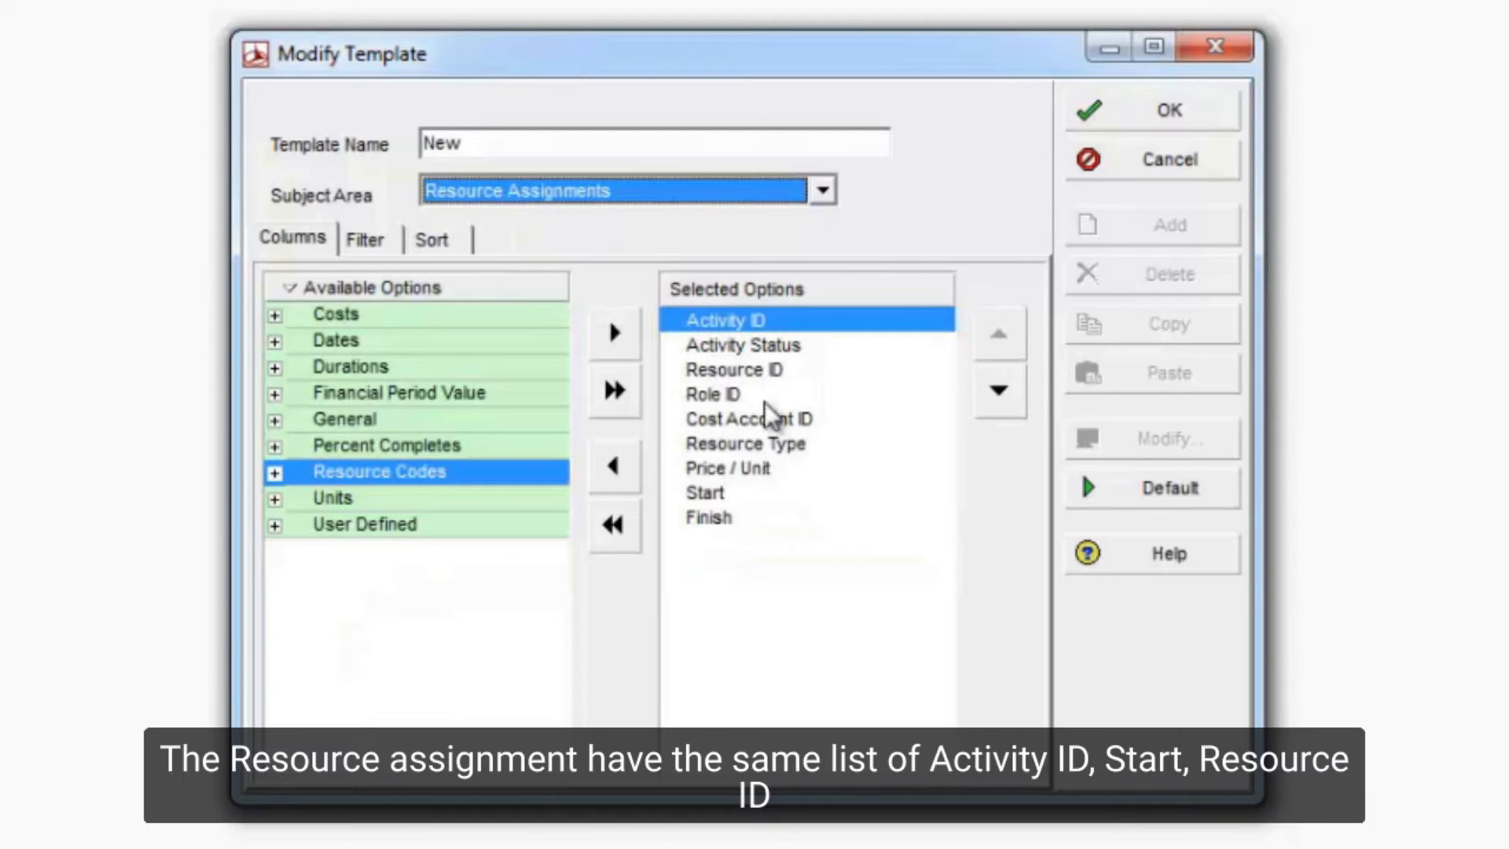
{"action": "left_click", "coordinate": [726, 468]}
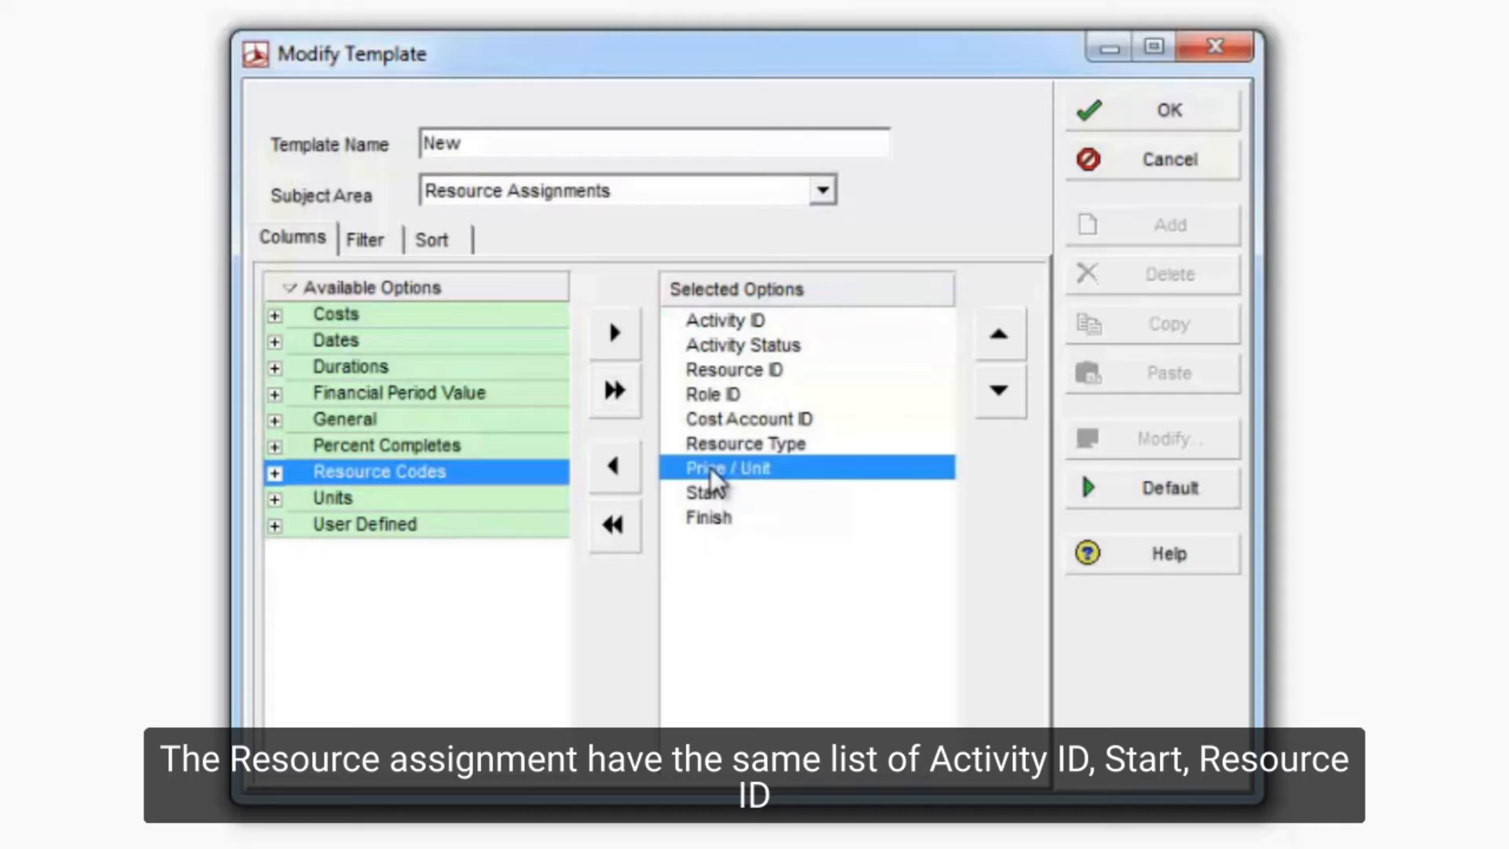
{"action": "left_click", "coordinate": [742, 344]}
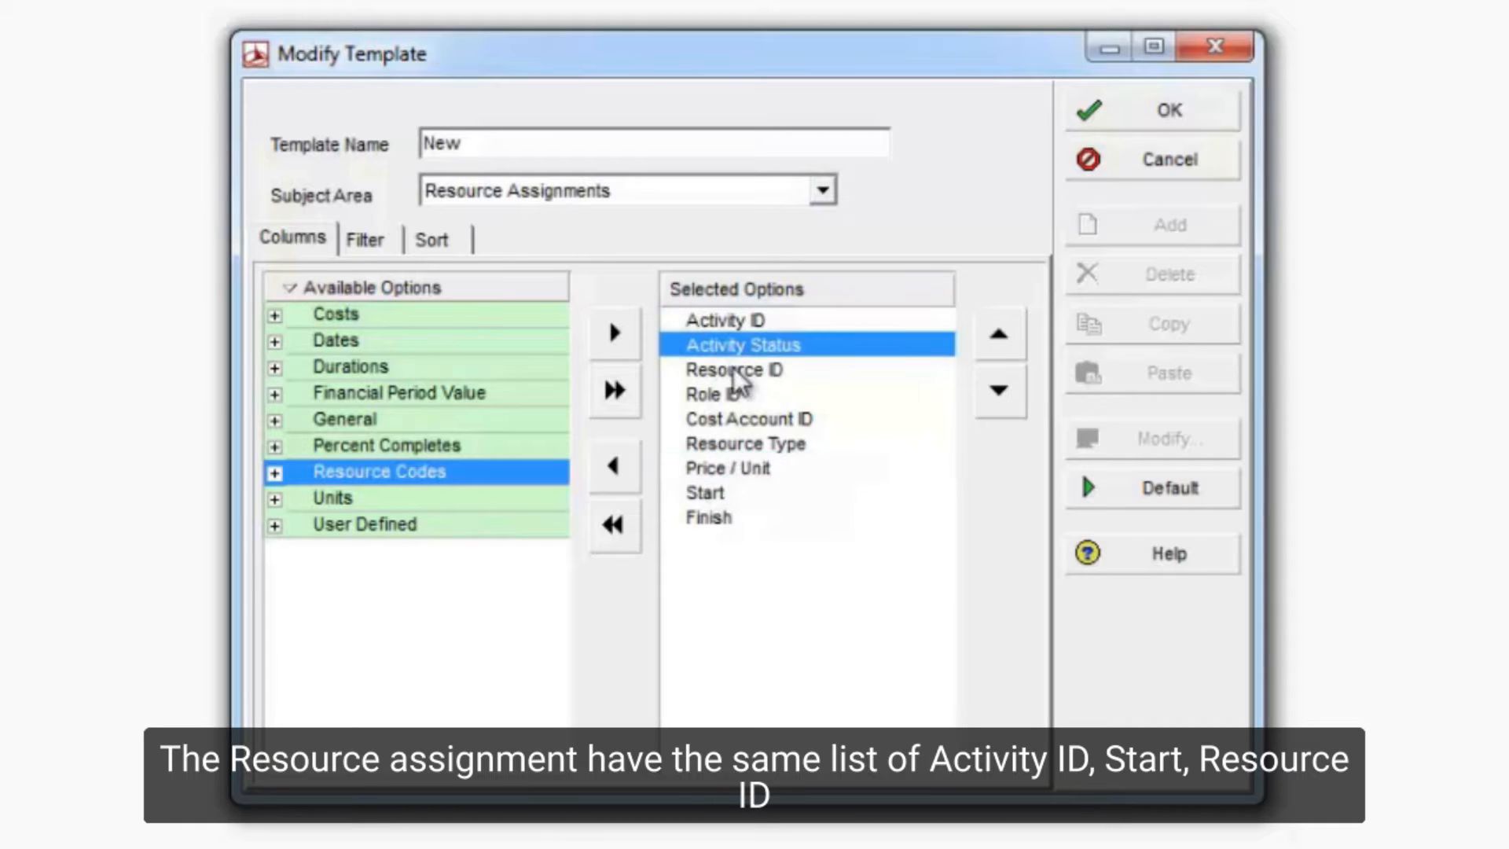
{"action": "mouse_move", "coordinate": [511, 552]}
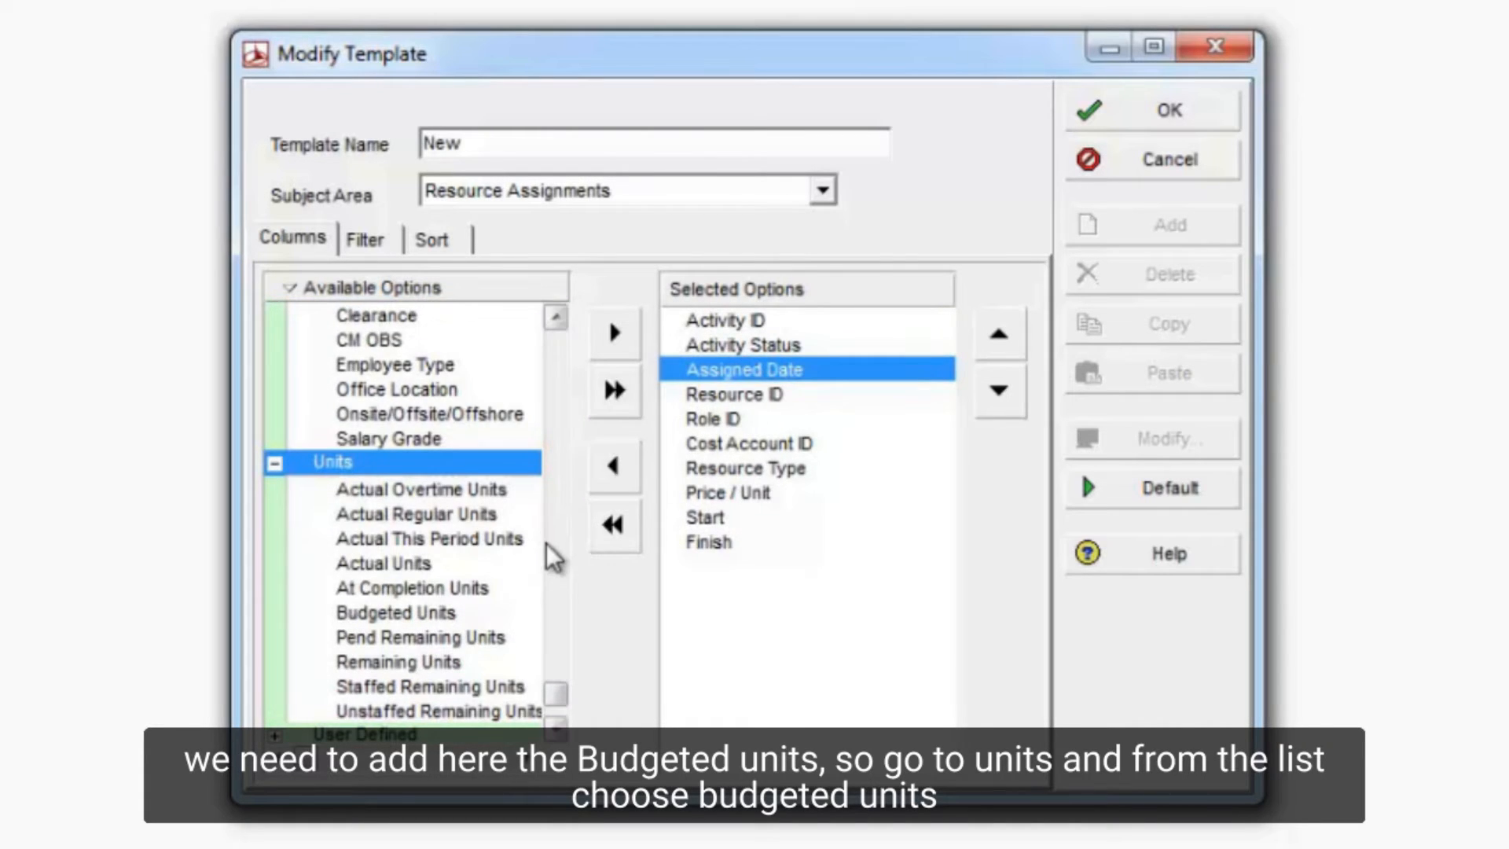
{"action": "left_click", "coordinate": [394, 612]}
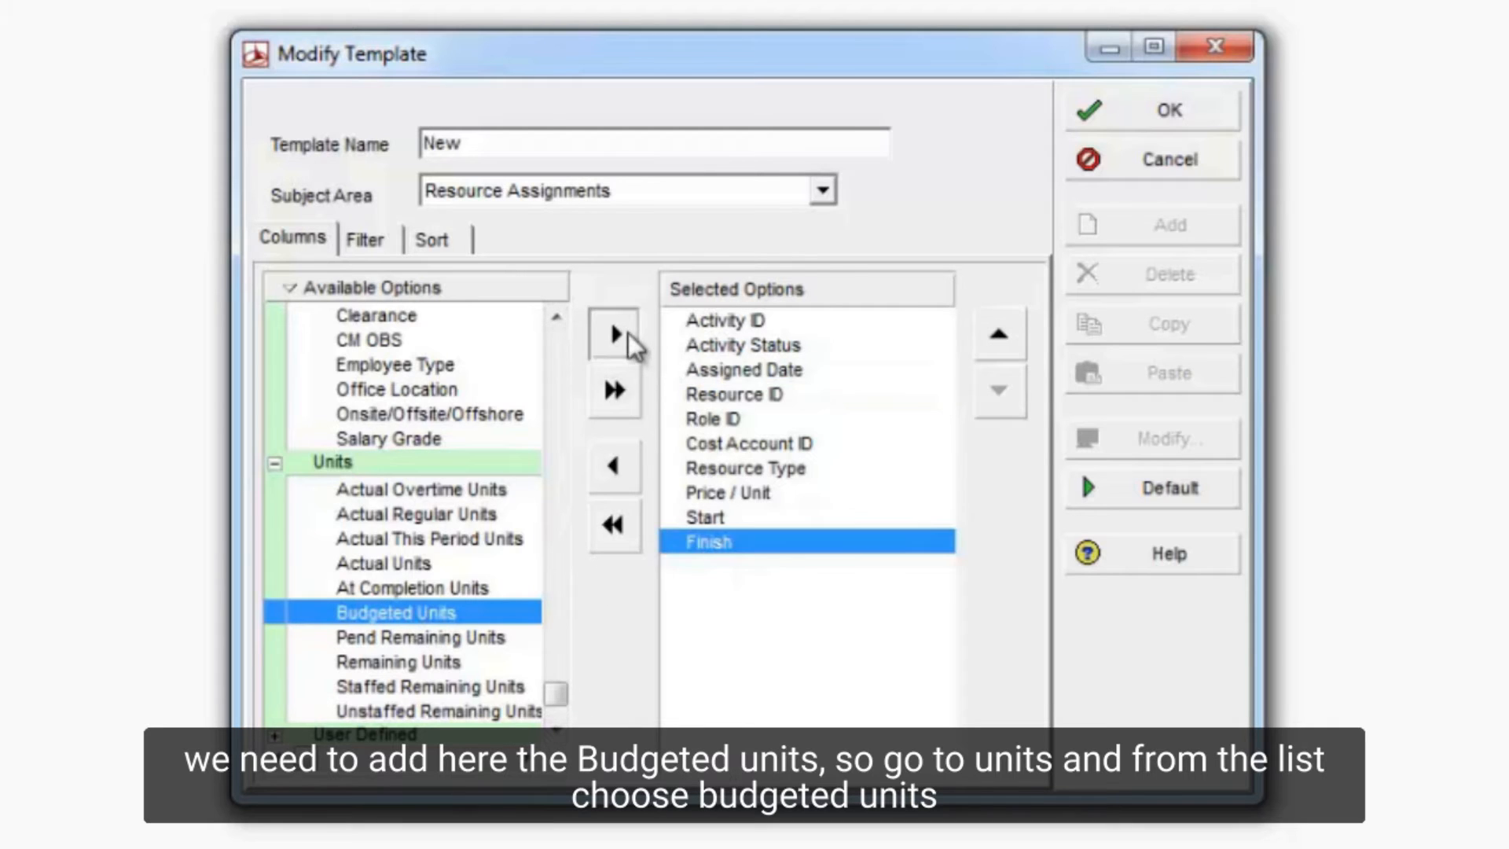
{"action": "left_click", "coordinate": [614, 333]}
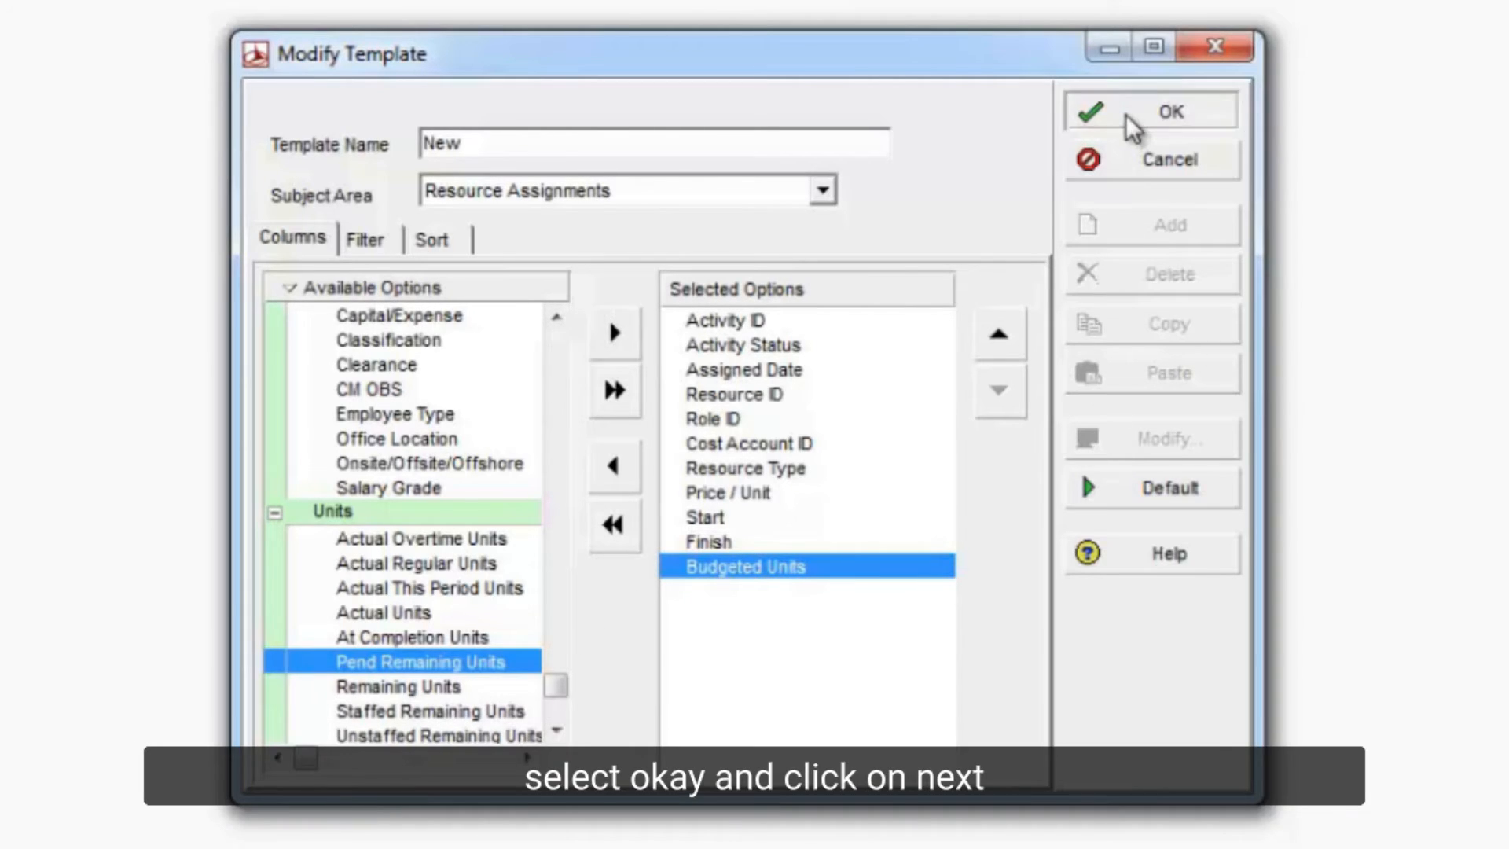
{"action": "left_click", "coordinate": [1170, 111]}
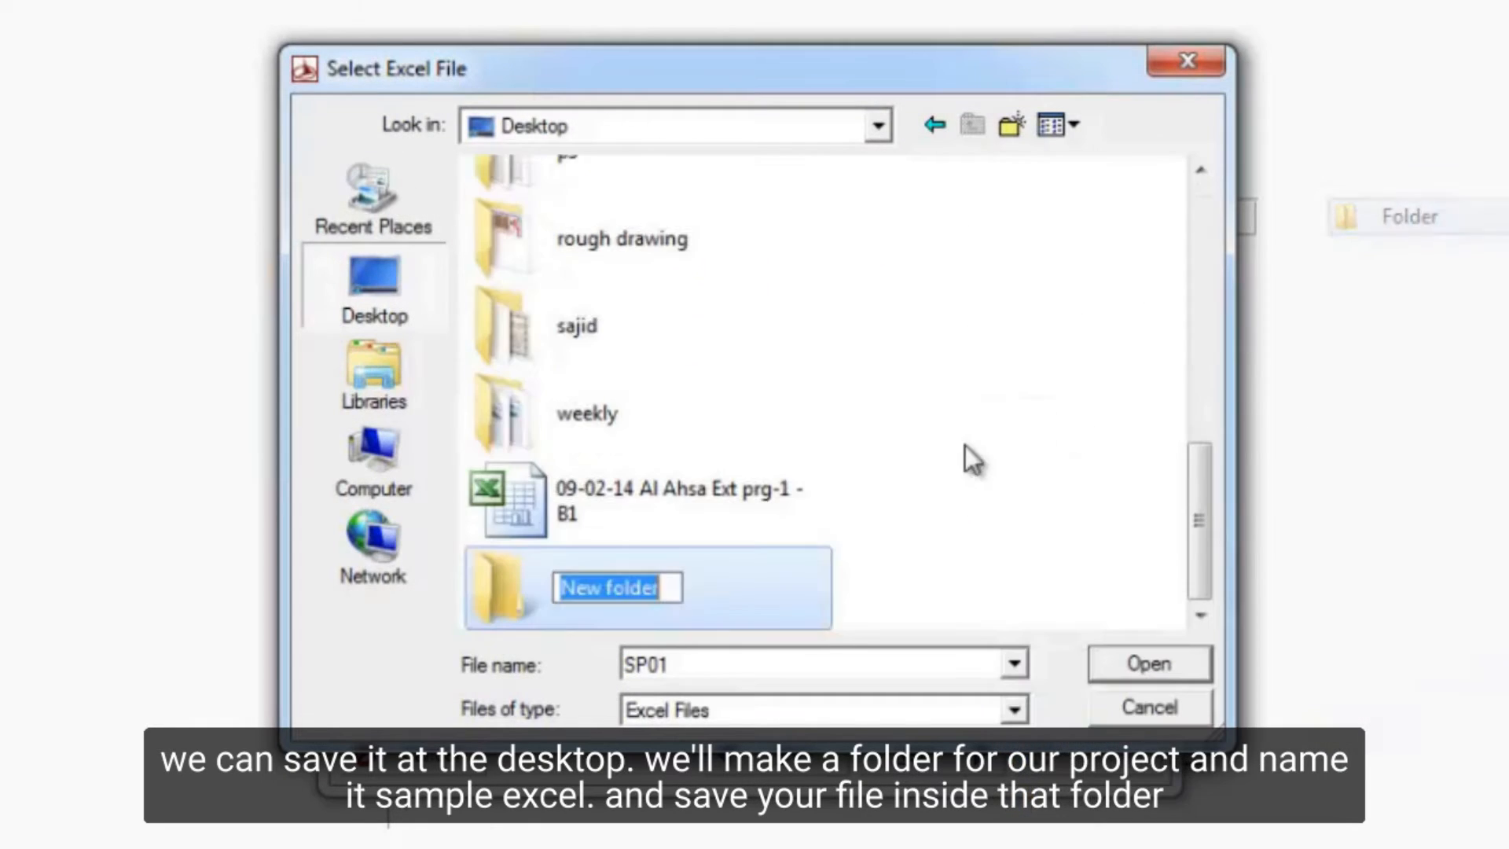
Step: Export the project as SP01 into a new desktop folder 'SP Excel' and confirm success
{"action": "type", "text": "SP Ex"}
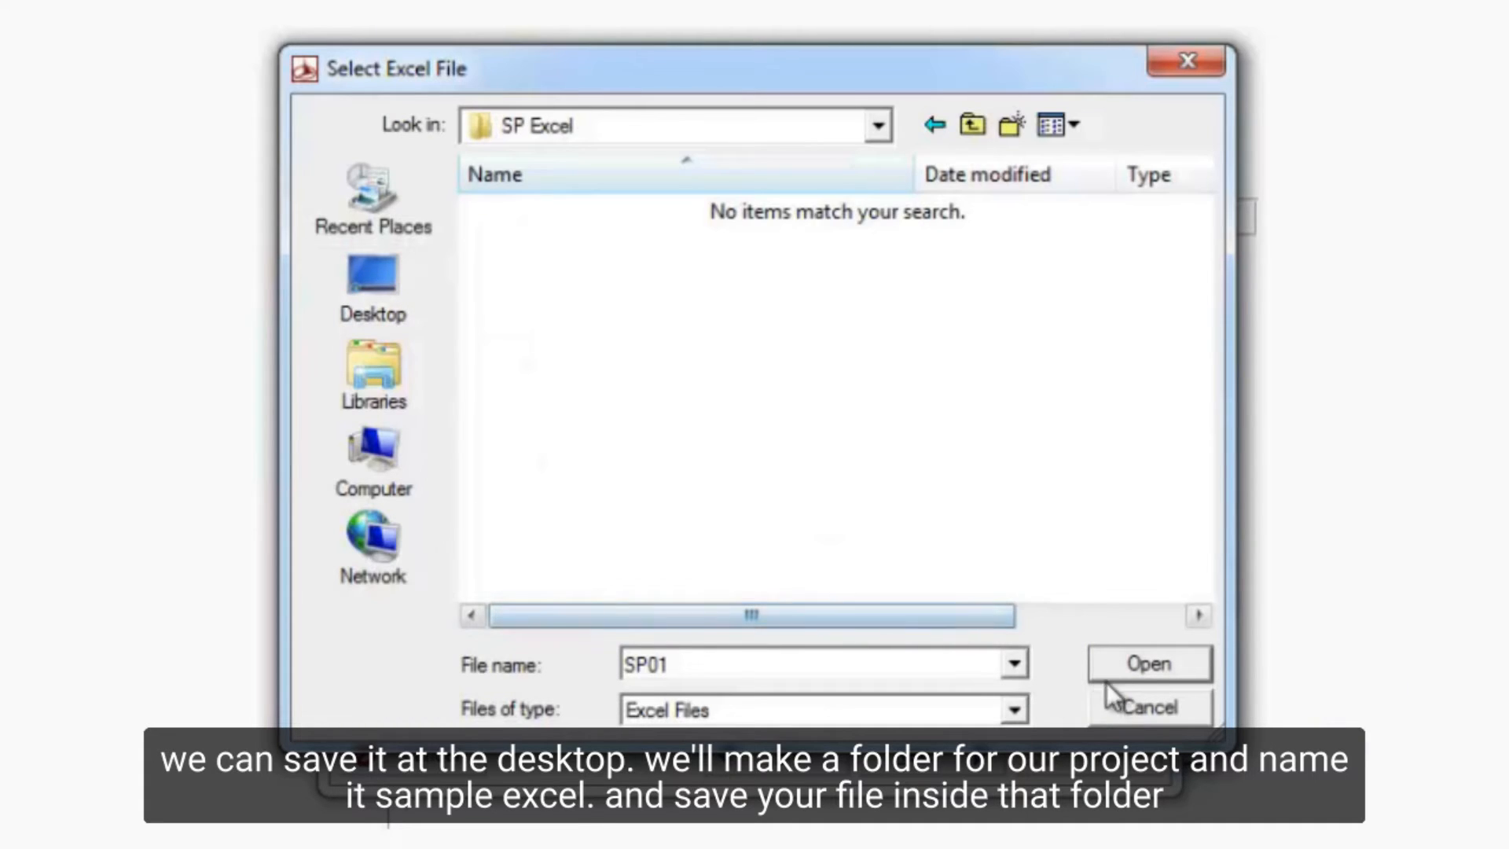
{"action": "left_click", "coordinate": [1148, 663]}
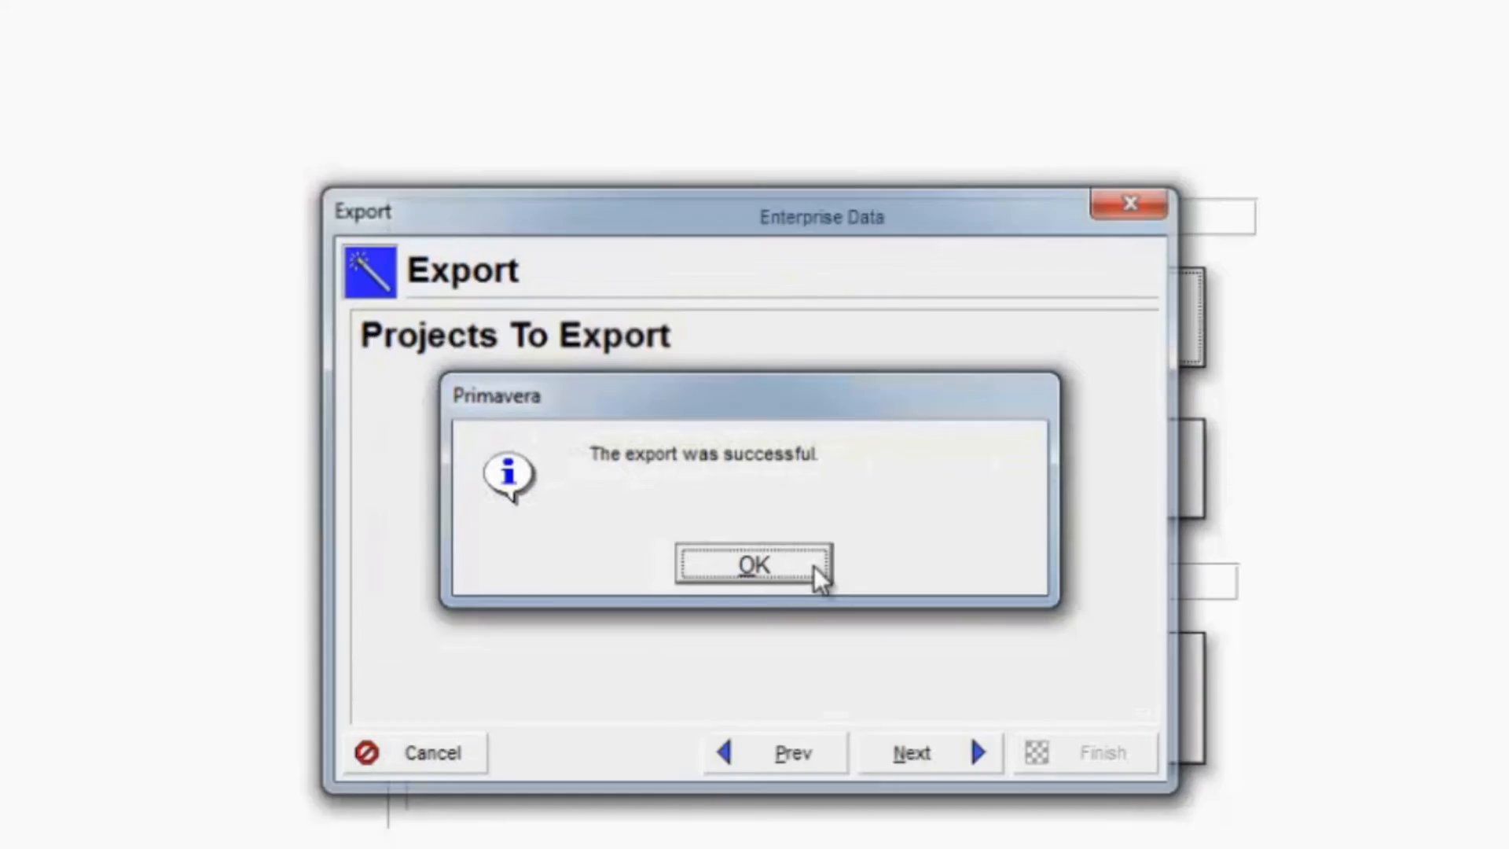
{"action": "left_click", "coordinate": [753, 563]}
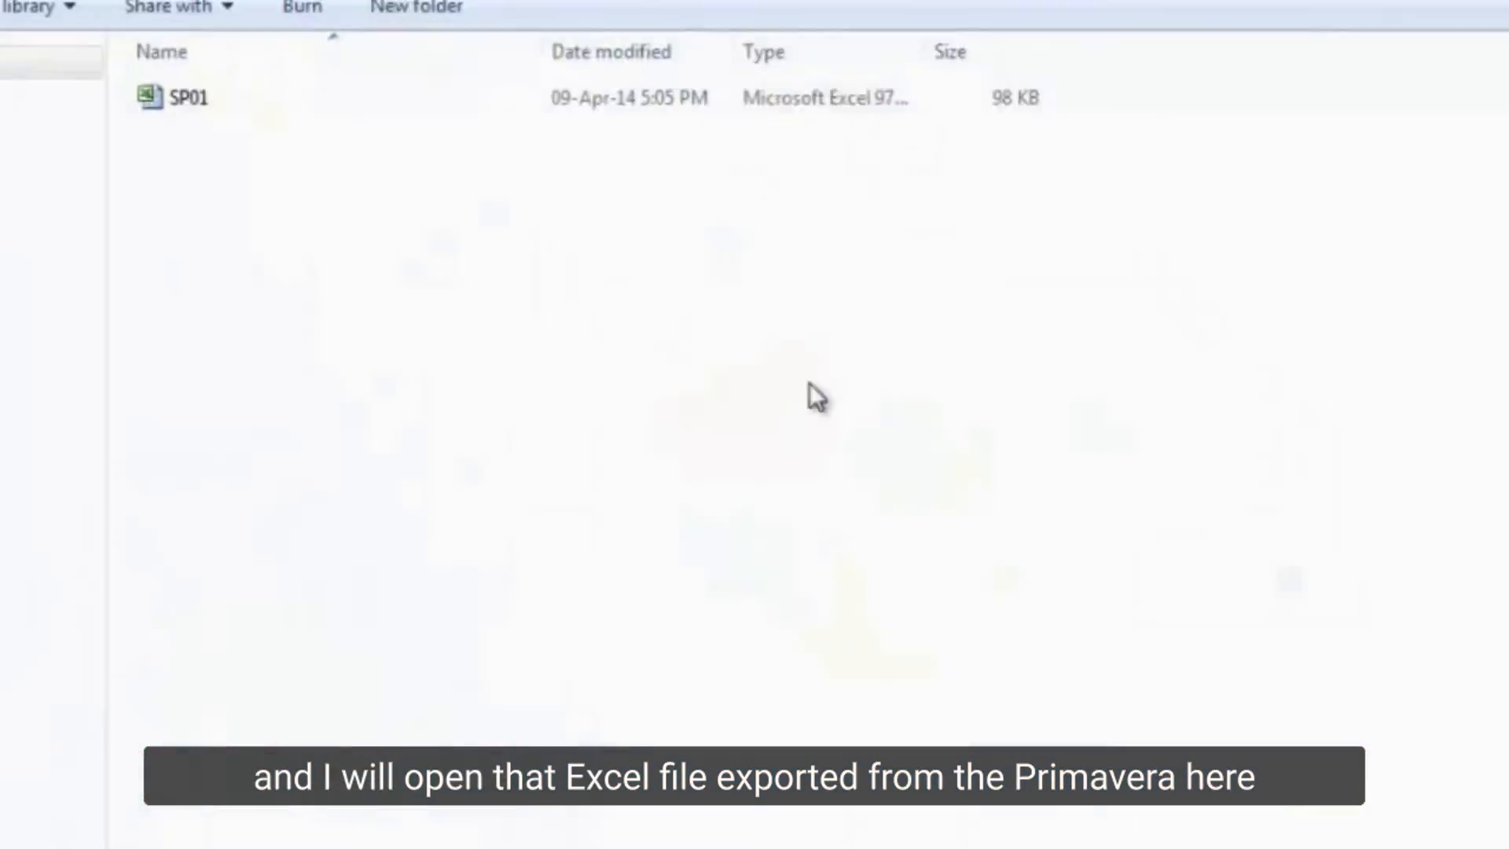
Step: Open SP01 in Excel, select TASK's MH values K3:K14, then view the TASKRSRC sheet
{"action": "double_click", "coordinate": [182, 98]}
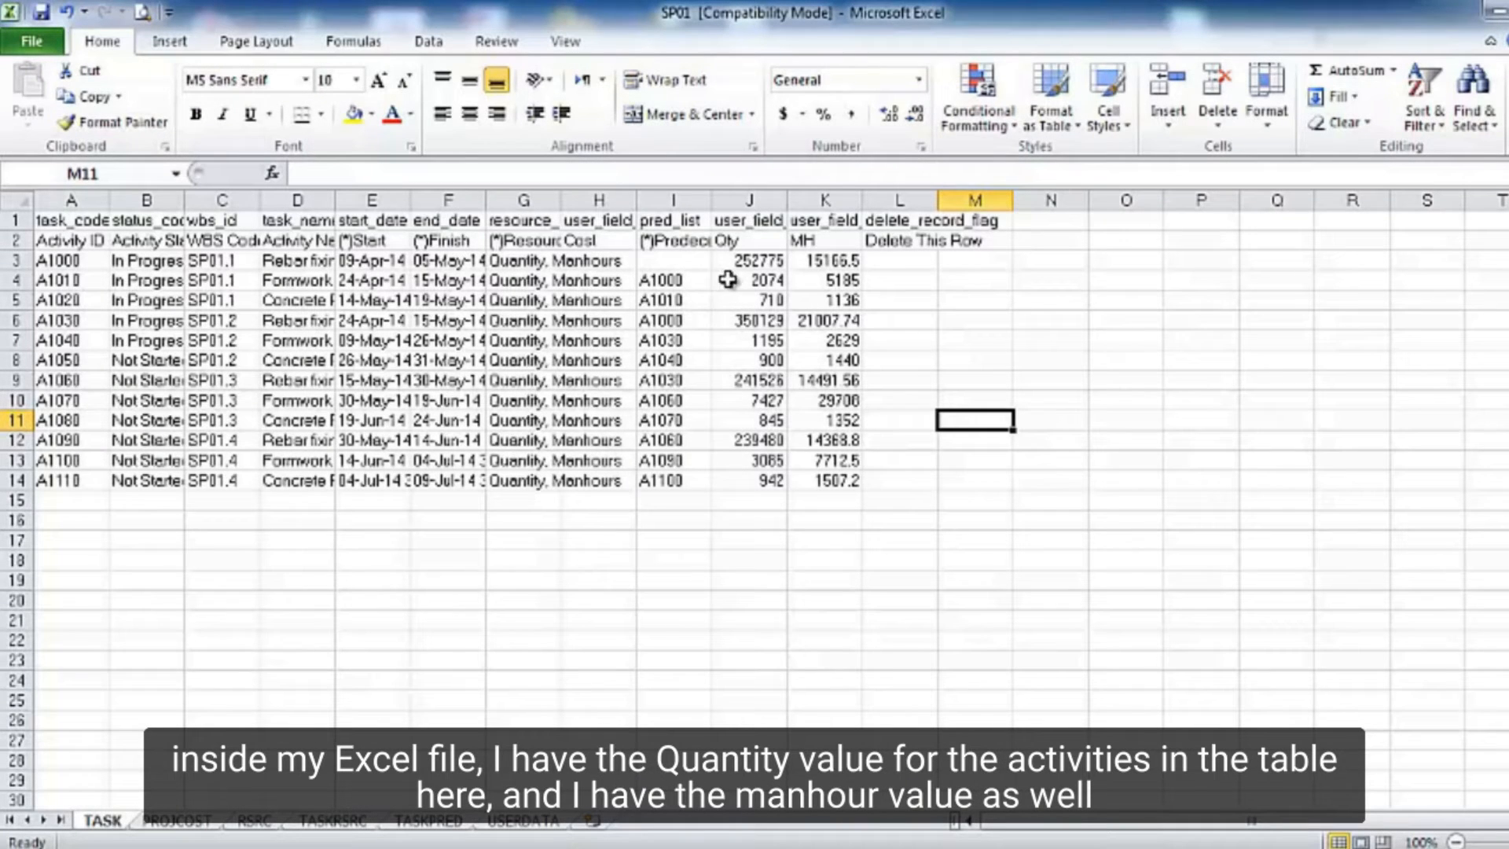
{"action": "left_click_drag", "start_coordinate": [749, 260], "coordinate": [749, 440]}
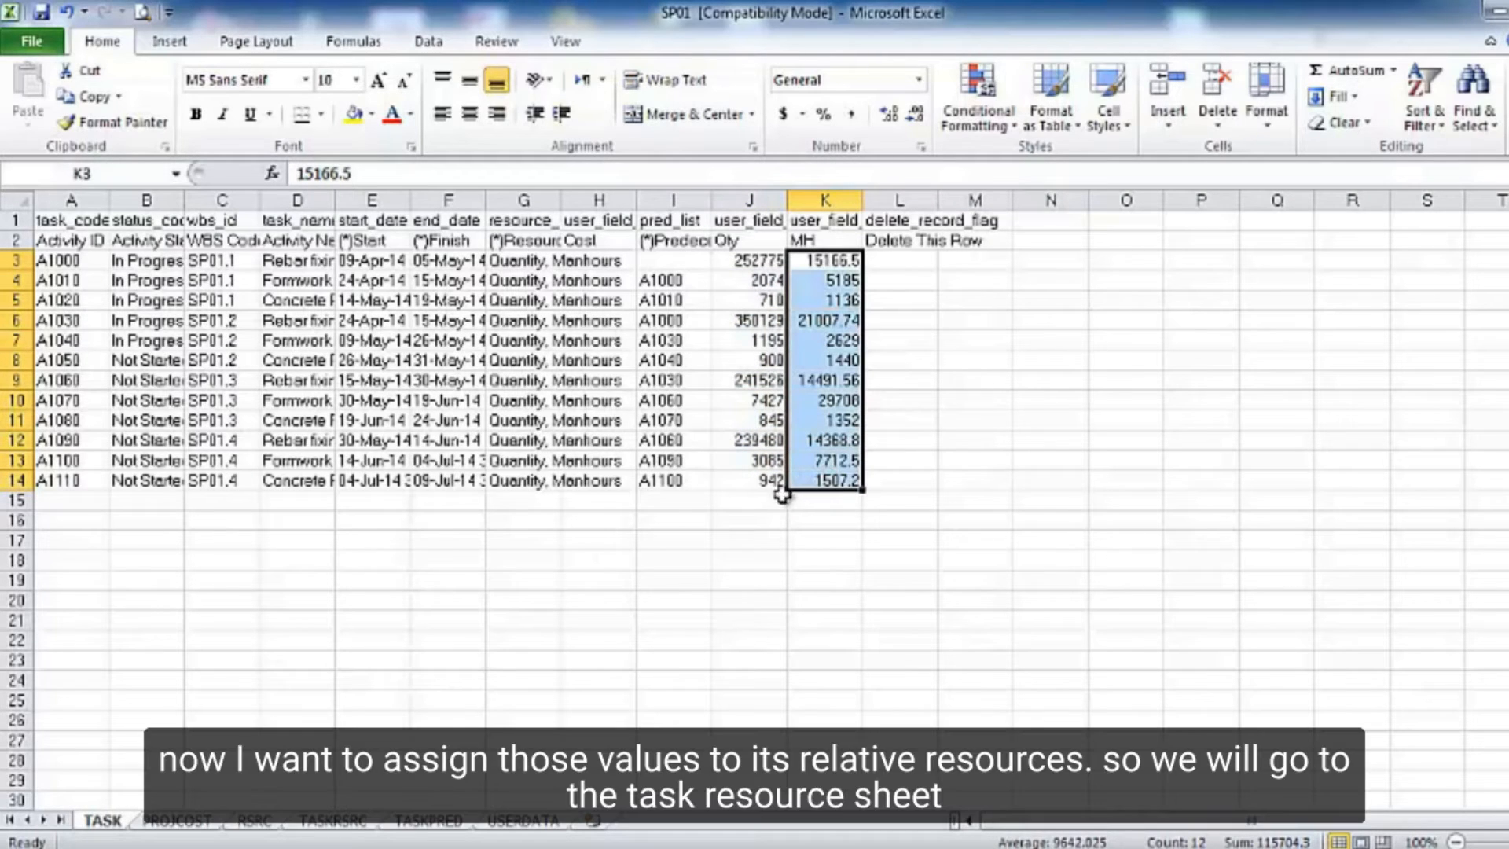
{"action": "mouse_move", "coordinate": [526, 690]}
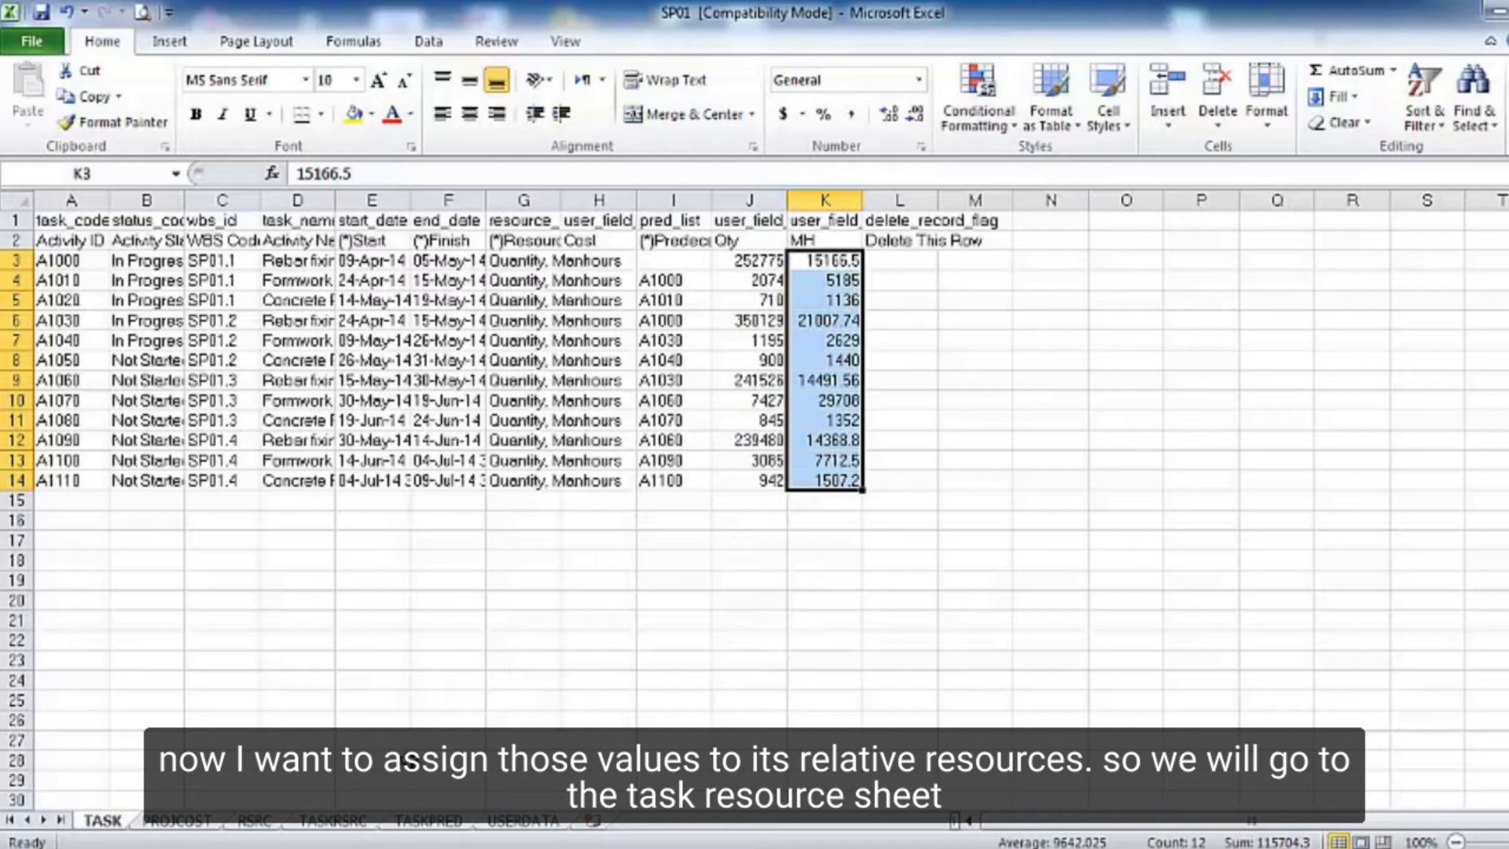
{"action": "left_click", "coordinate": [331, 821]}
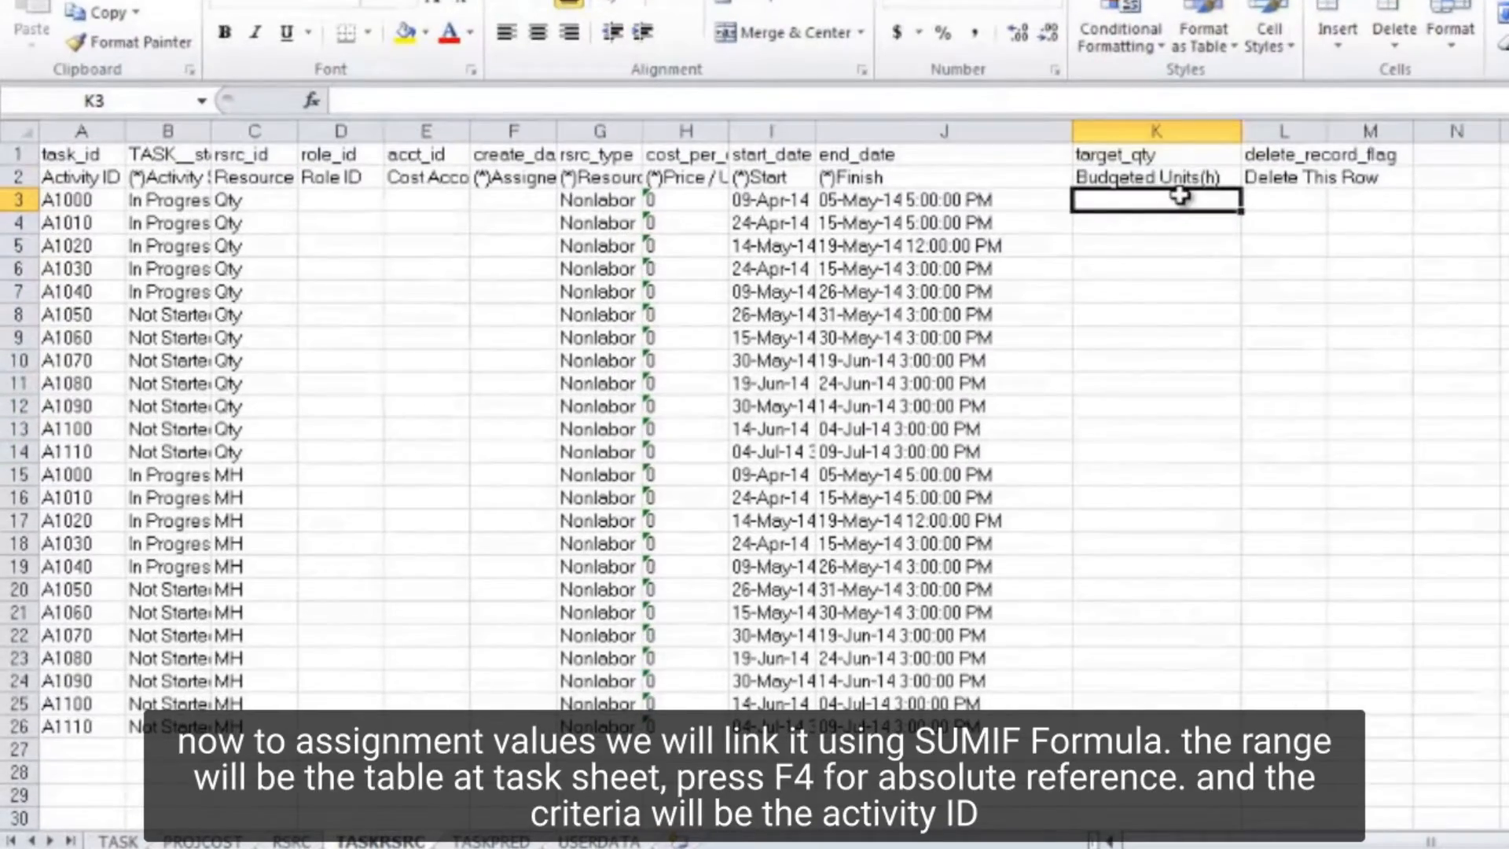
Step: Enter =SUMIF(TASK!$A$3:$K$14,TASKRSRC!$A3,TASK!$J$3:$J$14) in K3, returning 252775
{"action": "type", "text": "=sumif"}
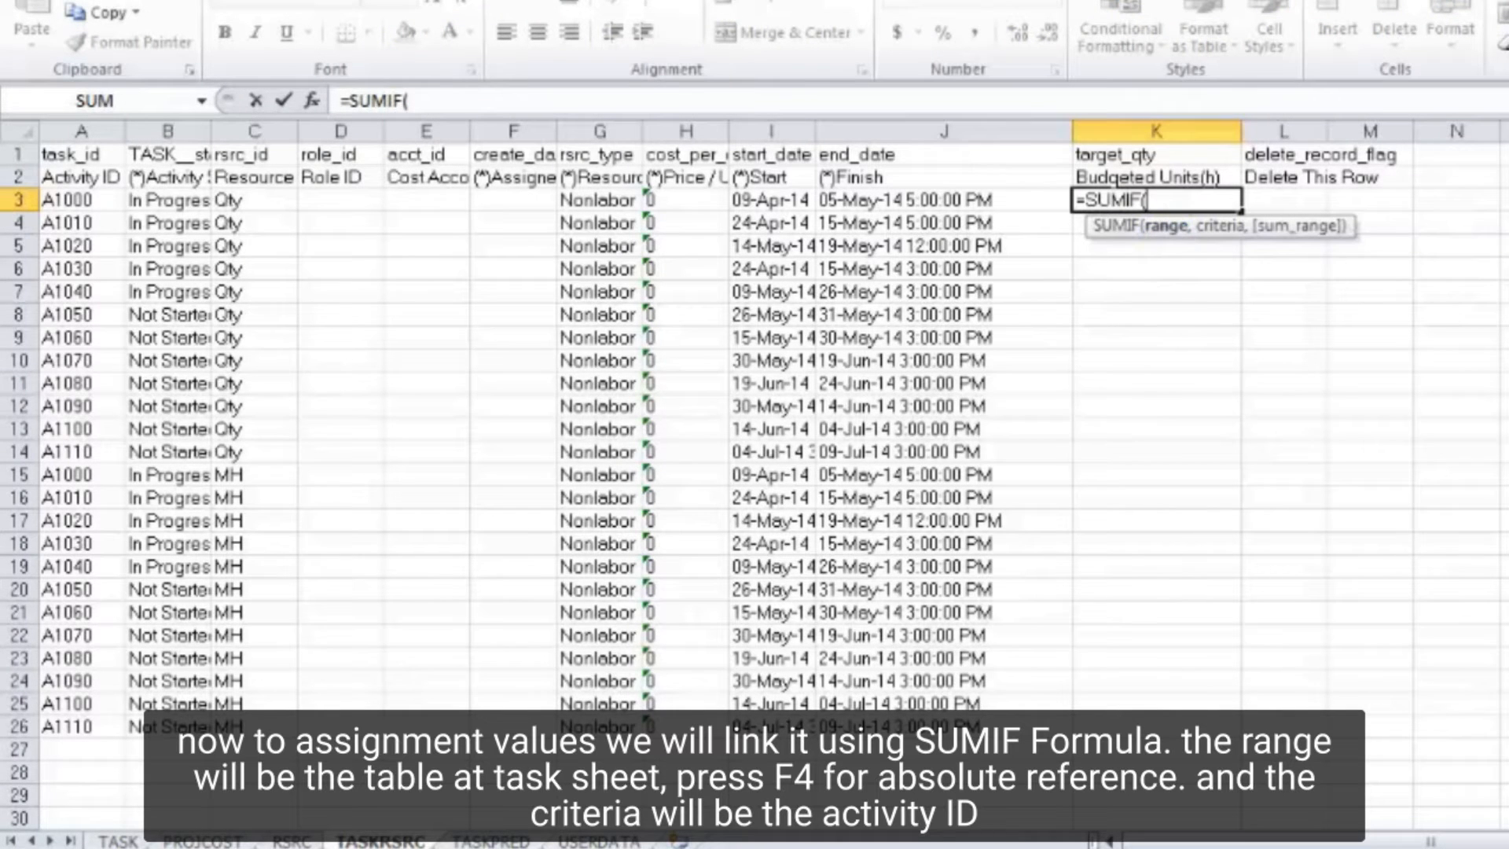
{"action": "left_click", "coordinate": [116, 840]}
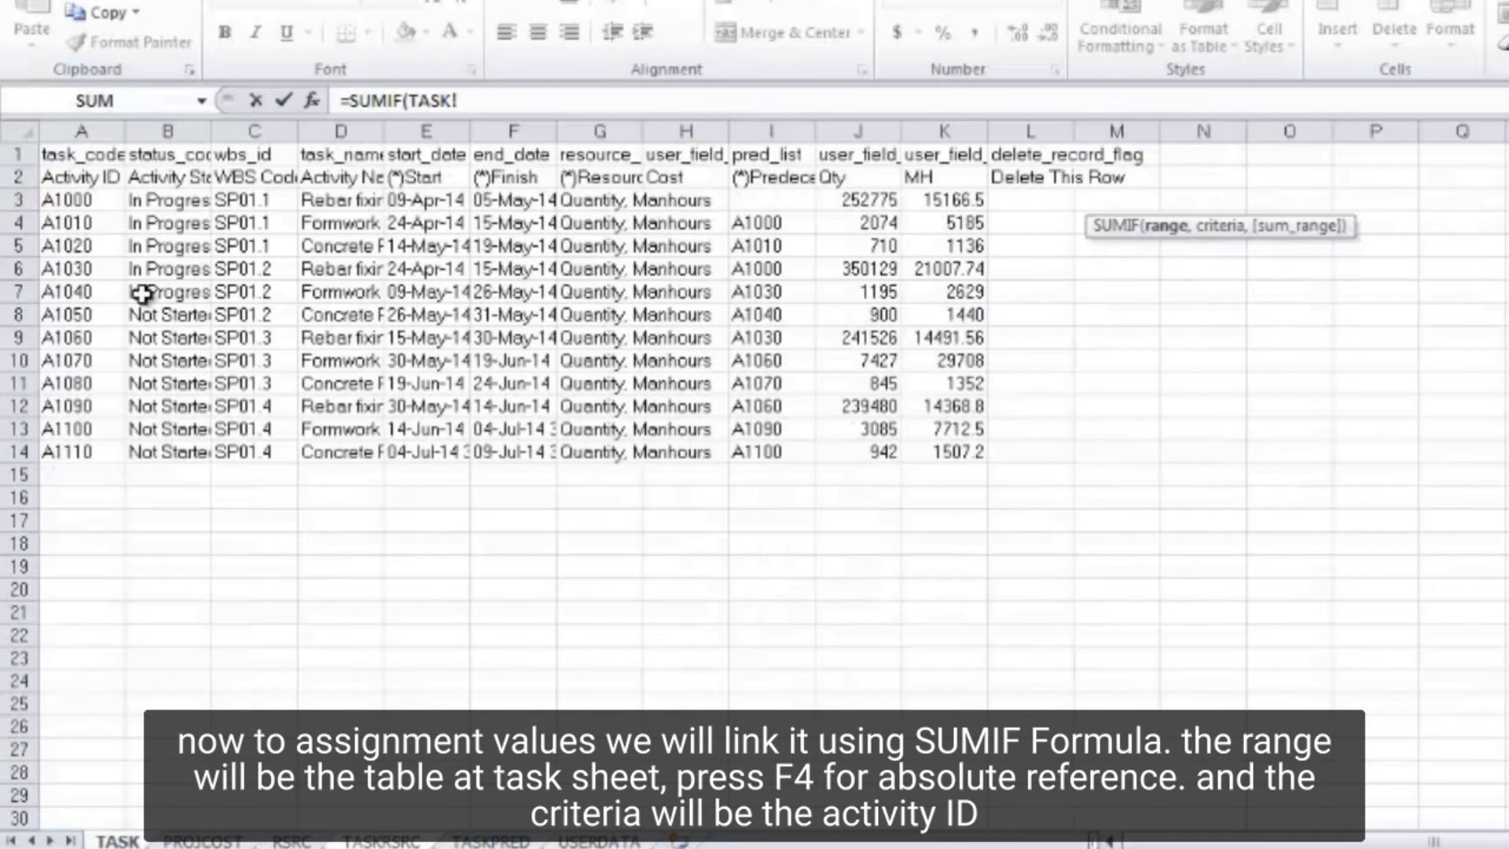
{"action": "left_click_drag", "start_coordinate": [81, 201], "coordinate": [944, 450]}
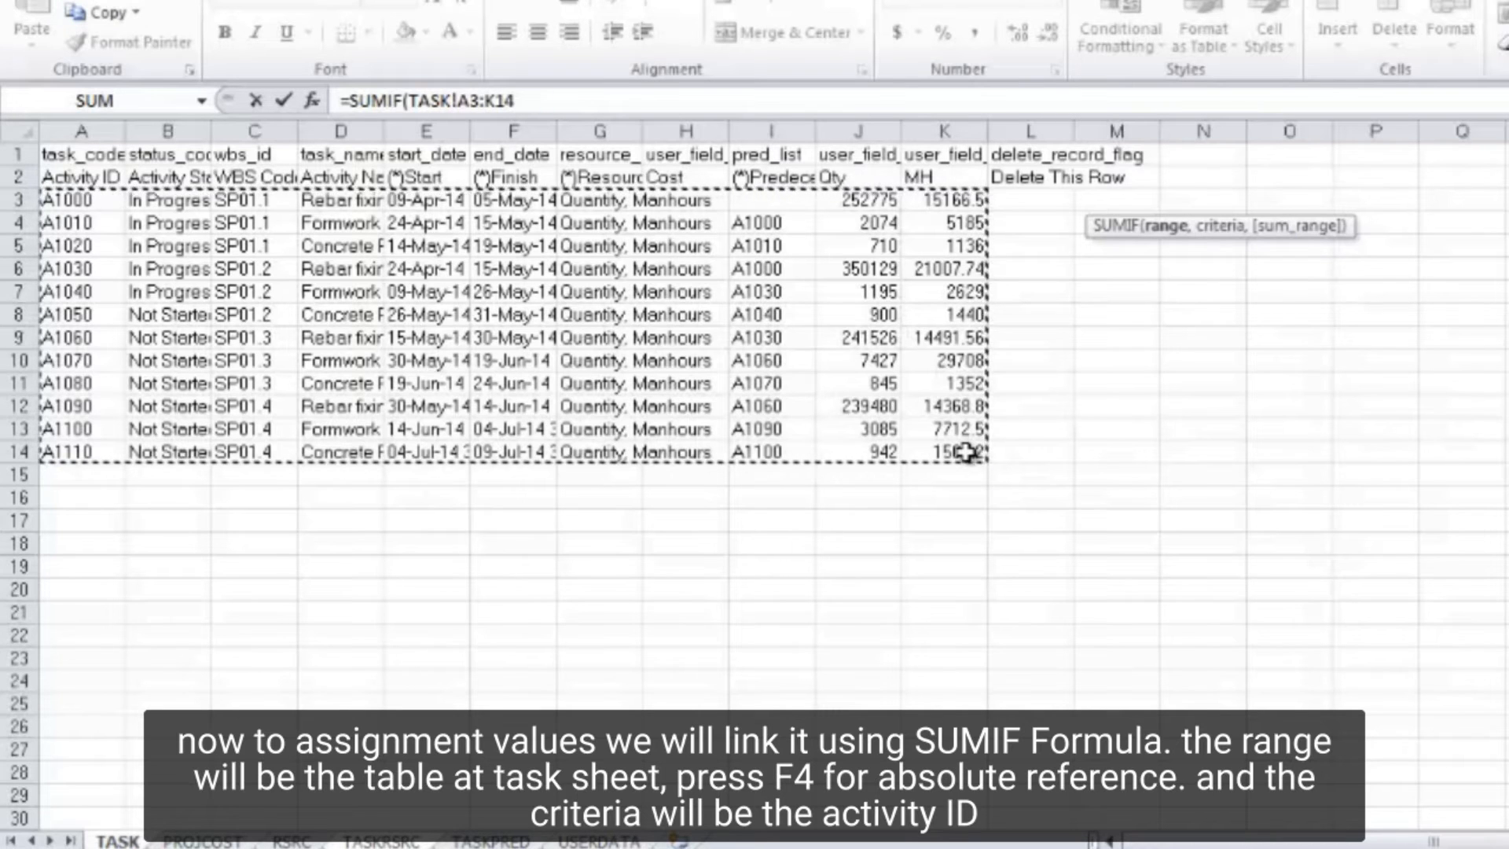
{"action": "key", "text": "f4"}
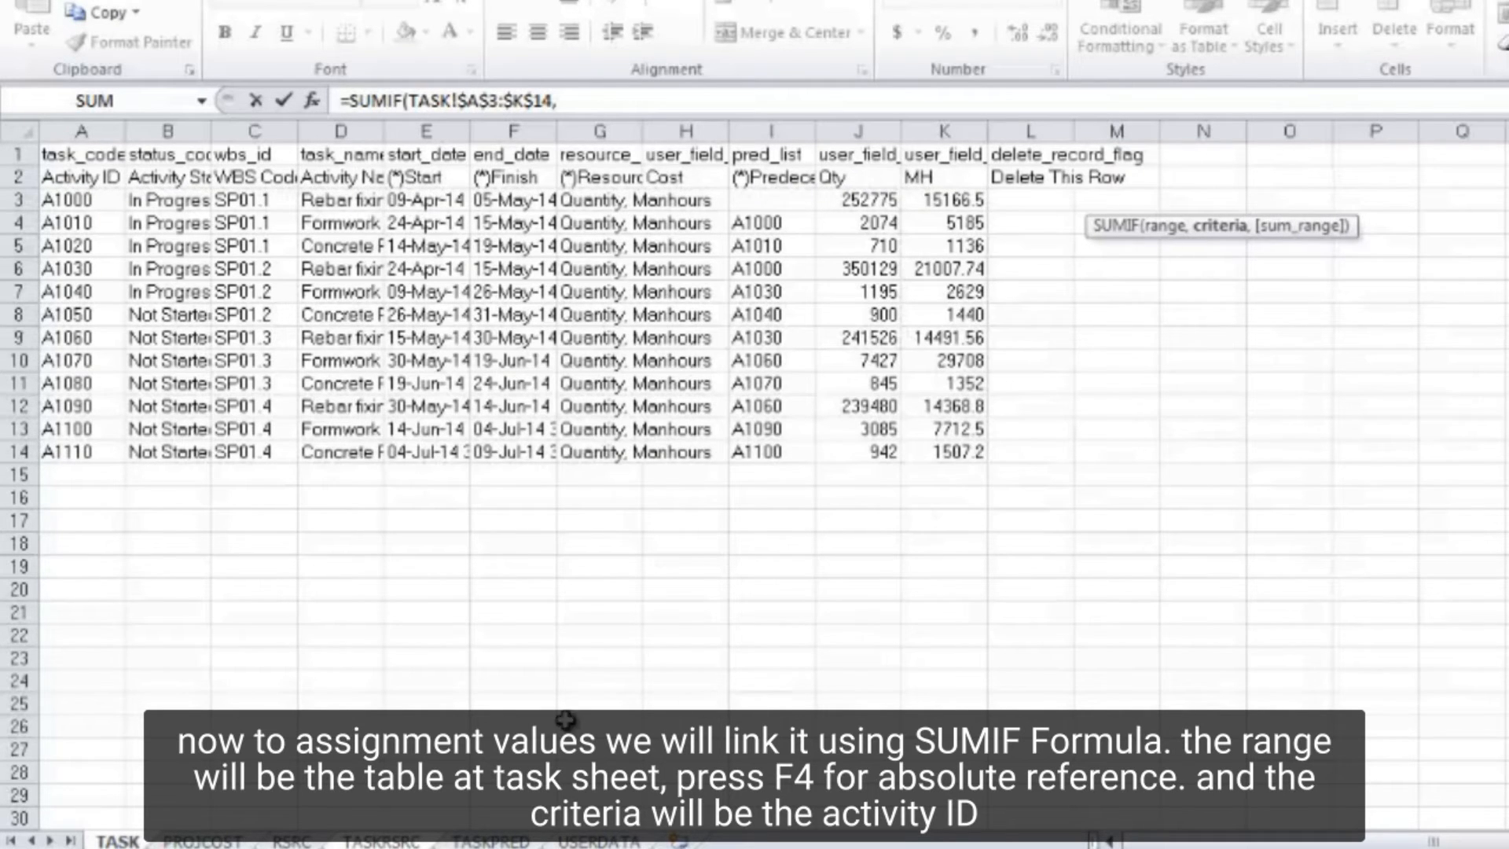
{"action": "left_click", "coordinate": [380, 840]}
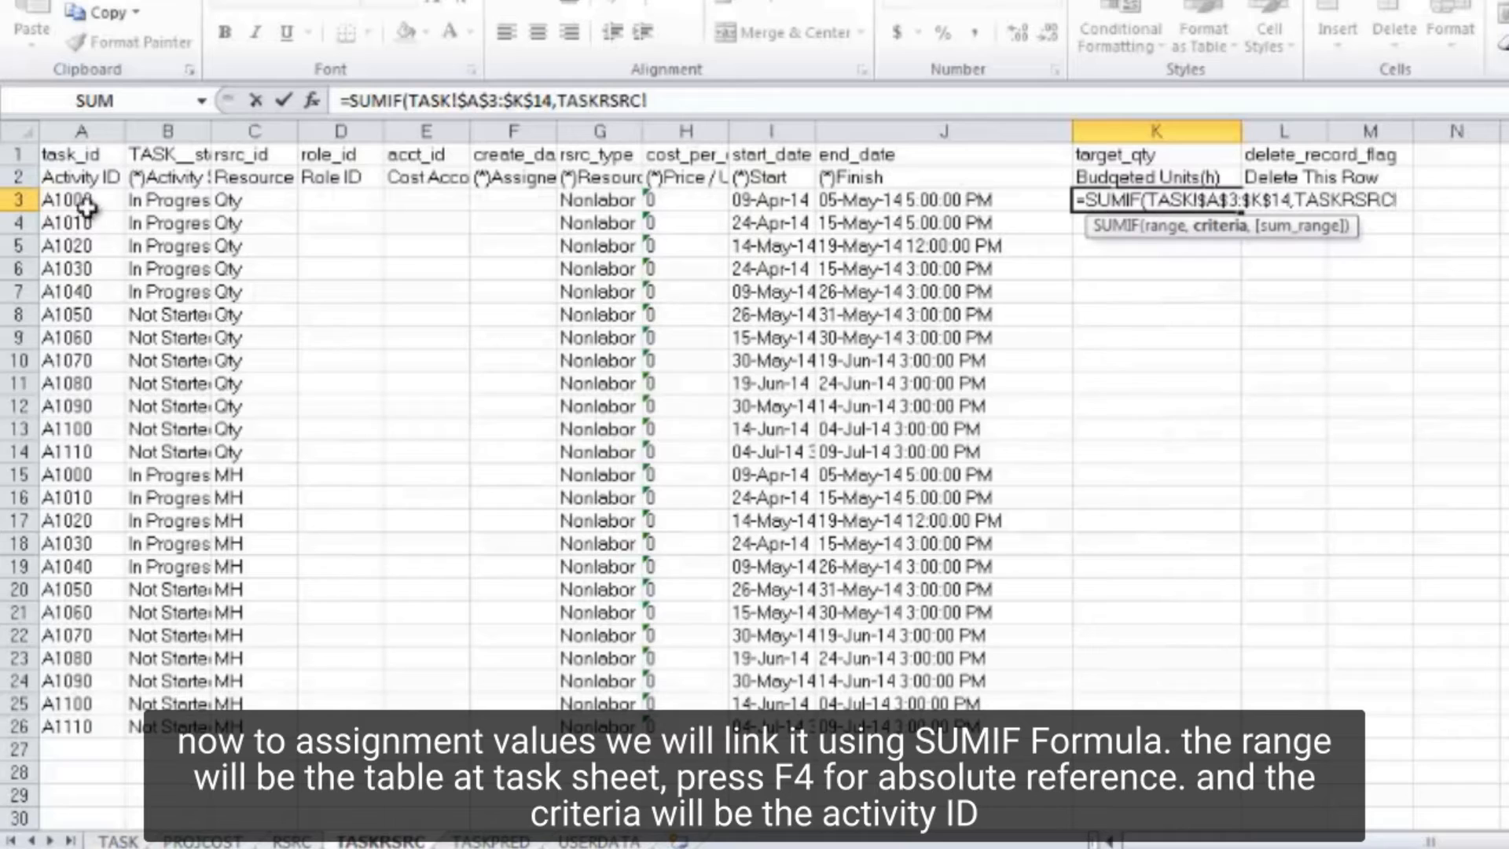
{"action": "left_click", "coordinate": [81, 200]}
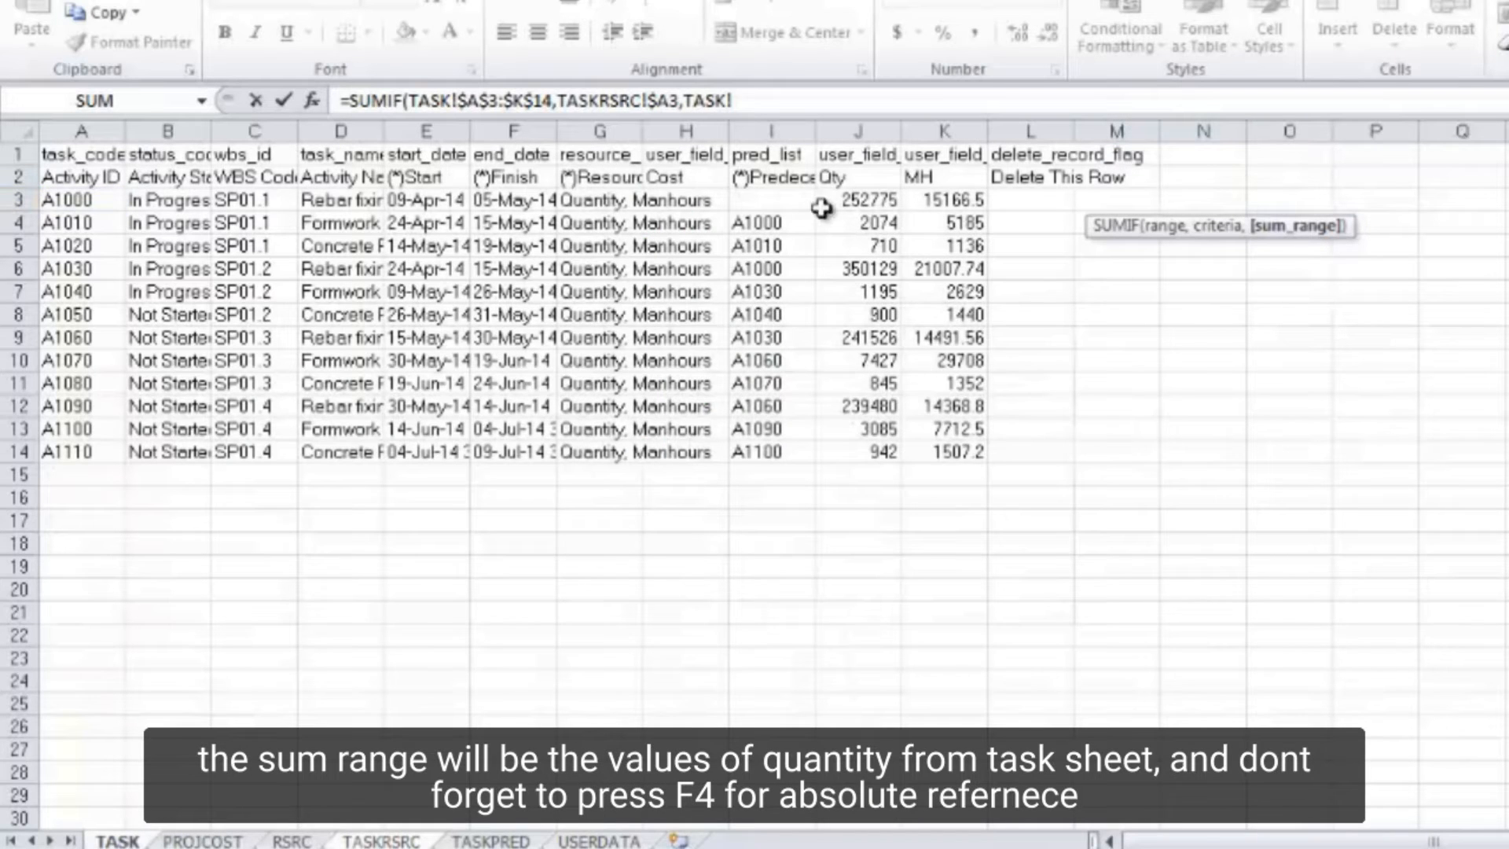
{"action": "left_click_drag", "start_coordinate": [856, 199], "coordinate": [857, 451]}
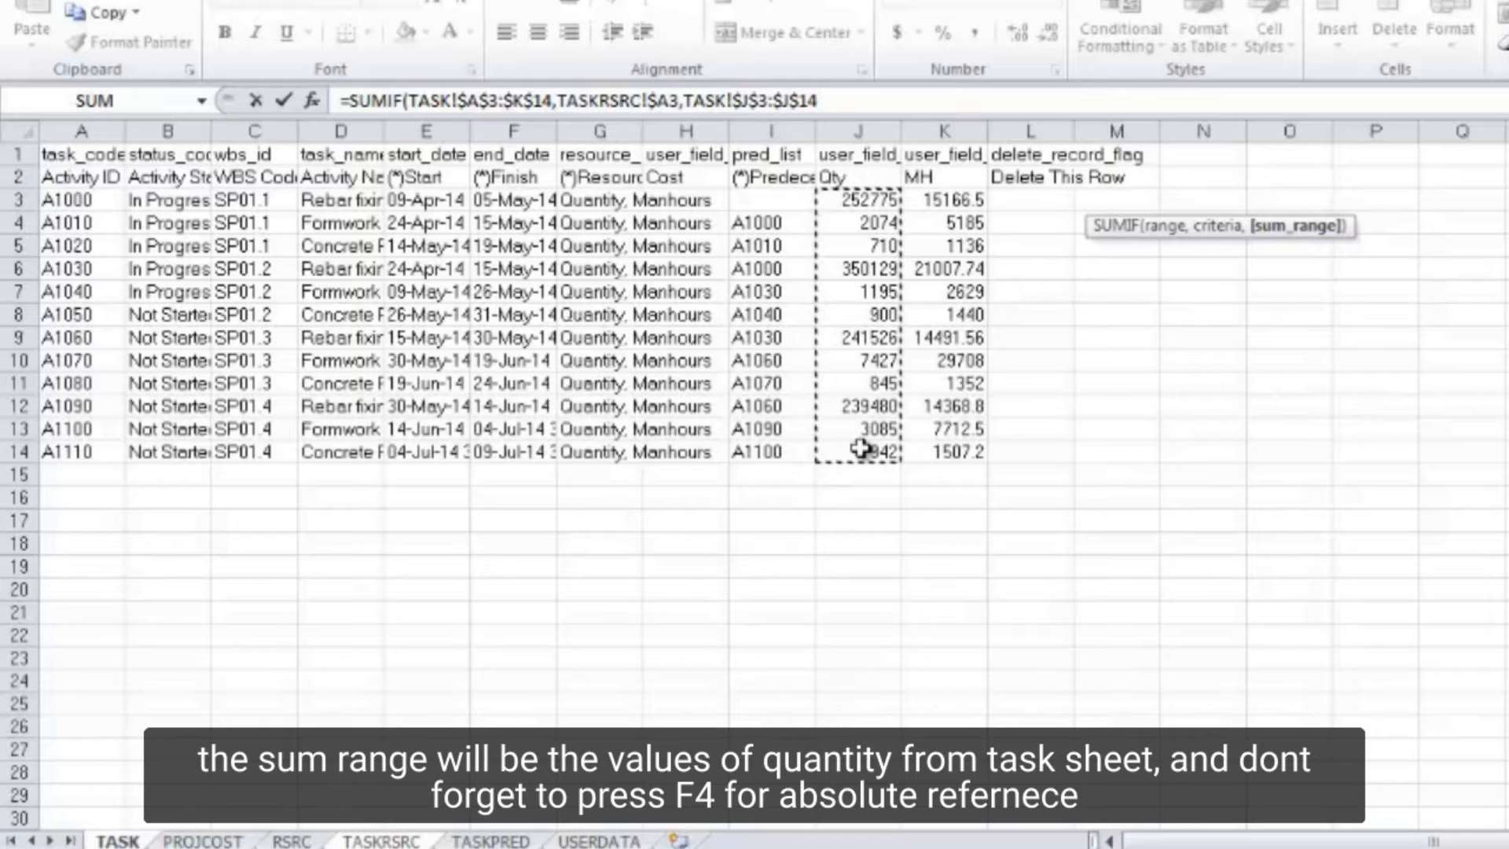
{"action": "left_click", "coordinate": [381, 841]}
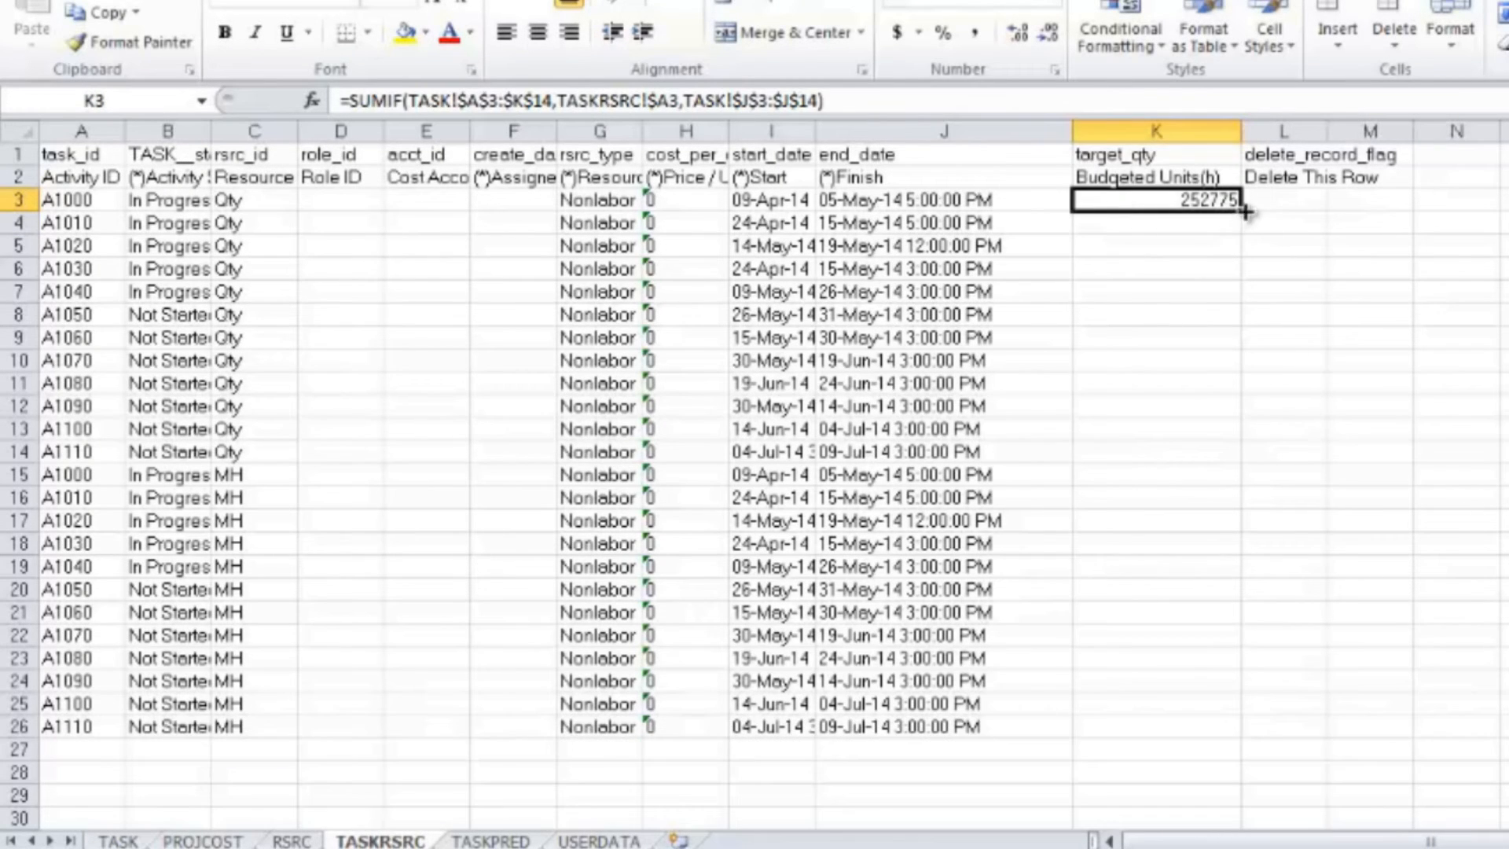
Step: Fill the Qty formula down to K14 and verify A1110's 942 against the TASK sheet
{"action": "left_click_drag", "start_coordinate": [1241, 212], "coordinate": [1227, 369]}
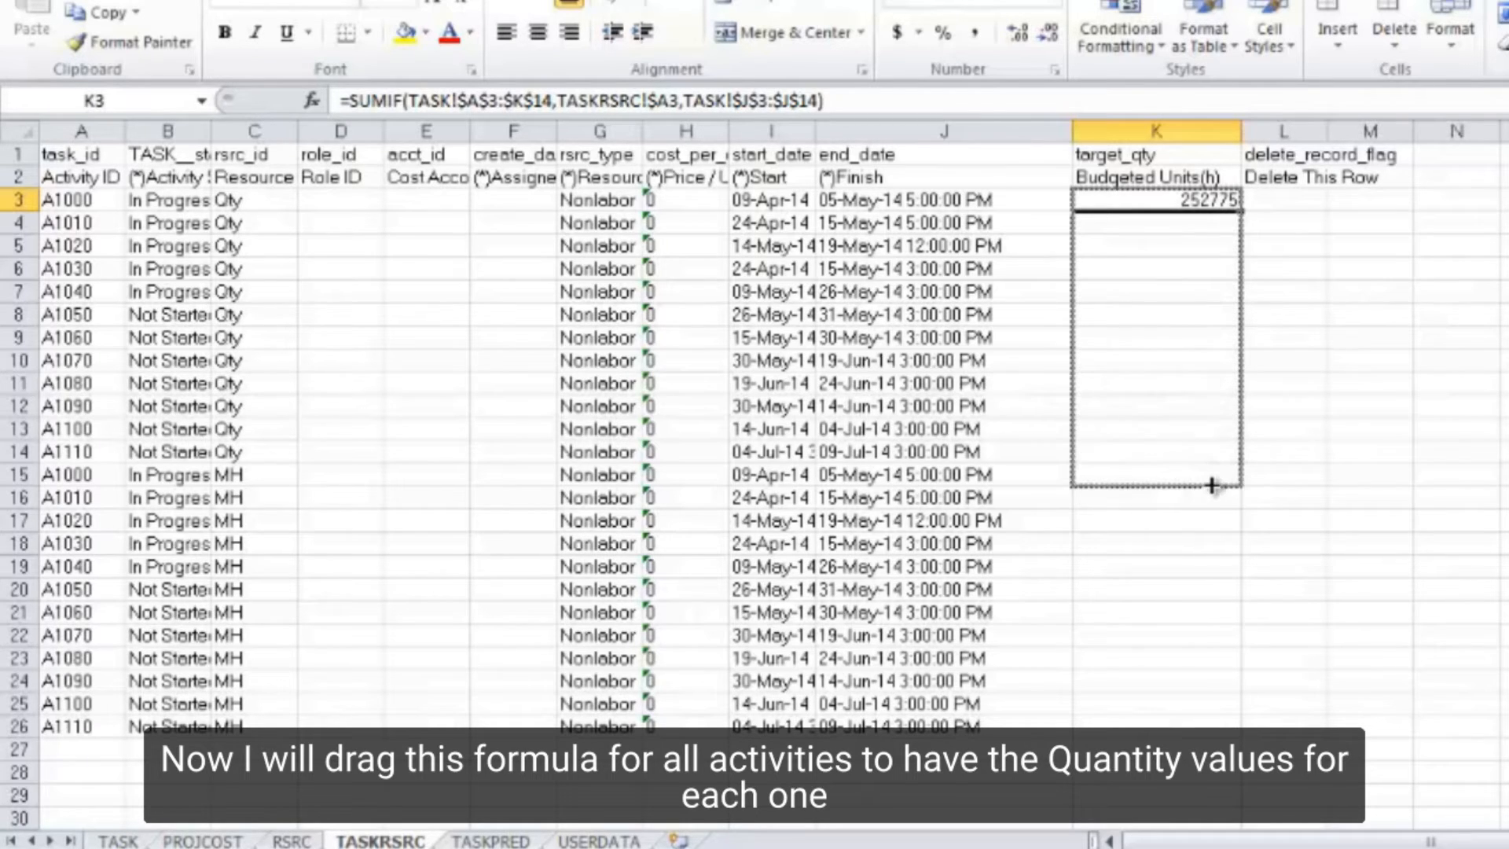
{"action": "left_click_drag", "start_coordinate": [1211, 199], "coordinate": [1211, 452]}
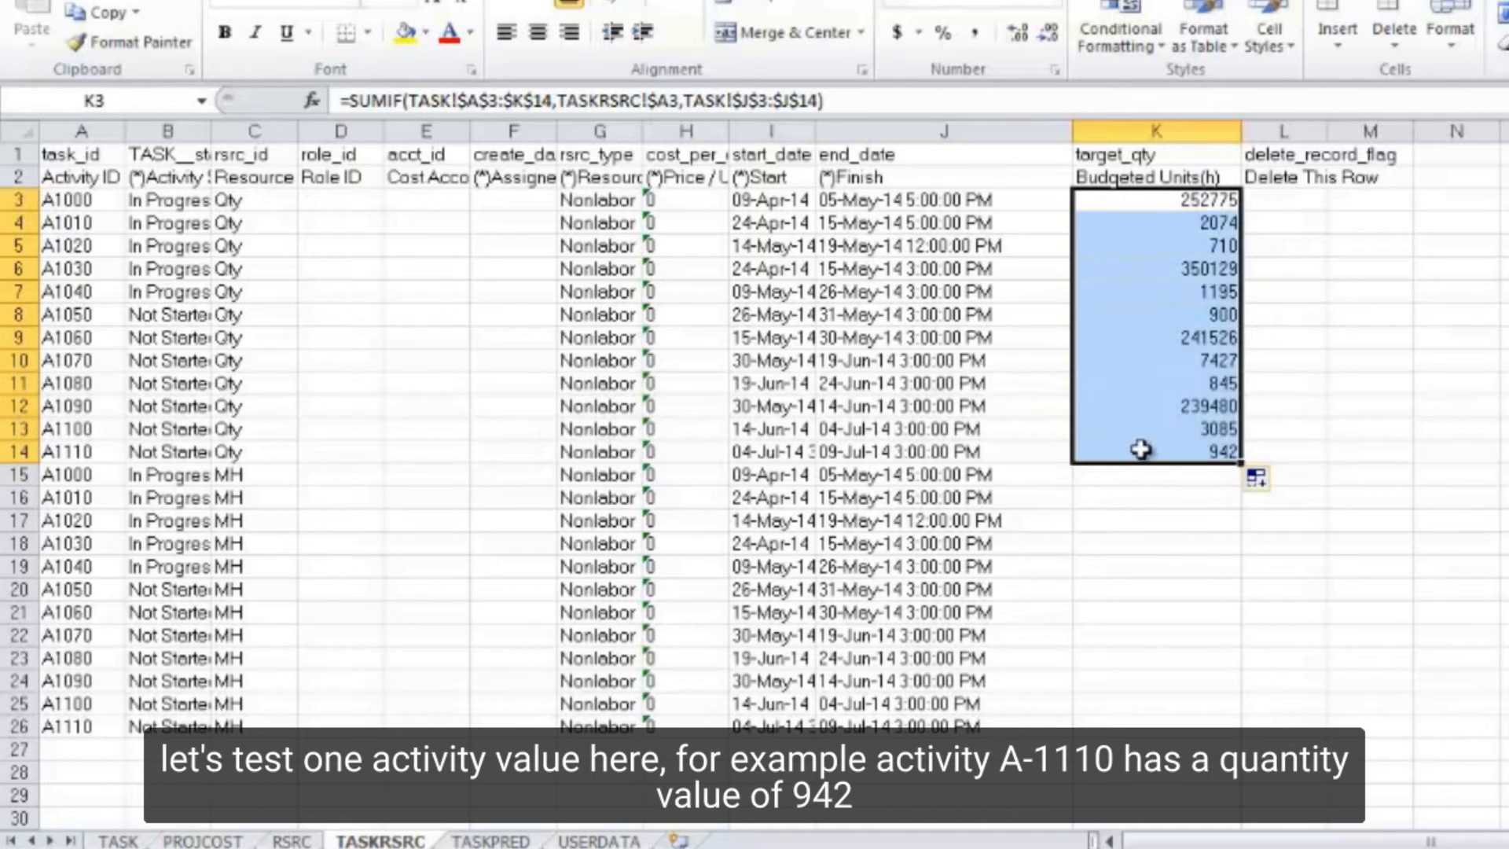
{"action": "left_click", "coordinate": [1139, 450]}
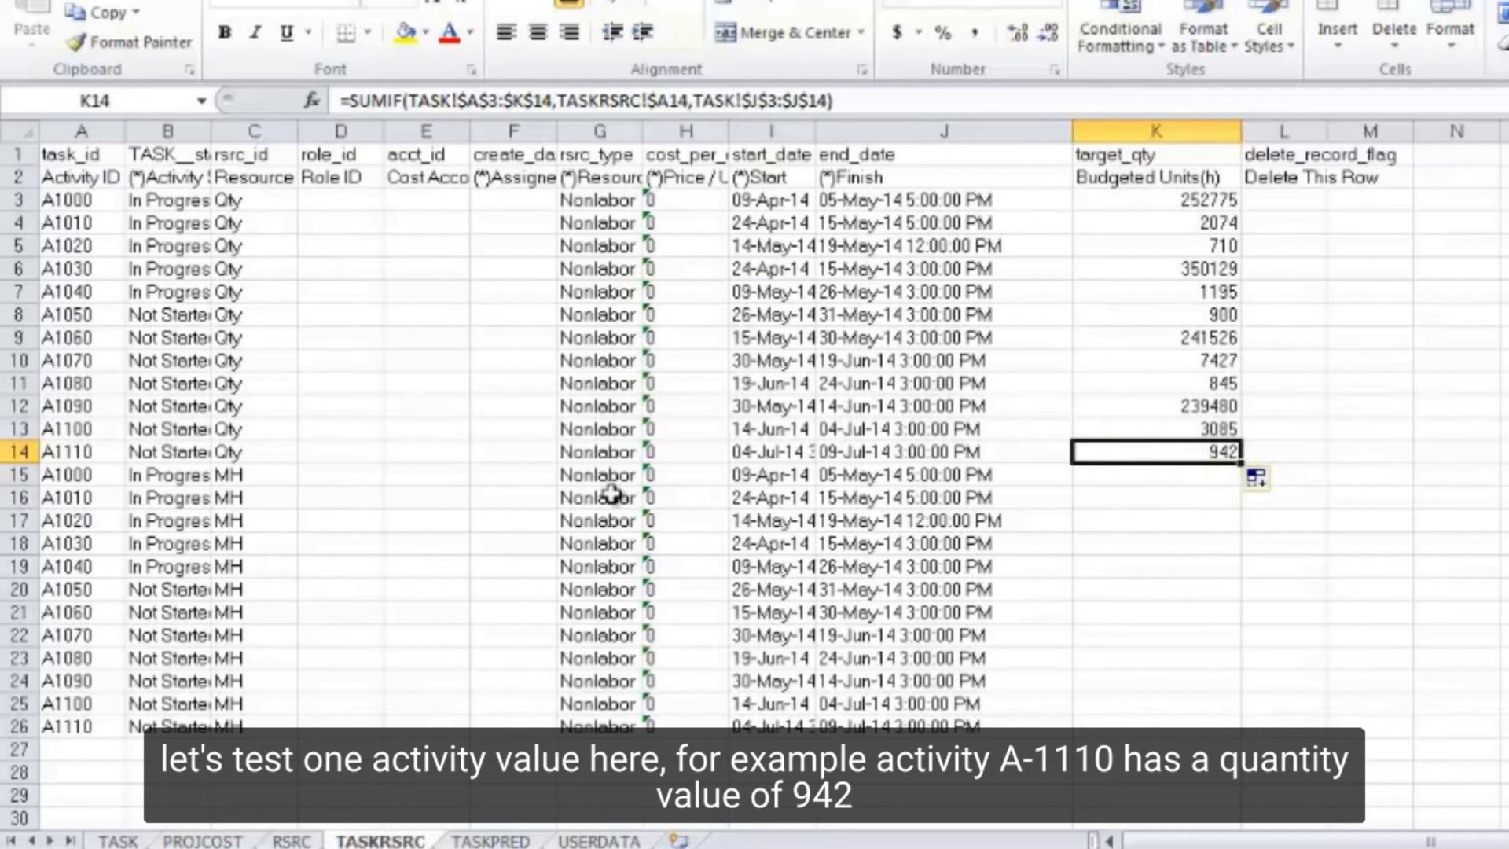
{"action": "left_click", "coordinate": [117, 840]}
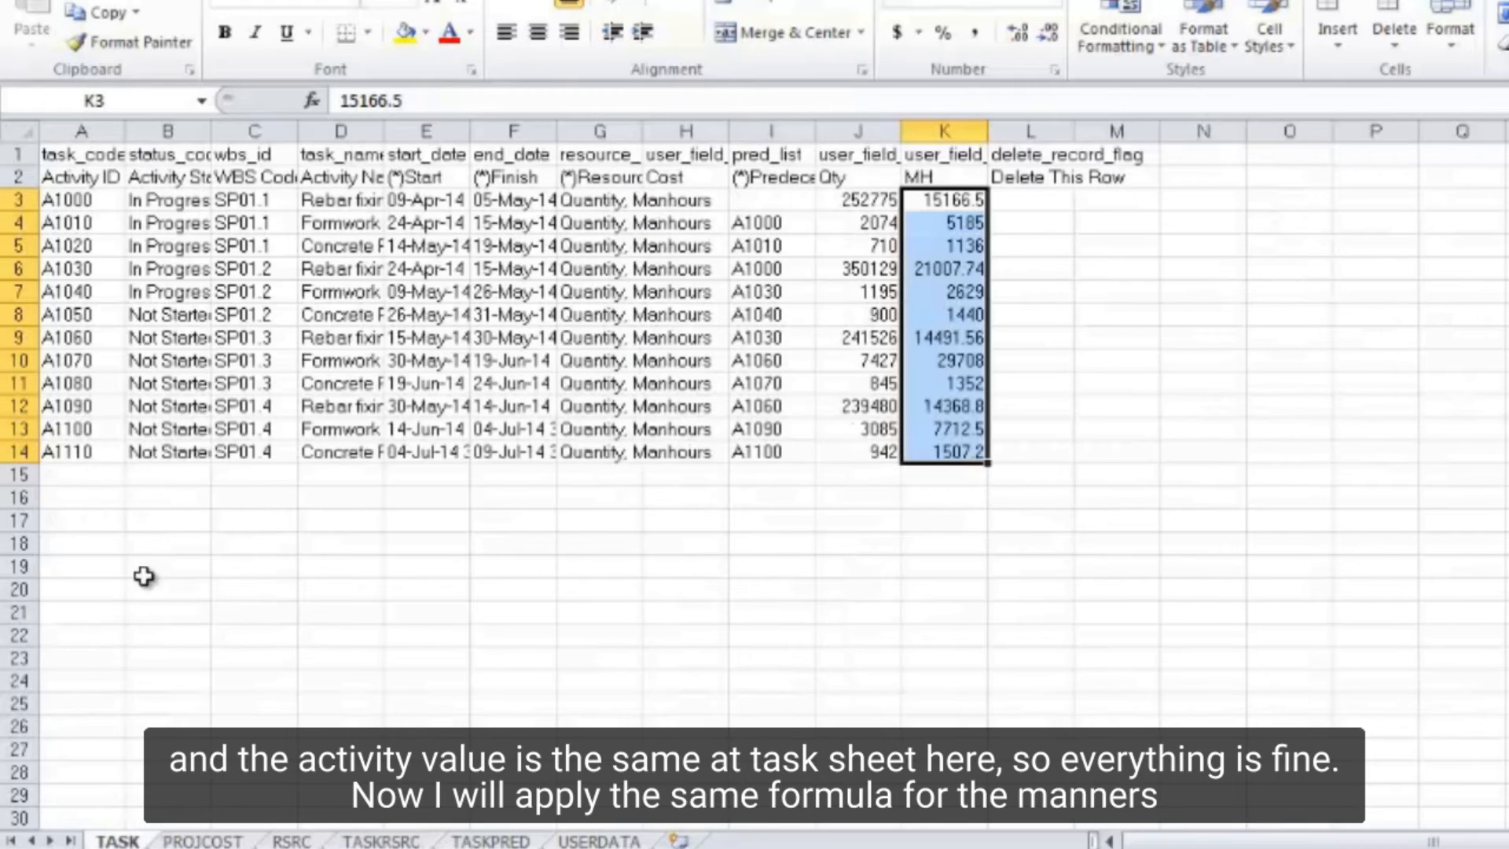
{"action": "mouse_move", "coordinate": [871, 454]}
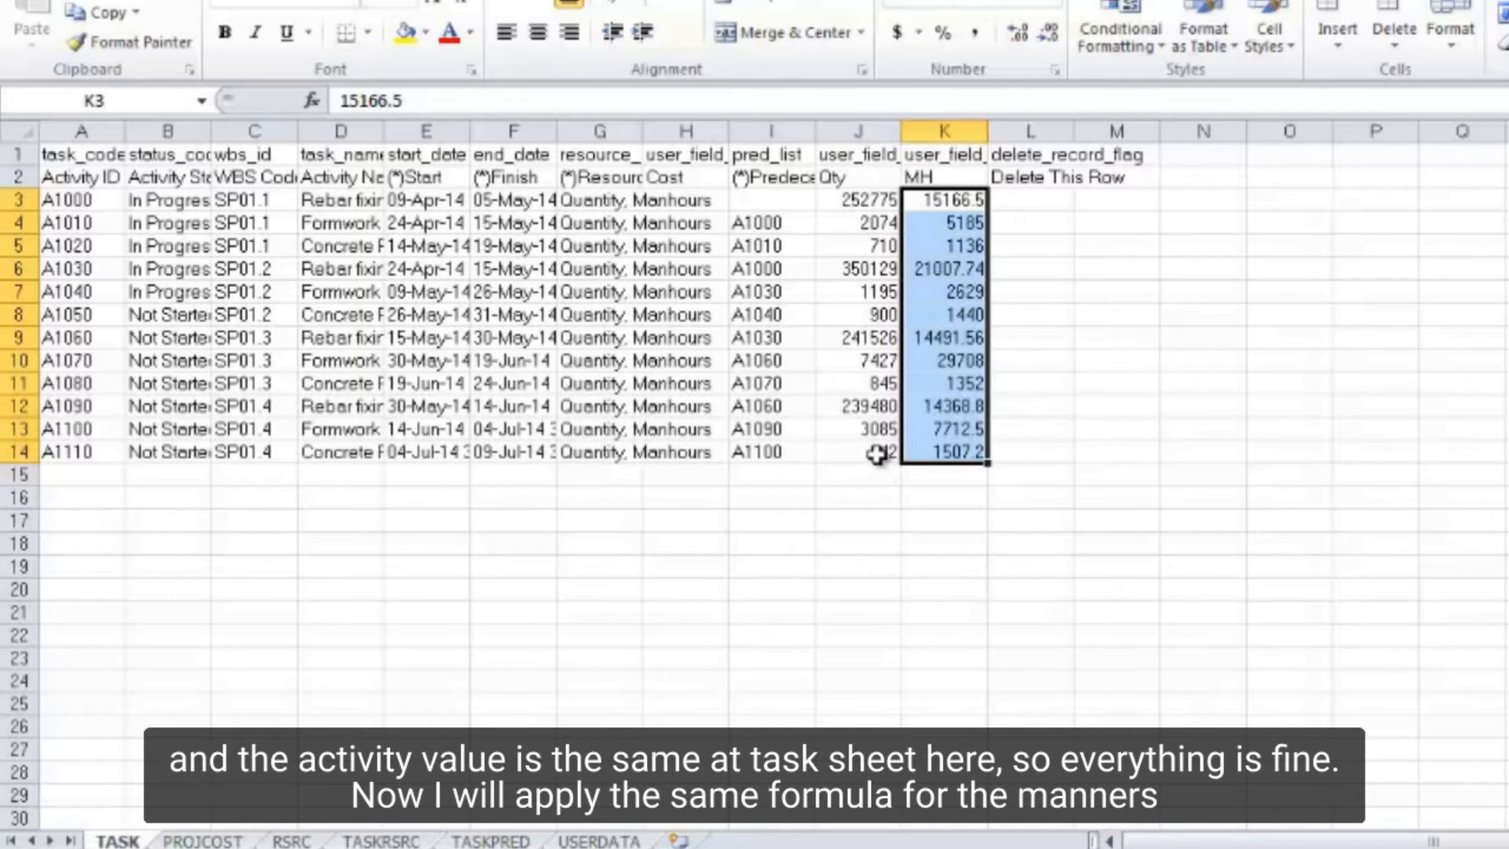
{"action": "left_click", "coordinate": [856, 451]}
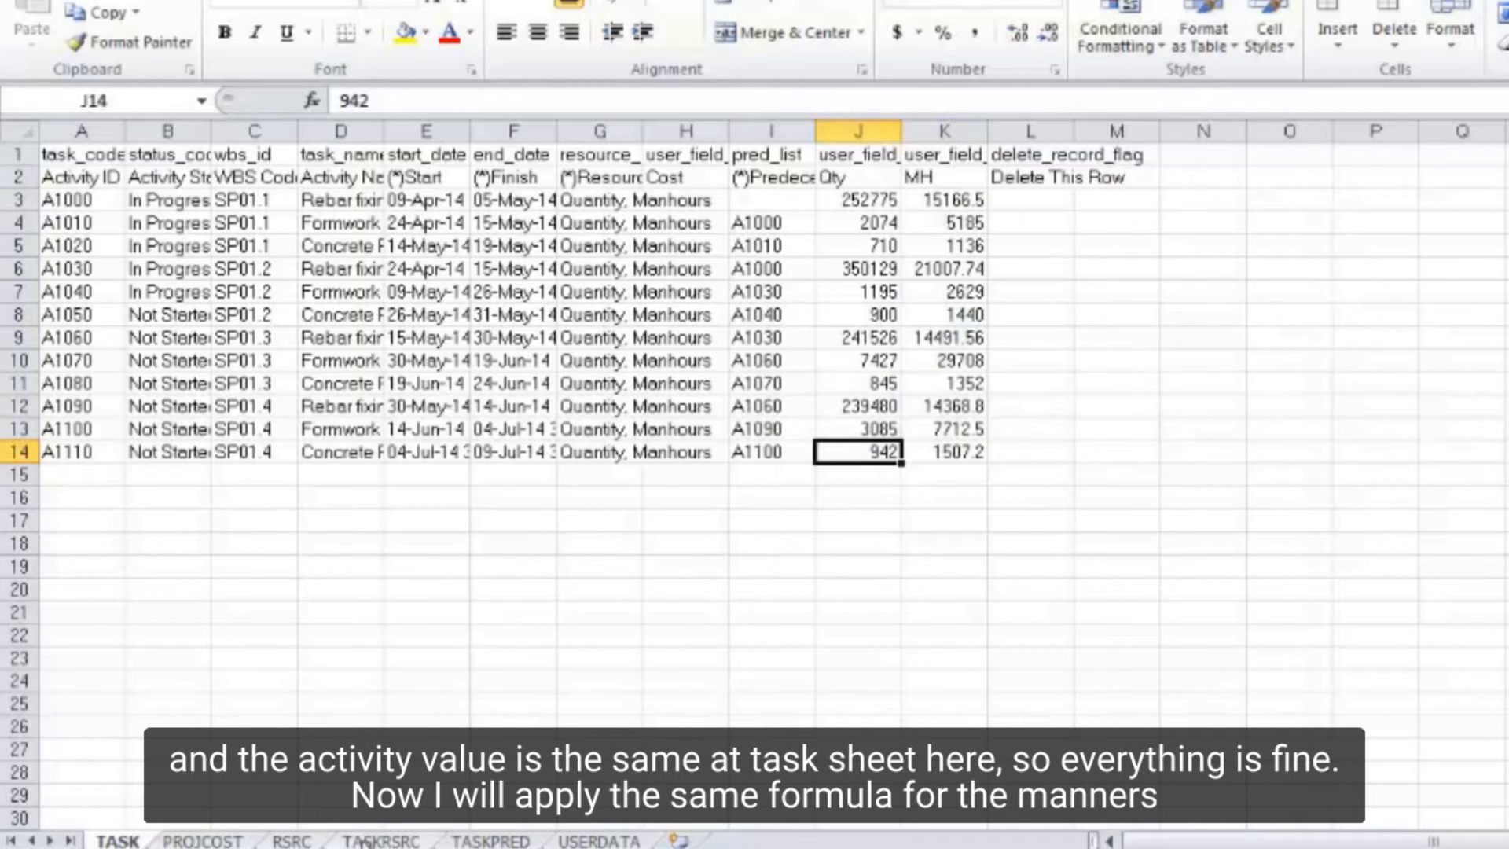
{"action": "type", "text": "=su"}
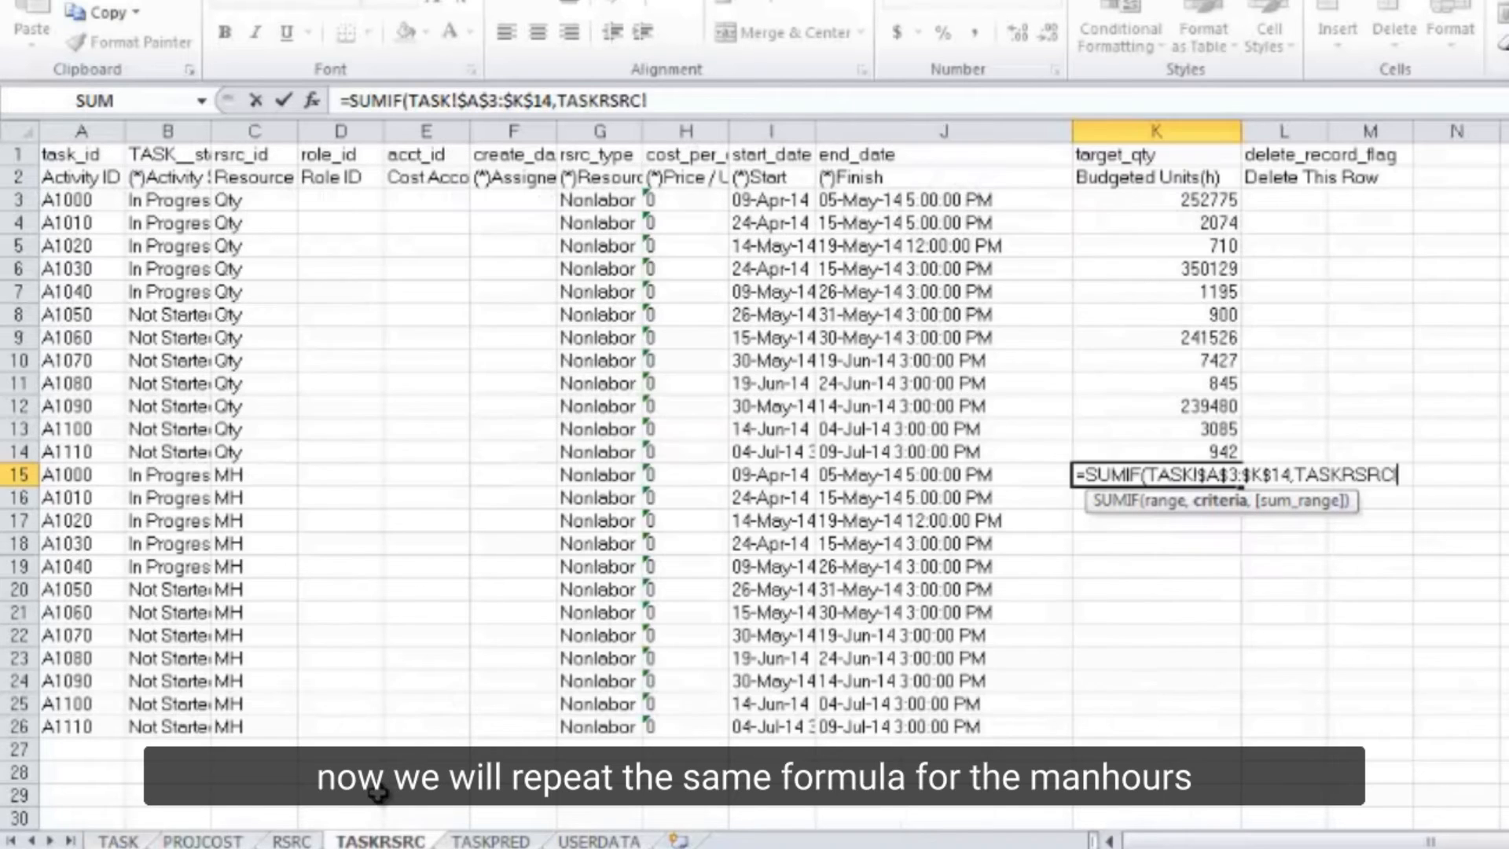
{"action": "mouse_move", "coordinate": [91, 479]}
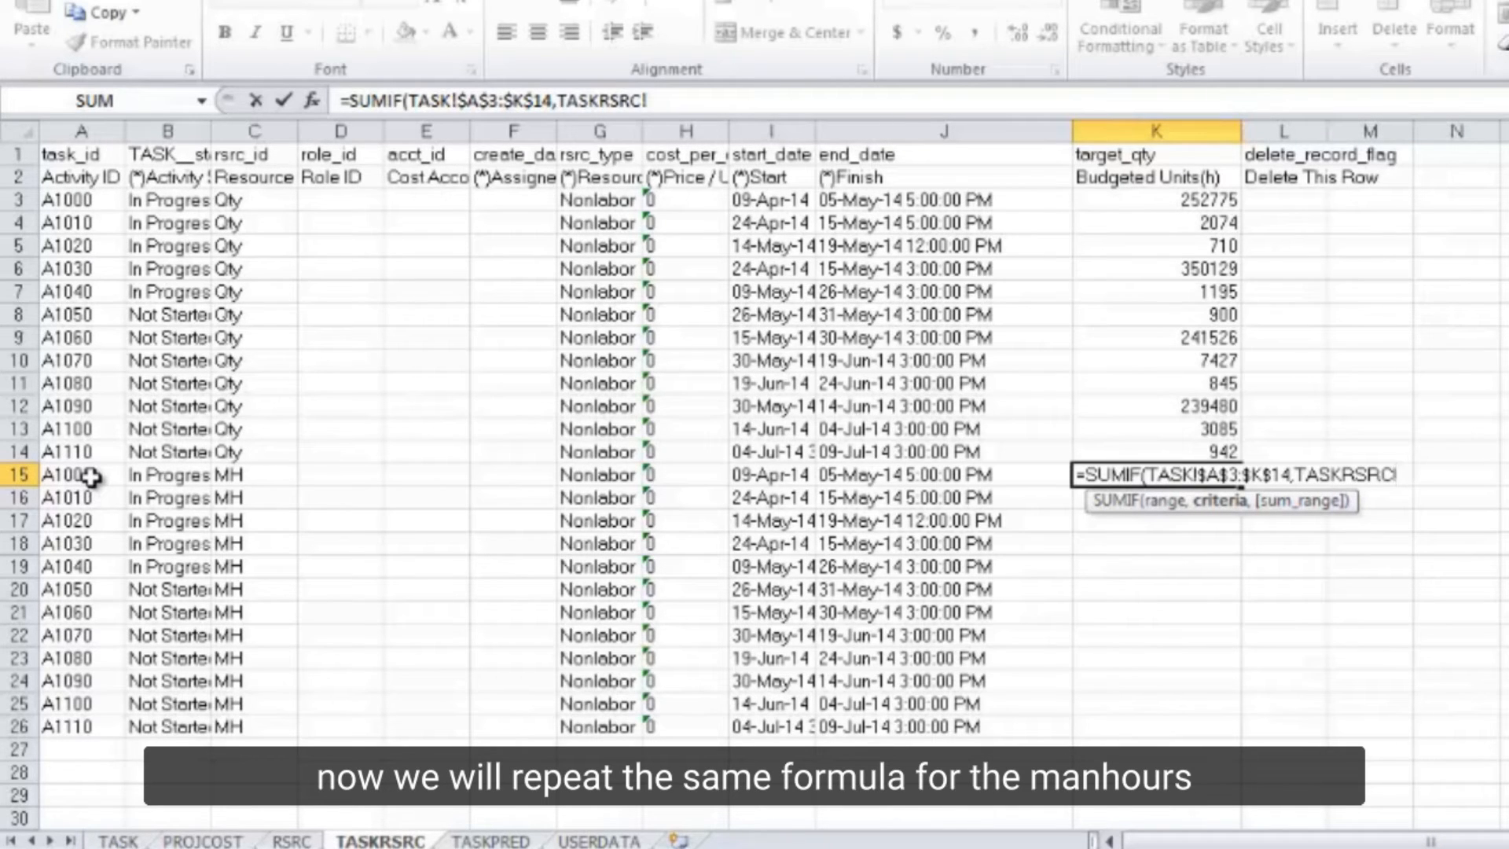
Step: Complete the manhour SUMIF in K15 with TASK!$K$3:$K$14 and fill down to K26
{"action": "left_click", "coordinate": [67, 474]}
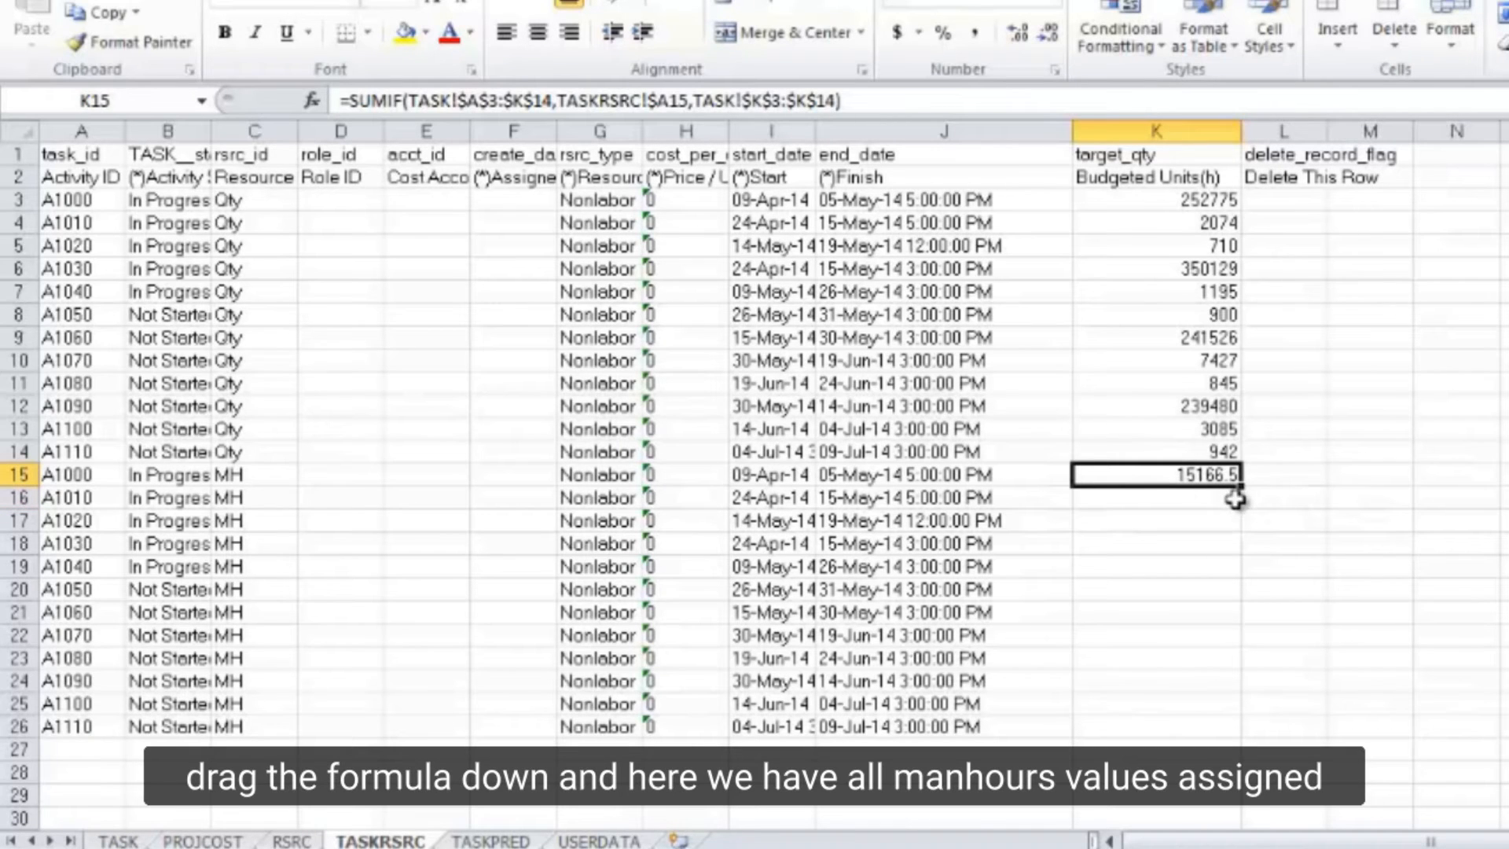
{"action": "left_click_drag", "start_coordinate": [1235, 485], "coordinate": [1198, 729]}
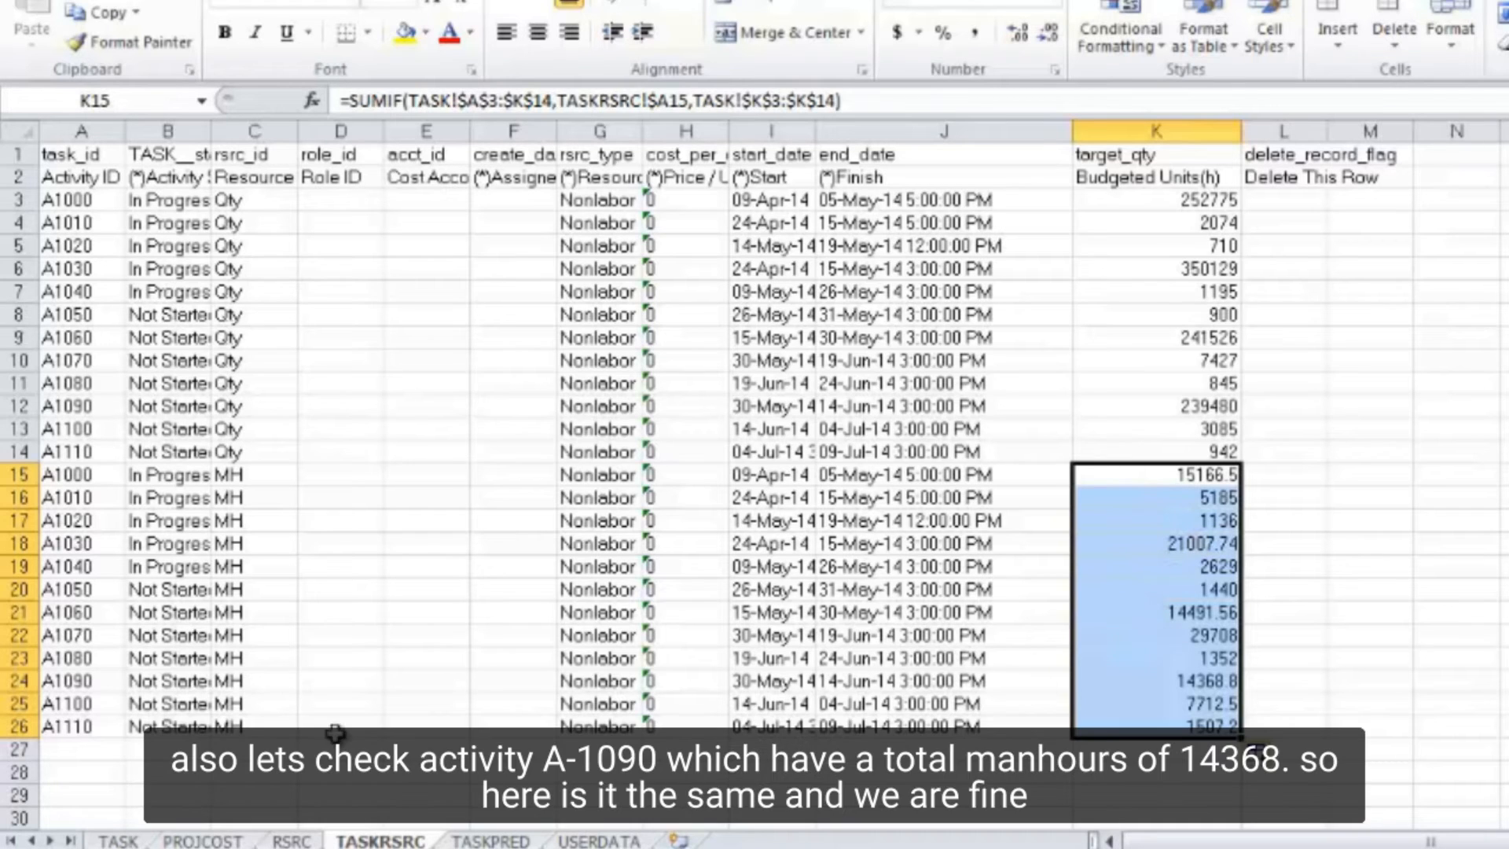
{"action": "left_click", "coordinate": [81, 681]}
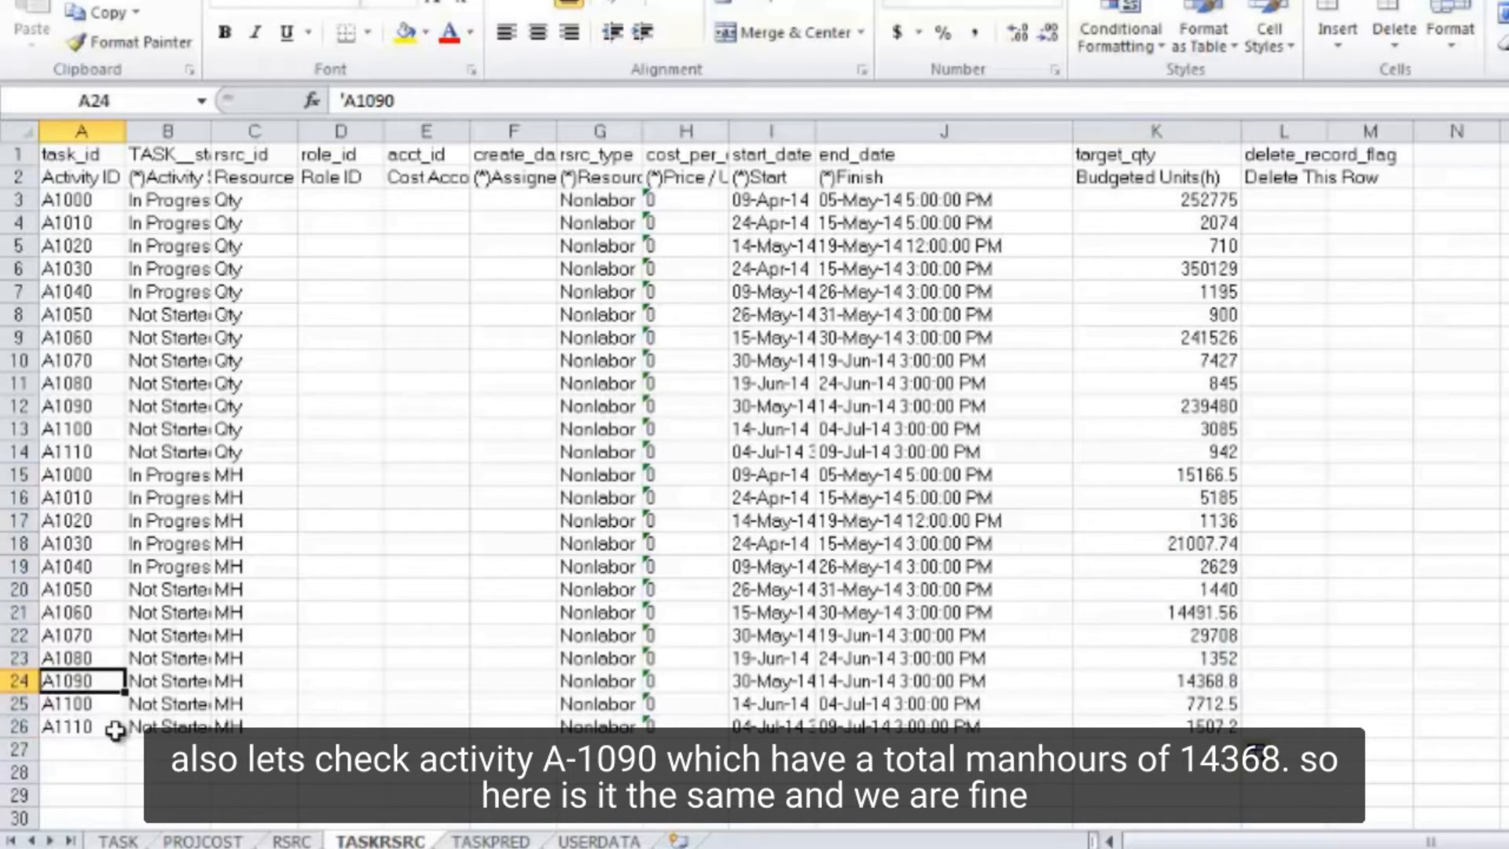
{"action": "mouse_move", "coordinate": [1015, 667]}
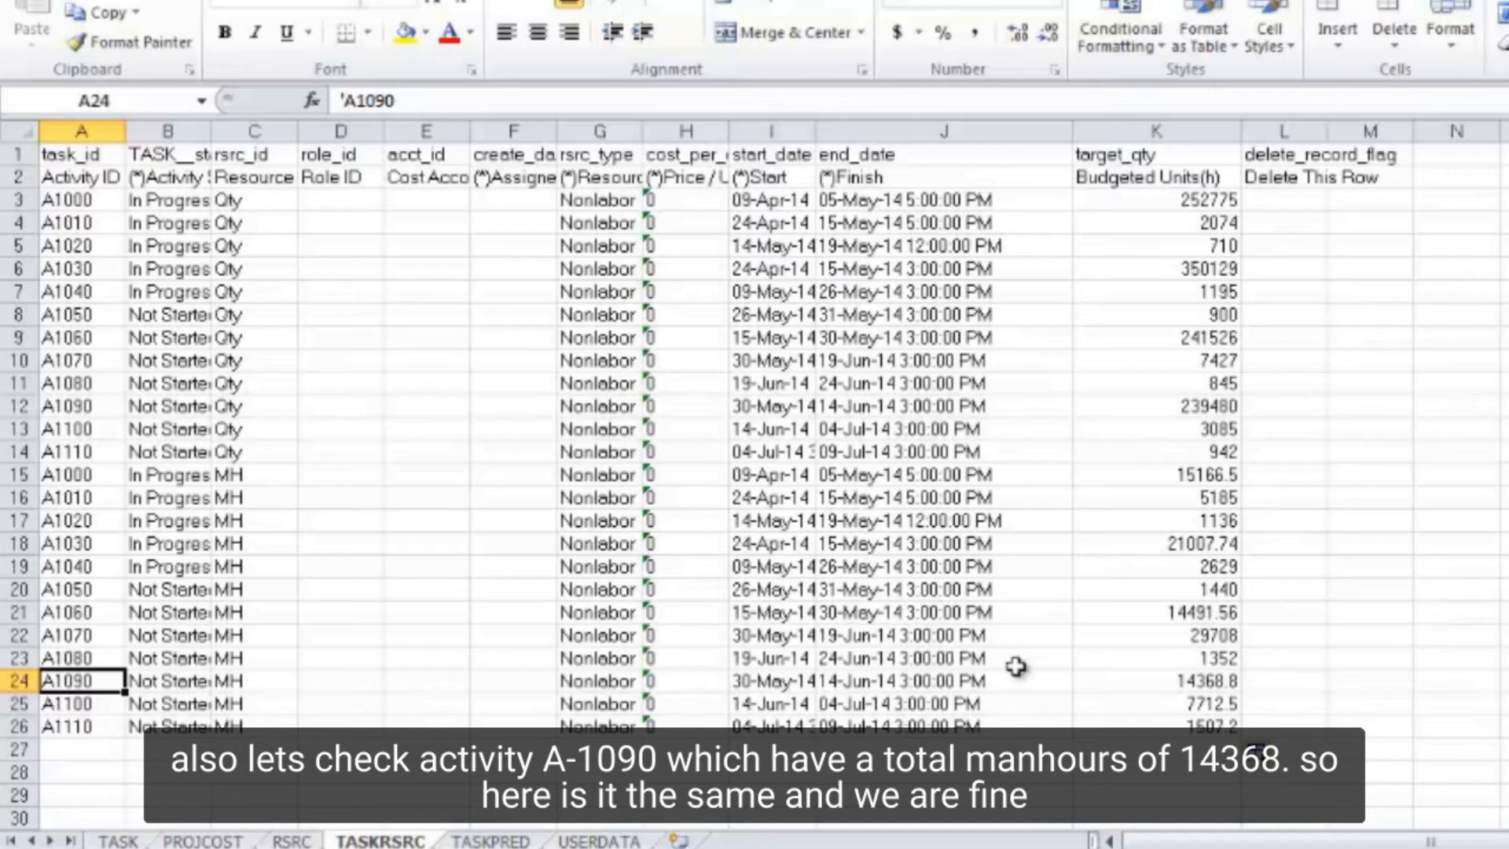
{"action": "left_click", "coordinate": [1156, 681]}
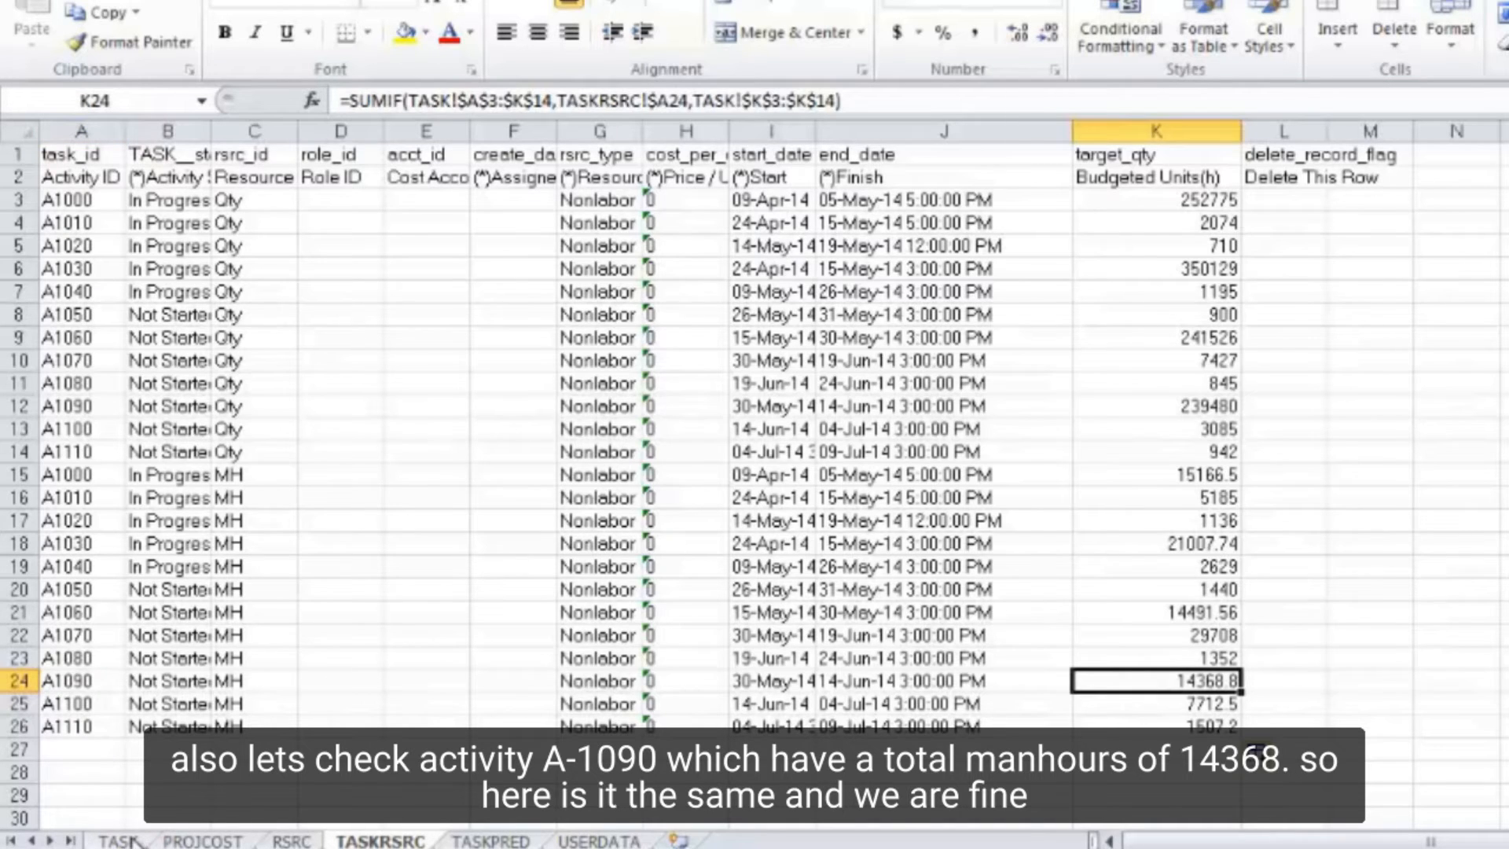
{"action": "left_click", "coordinate": [117, 841]}
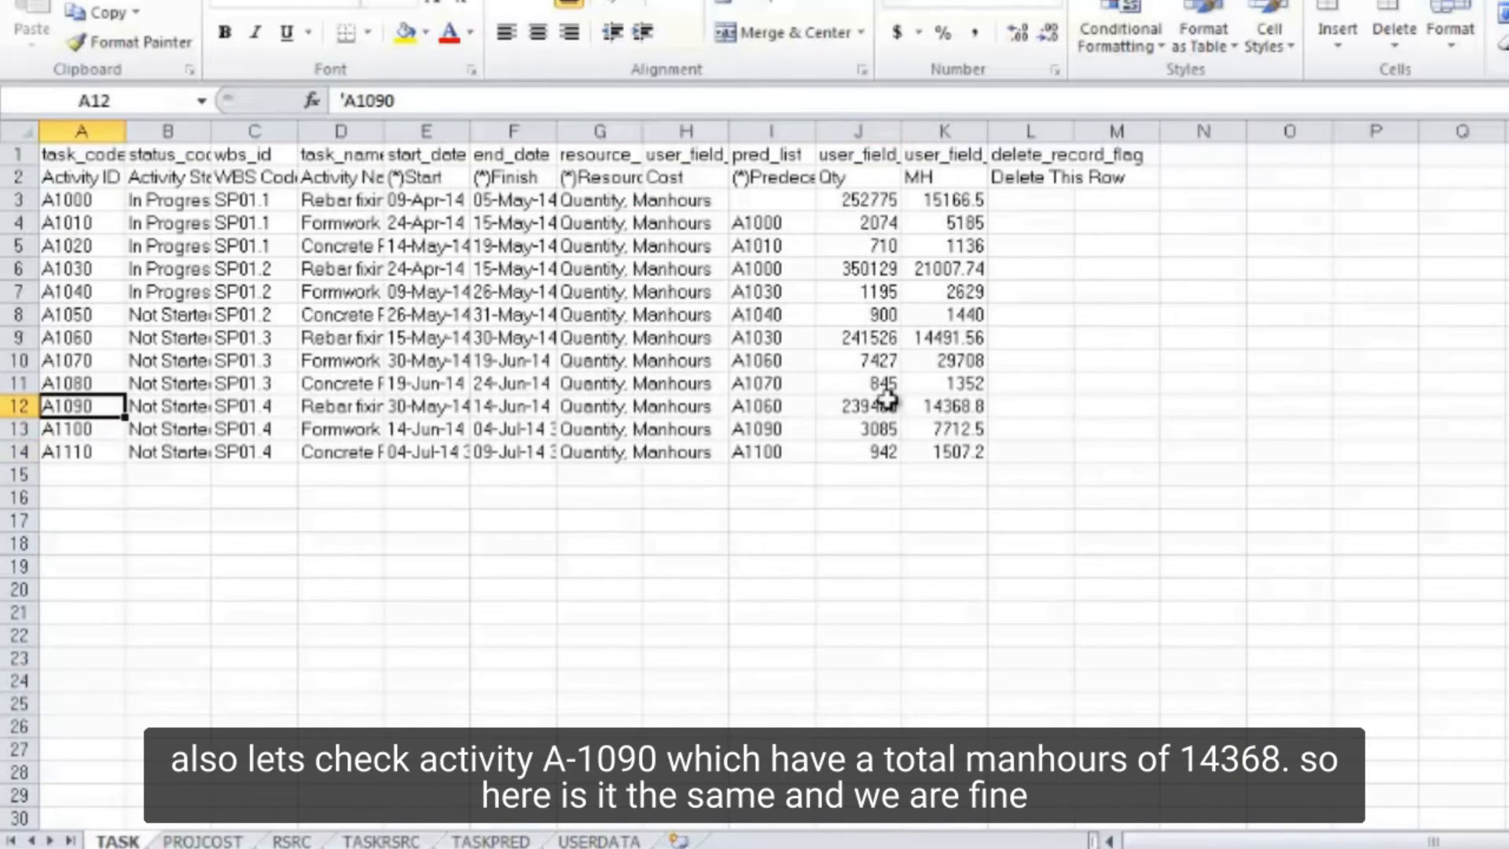
{"action": "left_click", "coordinate": [943, 405]}
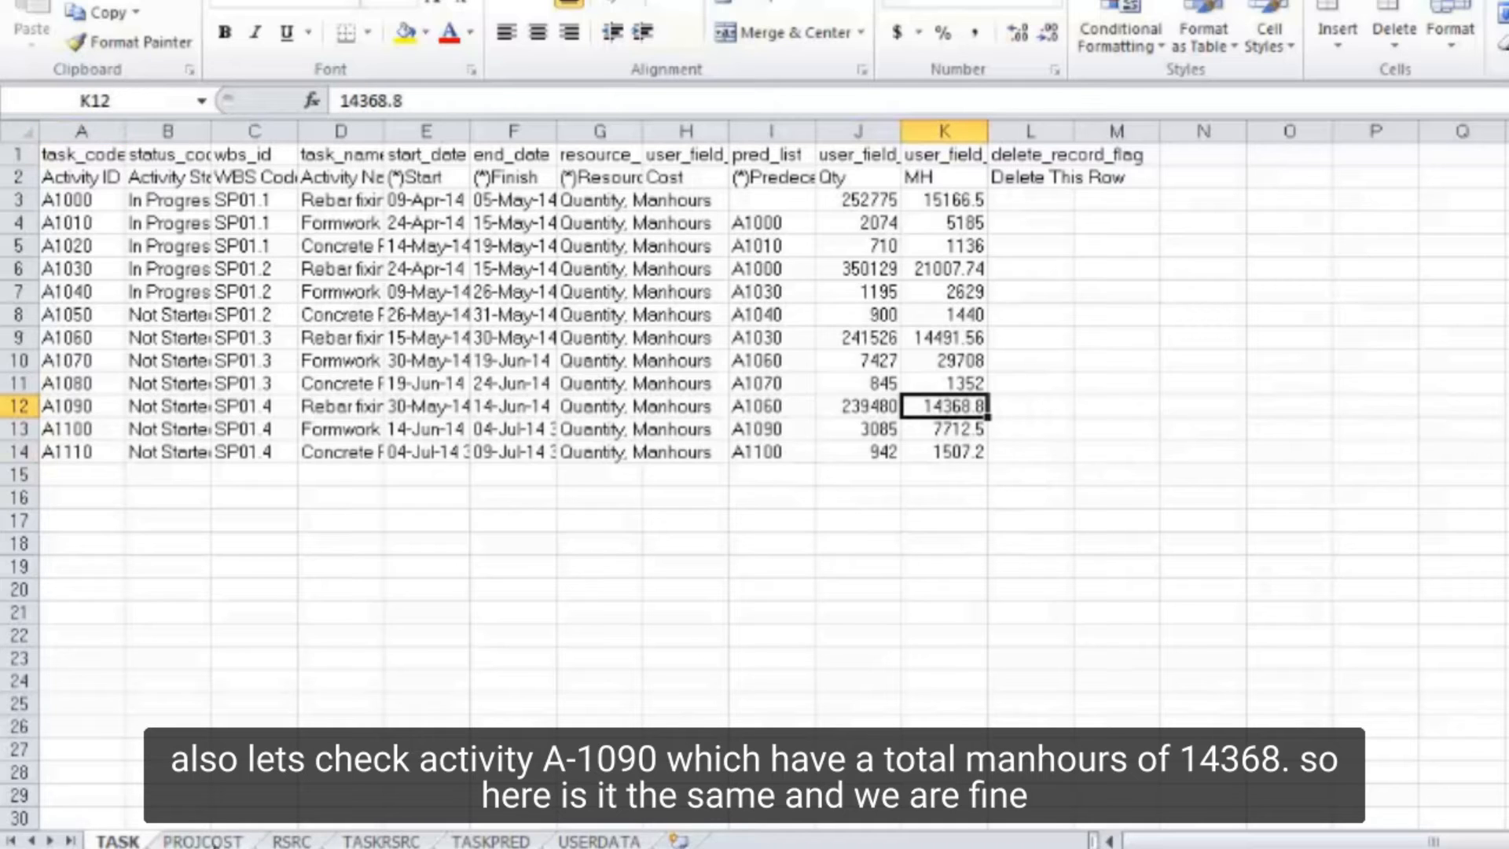
{"action": "left_click", "coordinate": [685, 634]}
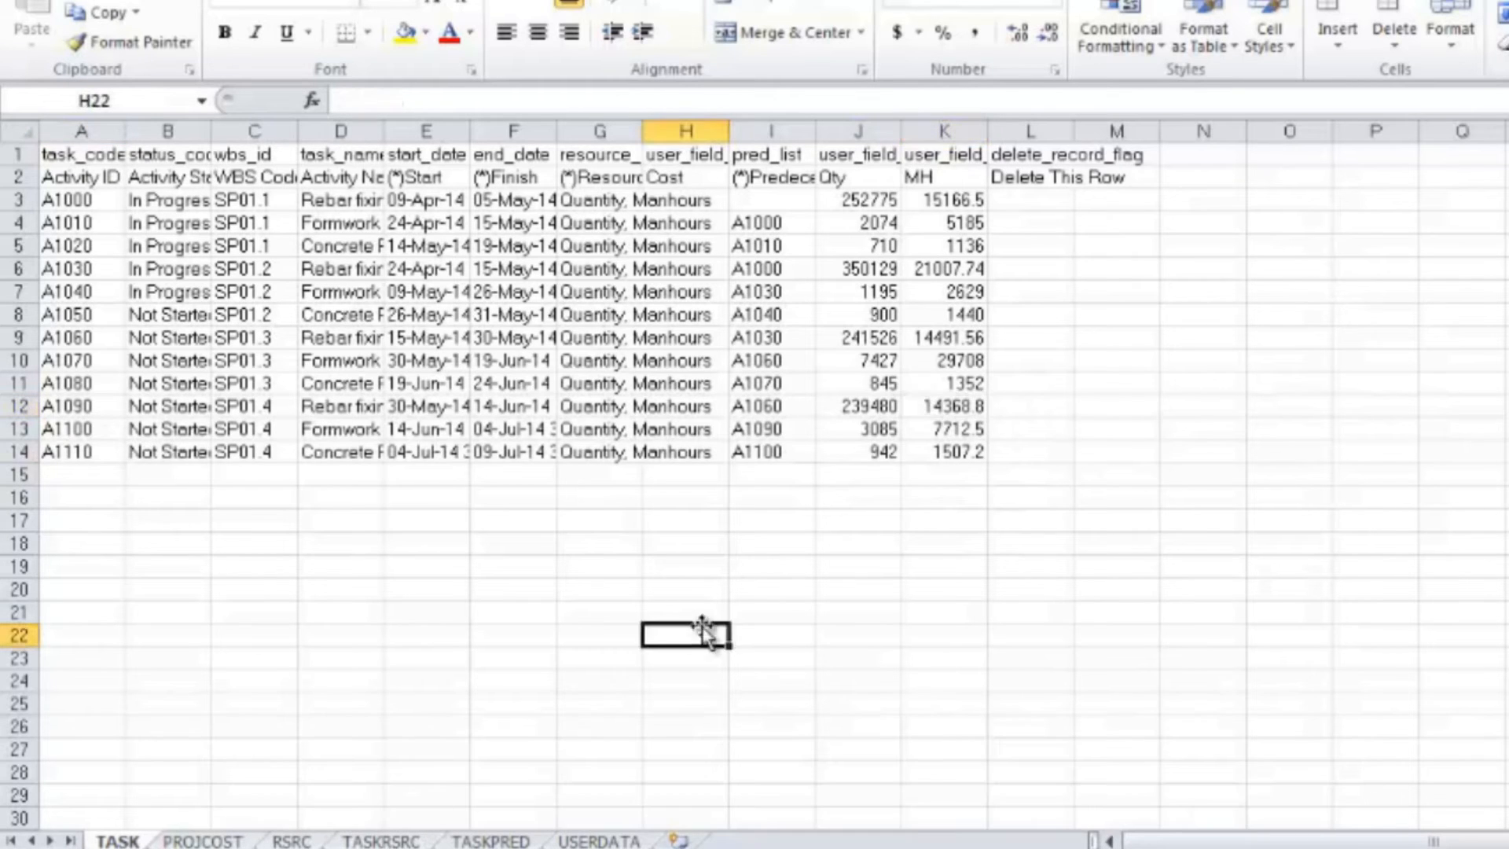
{"action": "left_click", "coordinate": [380, 840]}
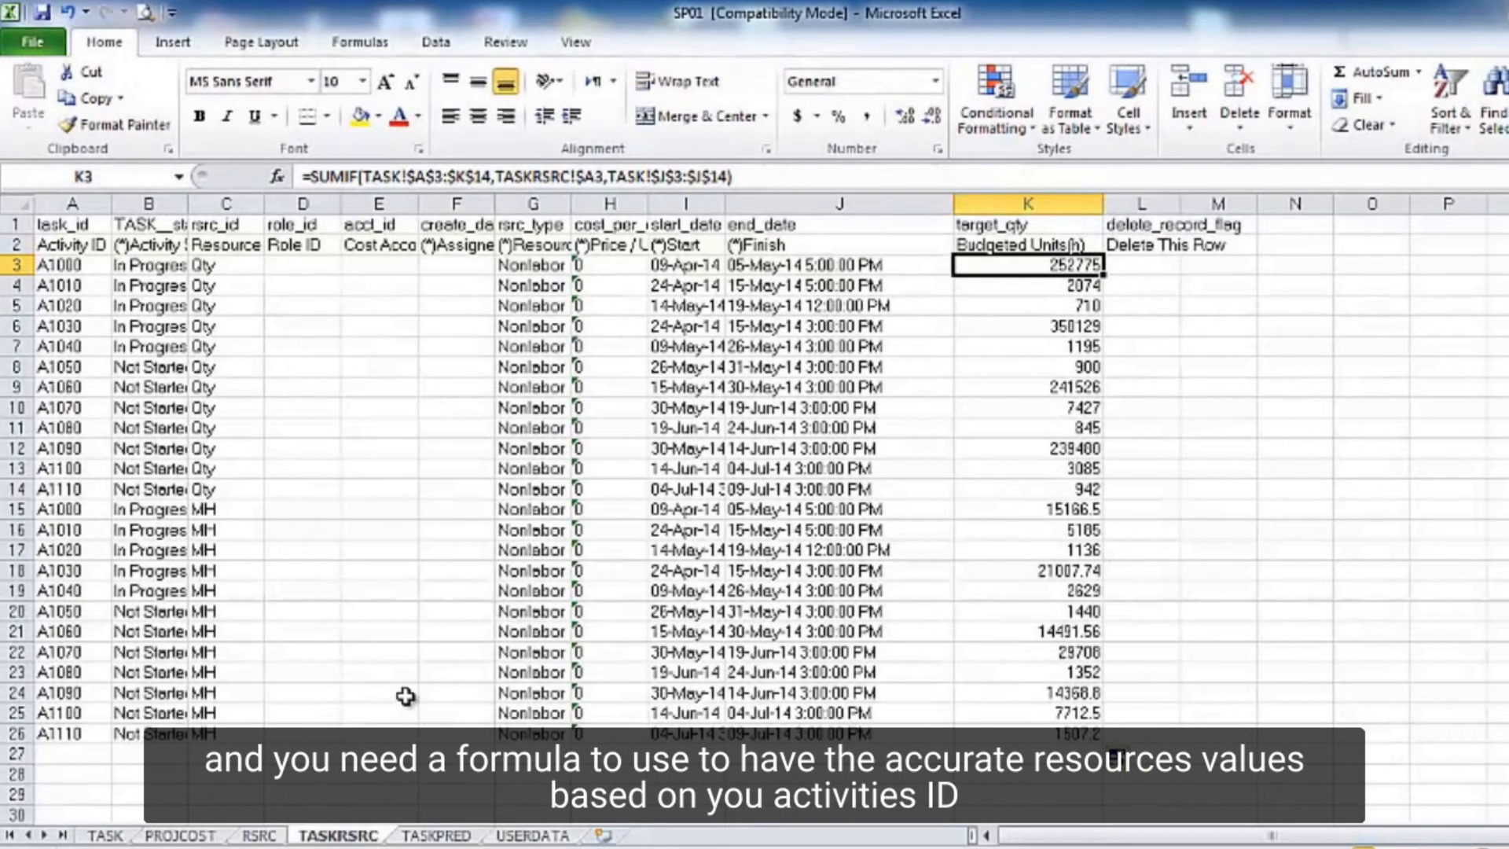
{"action": "mouse_move", "coordinate": [415, 676]}
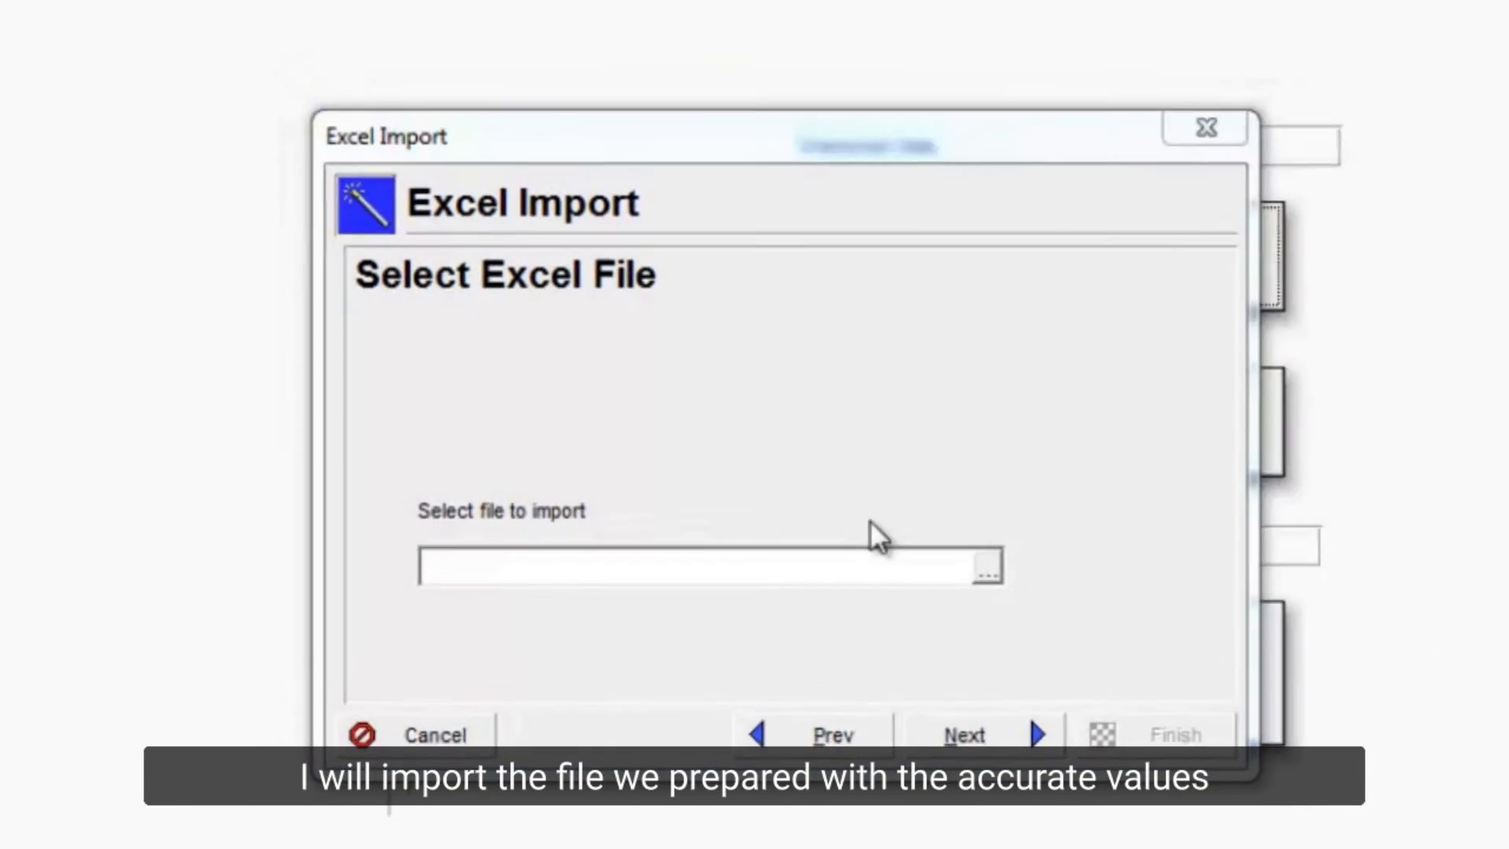
Step: Select the prepared SP01 workbook and tick resources among the import data types
{"action": "left_click", "coordinate": [986, 568]}
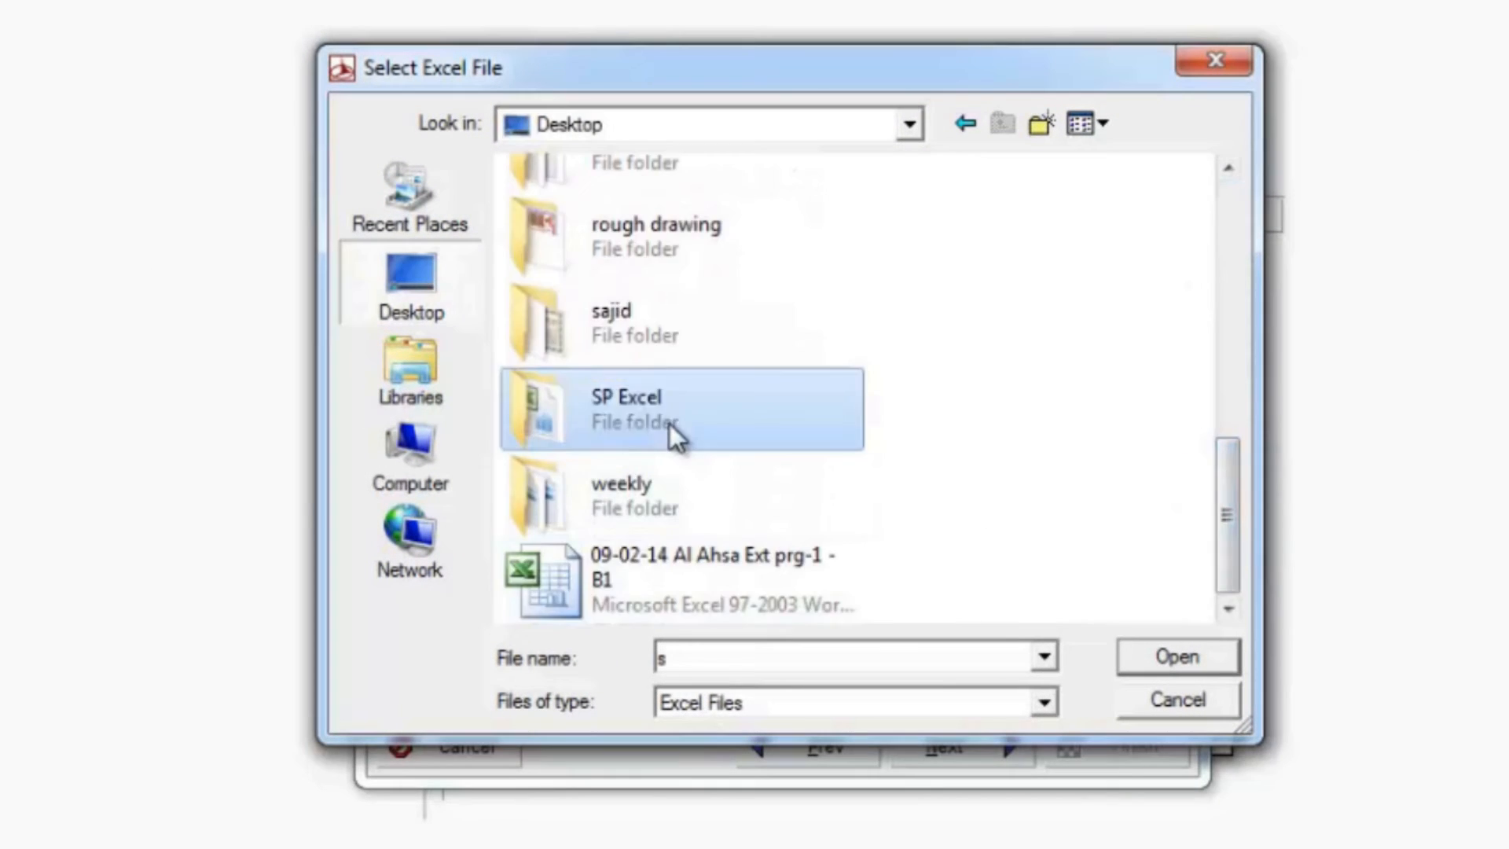
{"action": "left_click", "coordinate": [1175, 657]}
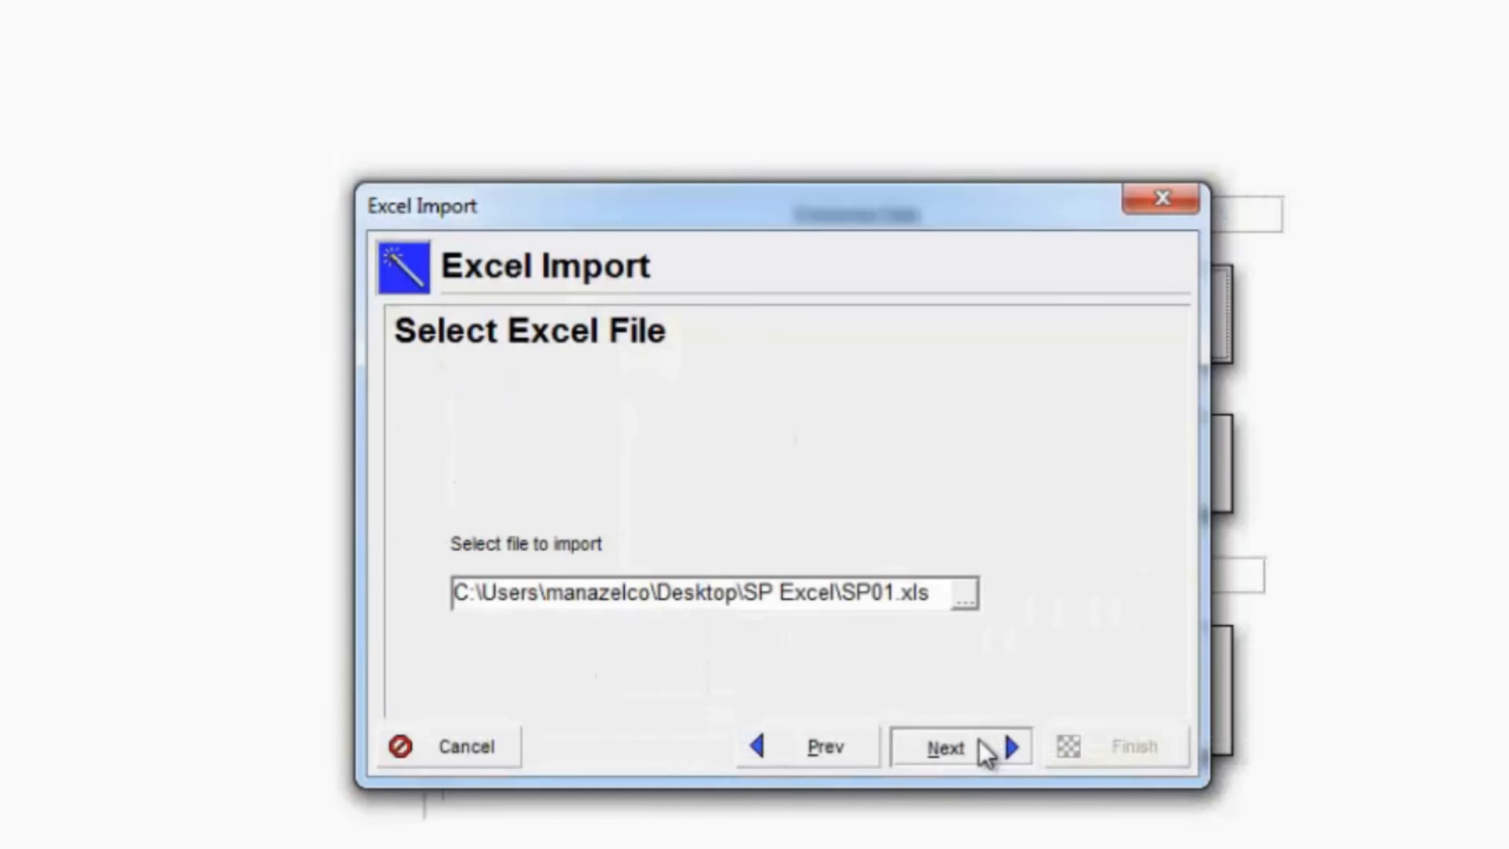
{"action": "left_click", "coordinate": [946, 747]}
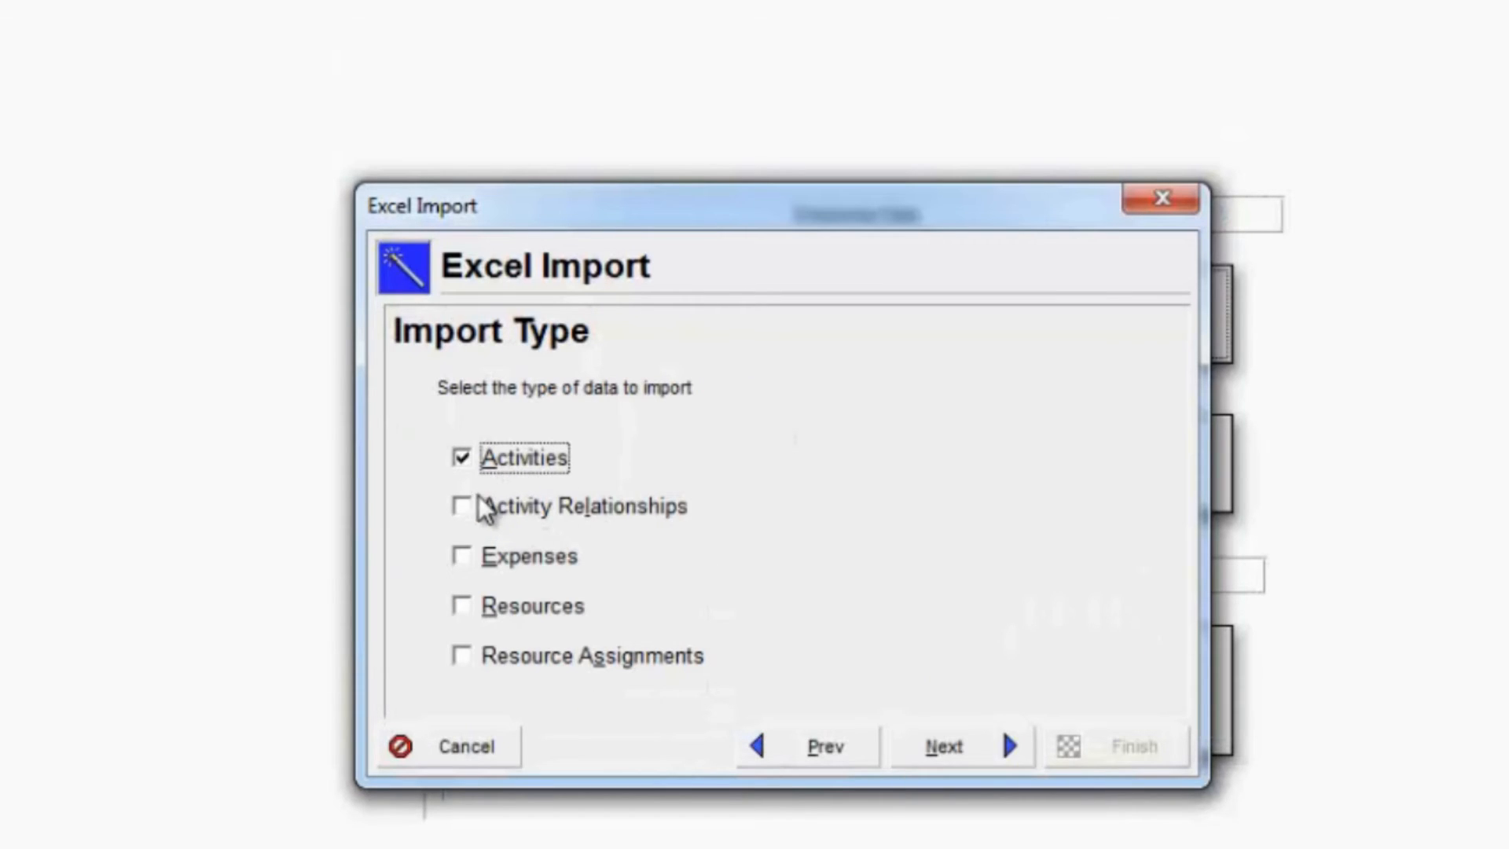
{"action": "left_click", "coordinate": [462, 556]}
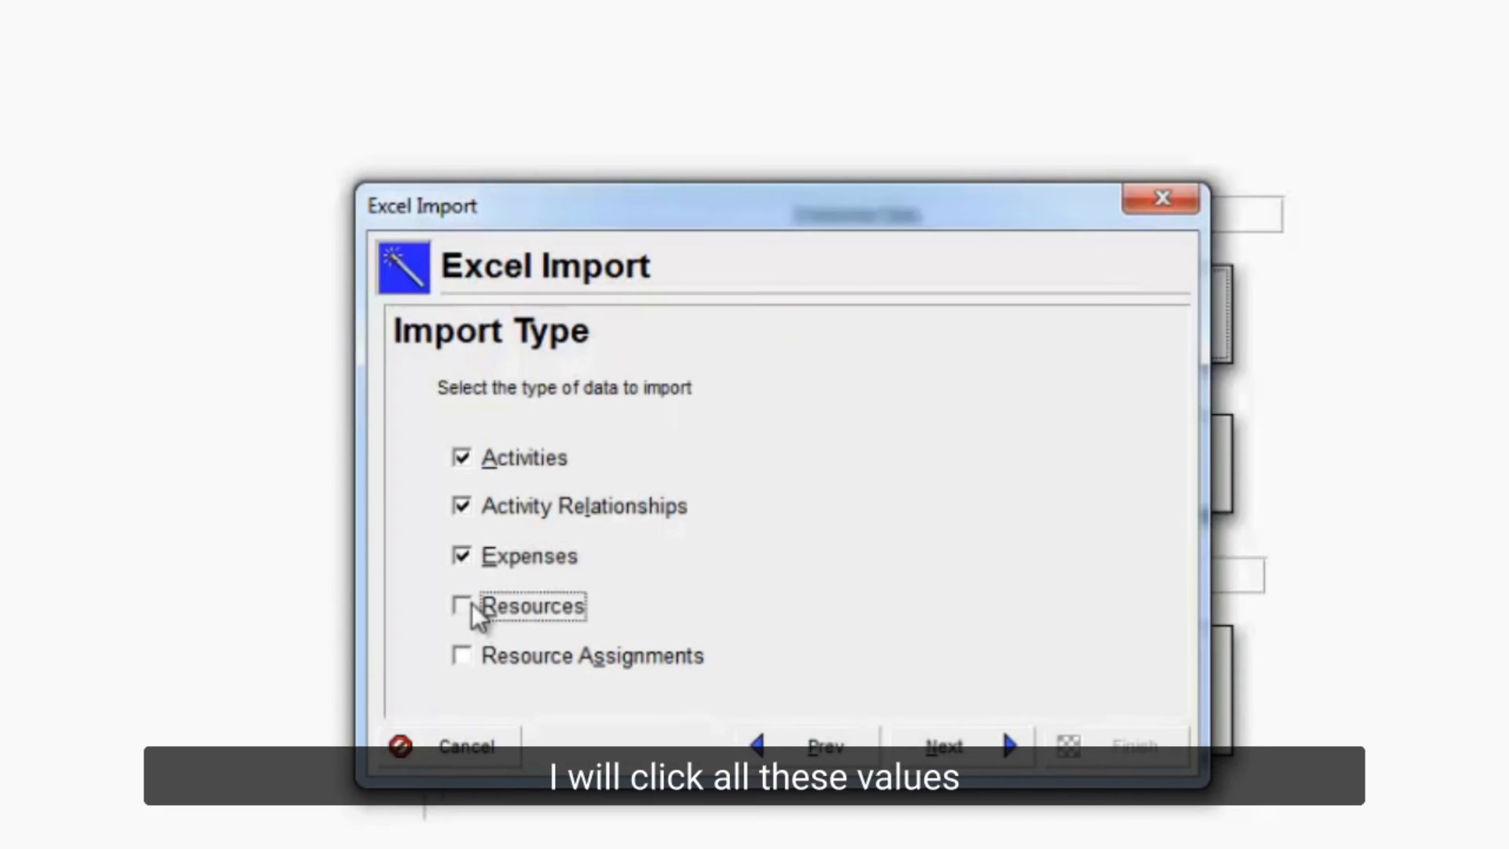
{"action": "left_click", "coordinate": [943, 746]}
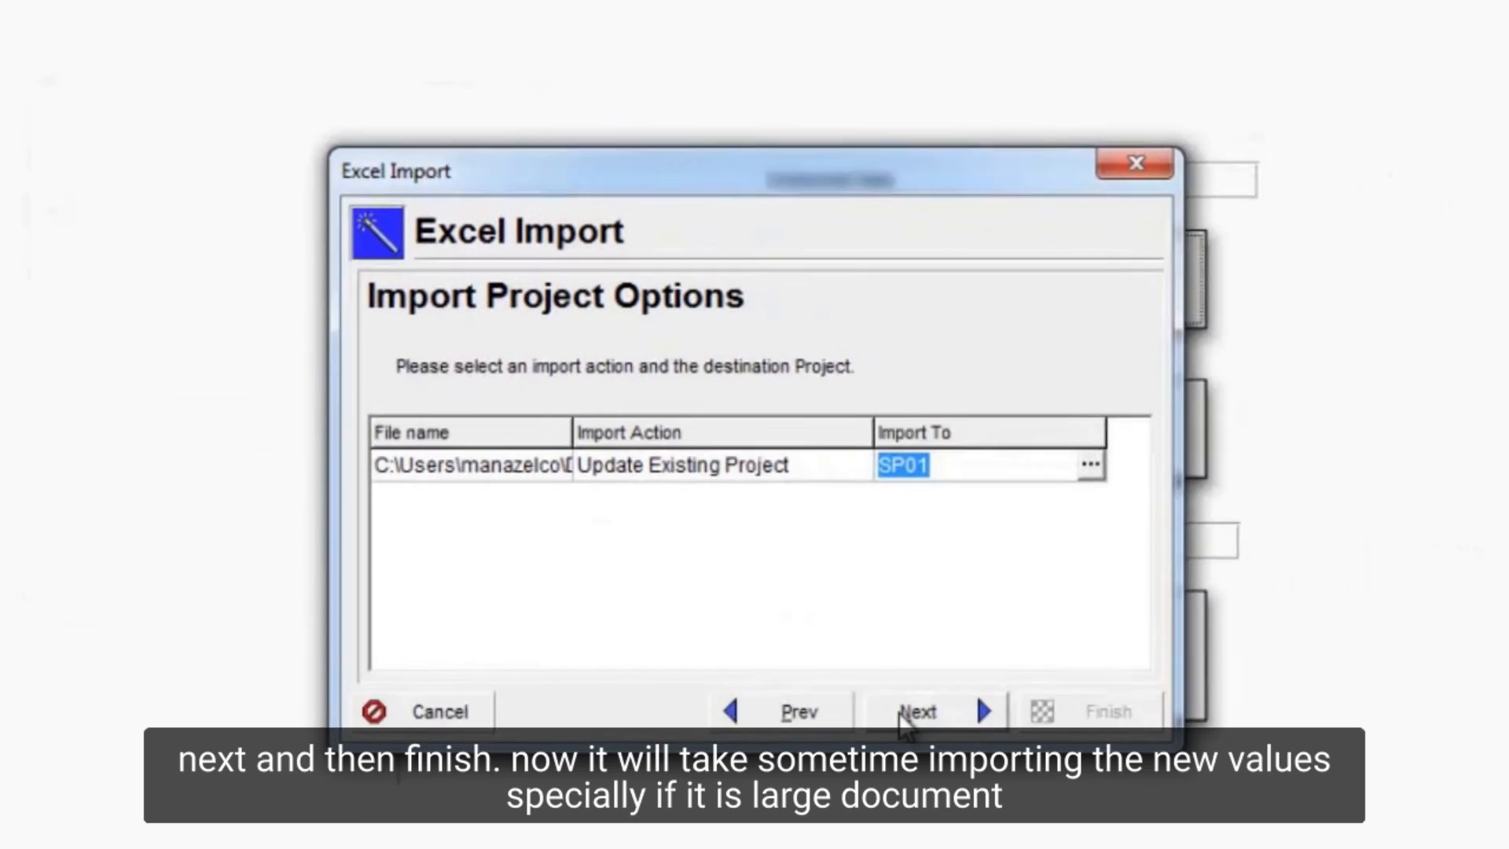
Step: Finish importing into the existing SP01 project and dismiss the success message
{"action": "left_click", "coordinate": [915, 711]}
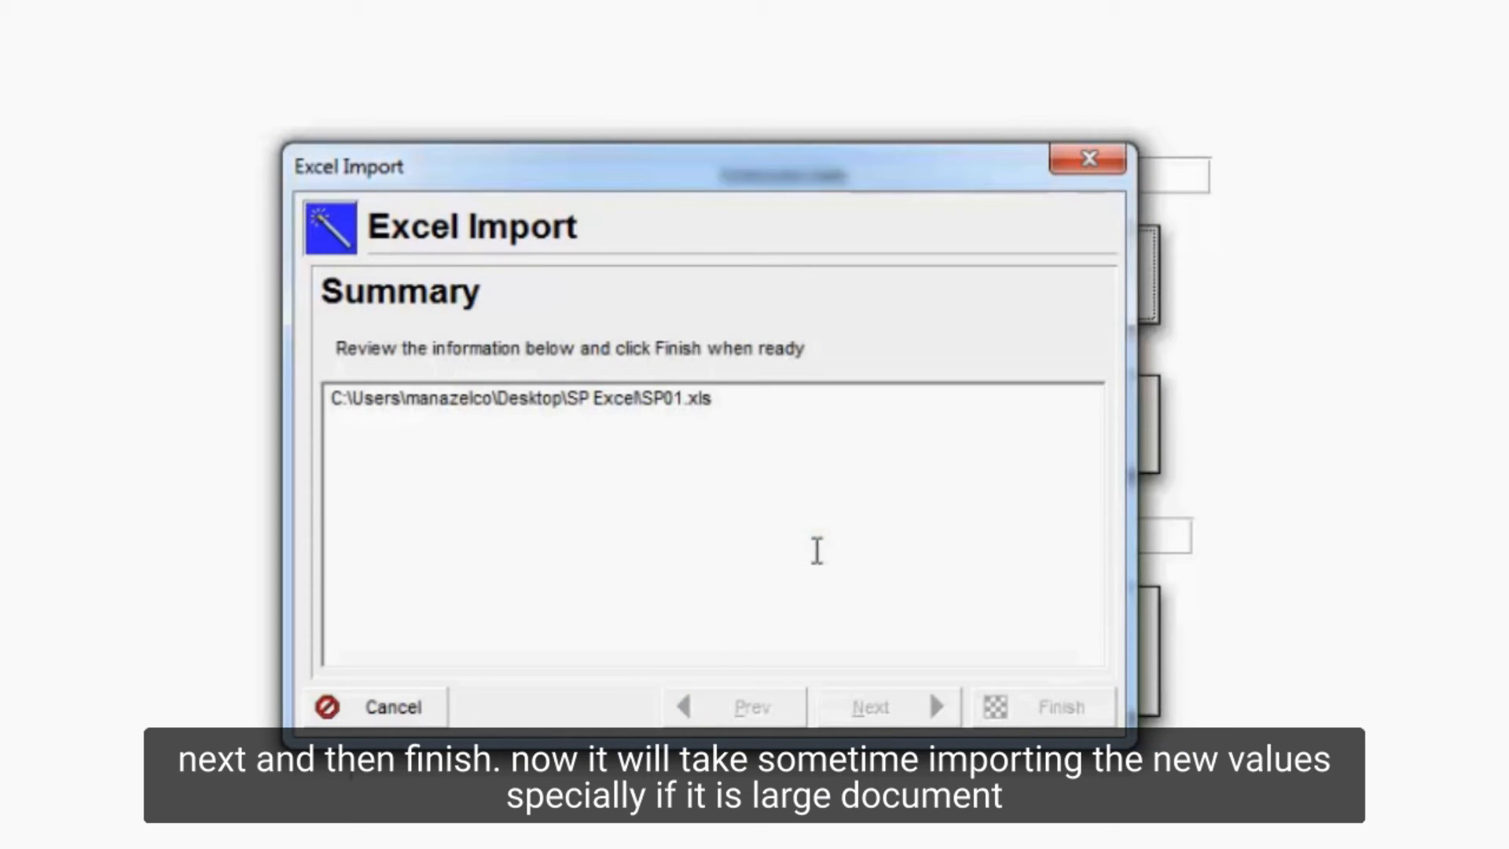
{"action": "left_click", "coordinate": [1043, 707]}
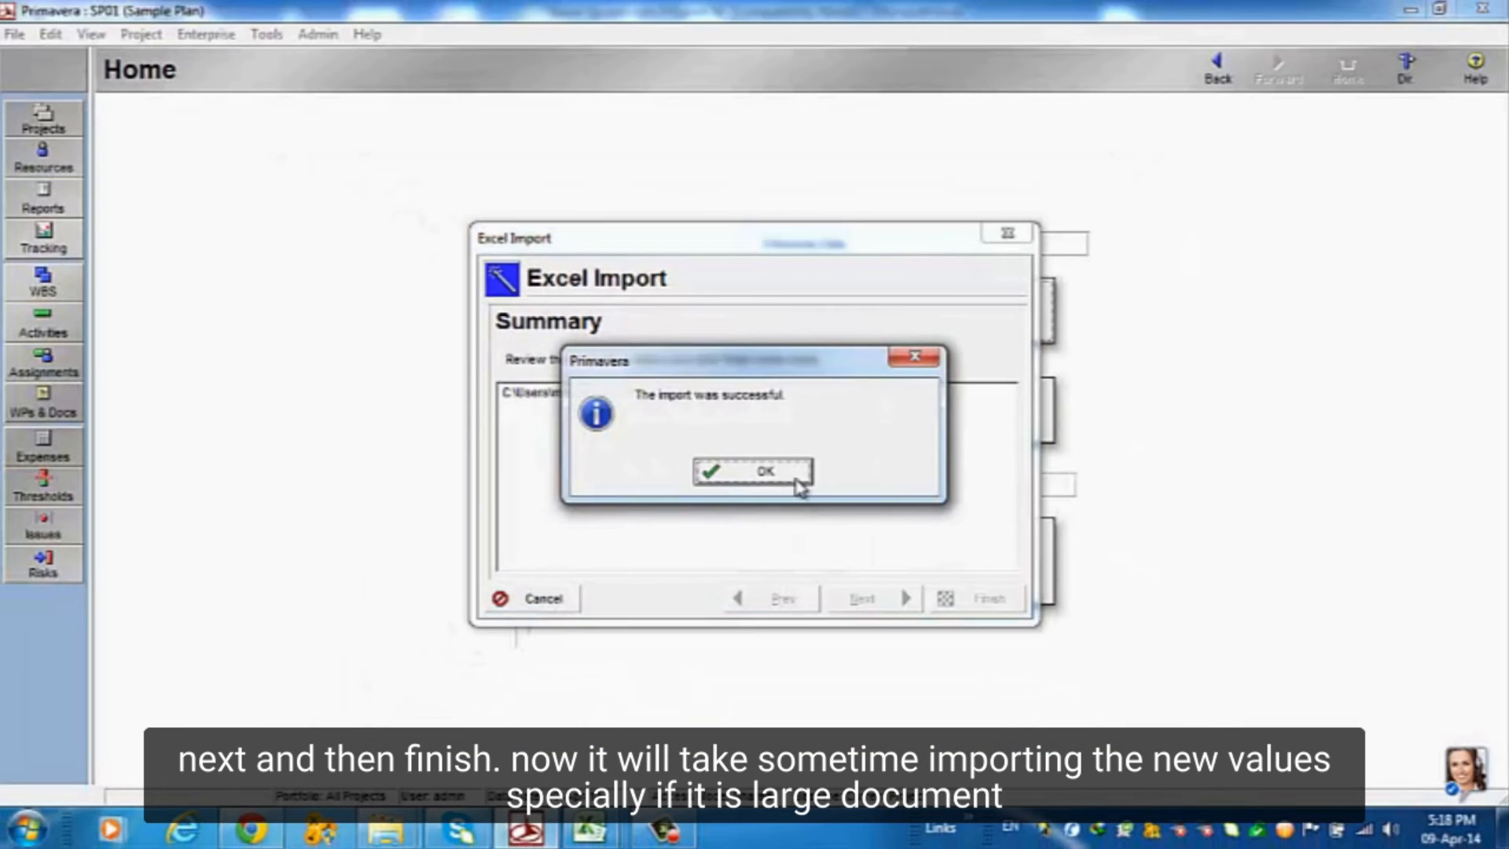
{"action": "left_click", "coordinate": [751, 471]}
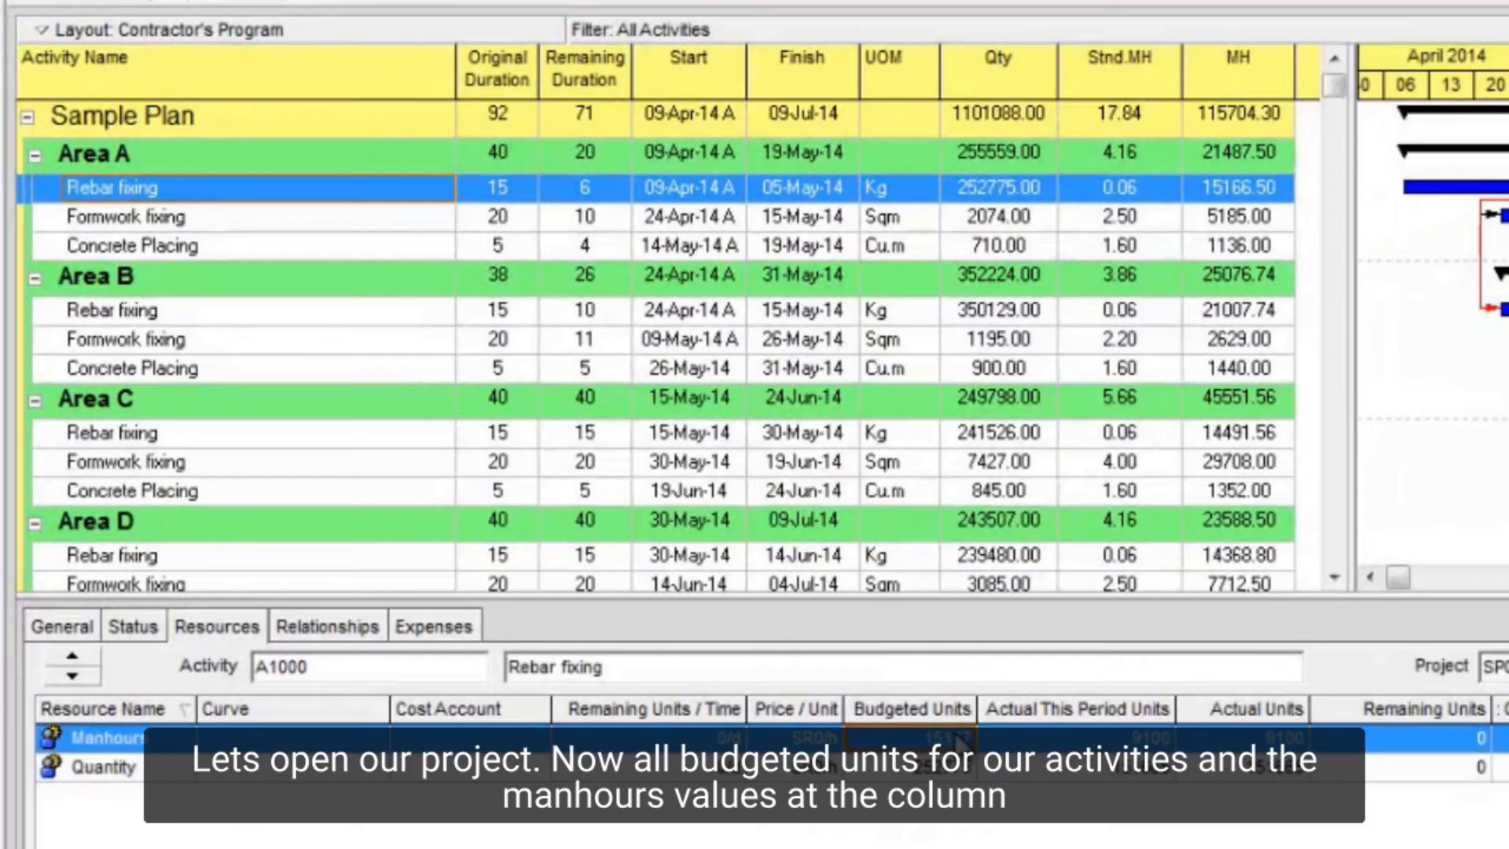
Step: Check Area B Rebar fixing's Quantity assignment shows 21008 manhours and 350129 quantity
{"action": "left_click", "coordinate": [103, 767]}
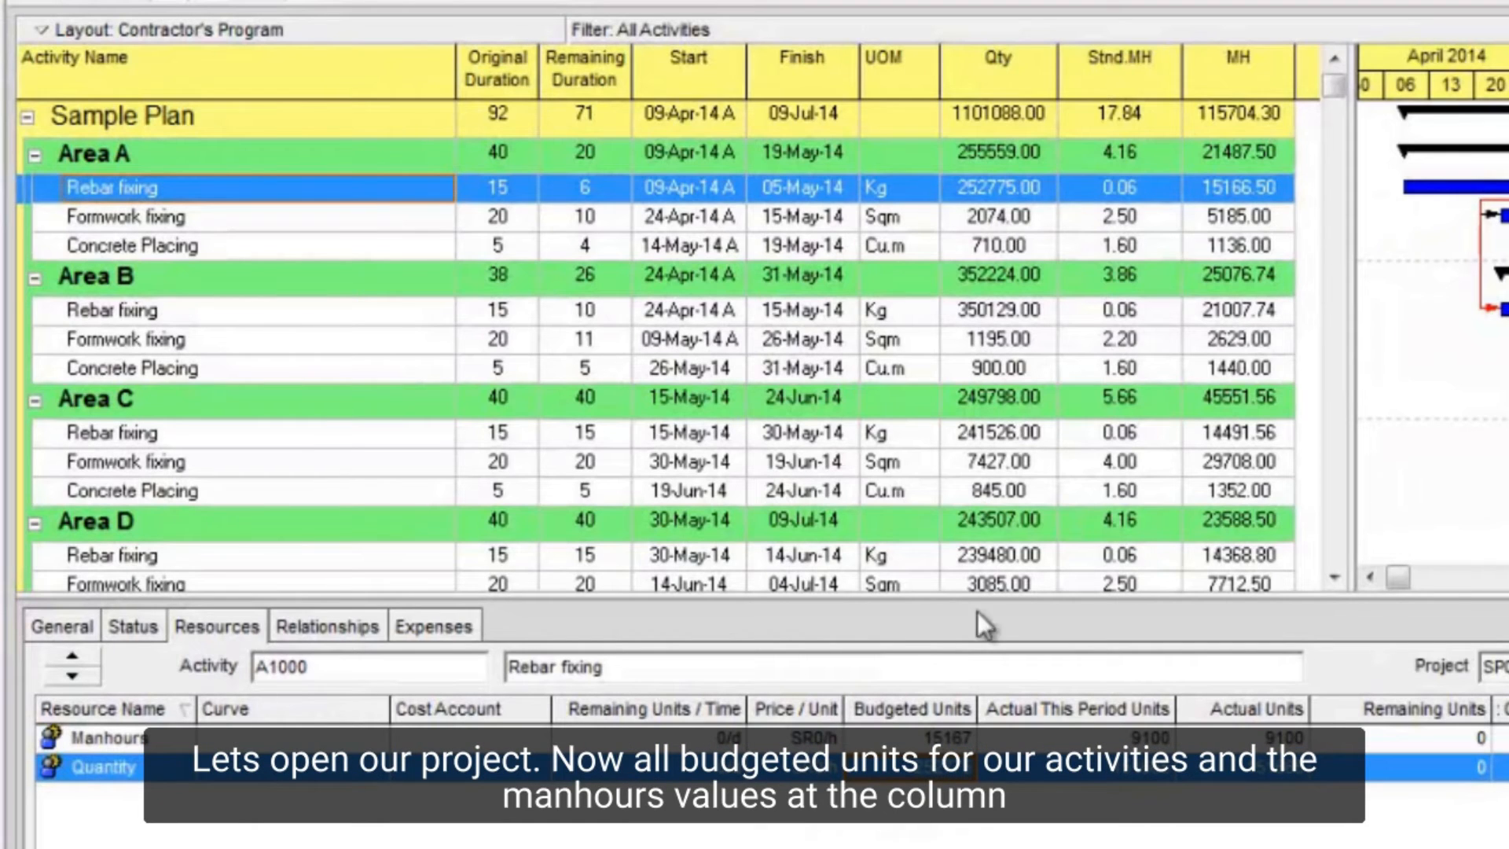
{"action": "mouse_move", "coordinate": [1025, 150]}
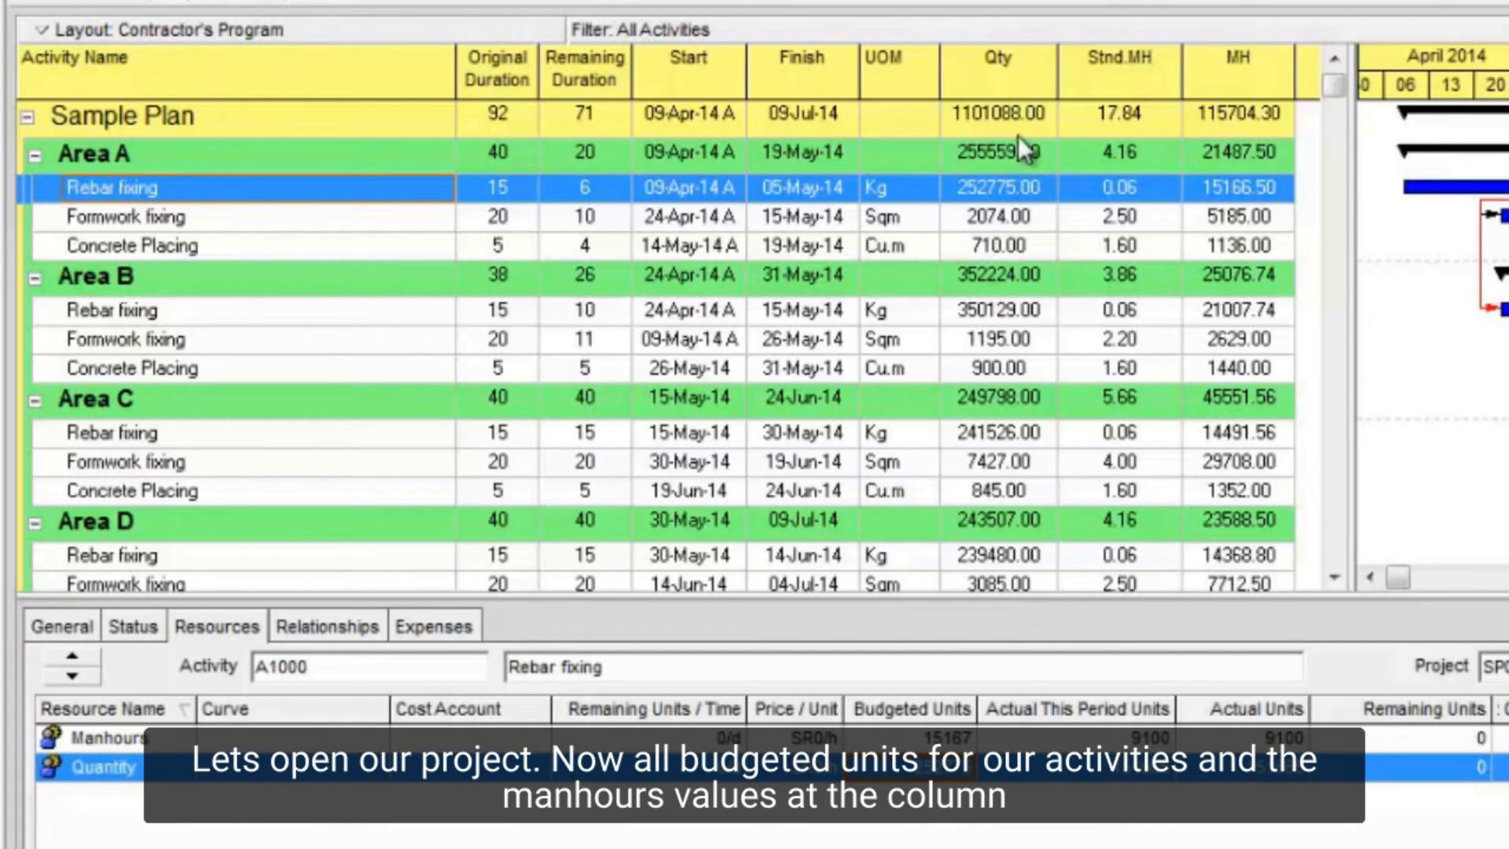
{"action": "mouse_move", "coordinate": [1136, 260]}
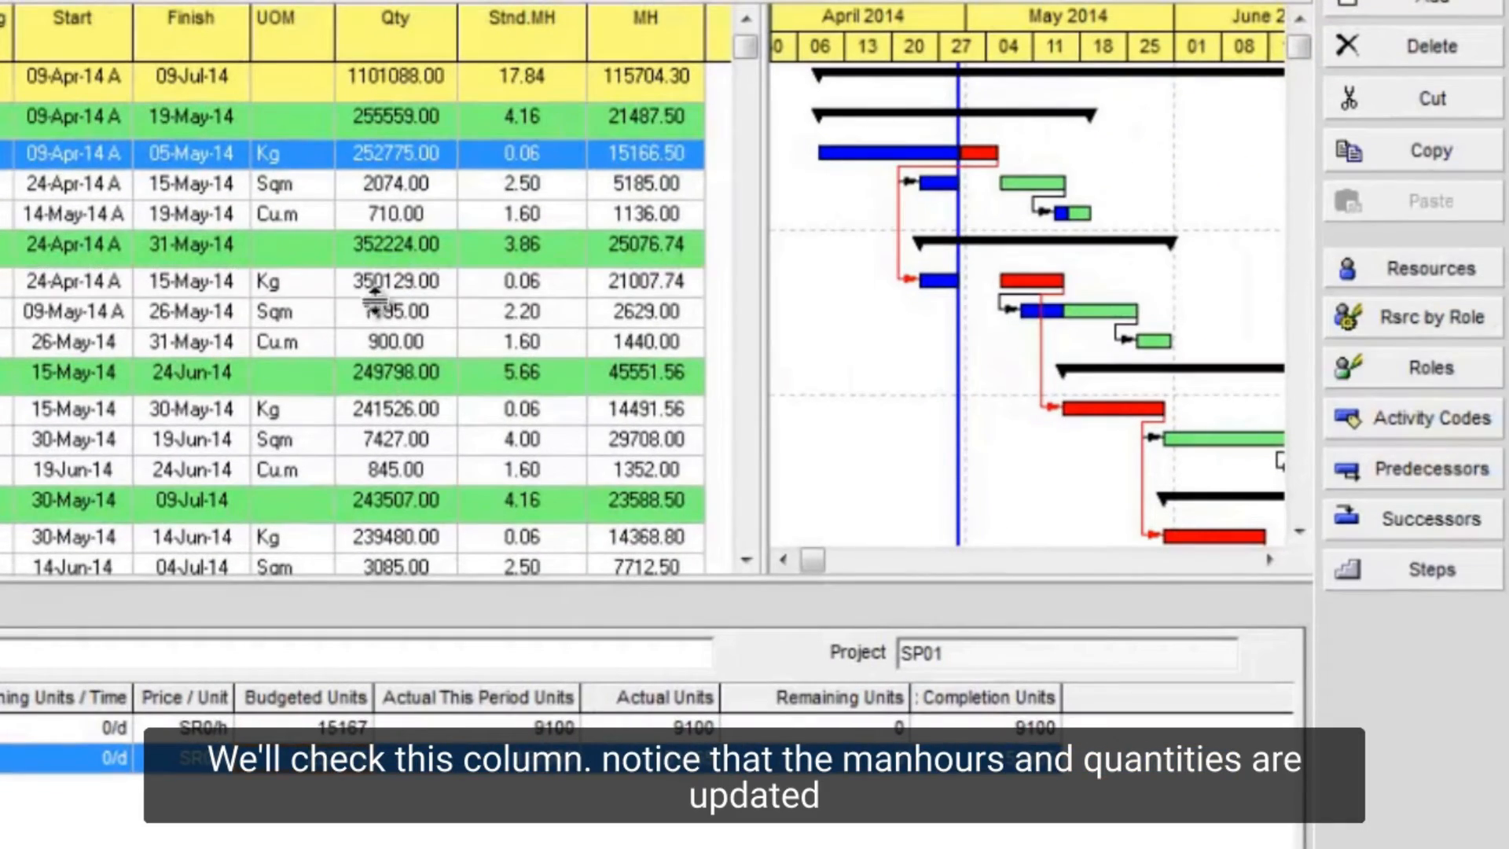
{"action": "left_click", "coordinate": [395, 282]}
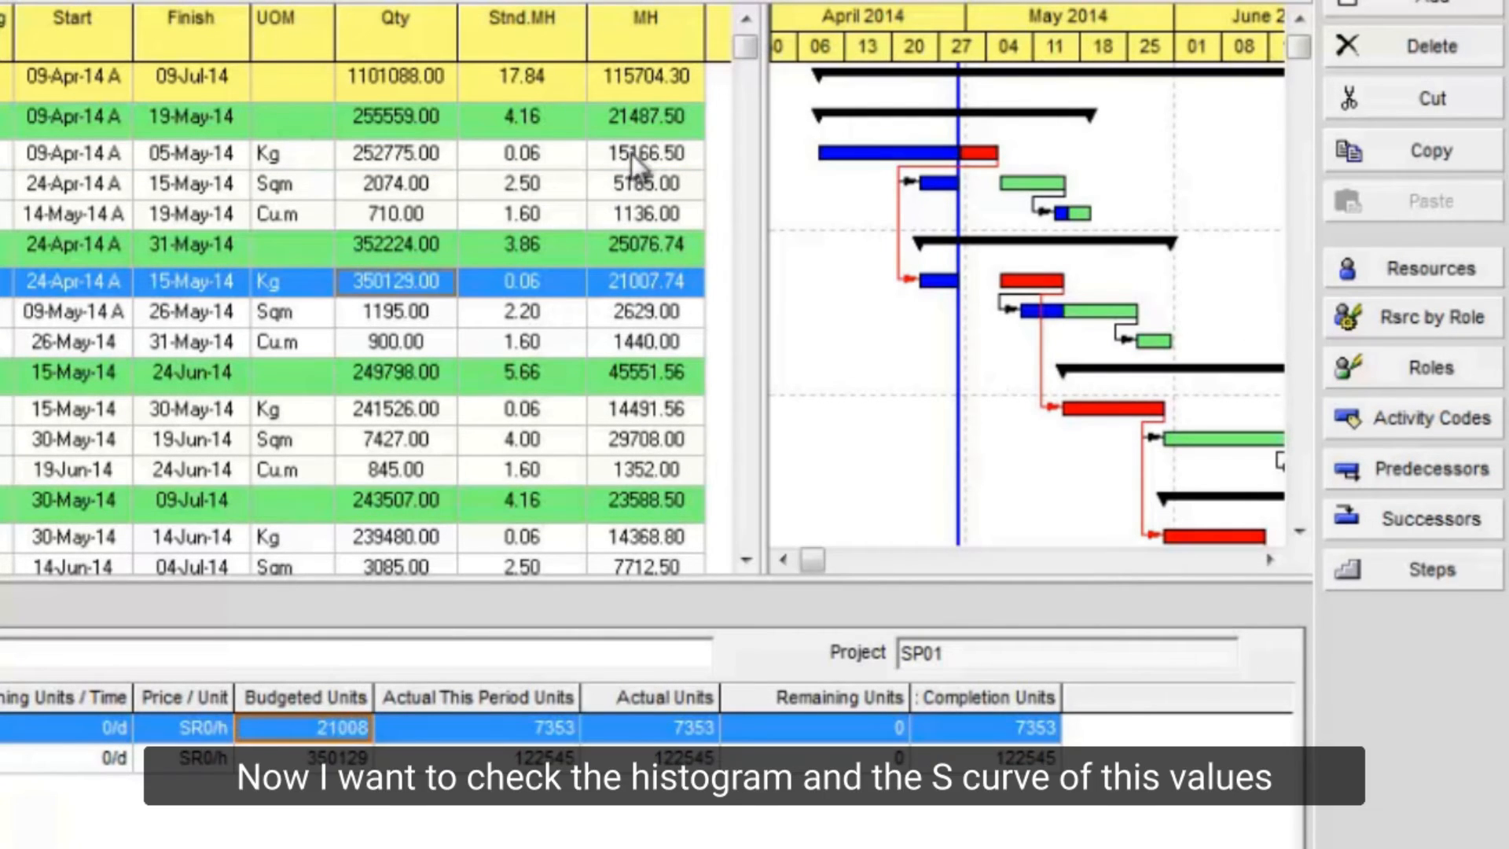
{"action": "mouse_move", "coordinate": [650, 178]}
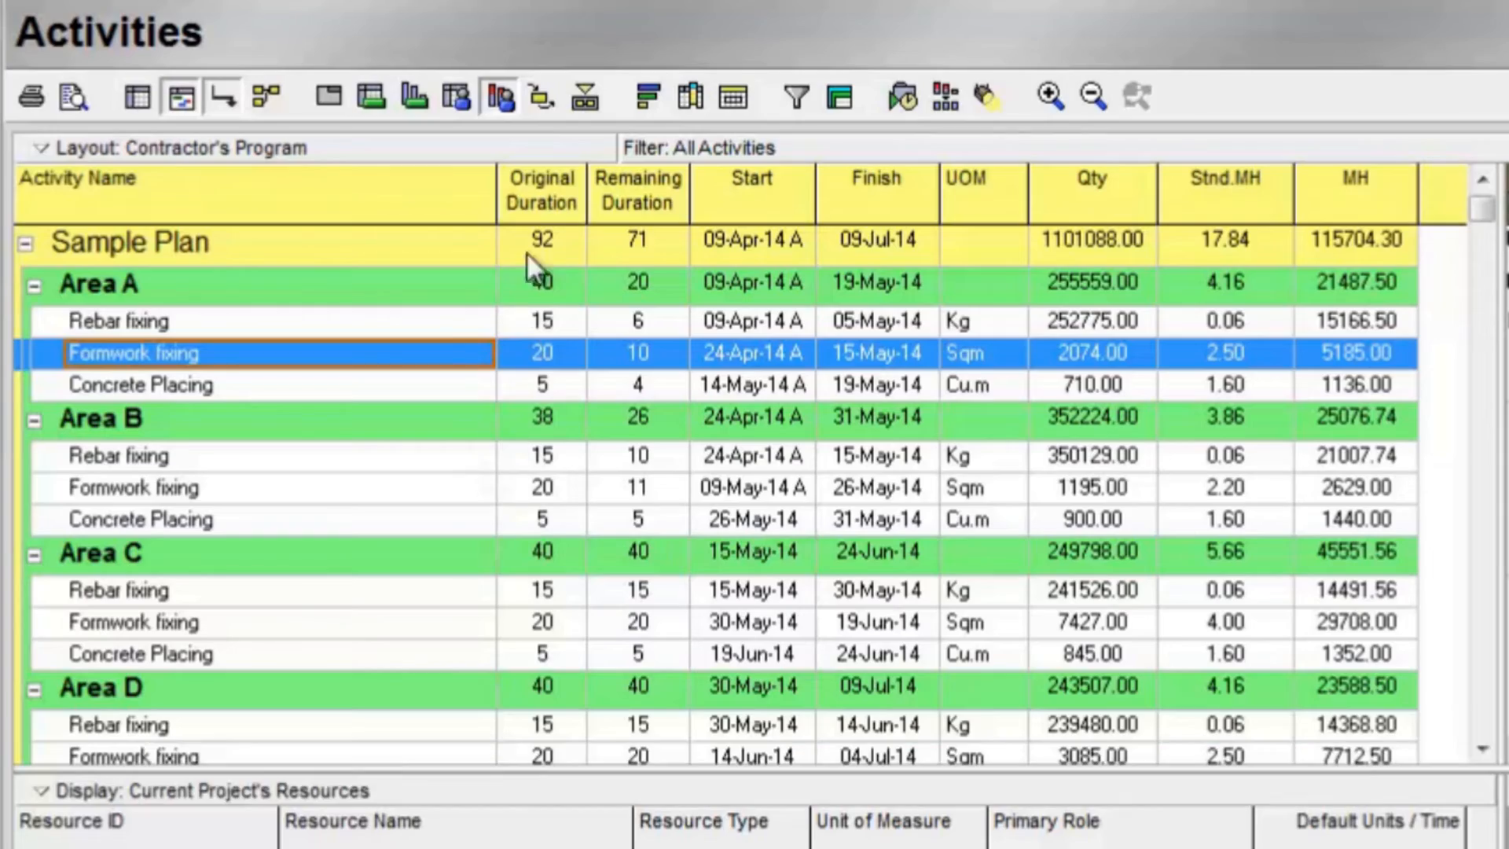
Step: Show the resource usage profile below the schedule, viewing Qty then MH
{"action": "left_click", "coordinate": [457, 104]}
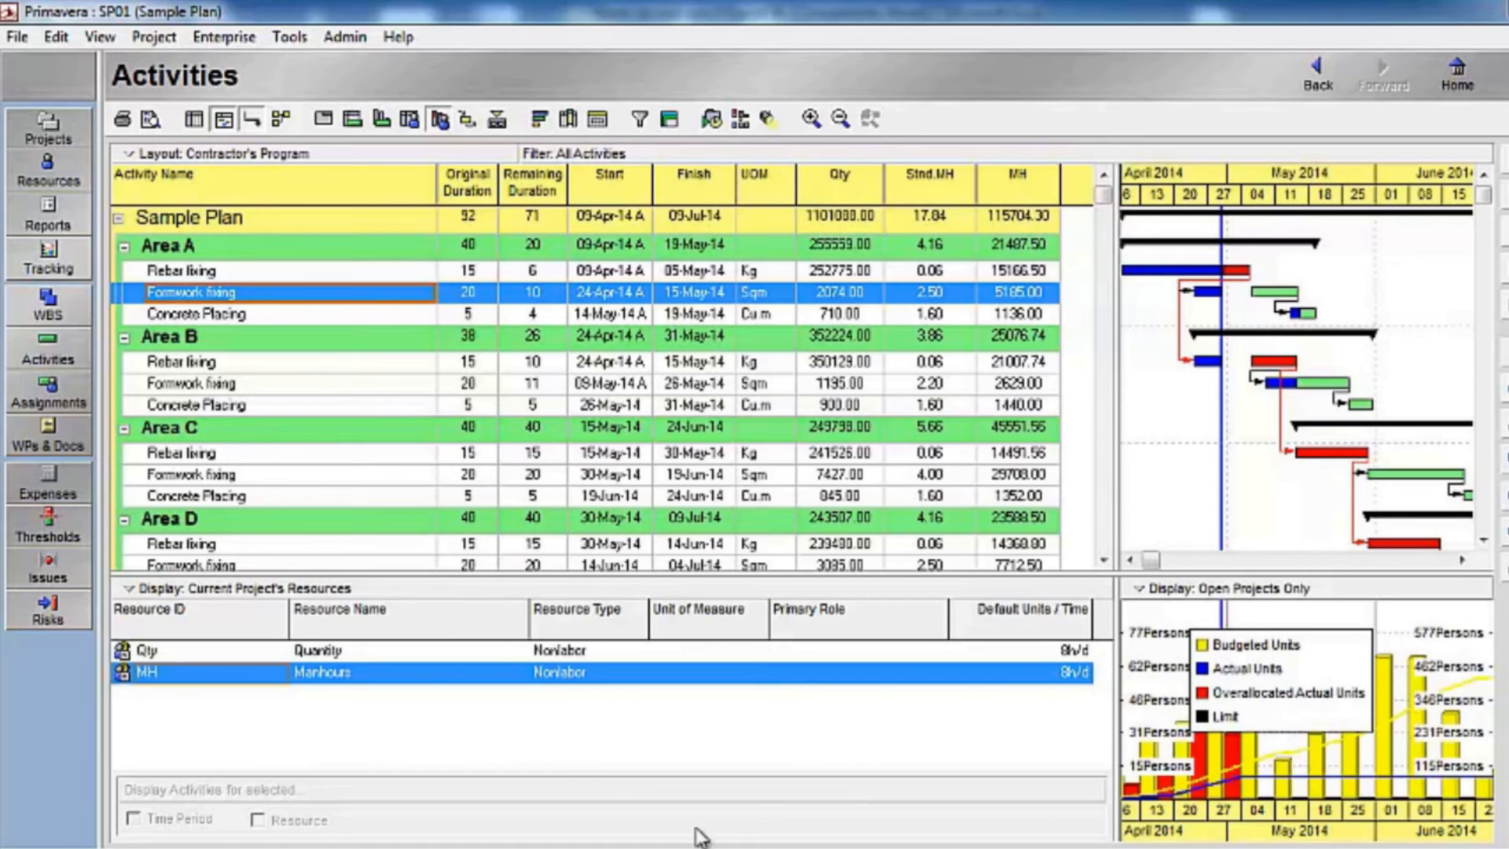
{"action": "left_click", "coordinate": [154, 650]}
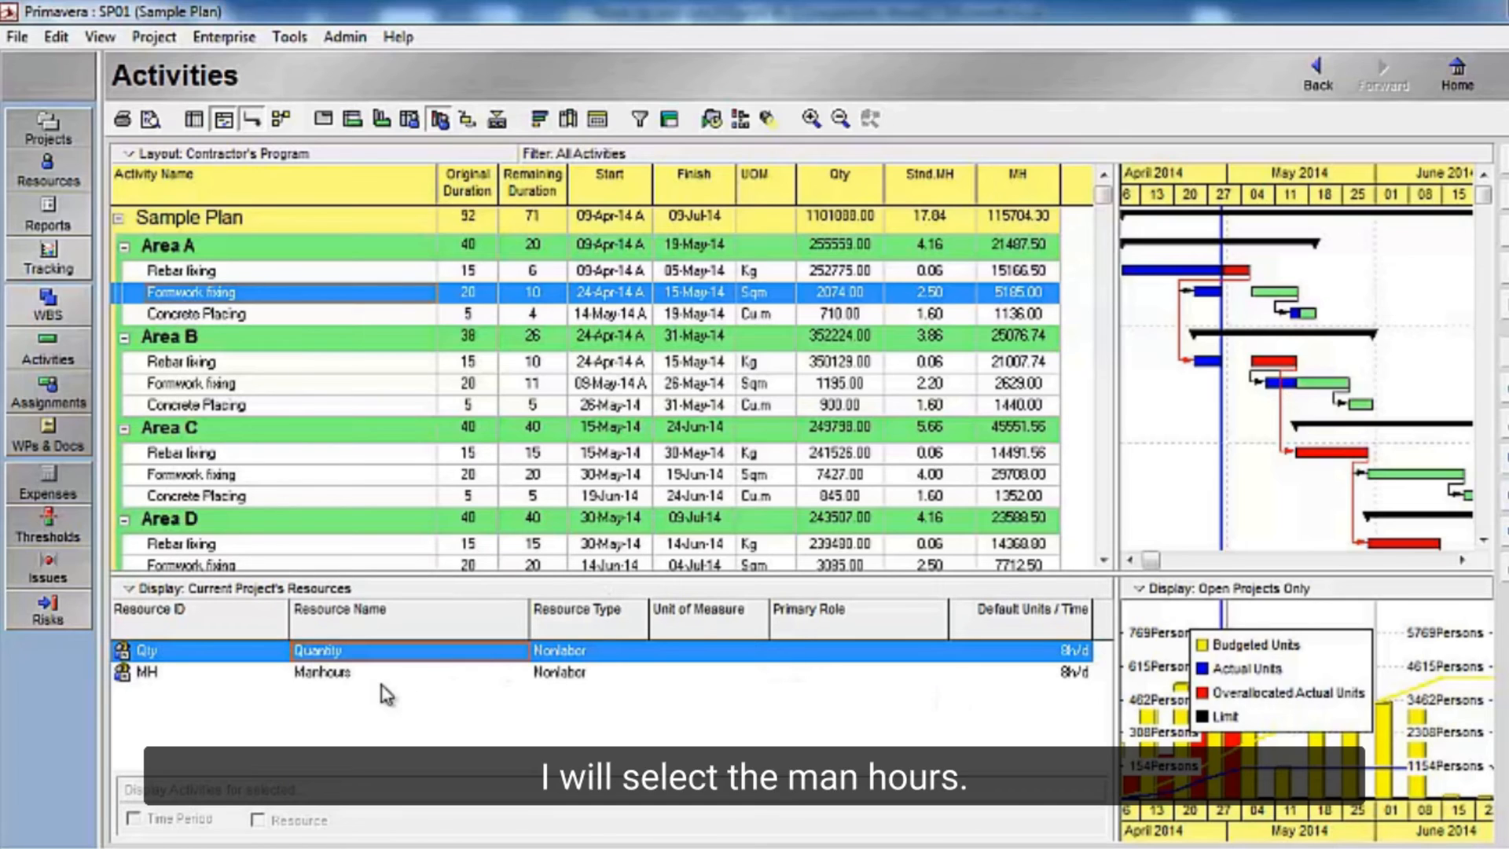
{"action": "left_click", "coordinate": [149, 672]}
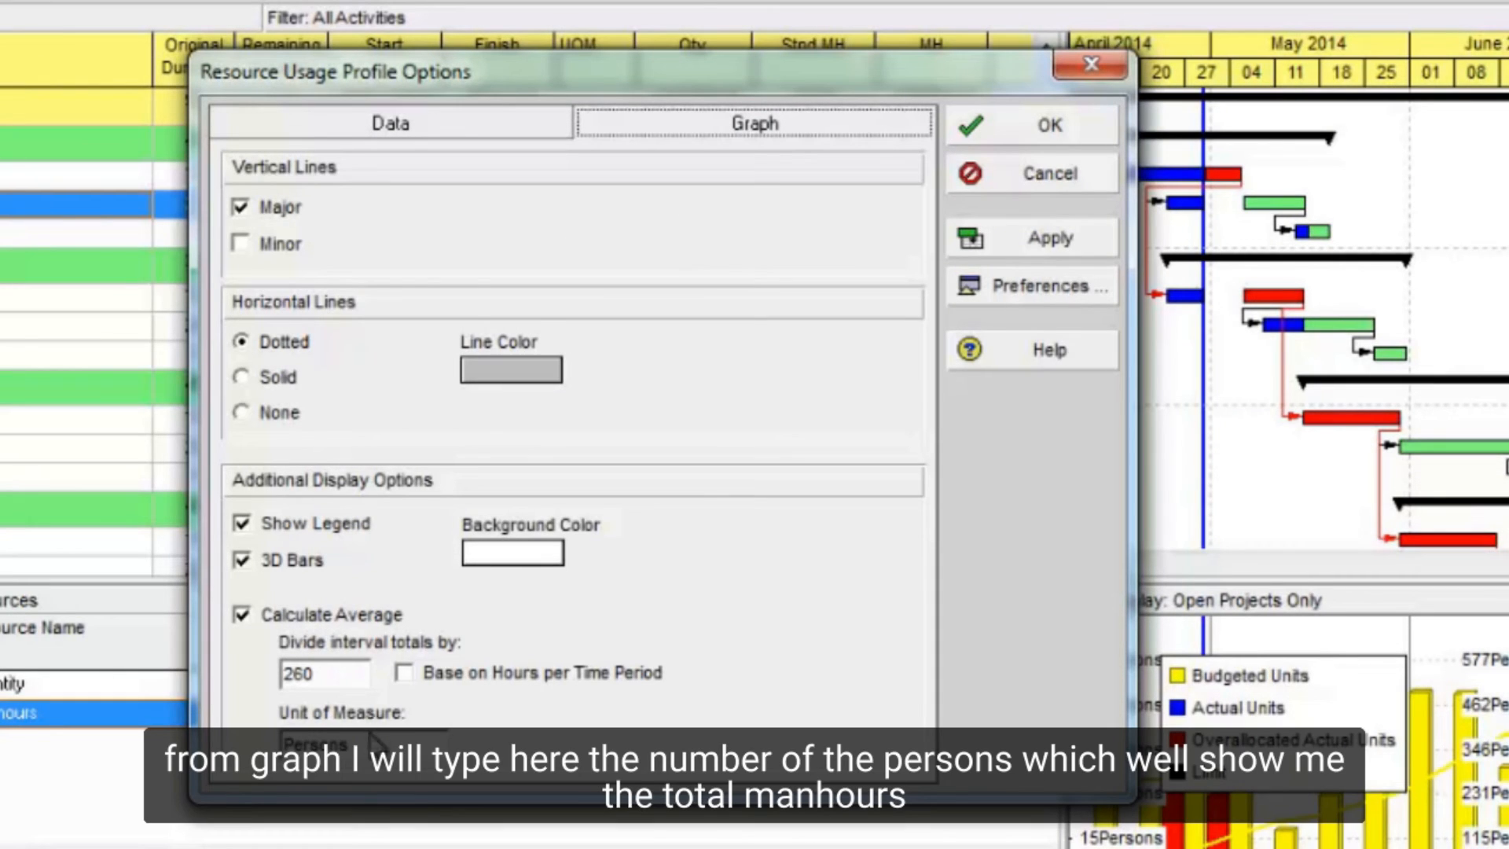
{"action": "mouse_move", "coordinate": [381, 741]}
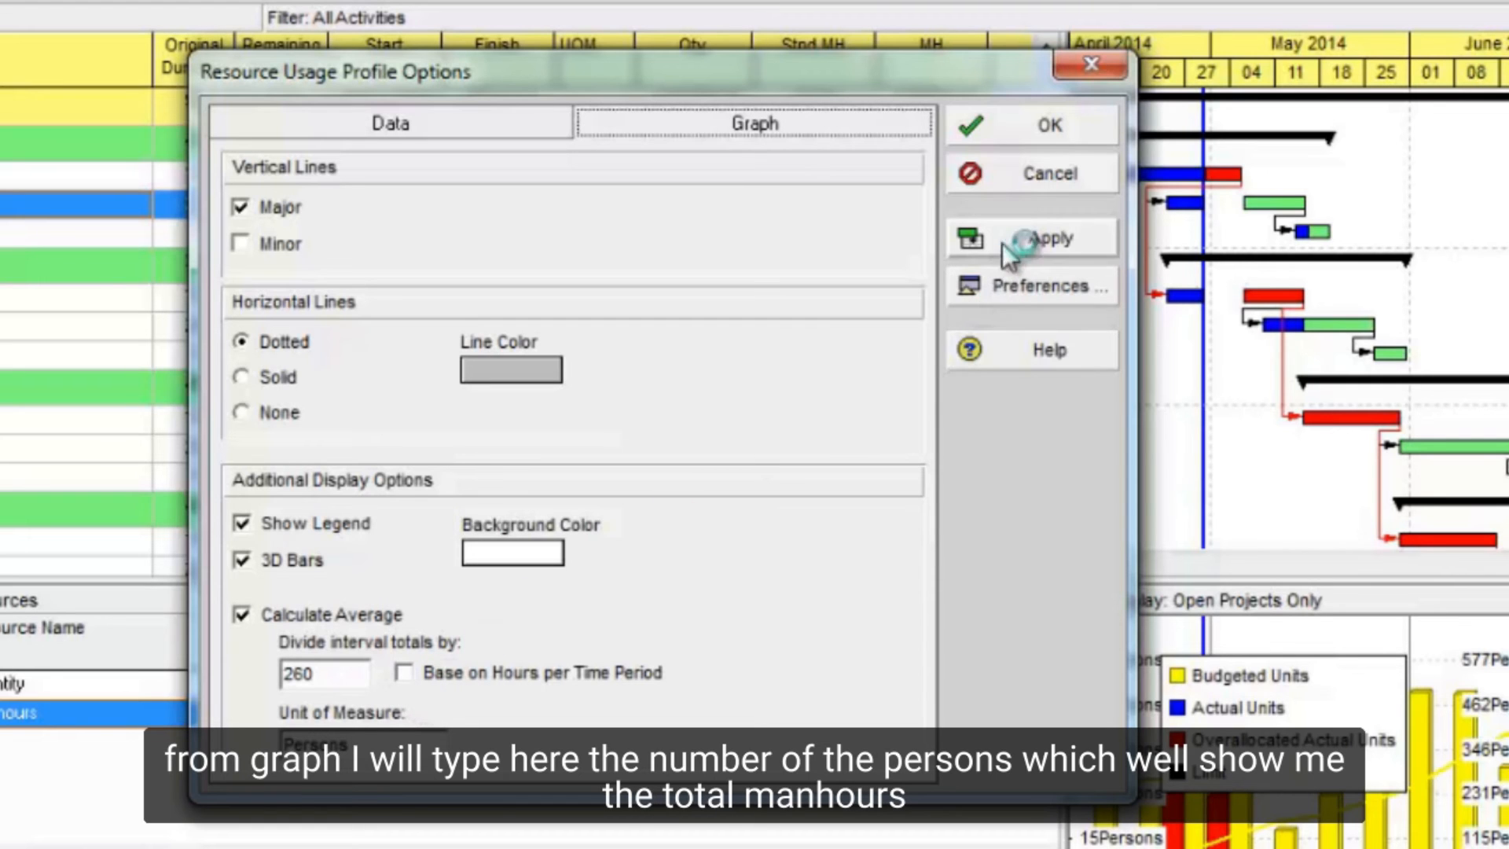
Step: Apply the 260 divide-by graph setting to the Manhours histogram
{"action": "left_click", "coordinate": [1047, 124]}
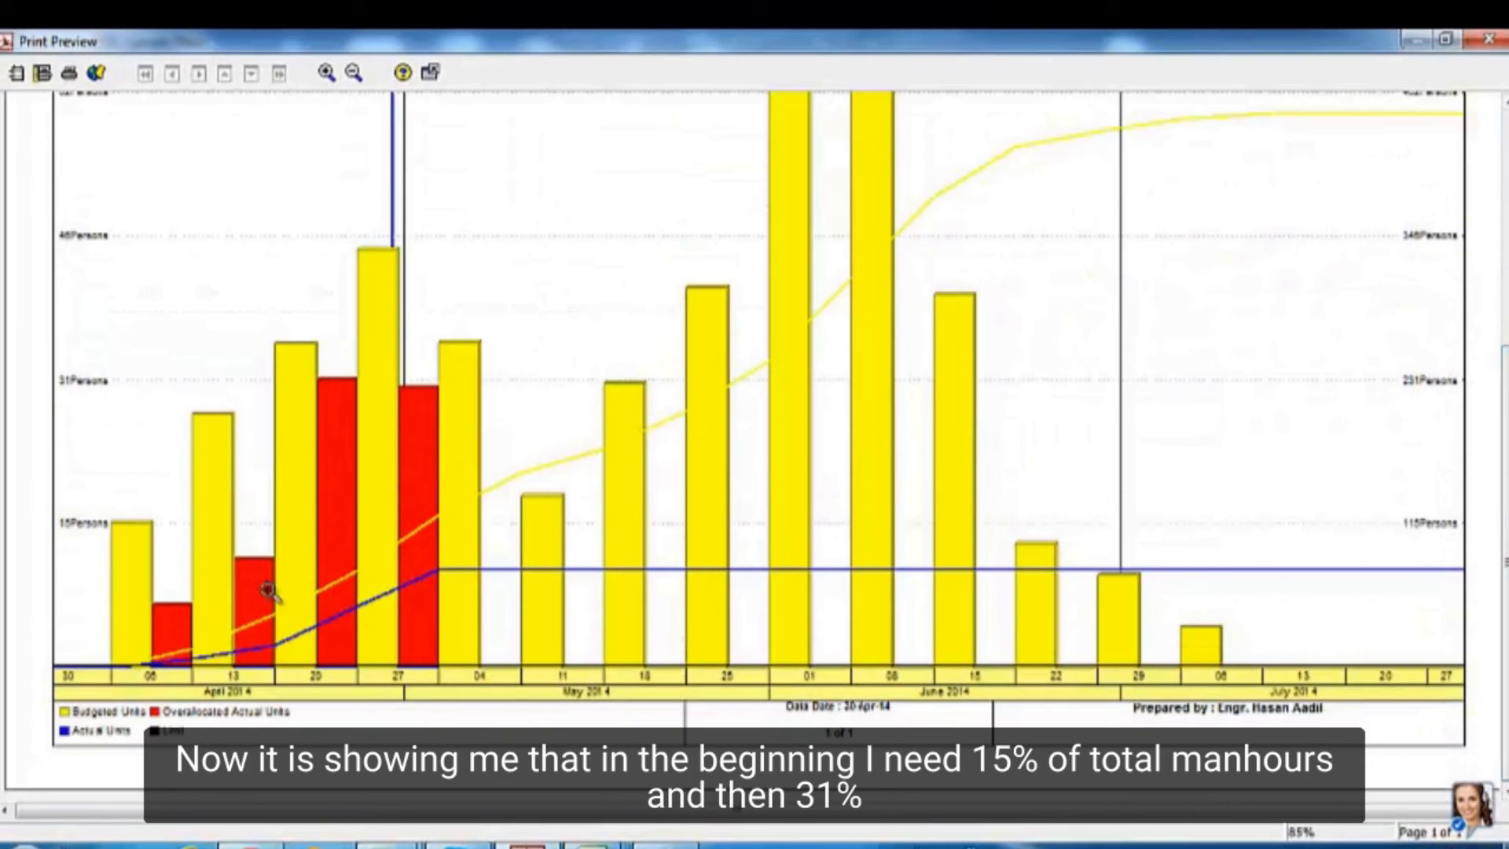
{"action": "mouse_move", "coordinate": [101, 664]}
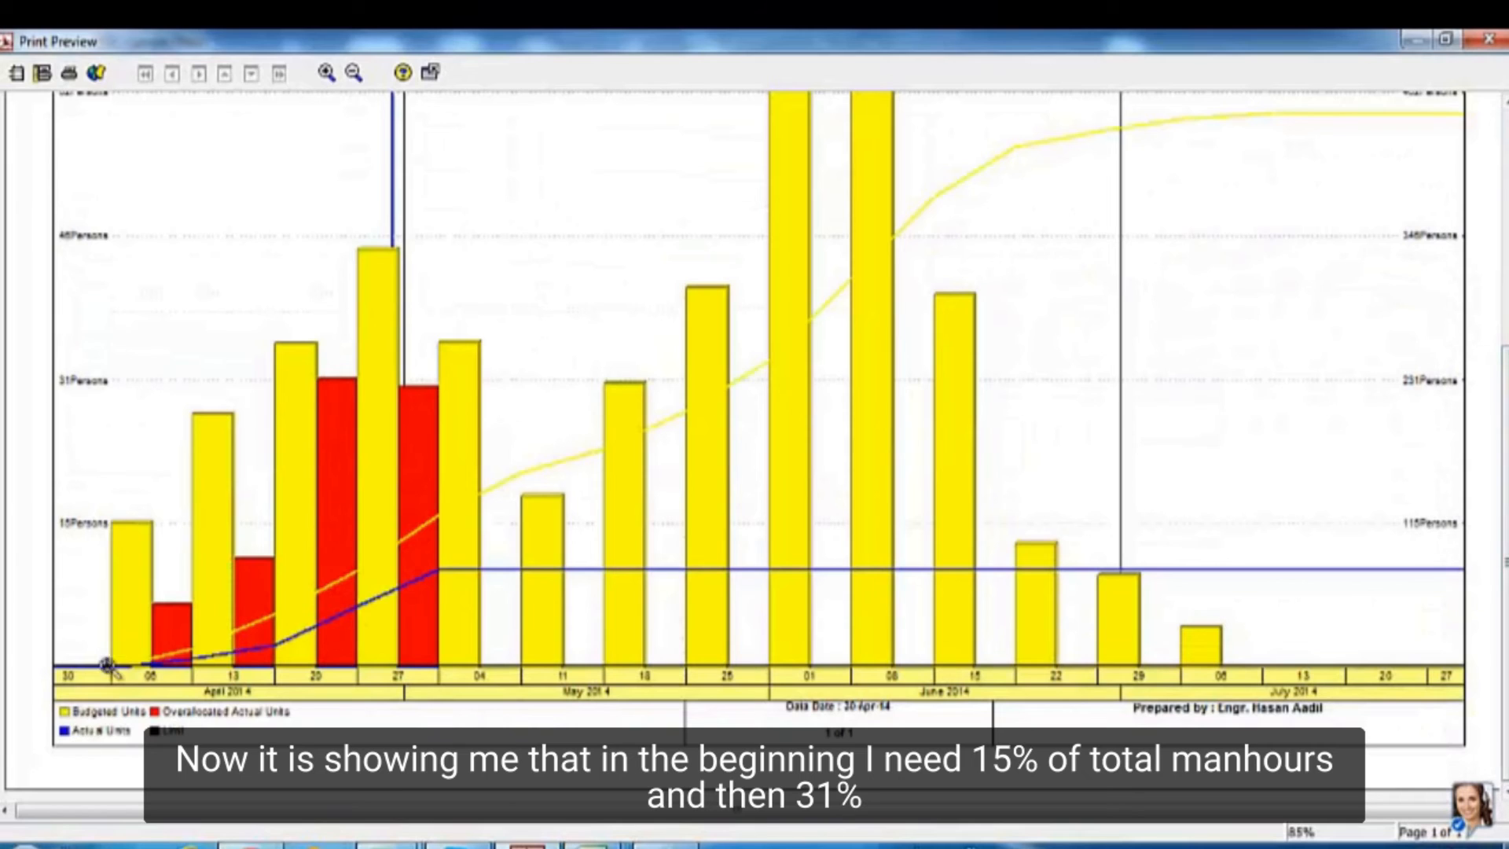
{"action": "mouse_move", "coordinate": [202, 395]}
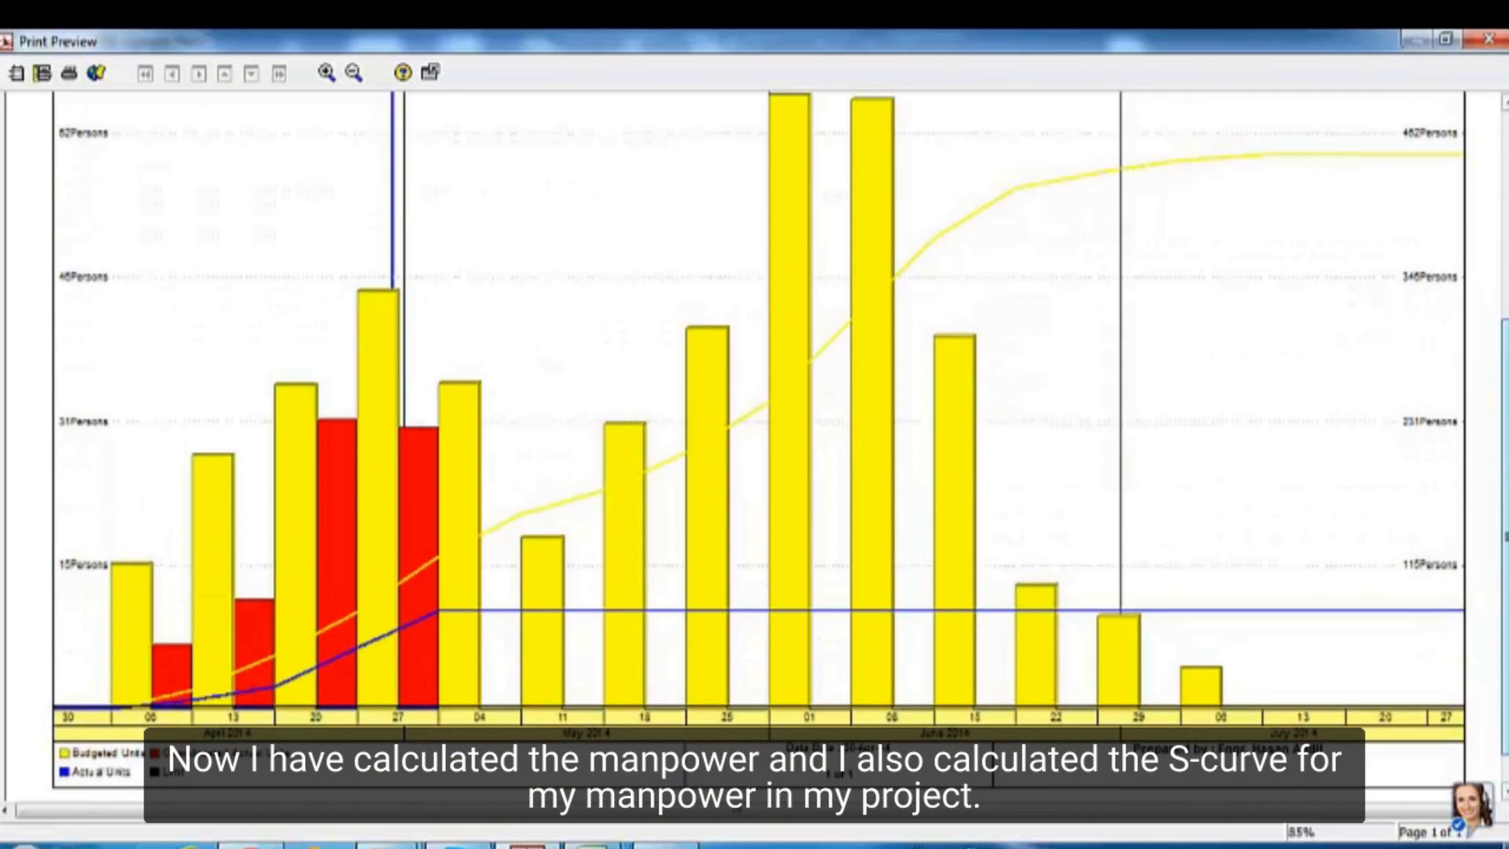
{"action": "mouse_move", "coordinate": [497, 537]}
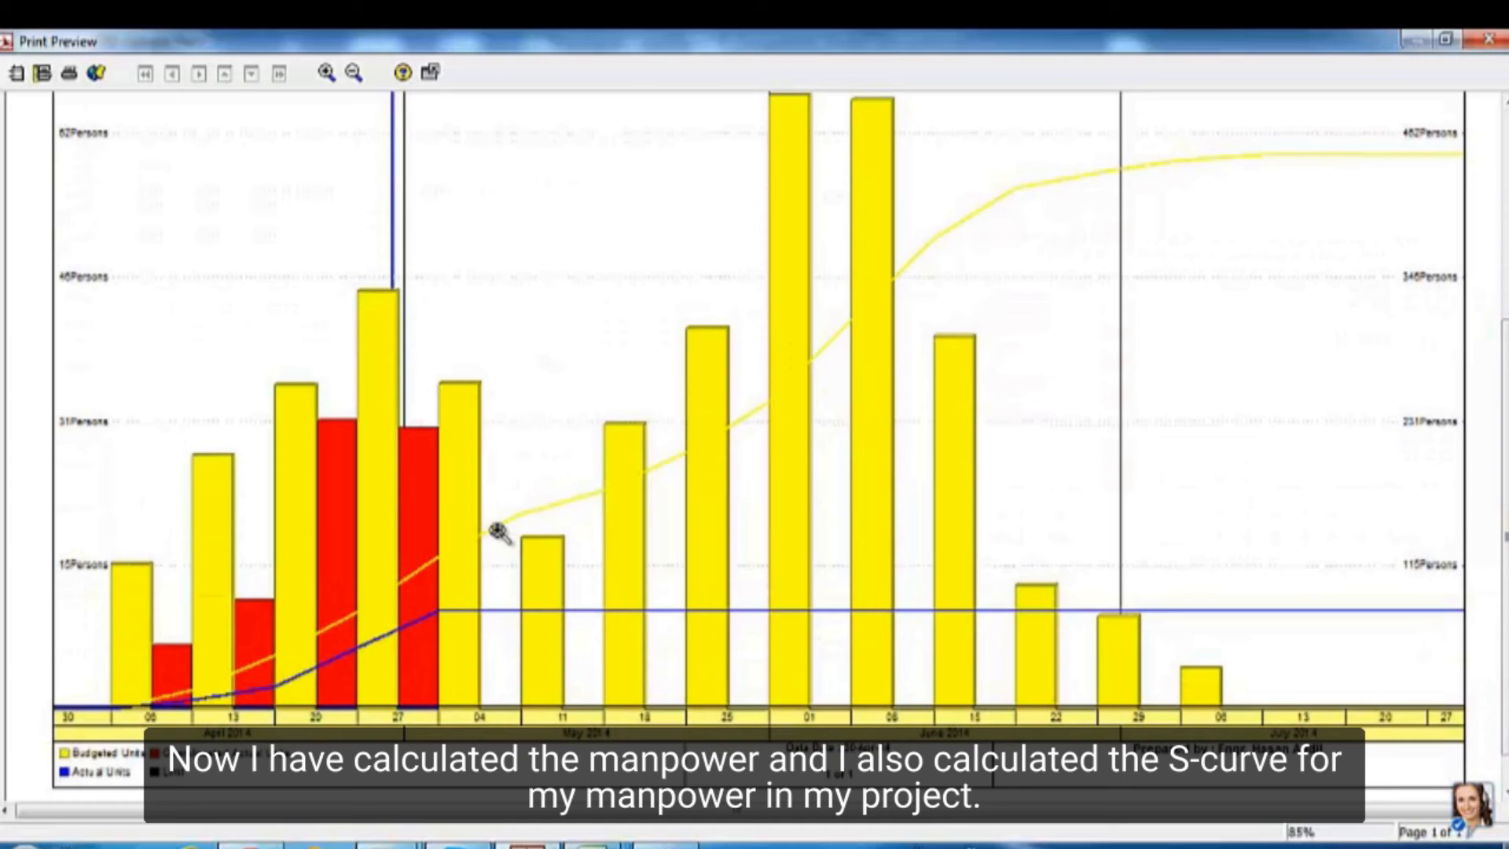
{"action": "mouse_move", "coordinate": [274, 678]}
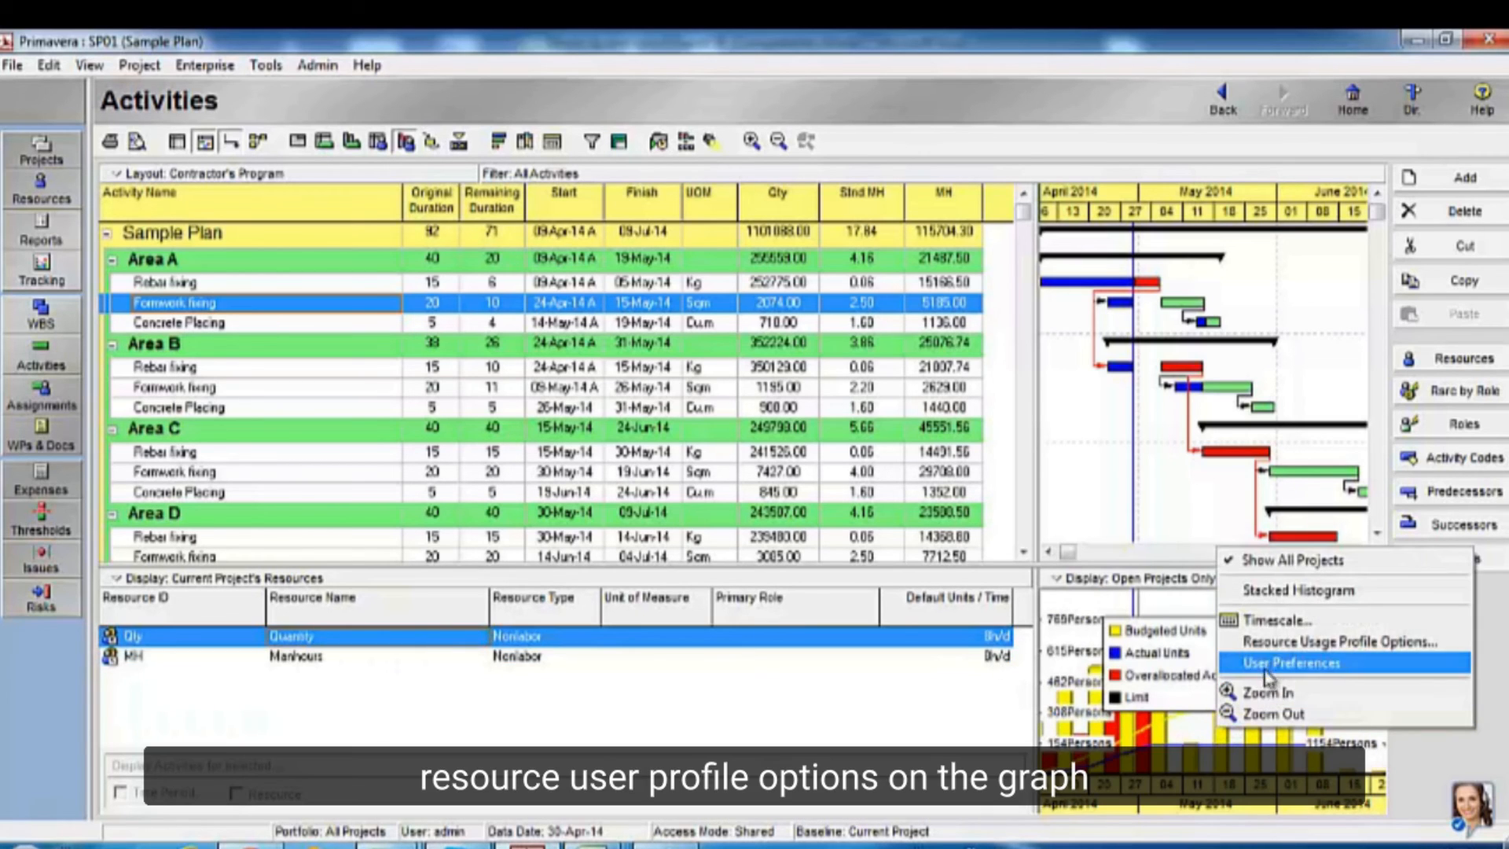
Step: Set the Quantity profile graph to divide totals by 1 with QTY as unit
{"action": "left_click", "coordinate": [1298, 639]}
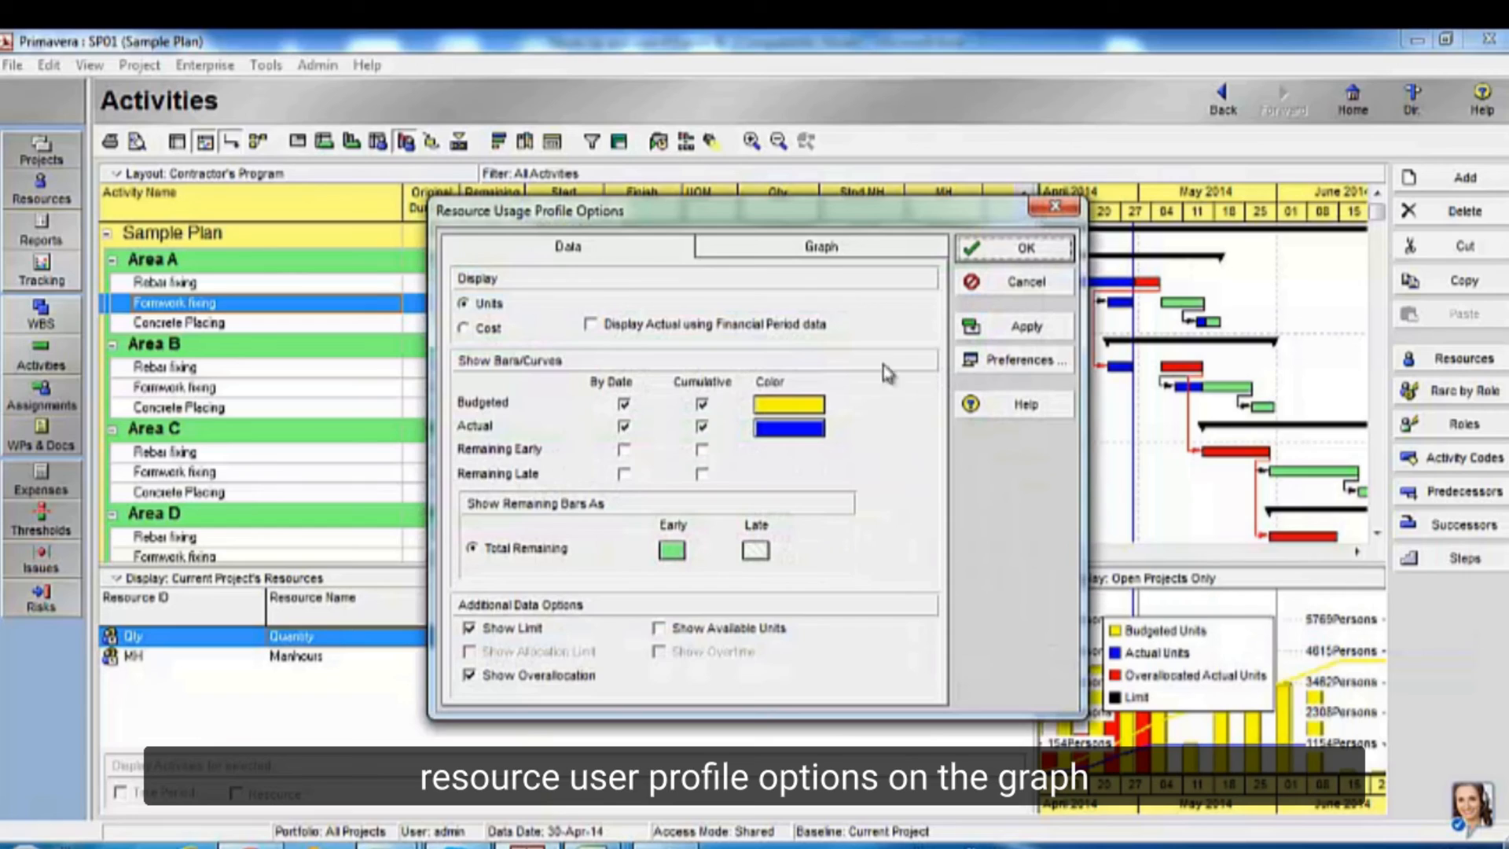
{"action": "left_click", "coordinate": [819, 246]}
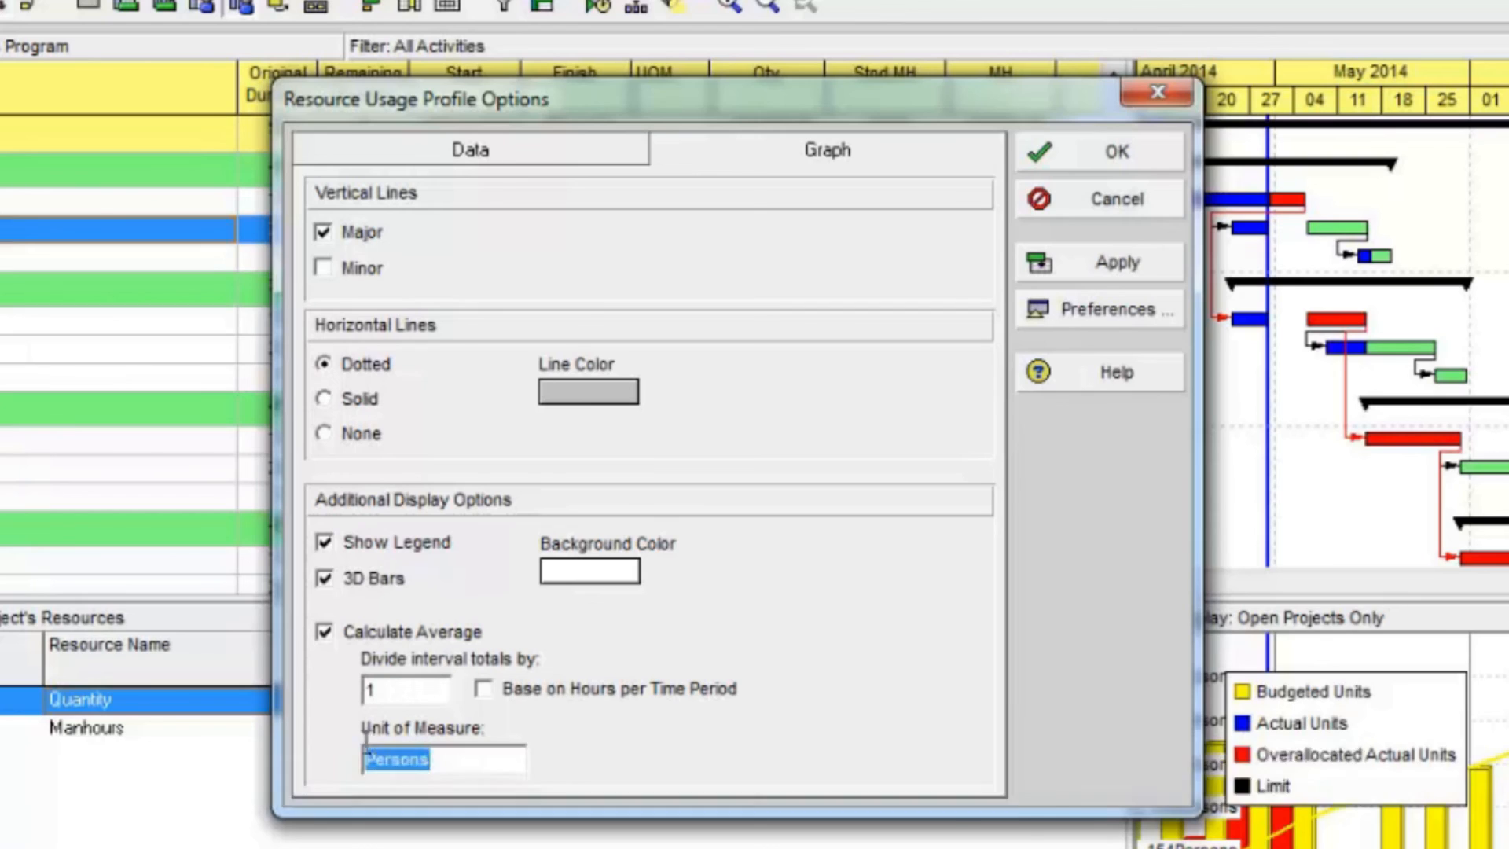
{"action": "type", "text": "QTY"}
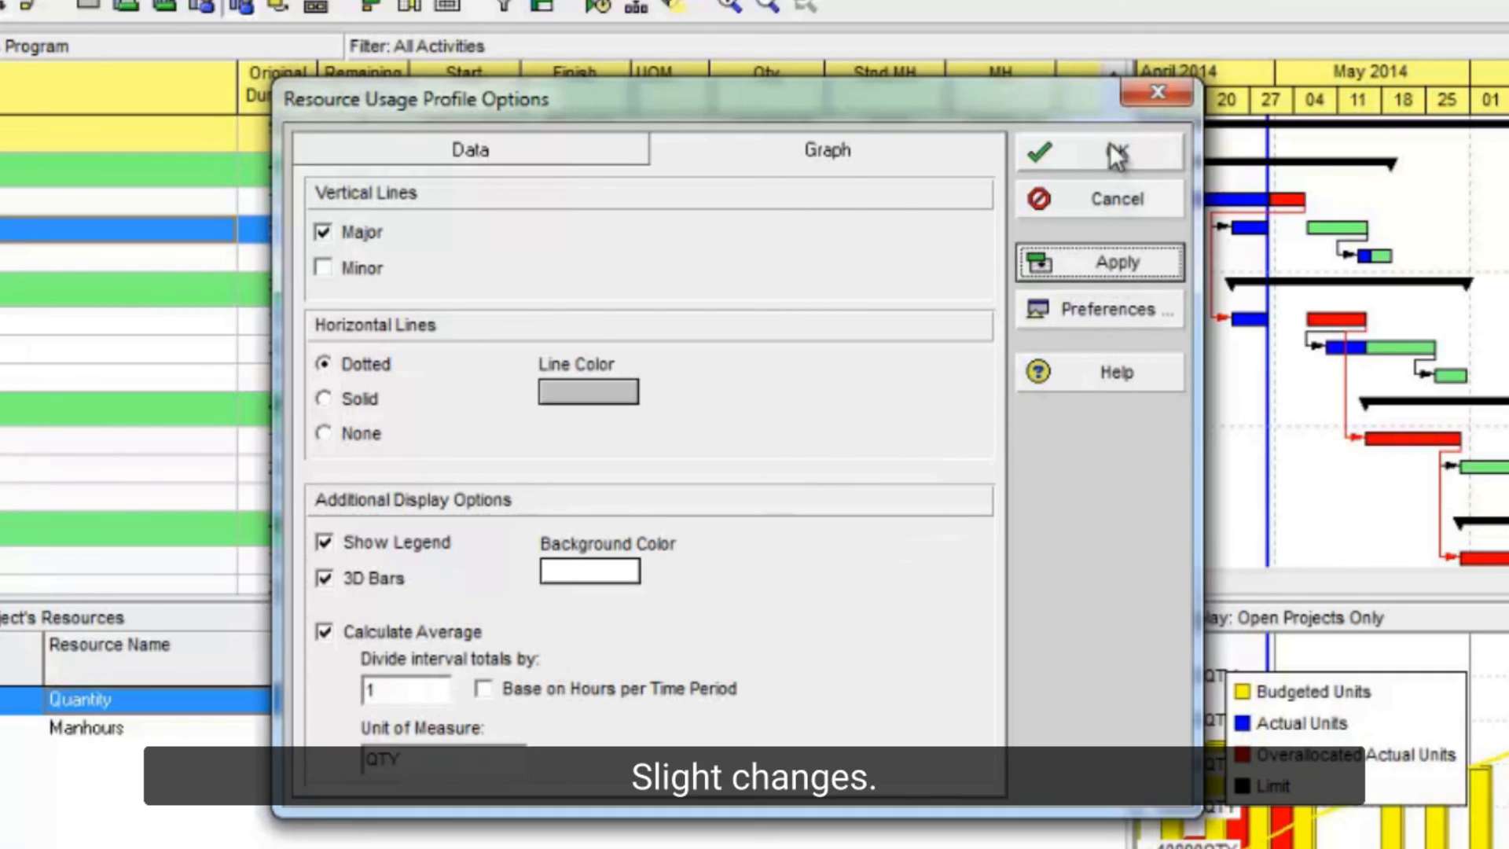
{"action": "left_click", "coordinate": [1038, 152]}
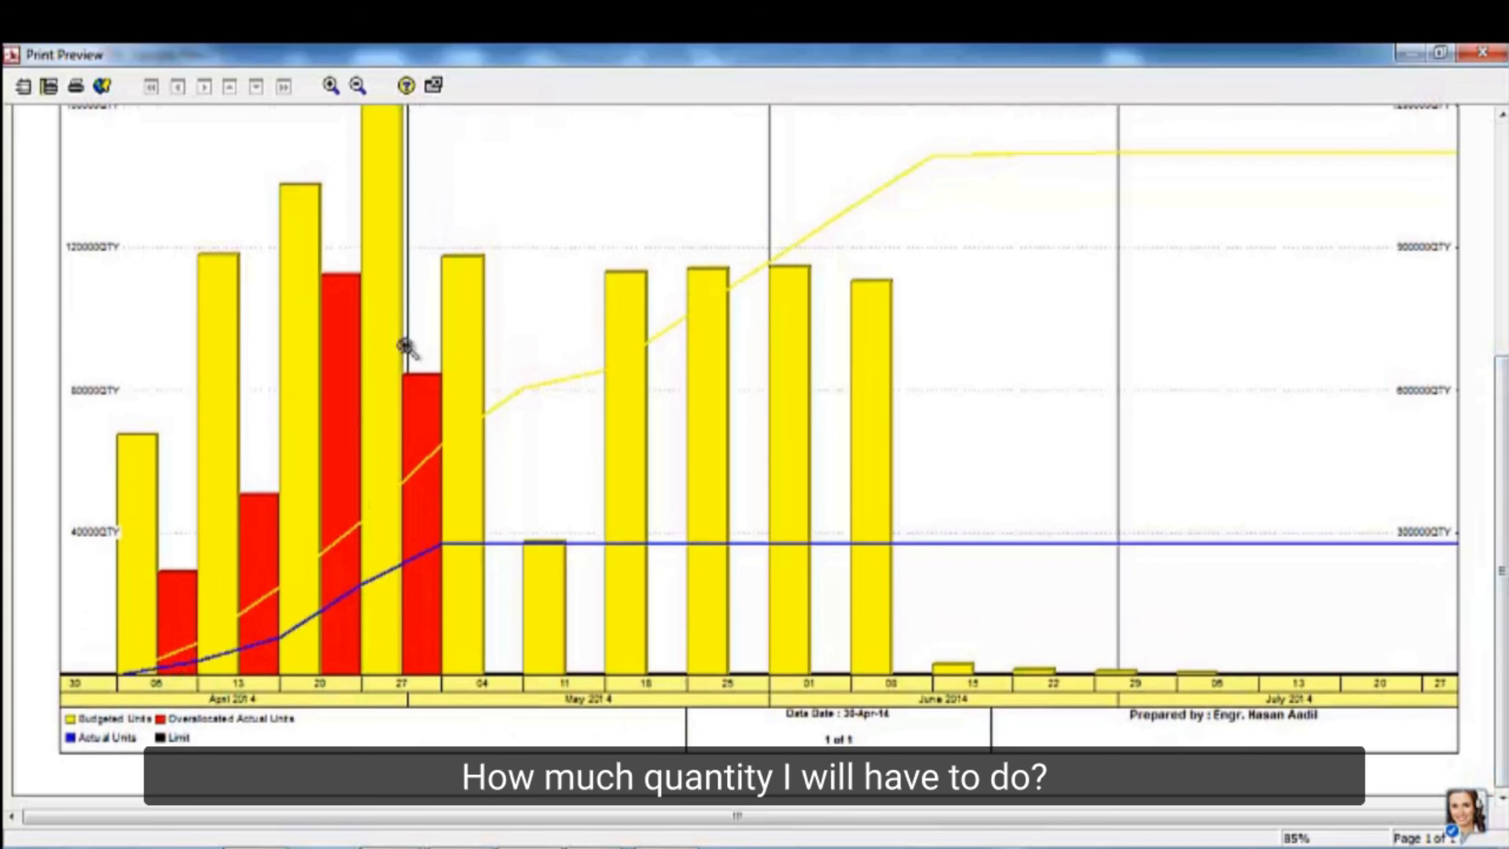
{"action": "mouse_move", "coordinate": [568, 540]}
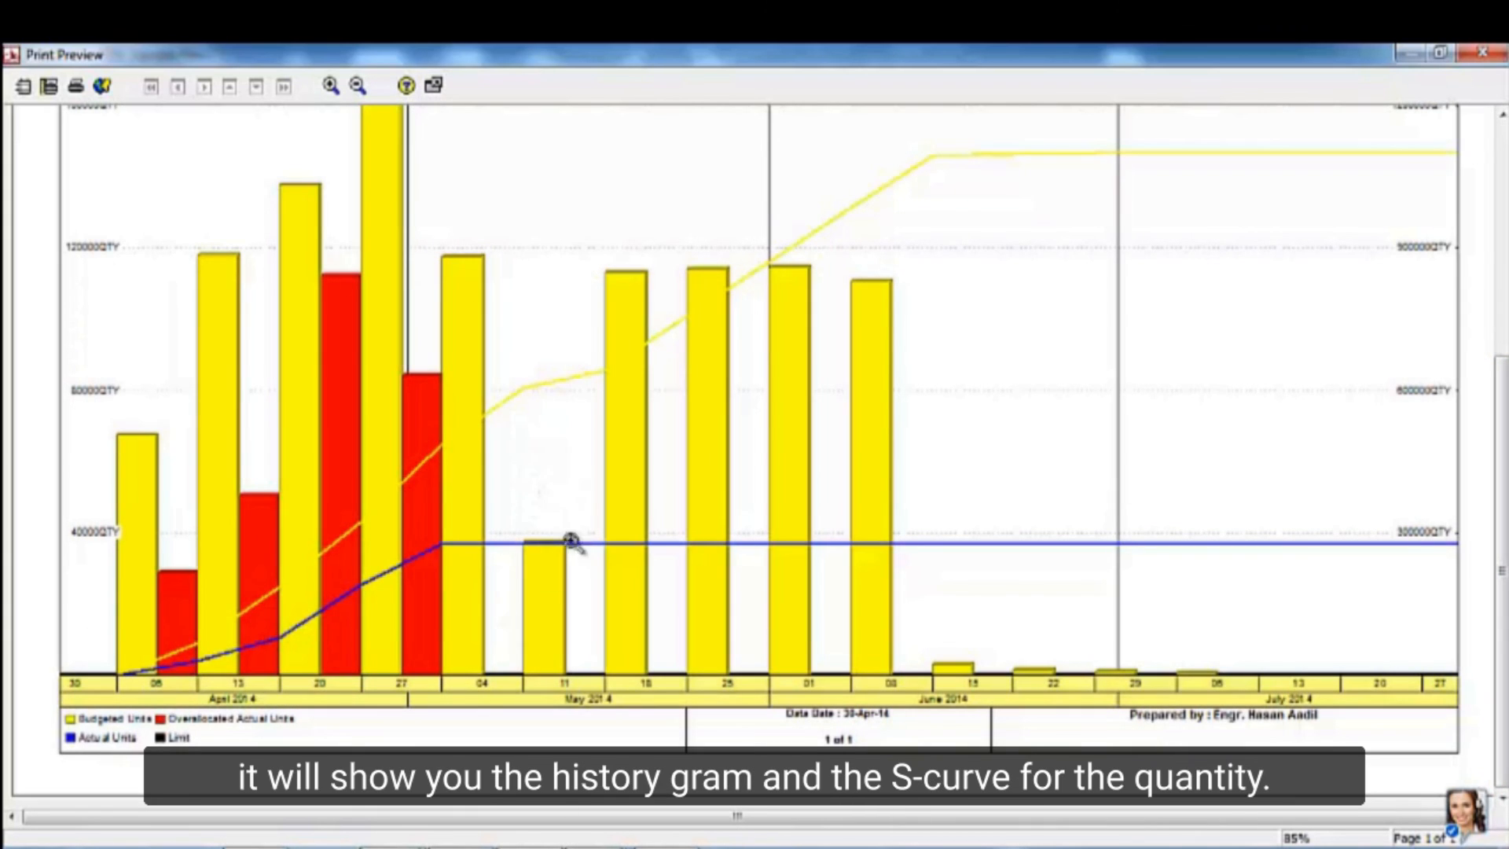
Step: Close the quantity histogram print preview to return to the activity view
{"action": "left_click", "coordinate": [1491, 55]}
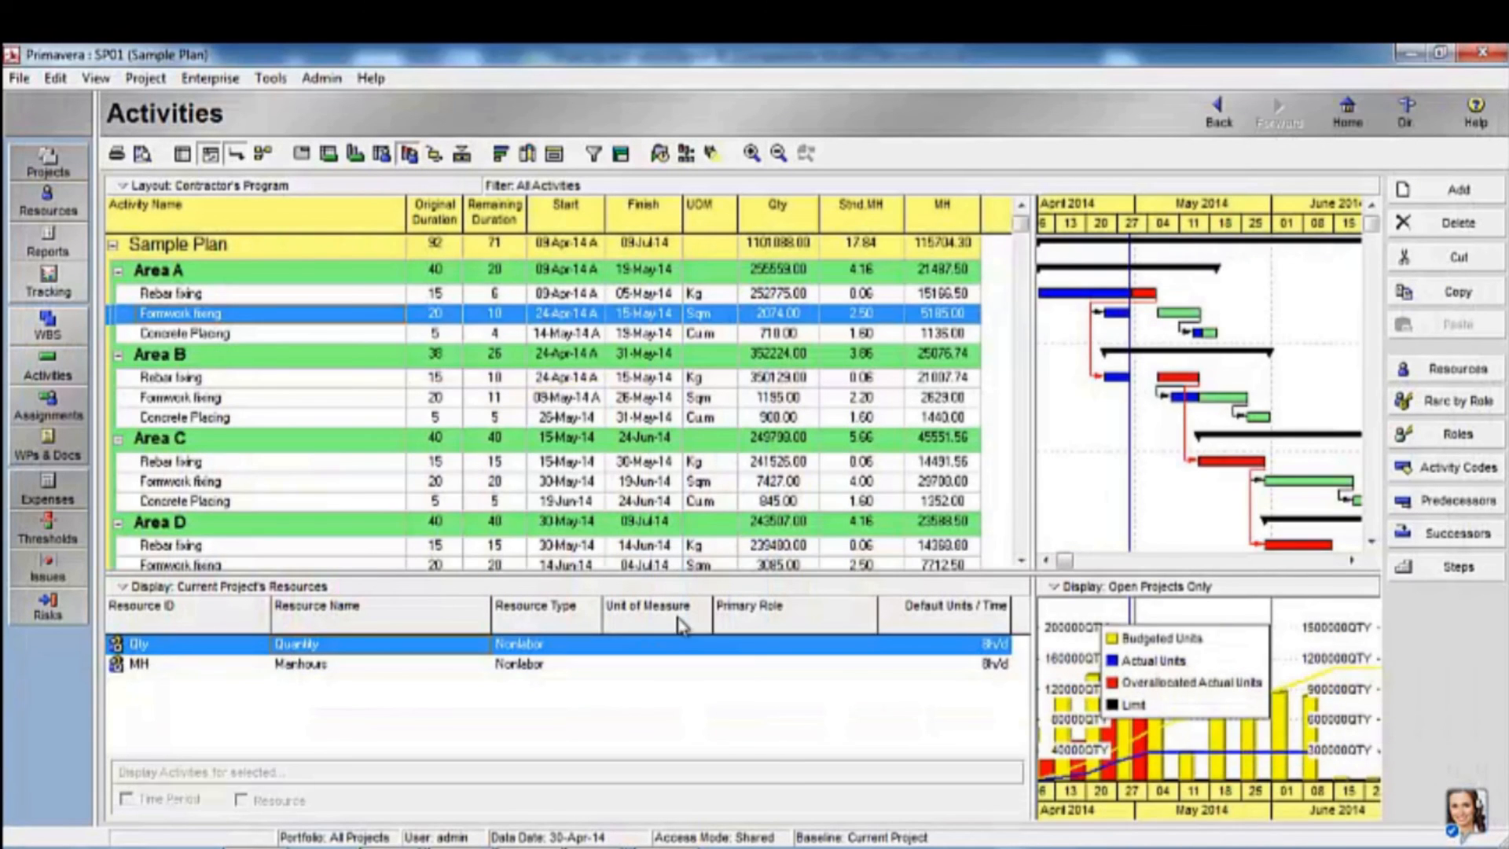